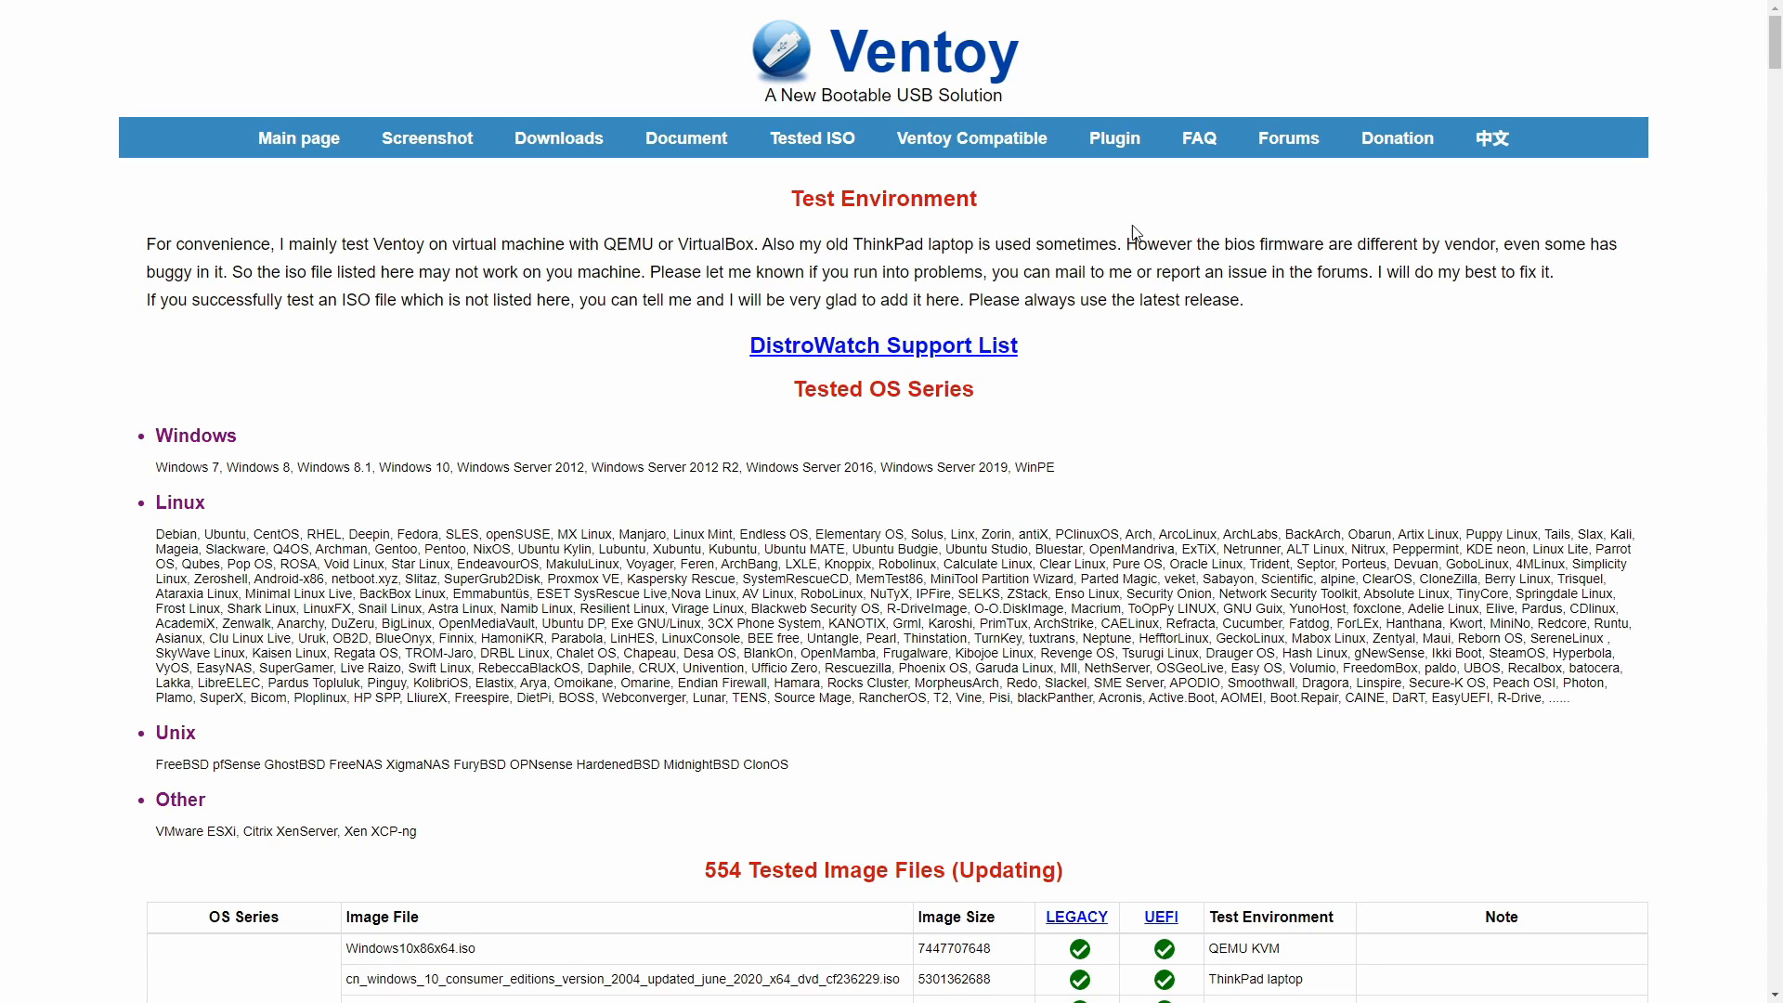
pyautogui.moveTo(1266, 330)
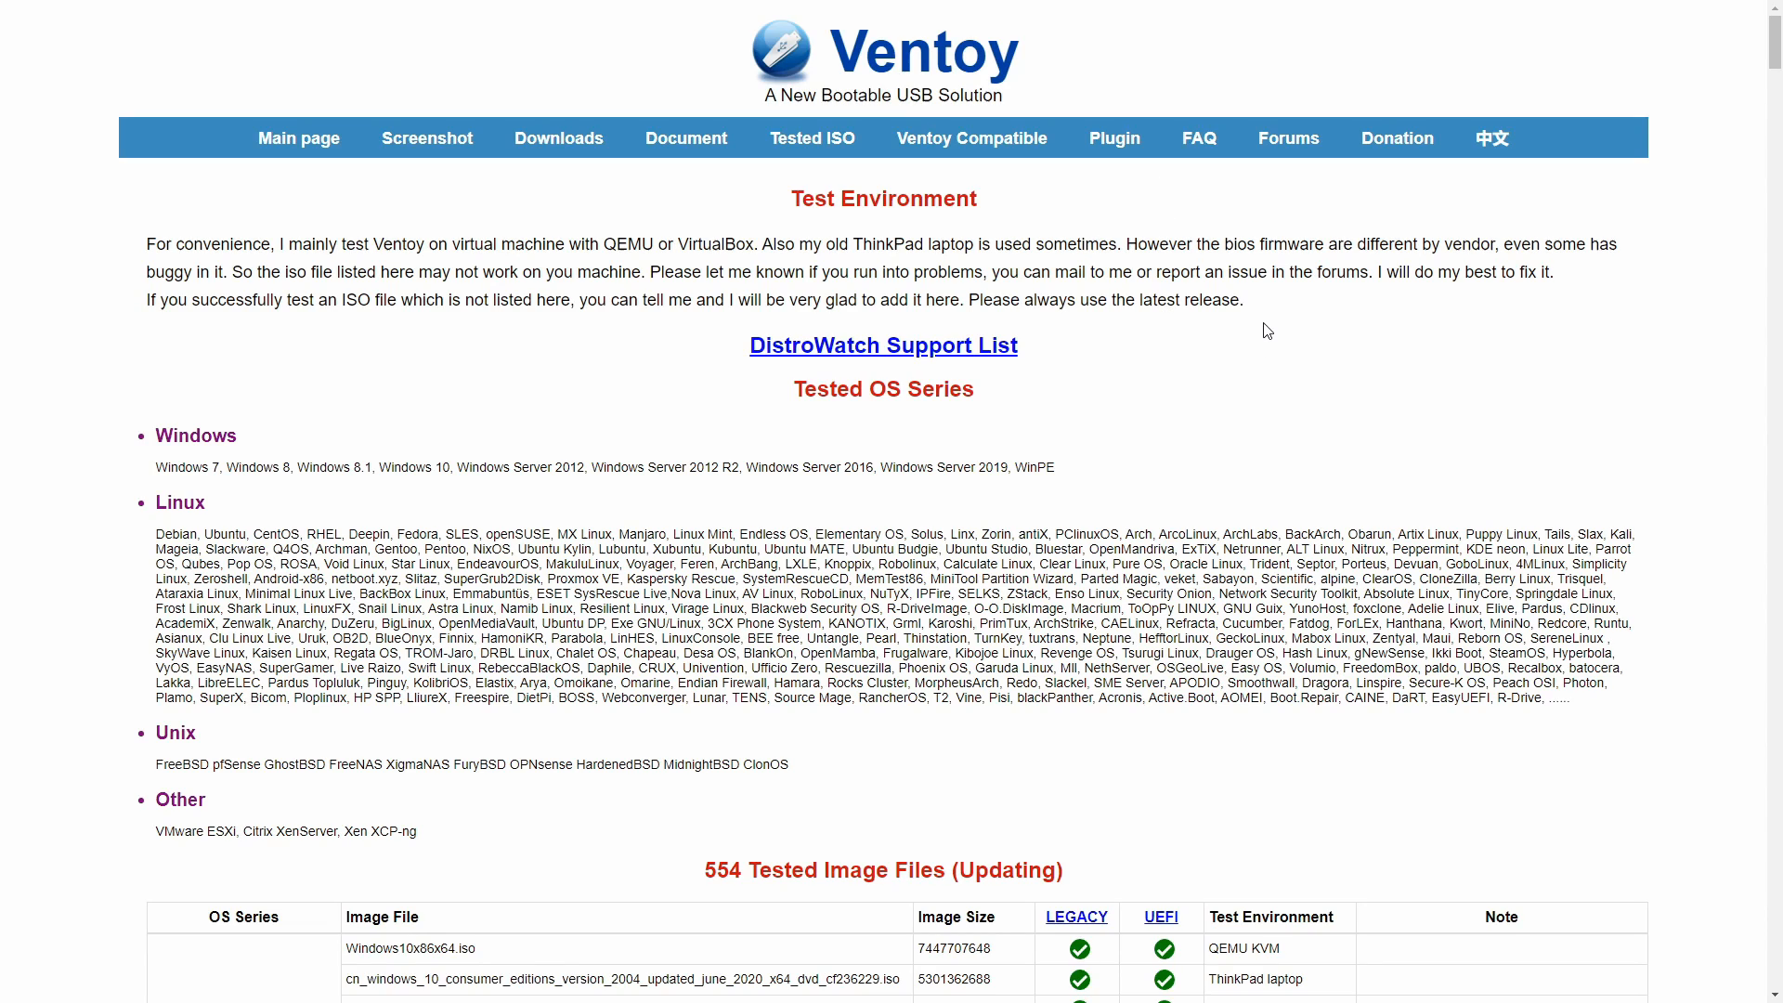
pyautogui.moveTo(1065, 92)
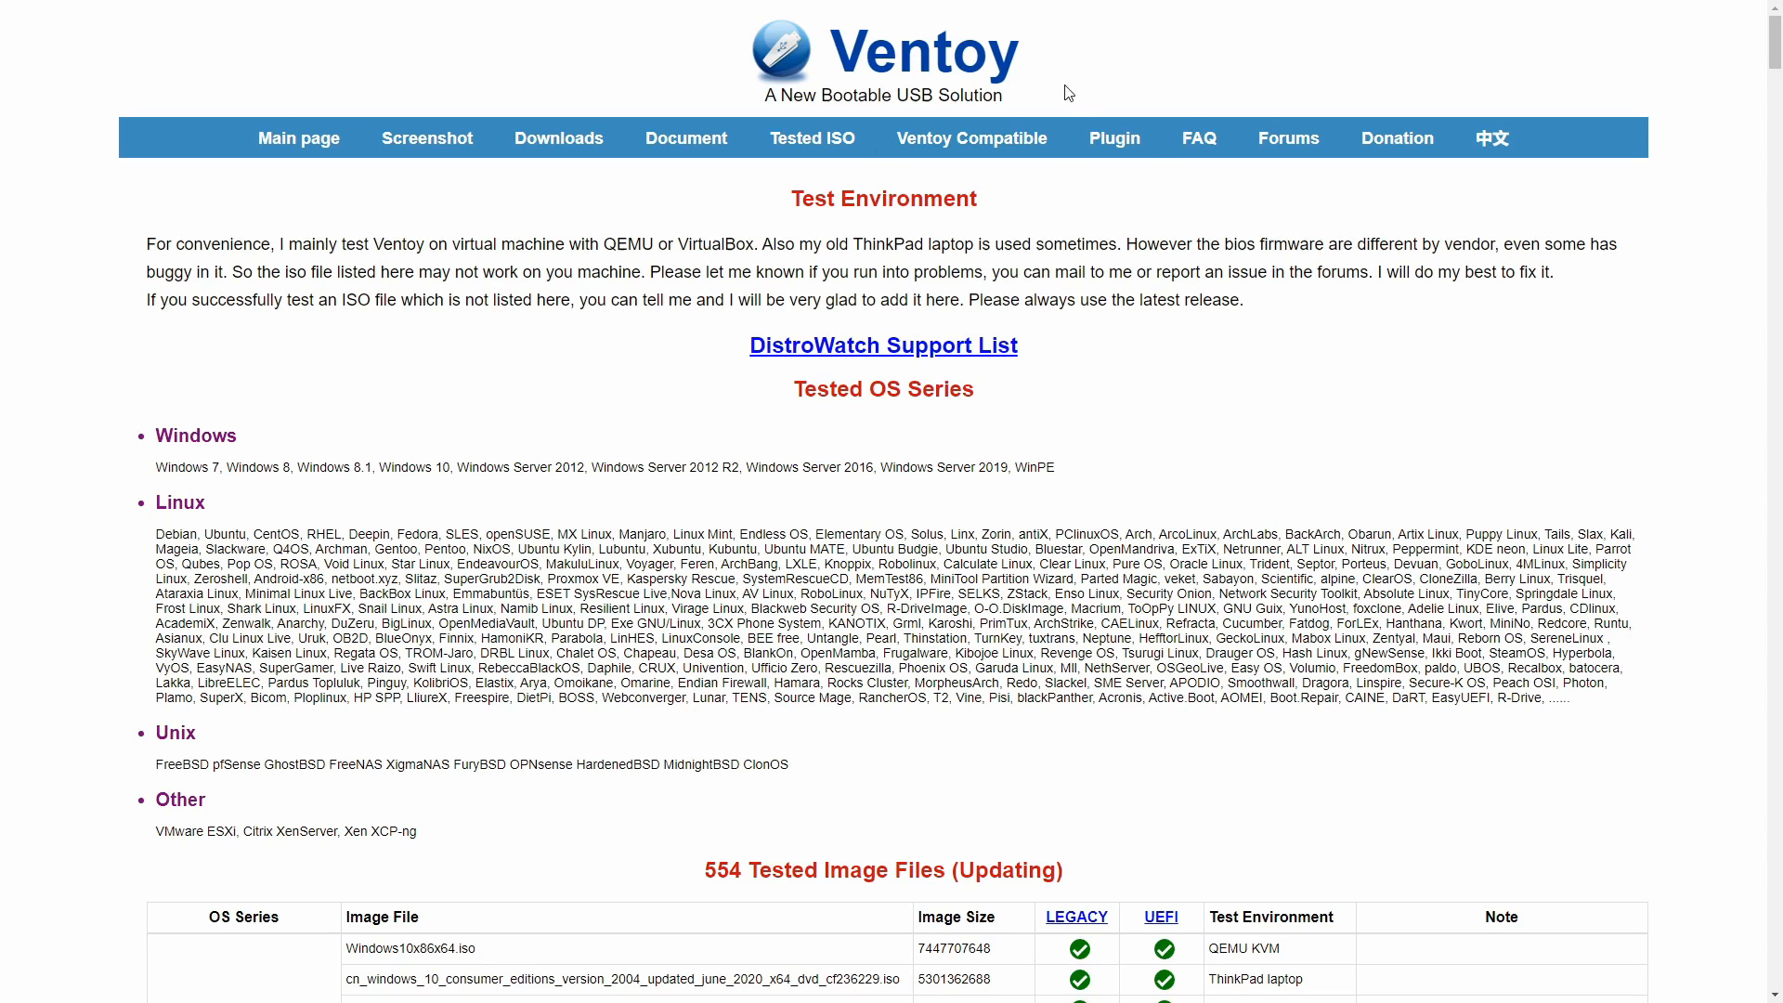
pyautogui.moveTo(561, 335)
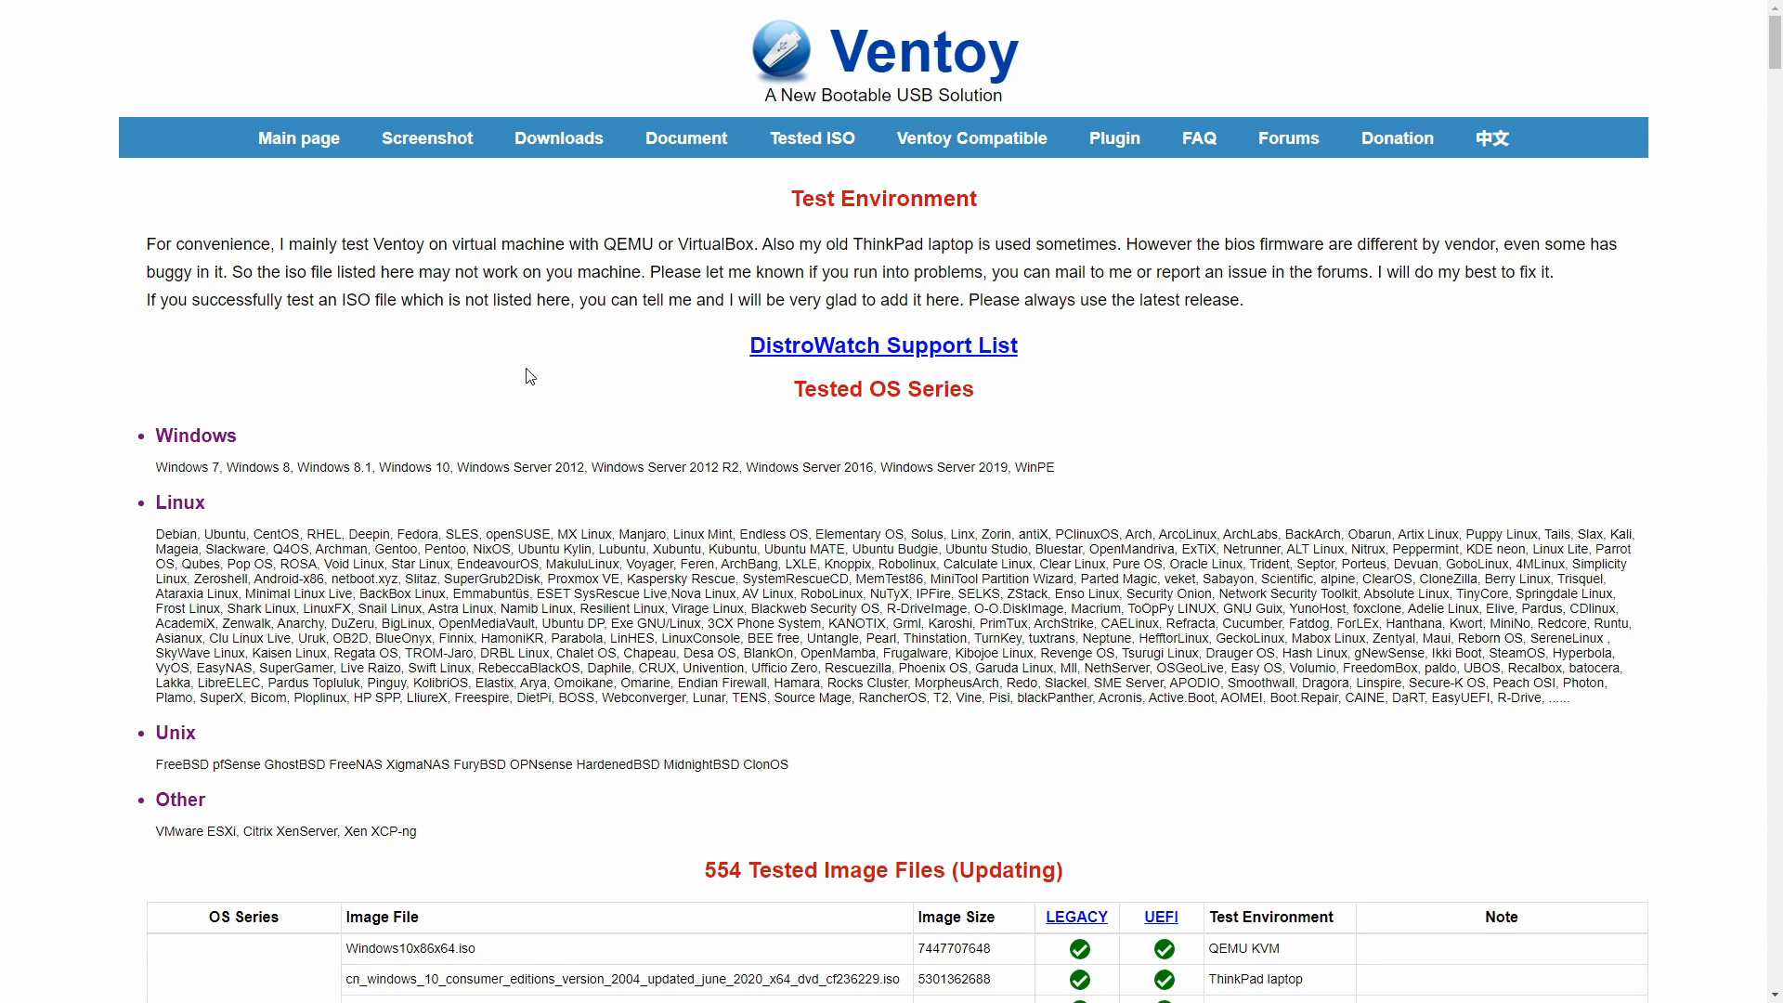
# Scroll the Ventoy website and open Downloads listing the 1.0.21 Windows, Linux and LiveCD packages.
pyautogui.doubleClick(171, 467)
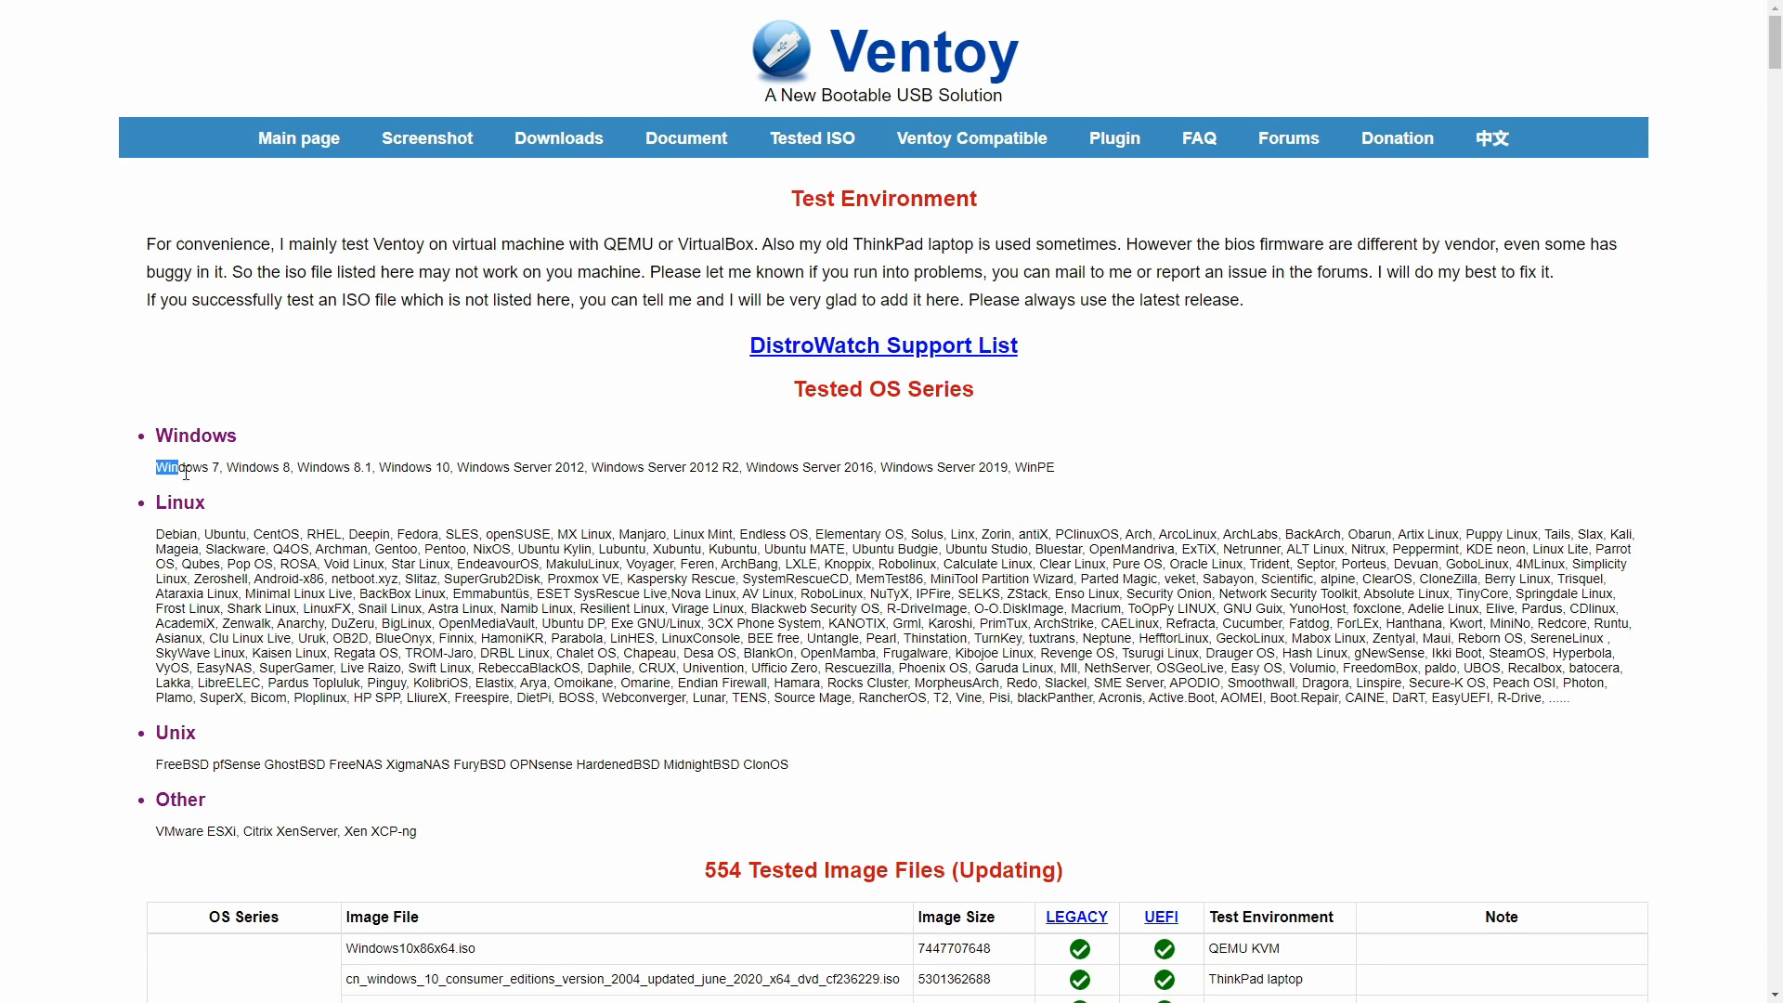
pyautogui.click(182, 466)
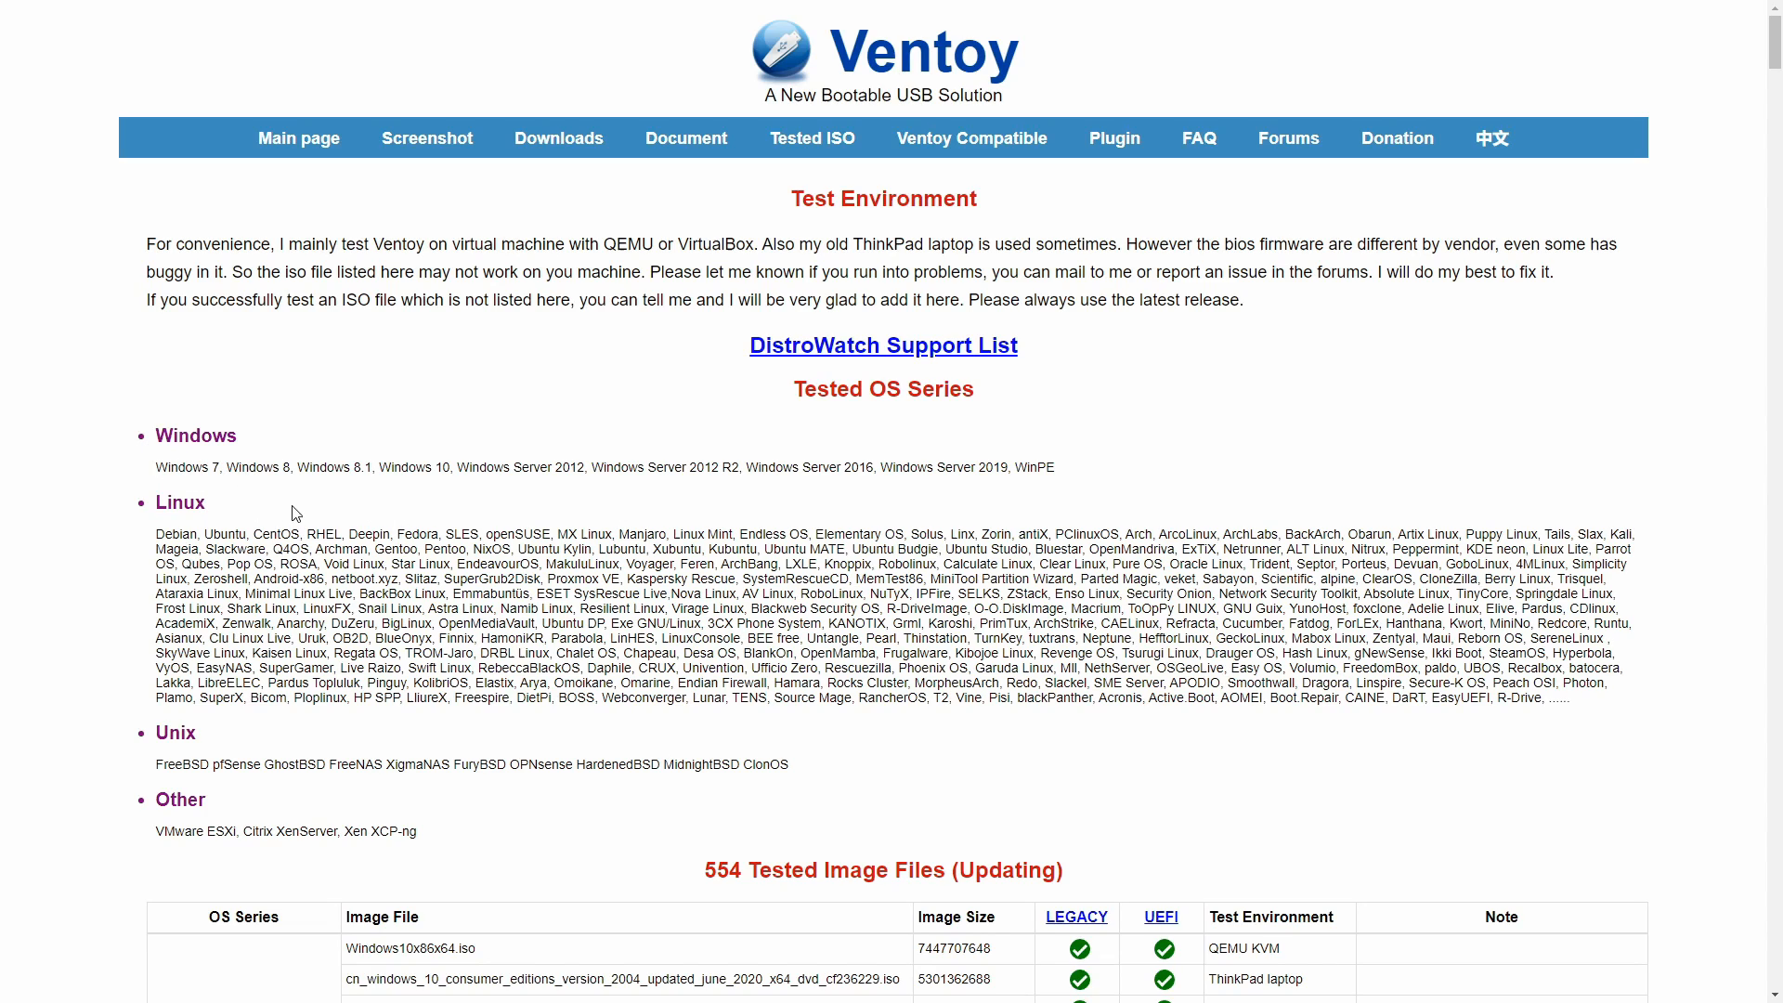
pyautogui.moveTo(376, 562)
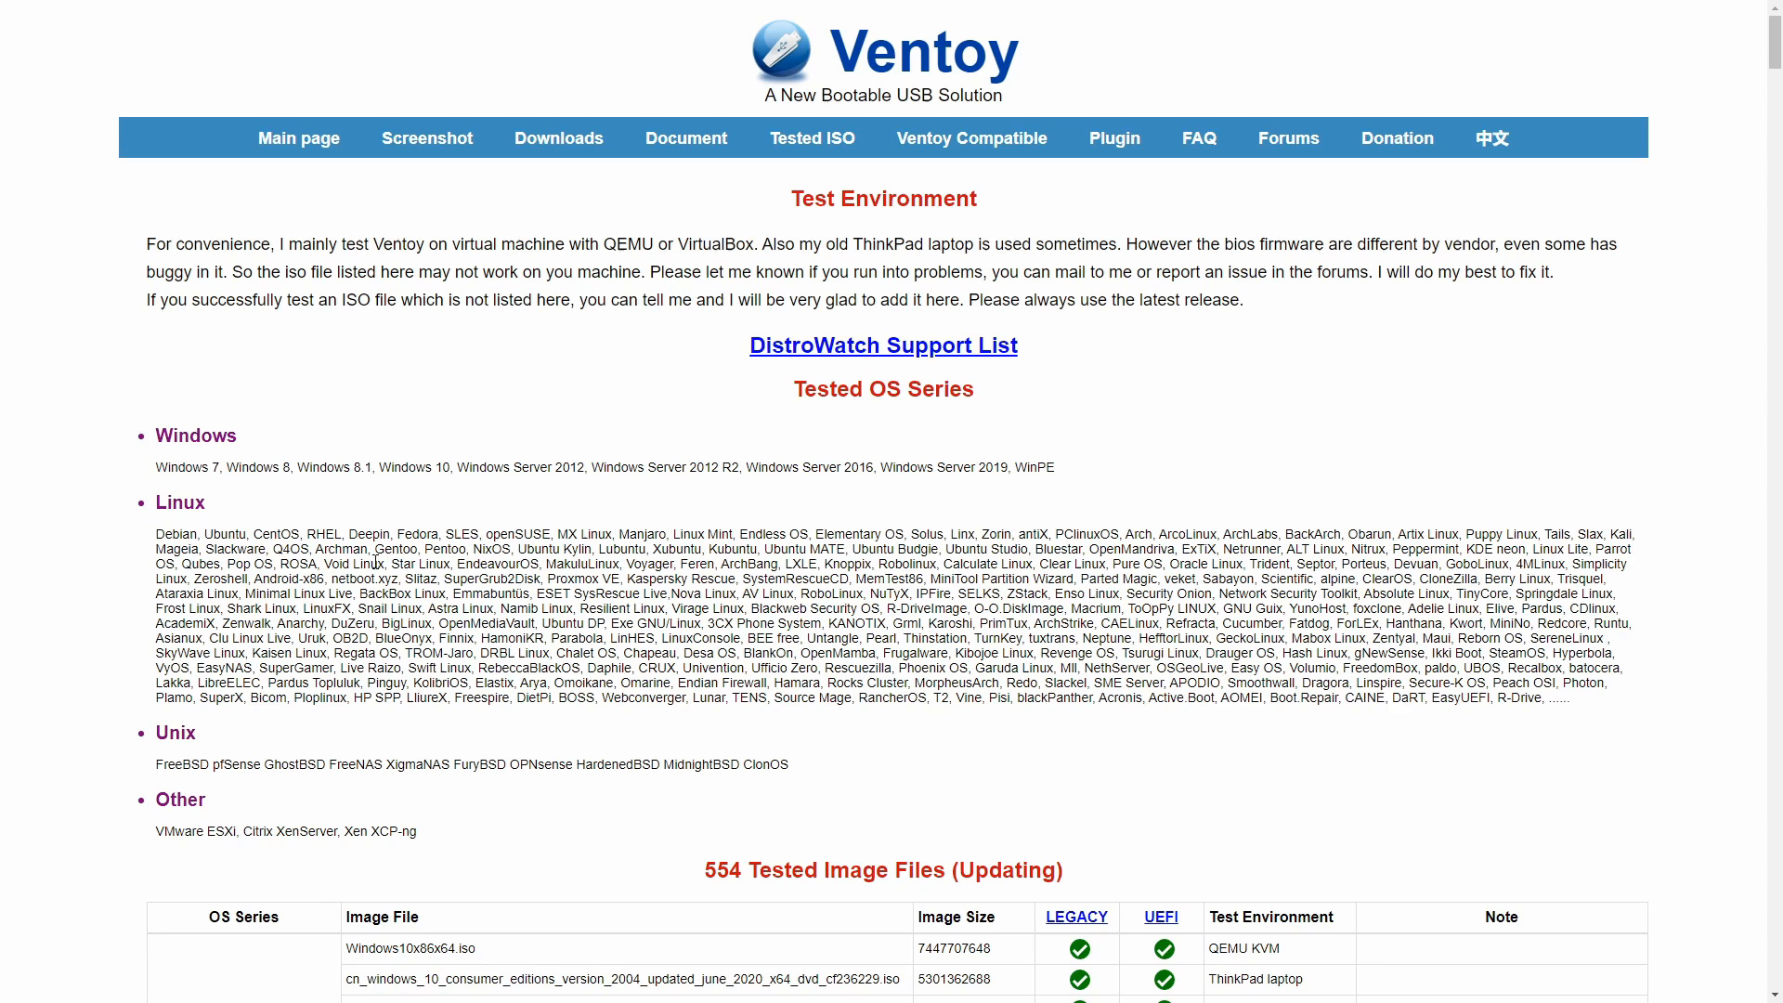
pyautogui.scroll(-3)
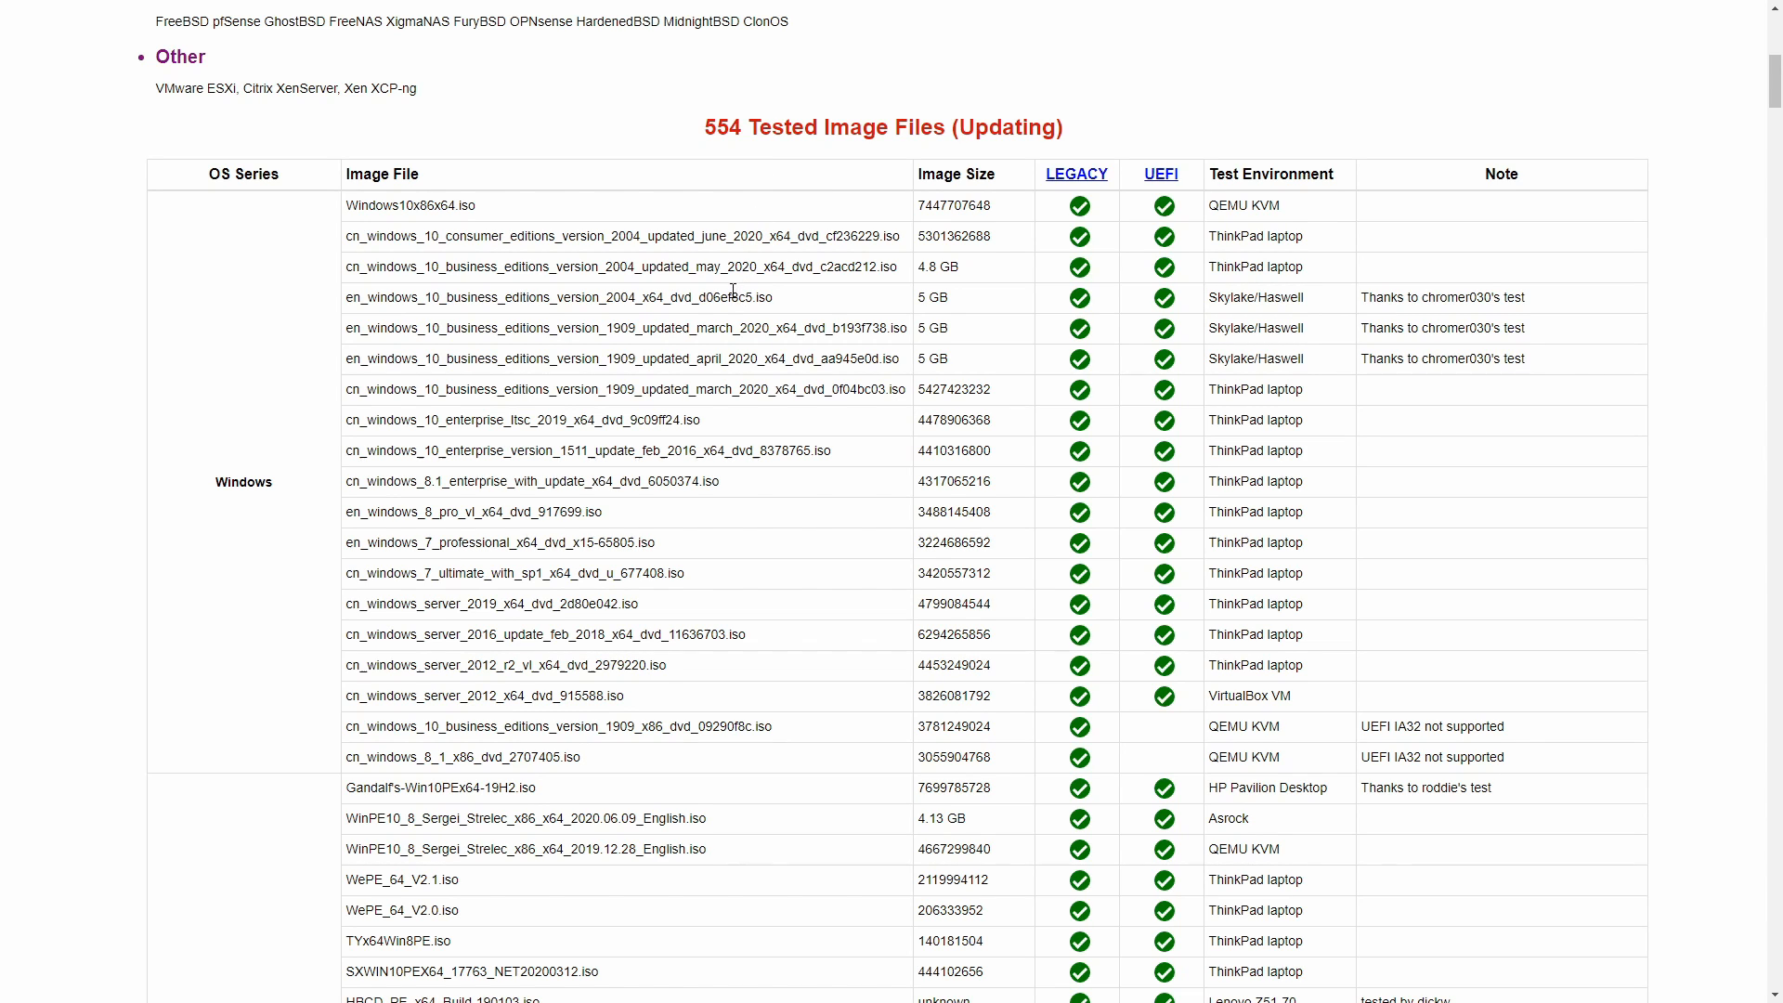
pyautogui.scroll(-3)
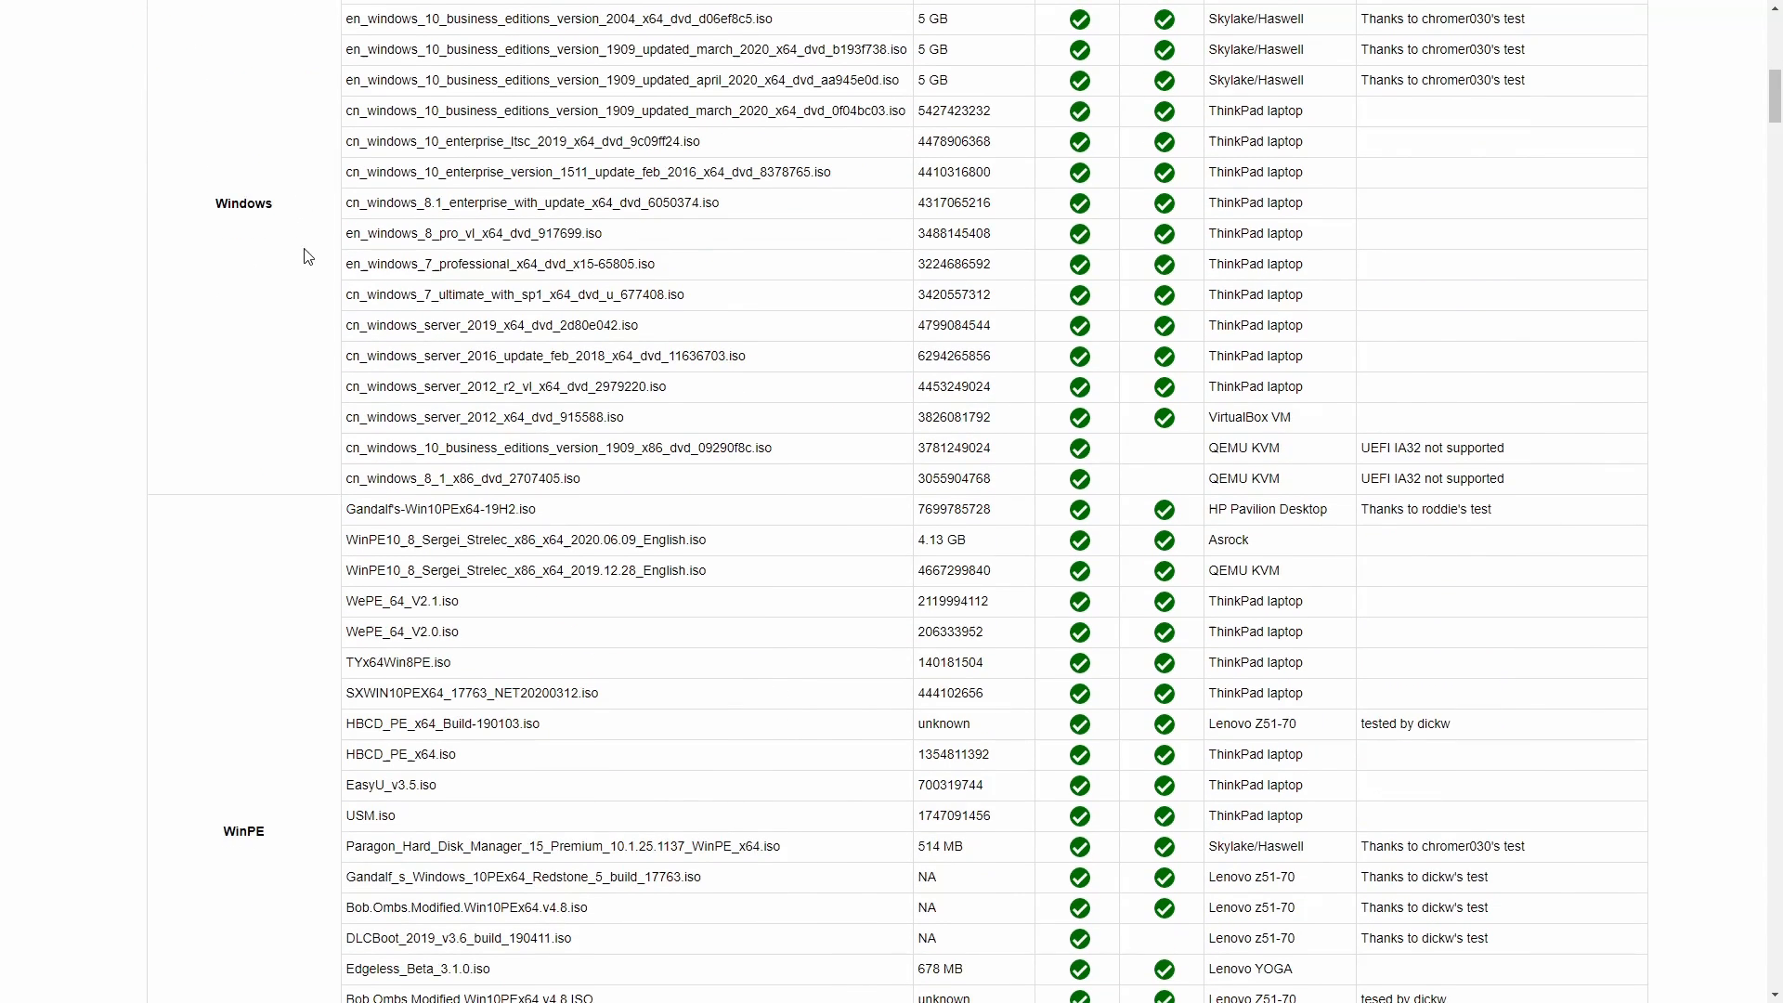
pyautogui.scroll(-3)
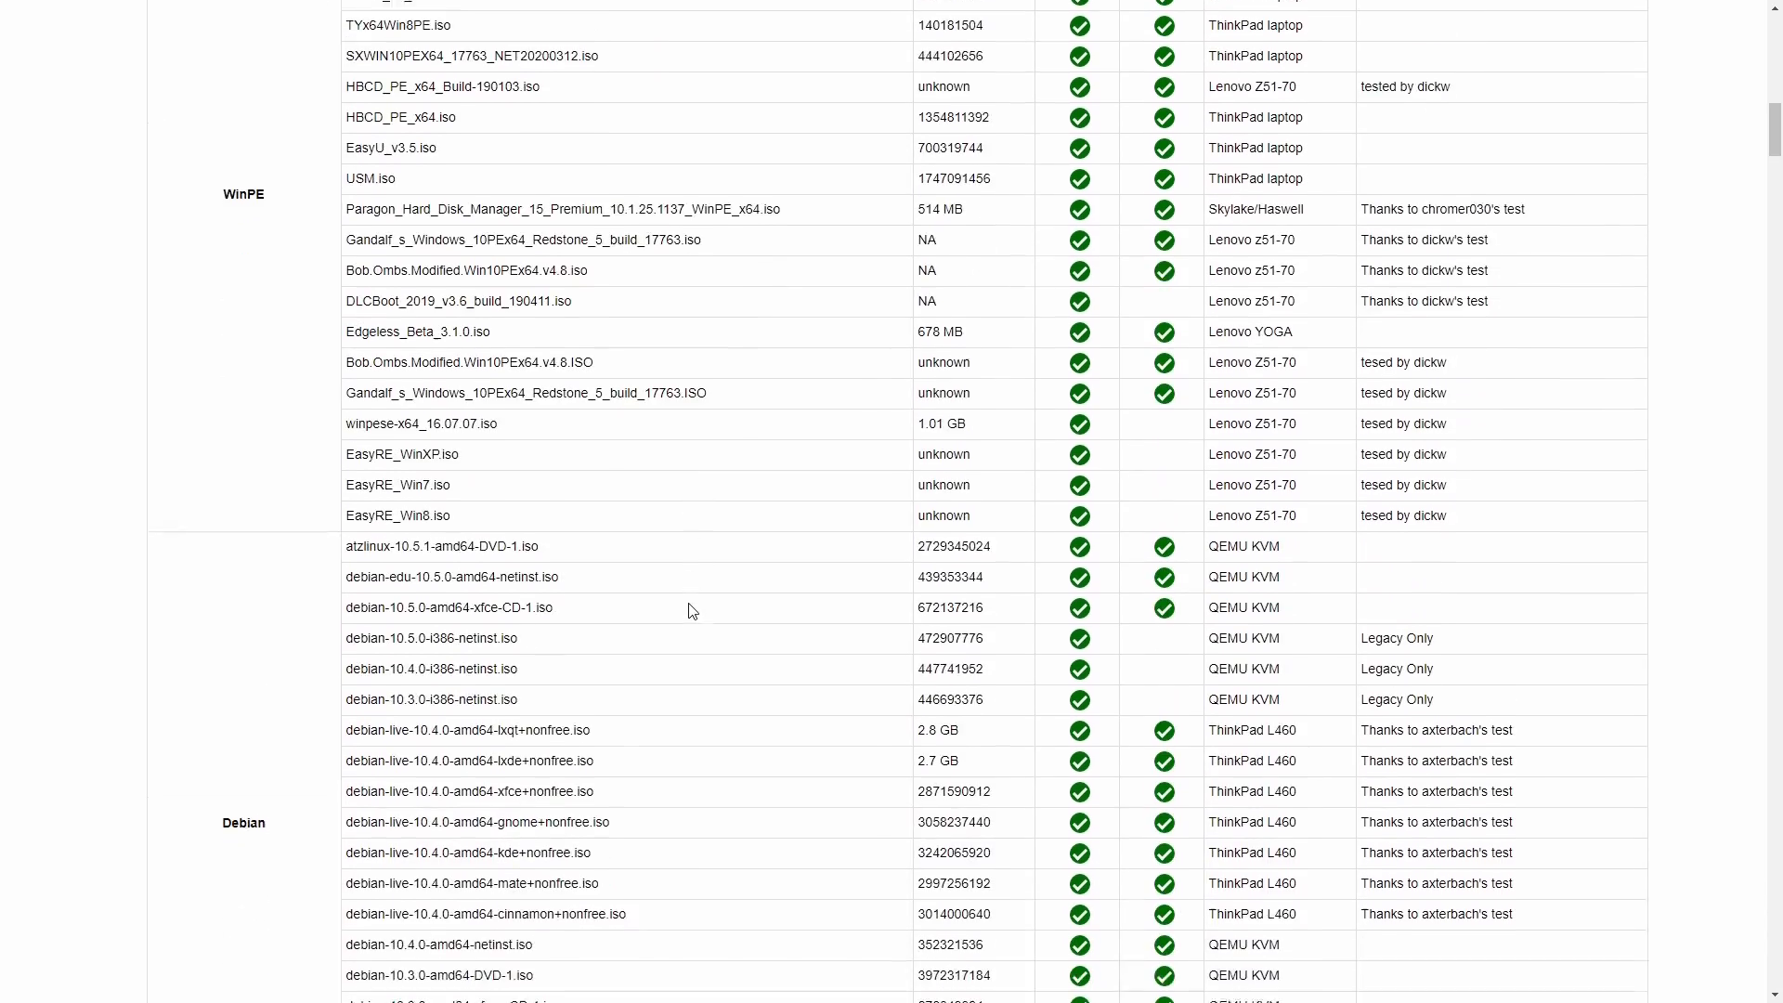
pyautogui.scroll(-3)
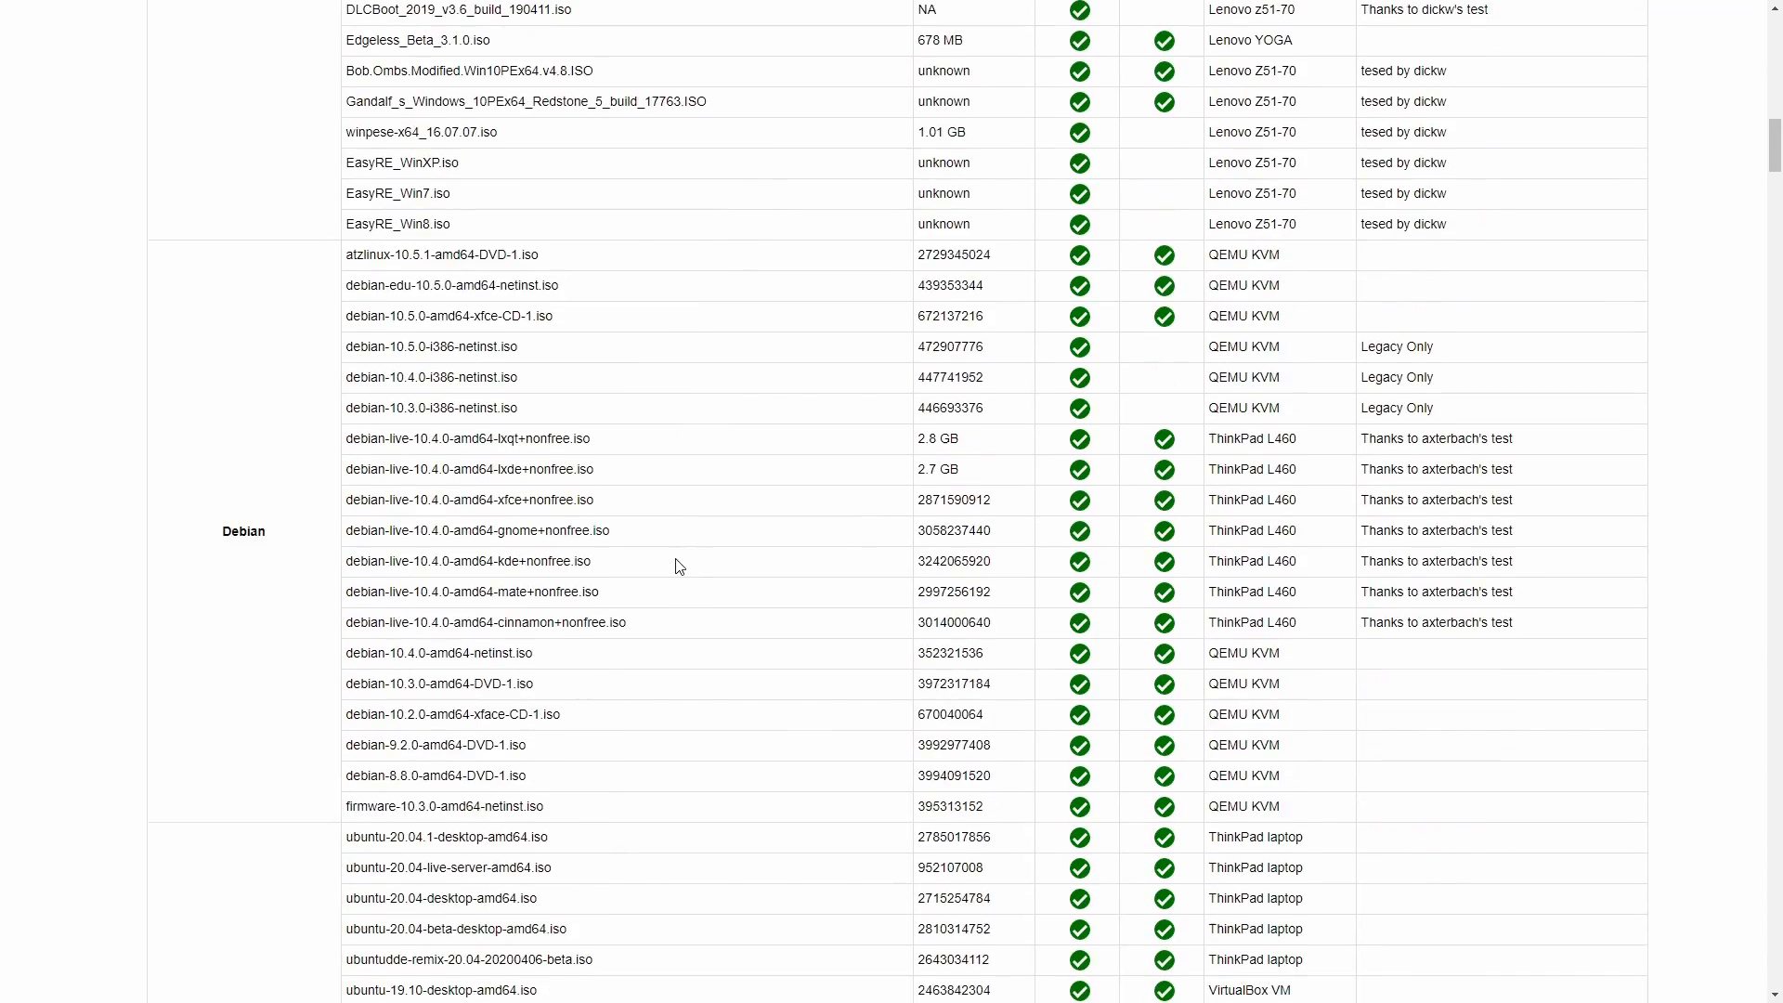
pyautogui.scroll(-3)
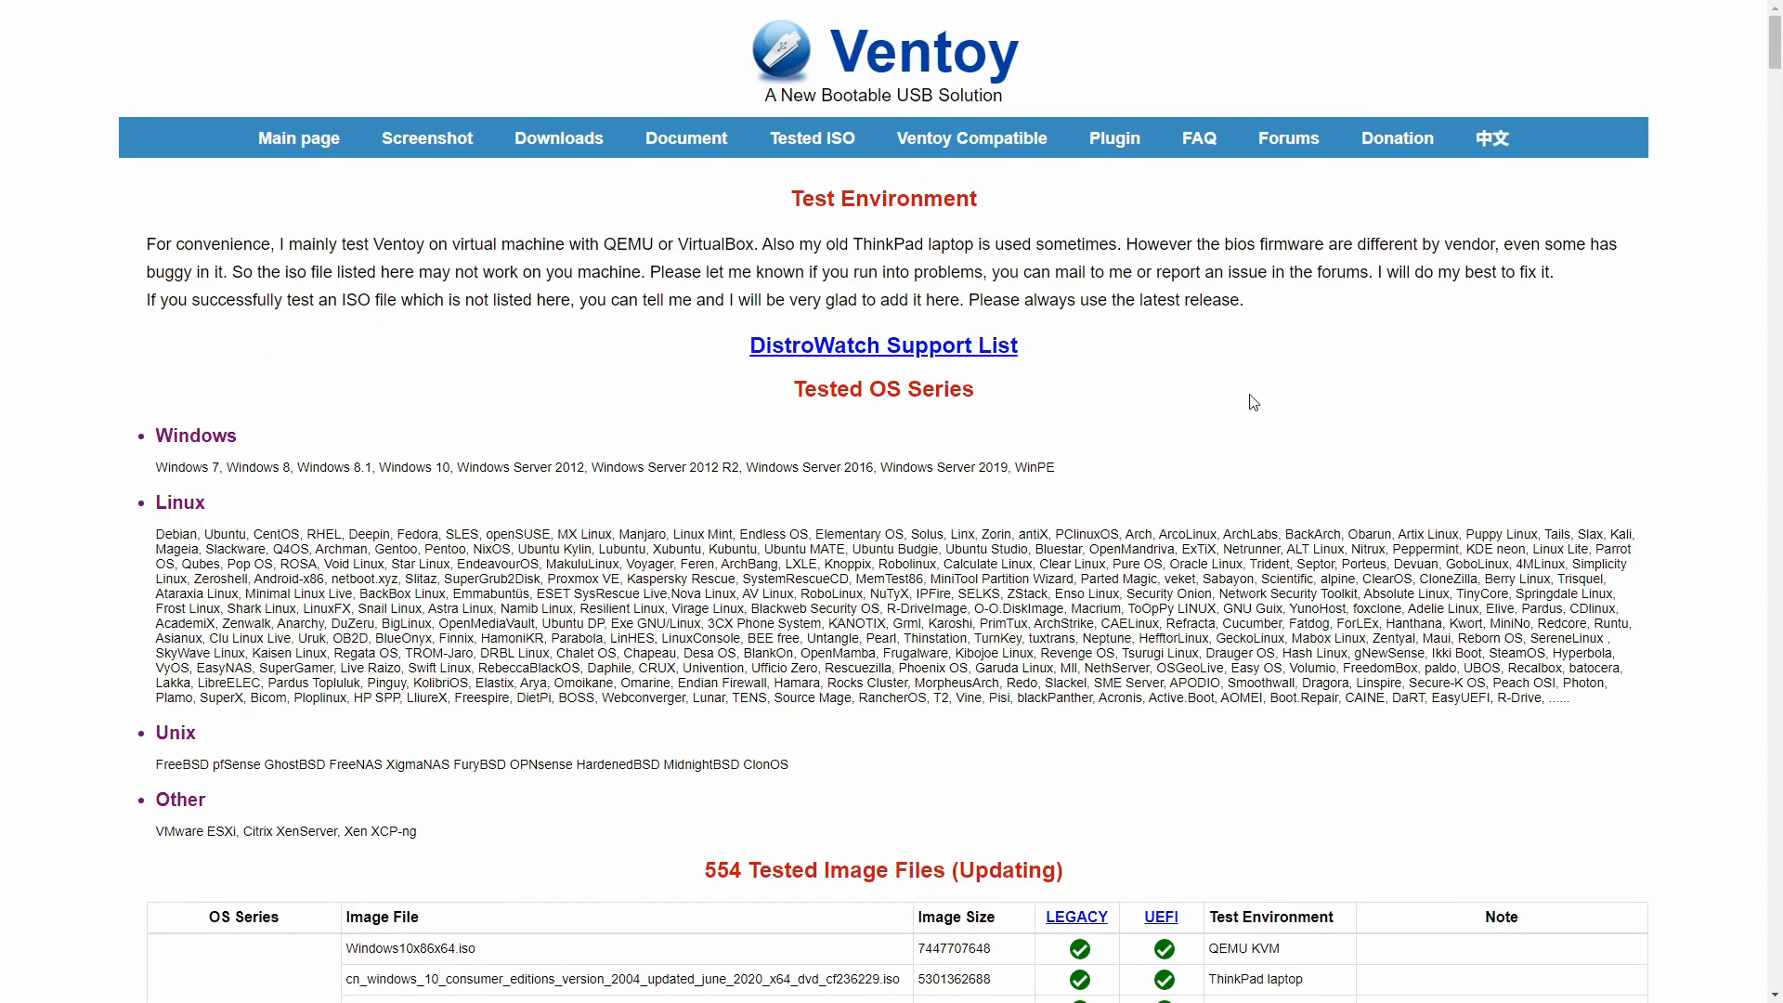
pyautogui.click(558, 137)
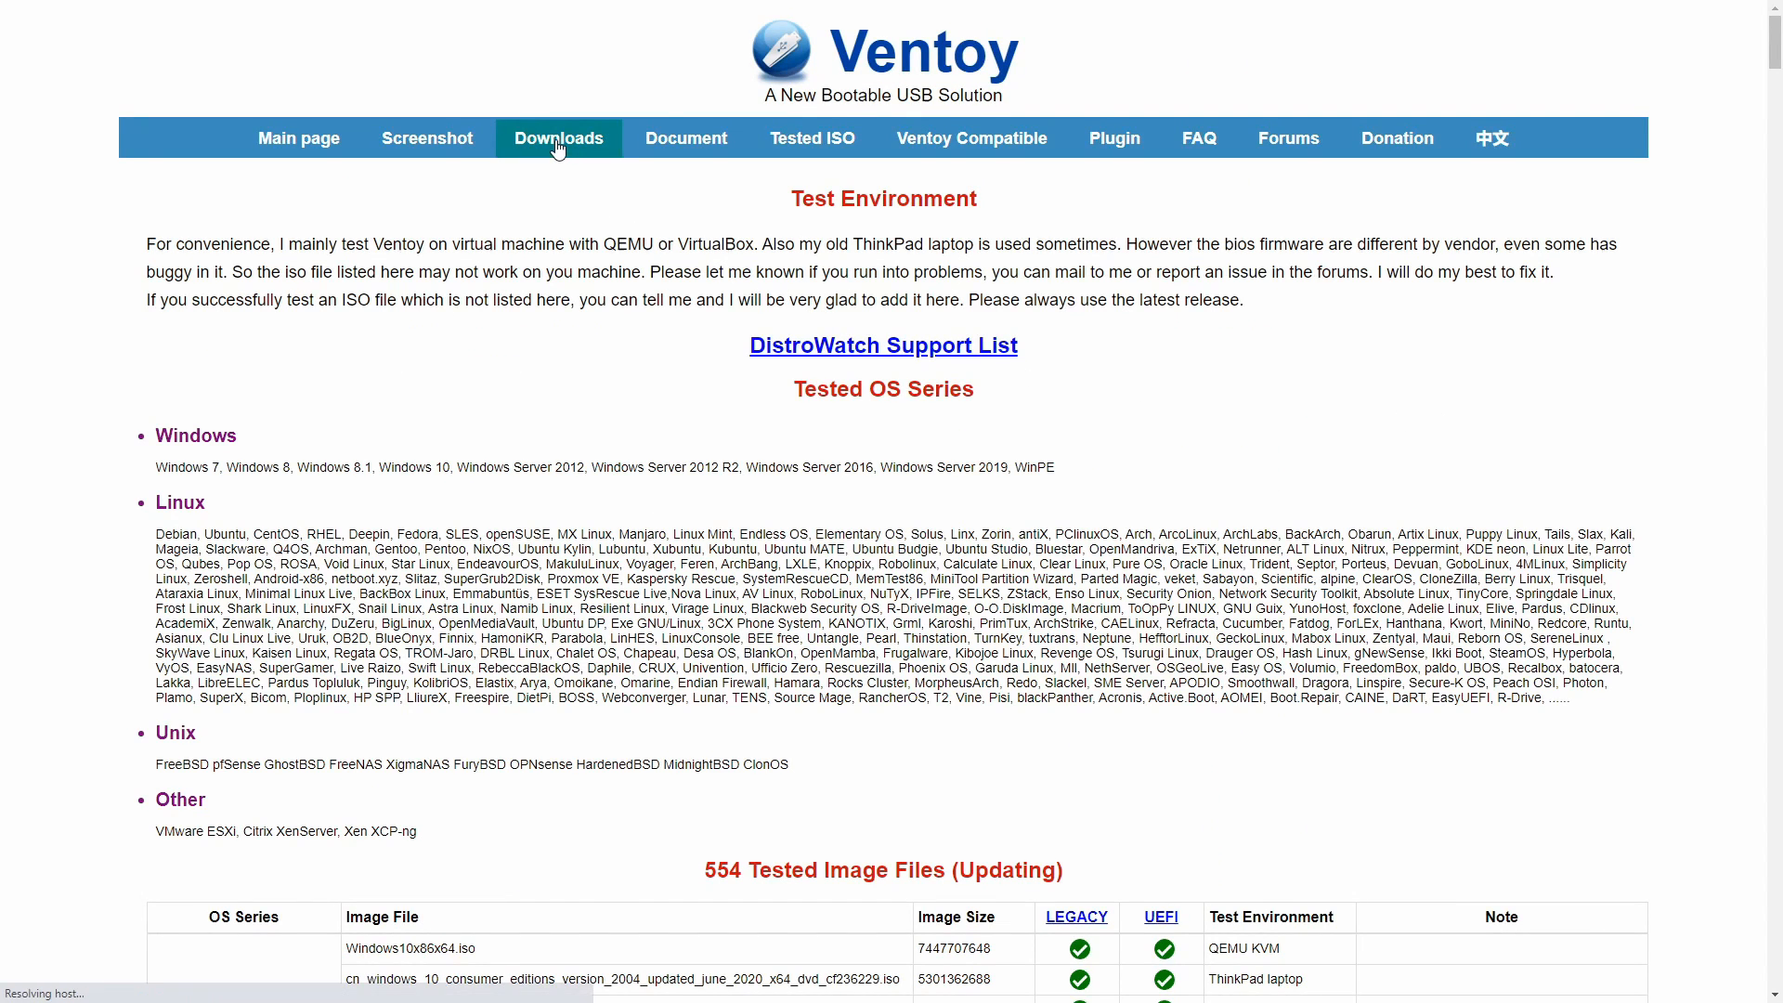
pyautogui.click(558, 137)
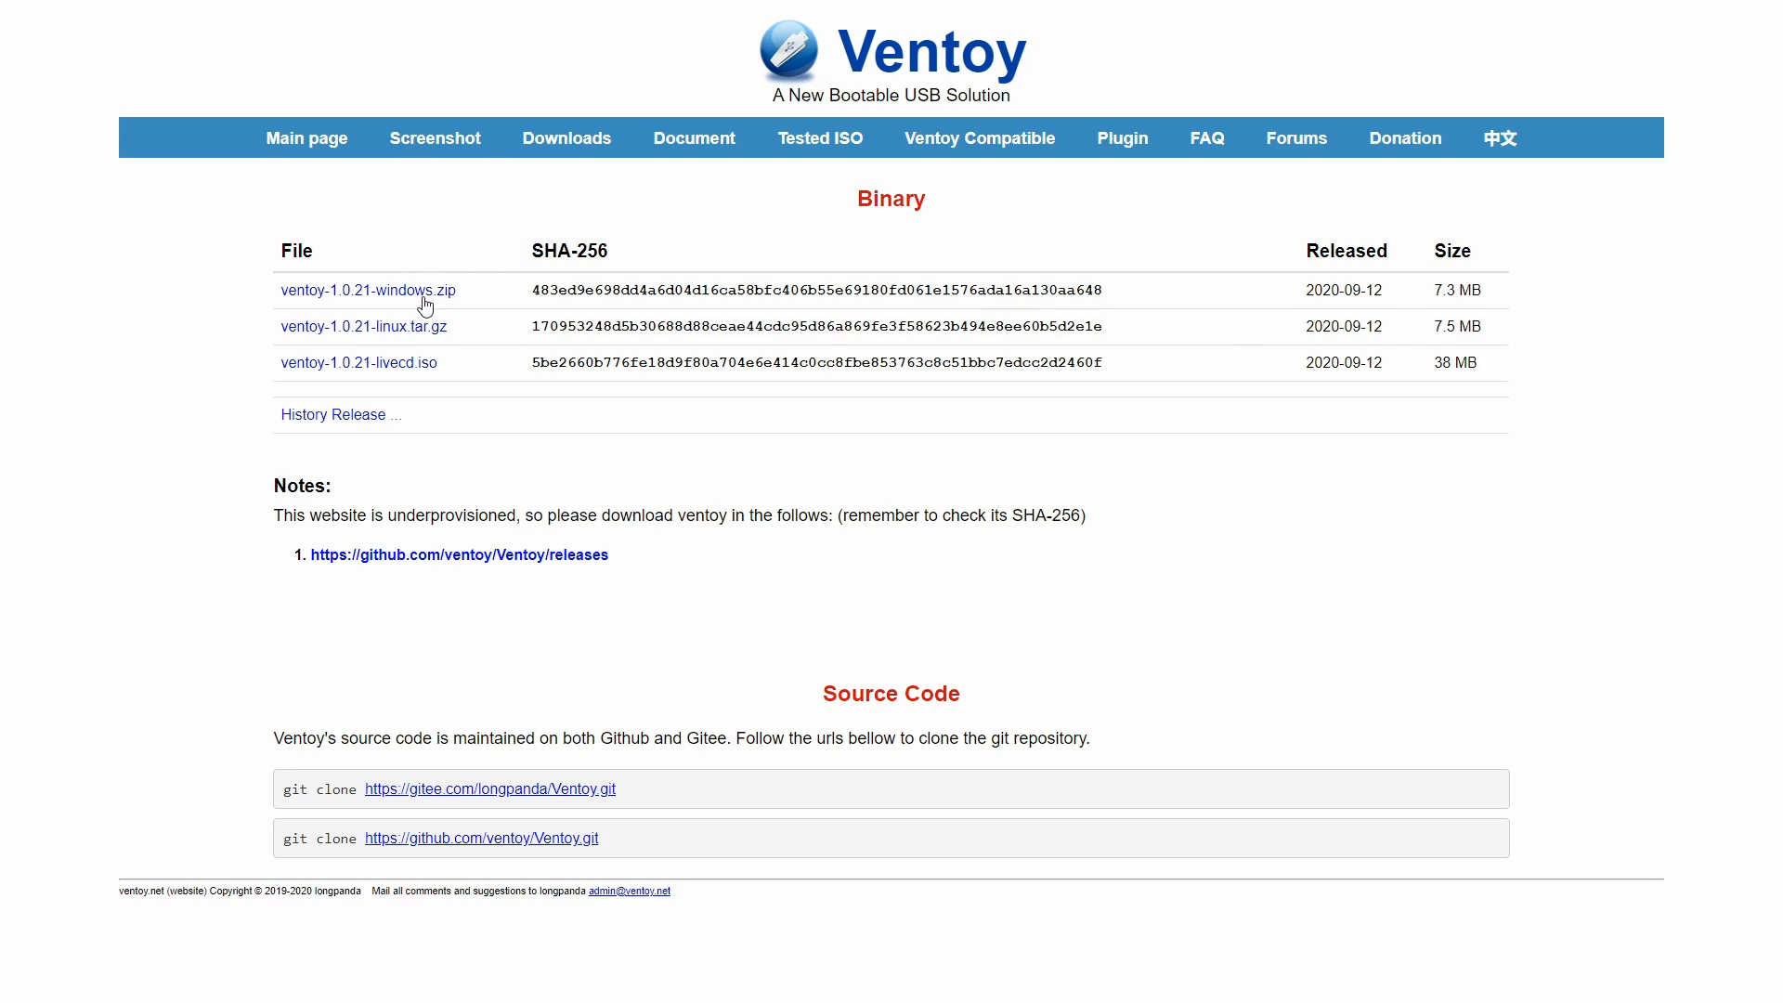
pyautogui.moveTo(480, 293)
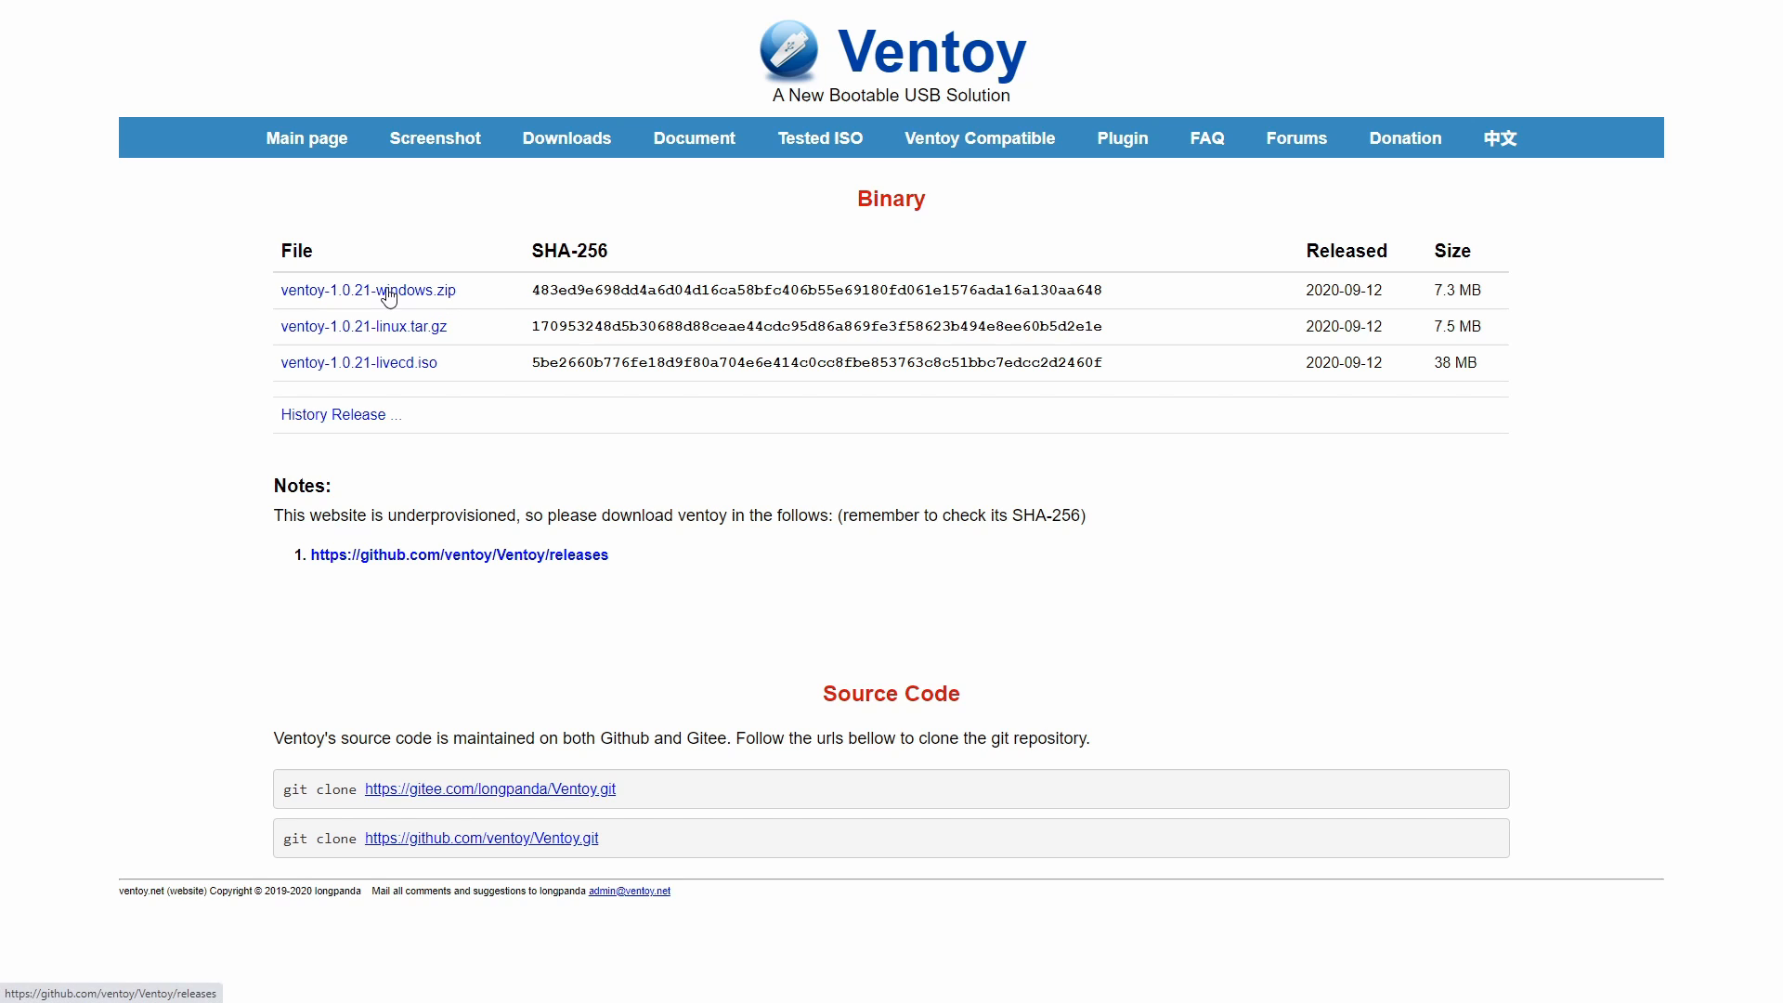
pyautogui.moveTo(439, 300)
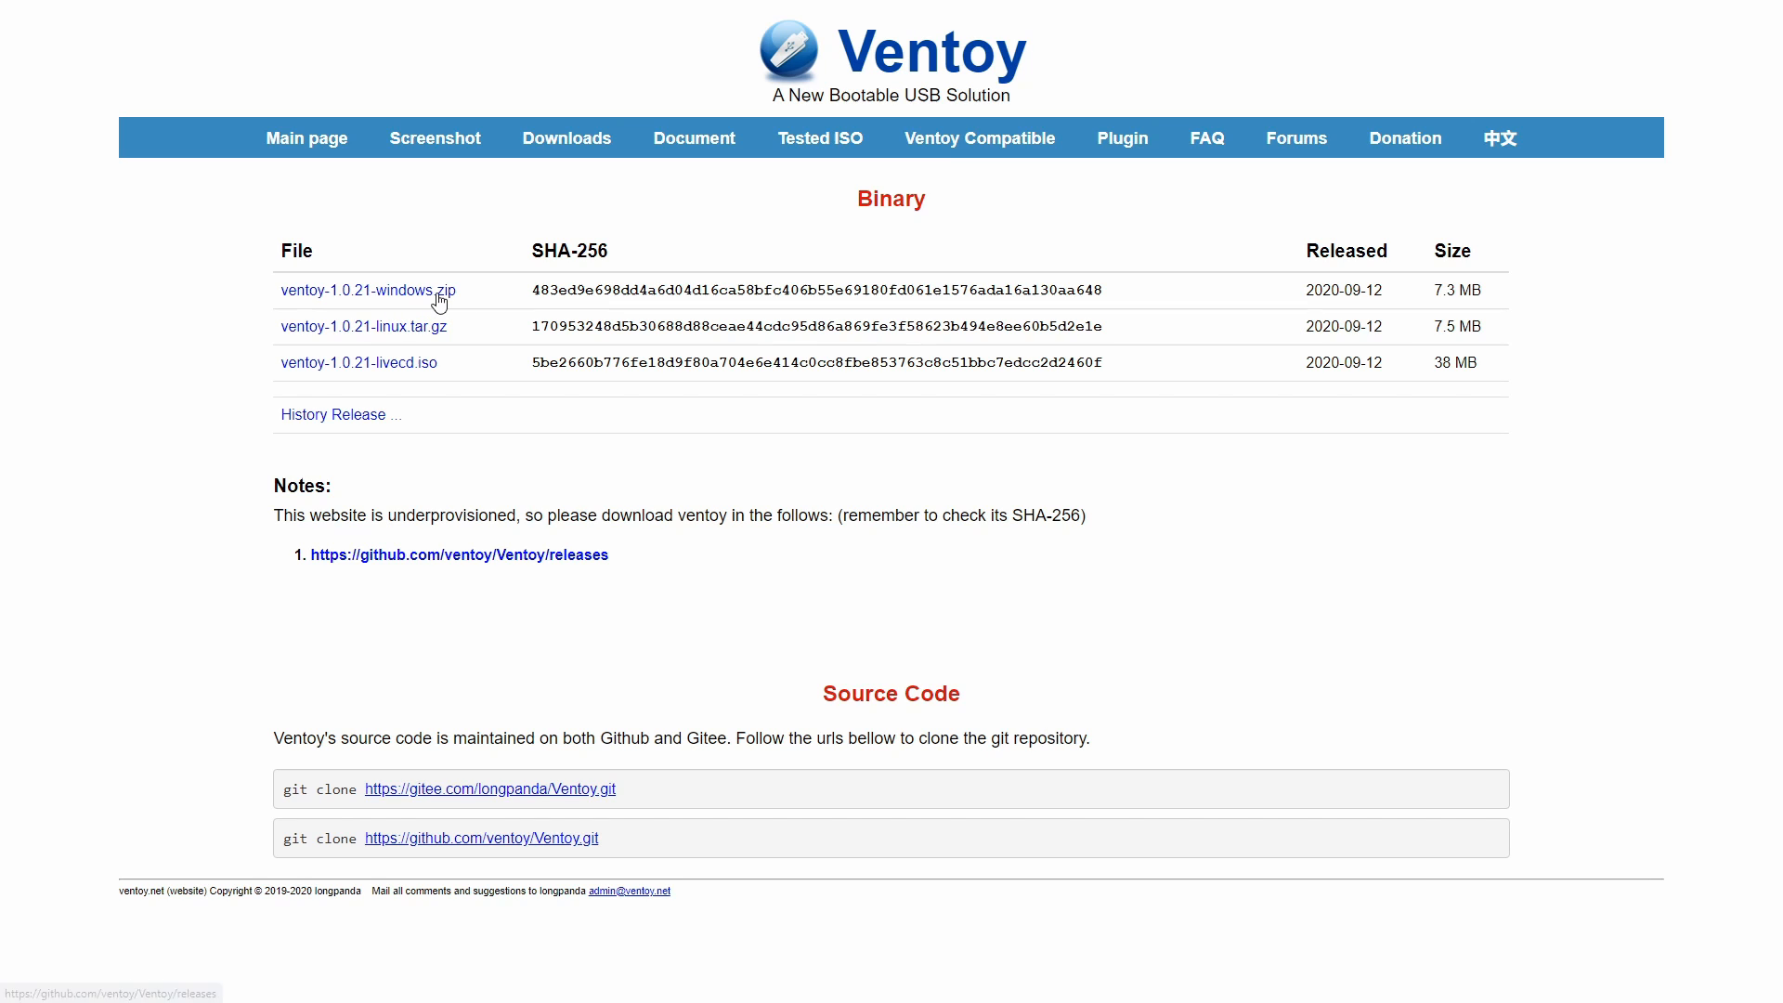
# Open Ventoy's GitHub releases page and scroll to the 1.0.21 assets with ventoy-1.0.21-windows.zip.
pyautogui.click(458, 555)
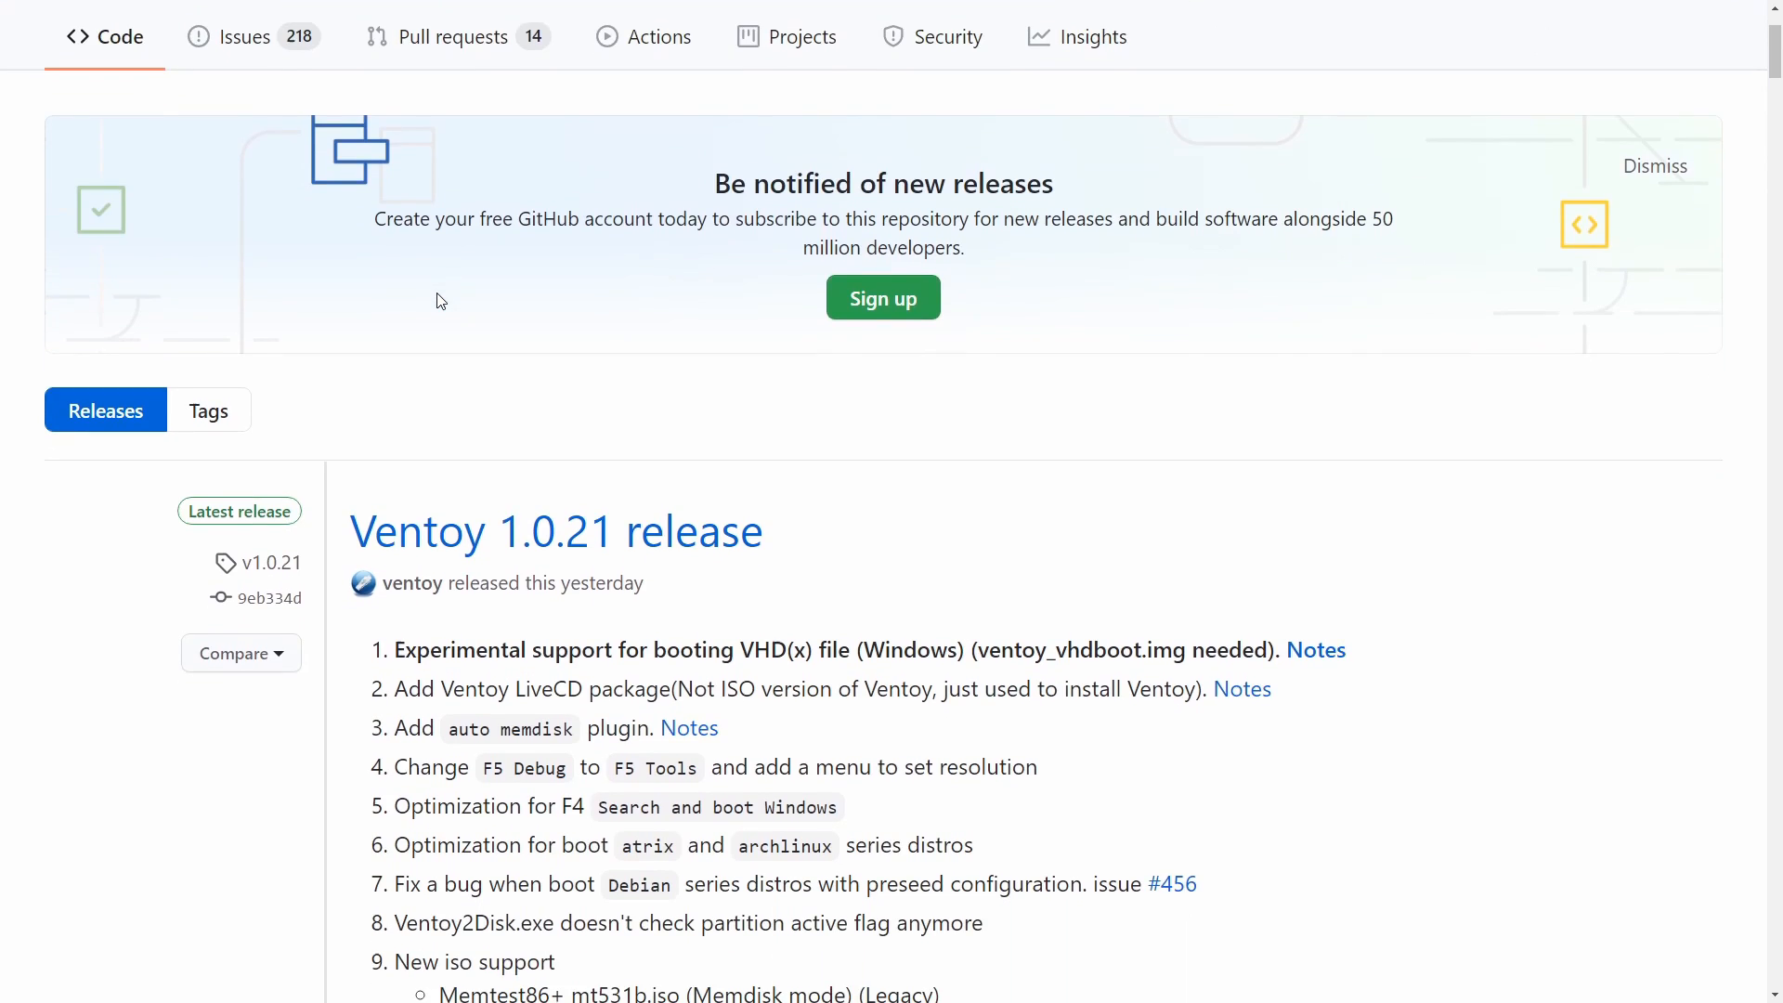
pyautogui.scroll(-3)
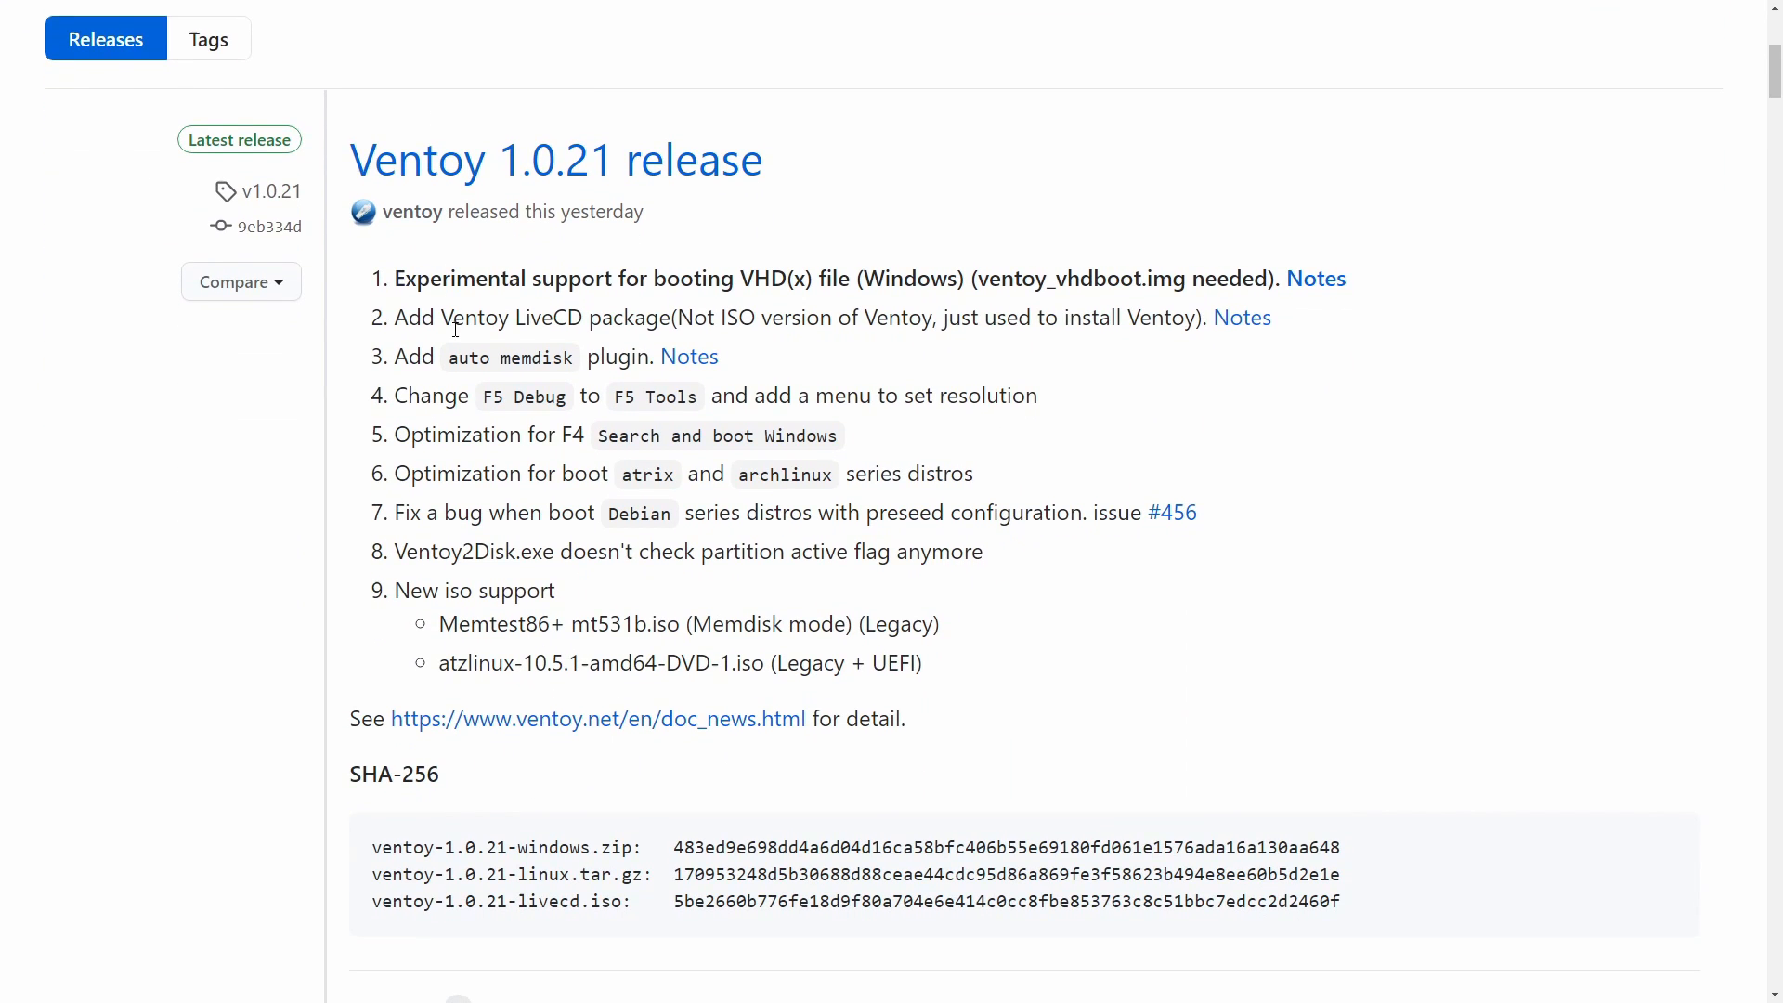
pyautogui.scroll(-3)
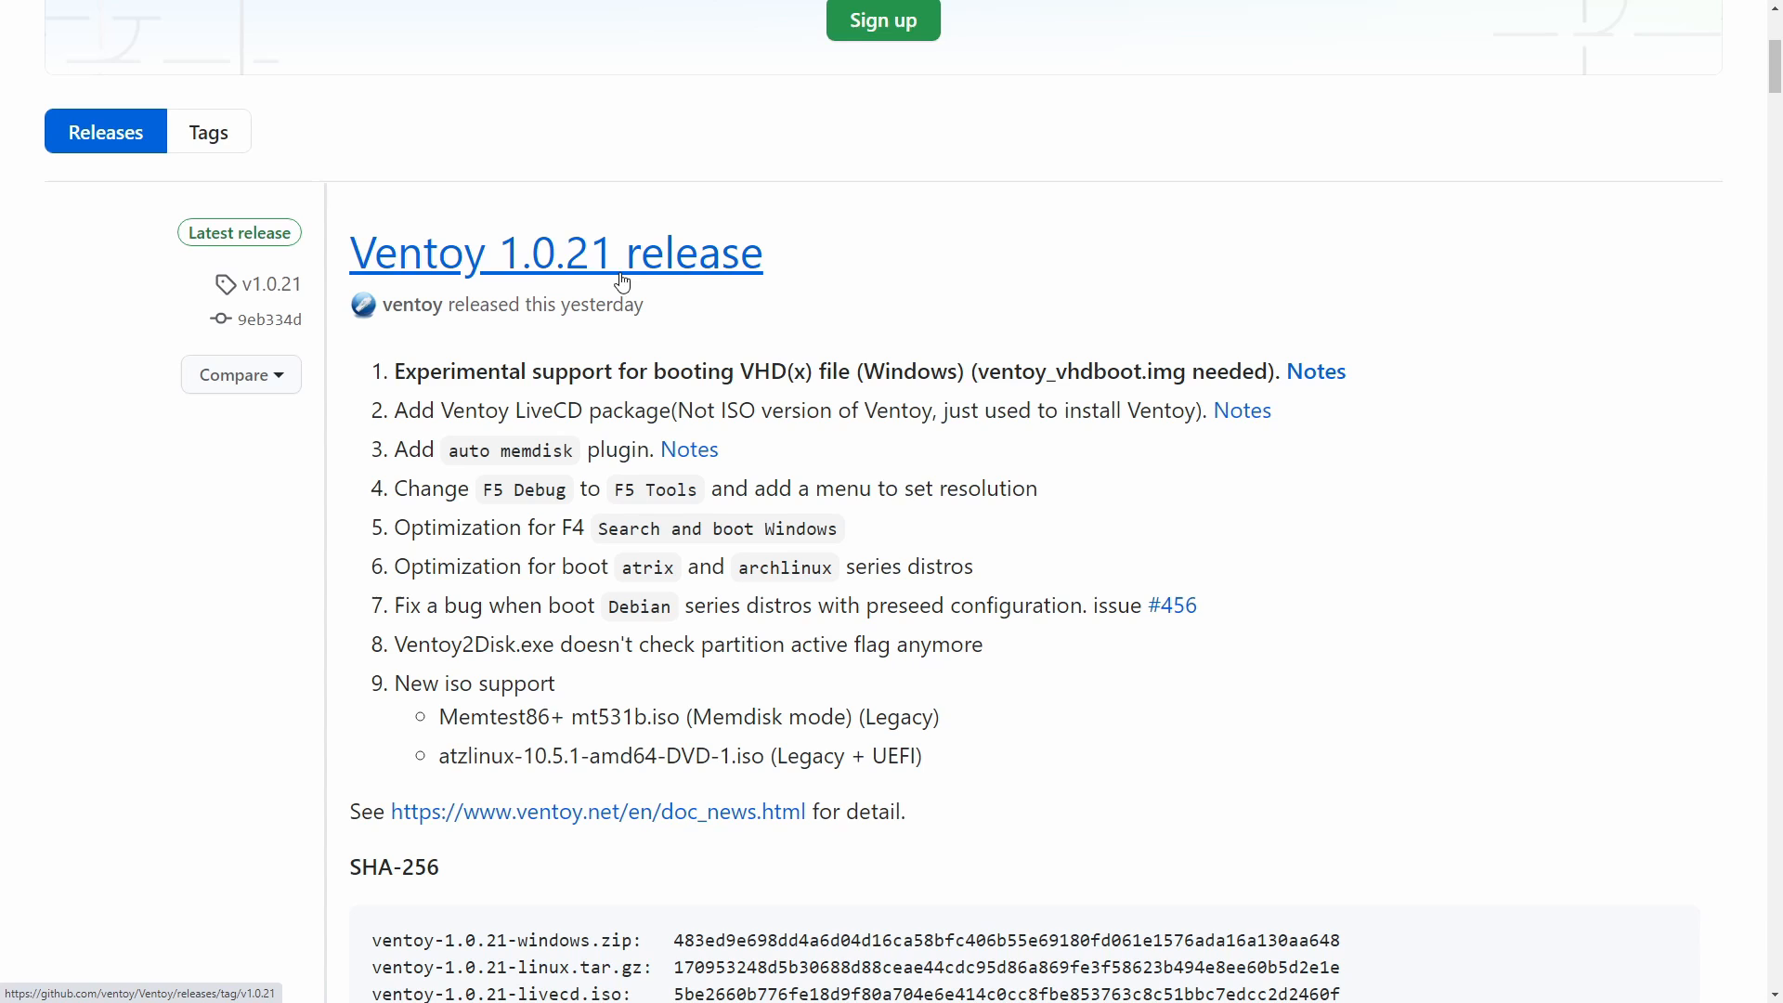
pyautogui.scroll(-3)
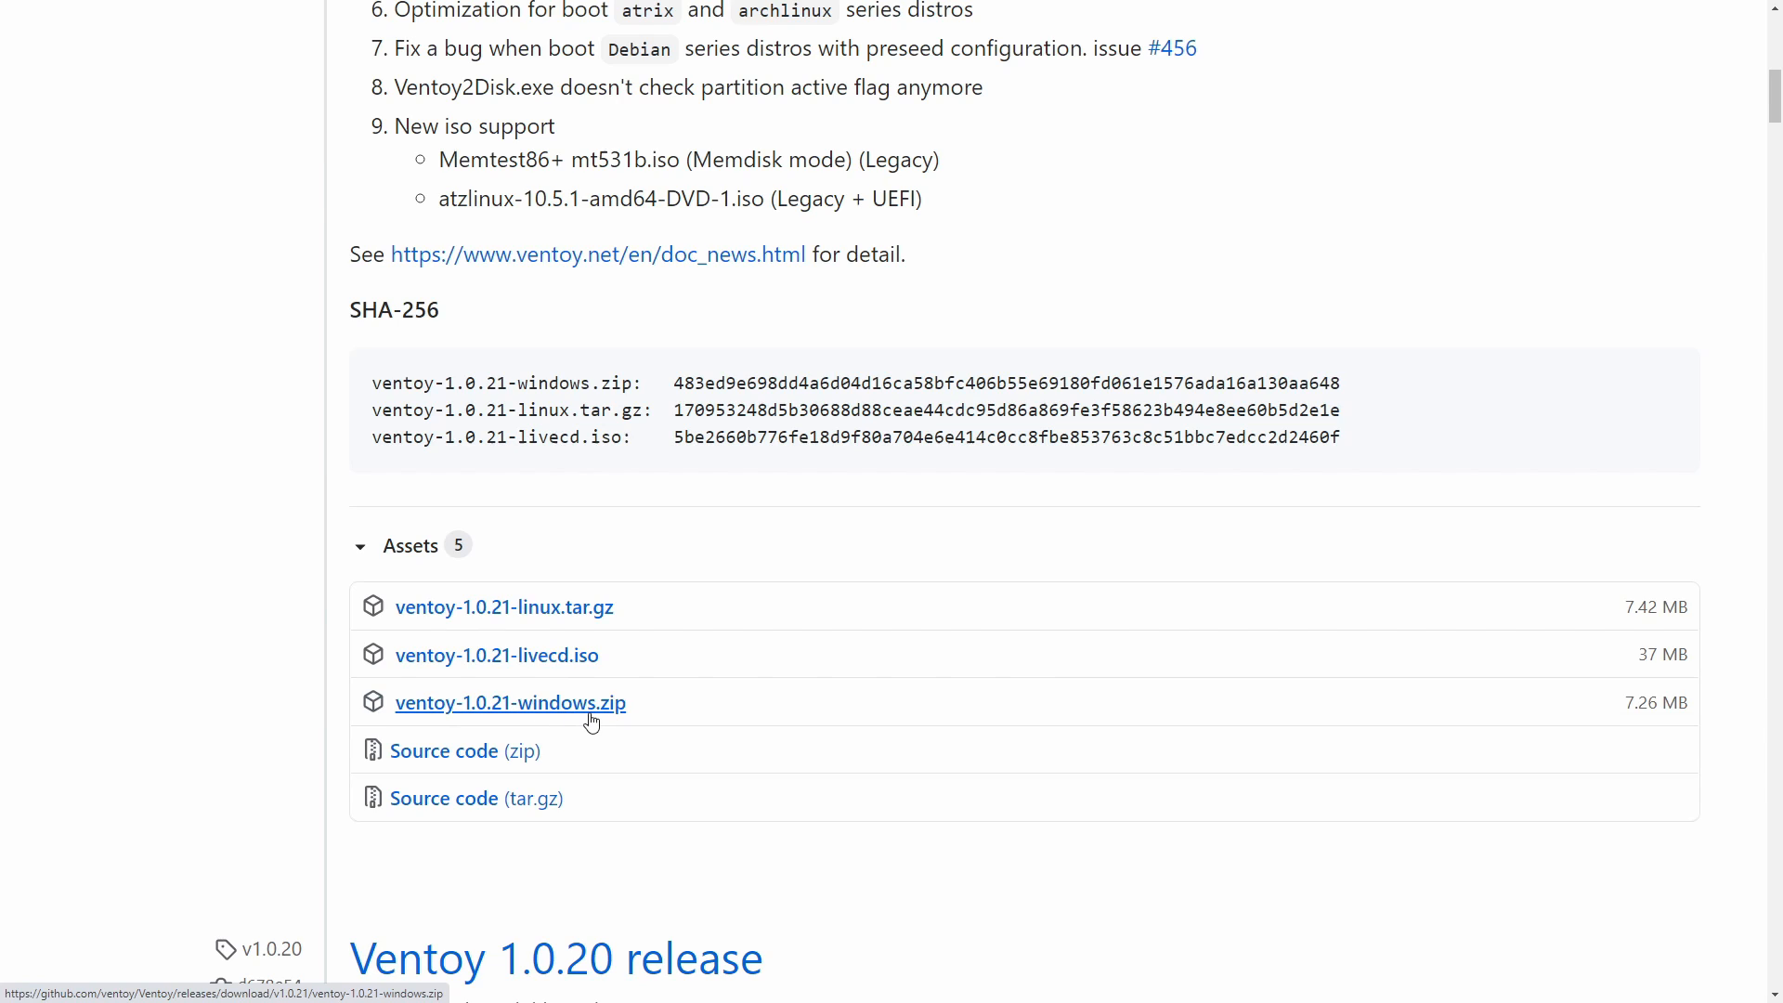
pyautogui.moveTo(606, 715)
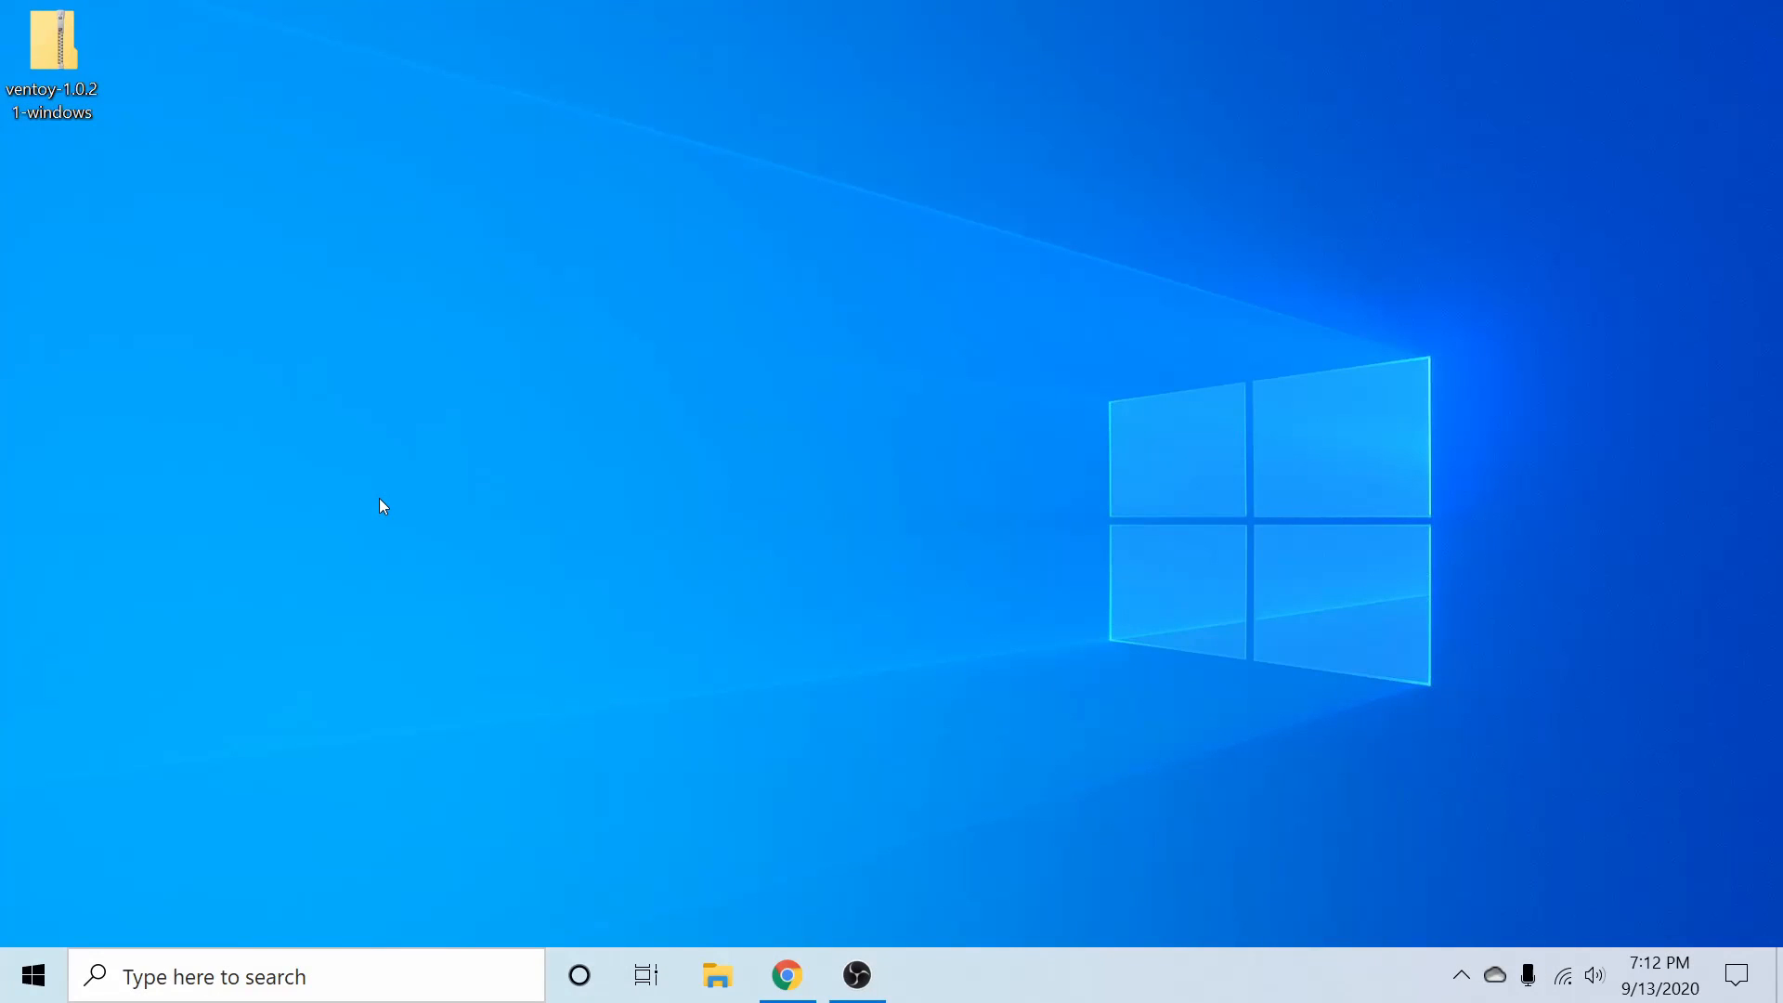
pyautogui.moveTo(399, 253)
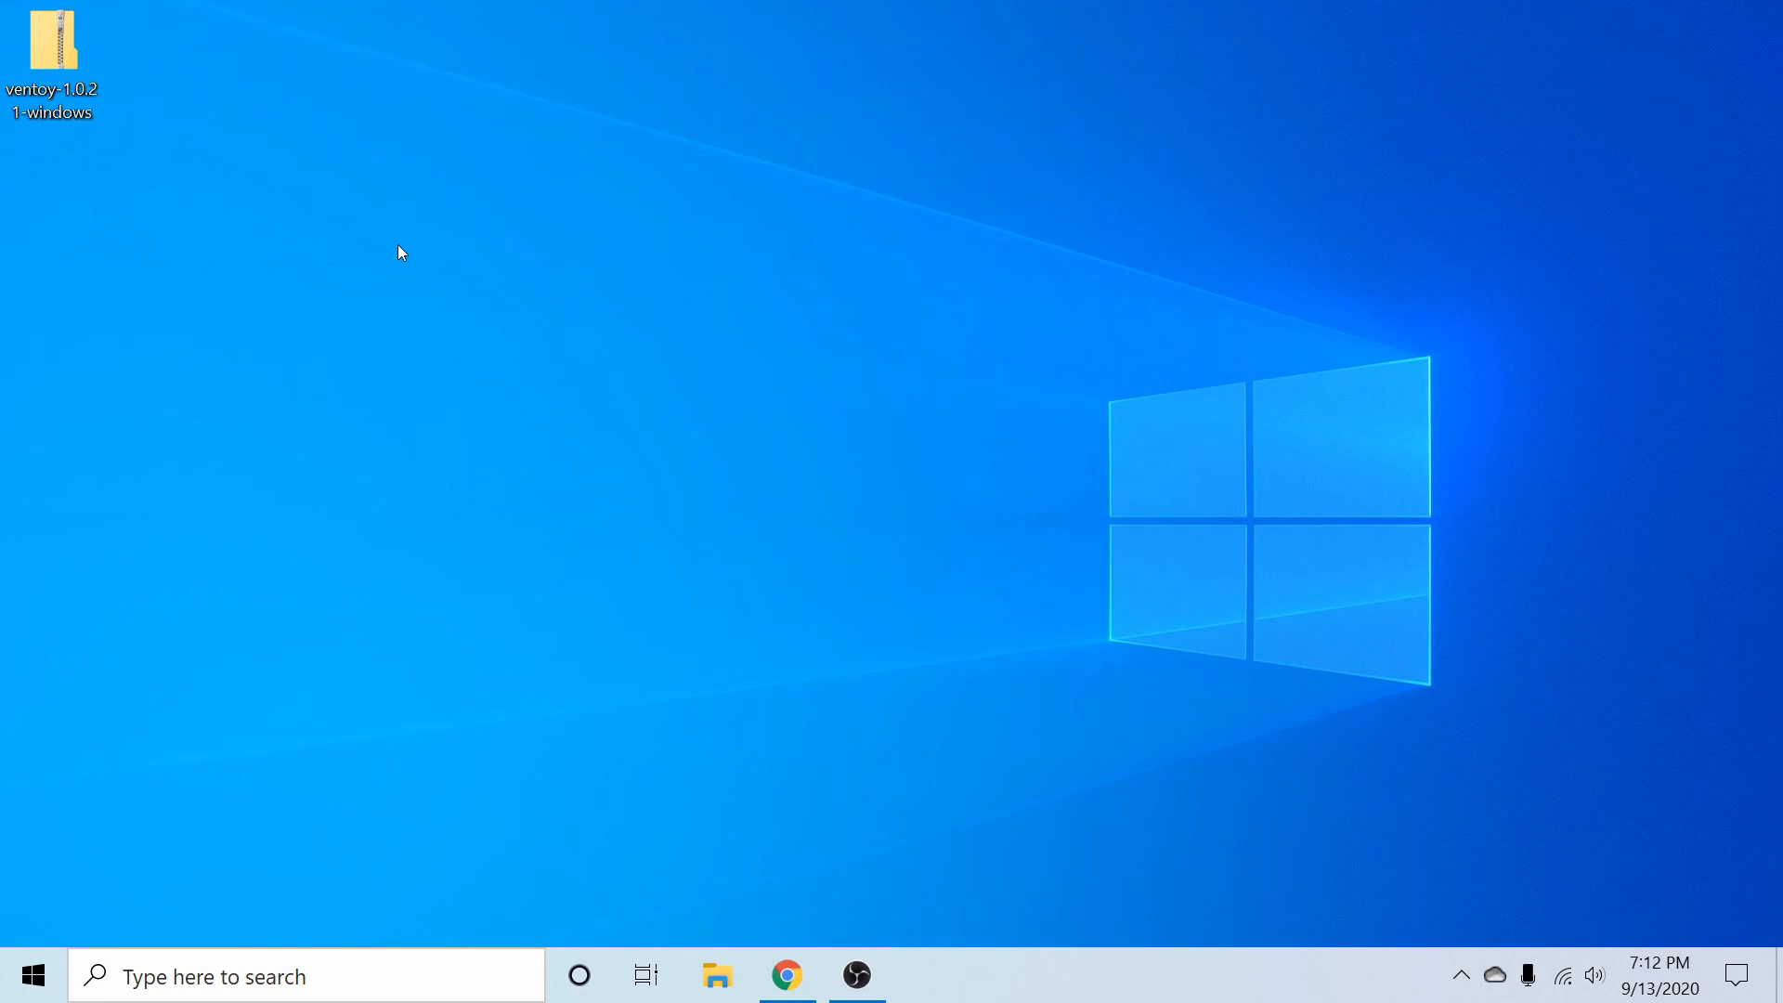
pyautogui.click(51, 46)
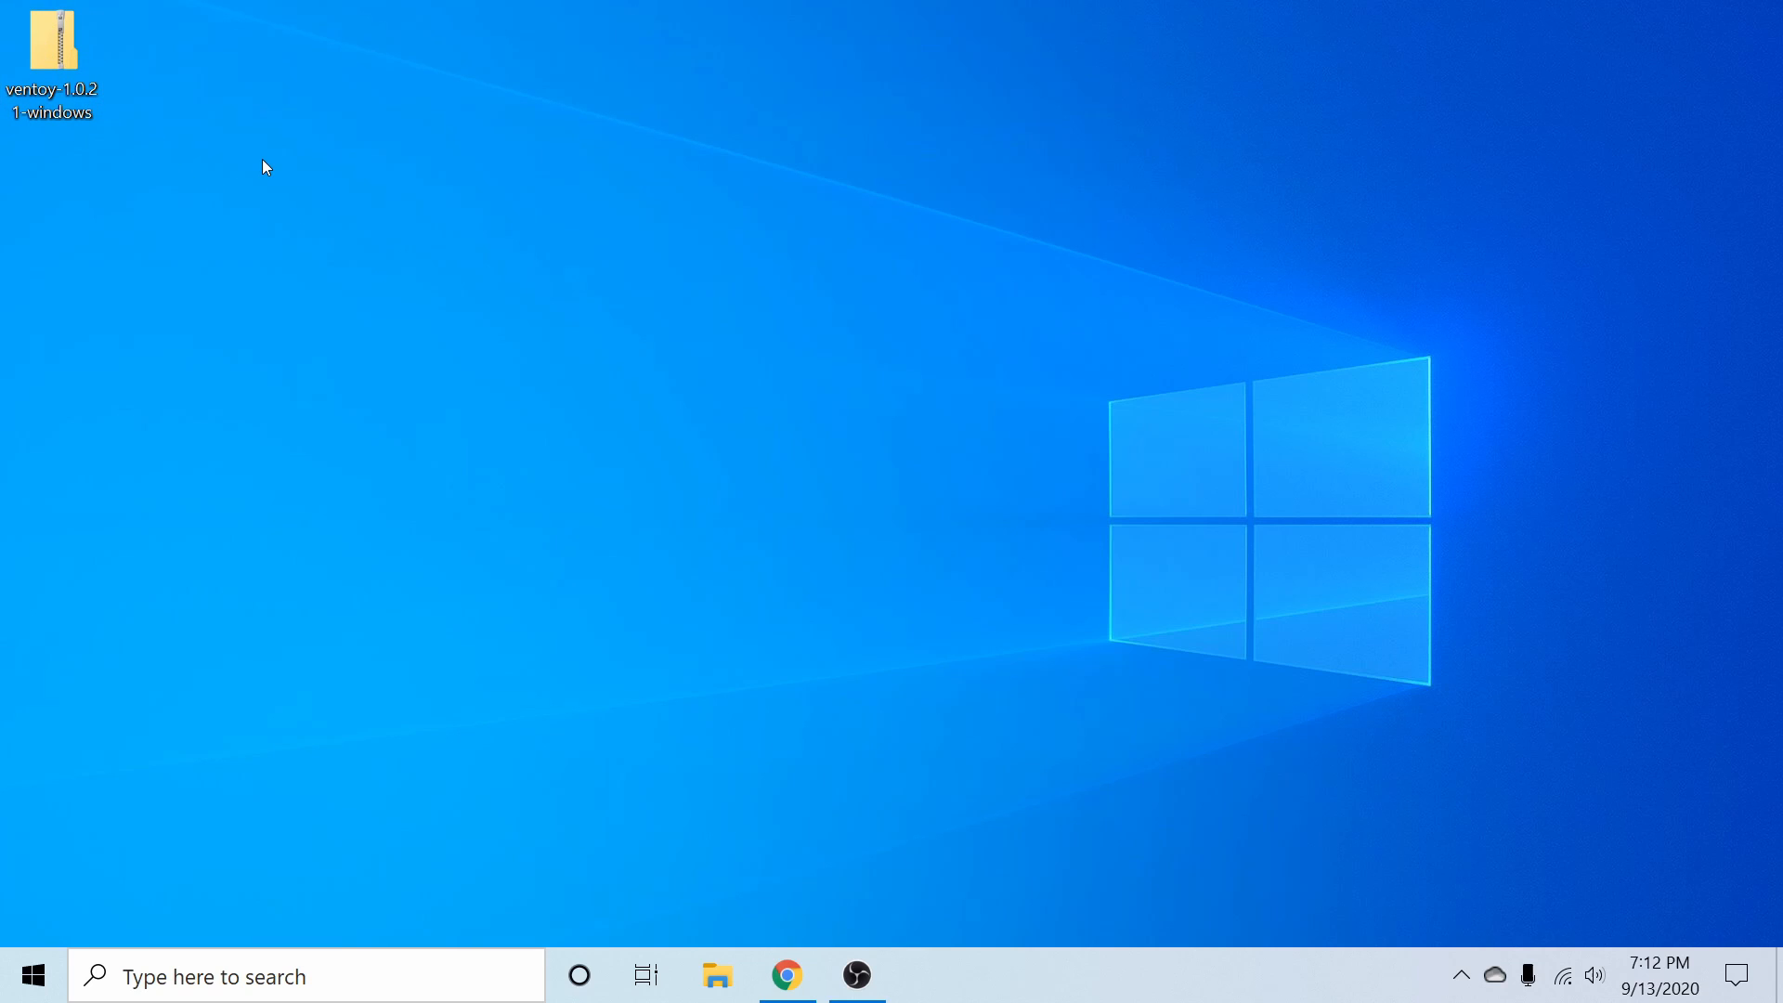
pyautogui.moveTo(266, 174)
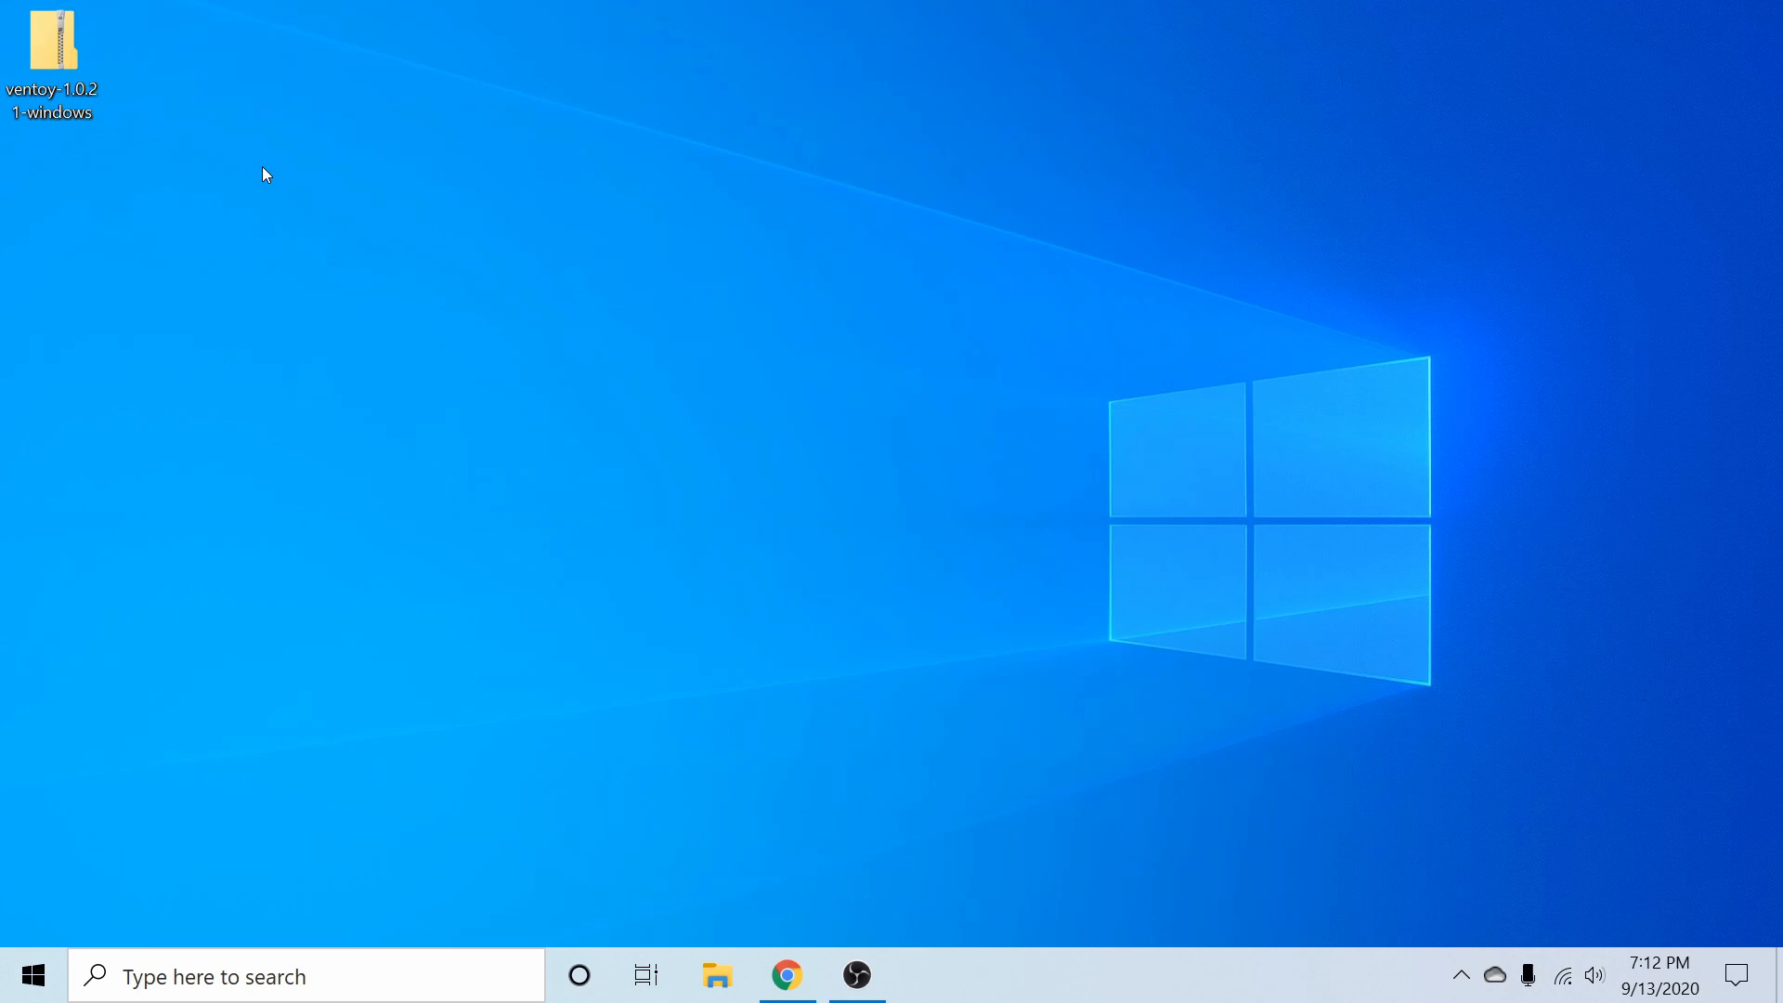
pyautogui.moveTo(259, 192)
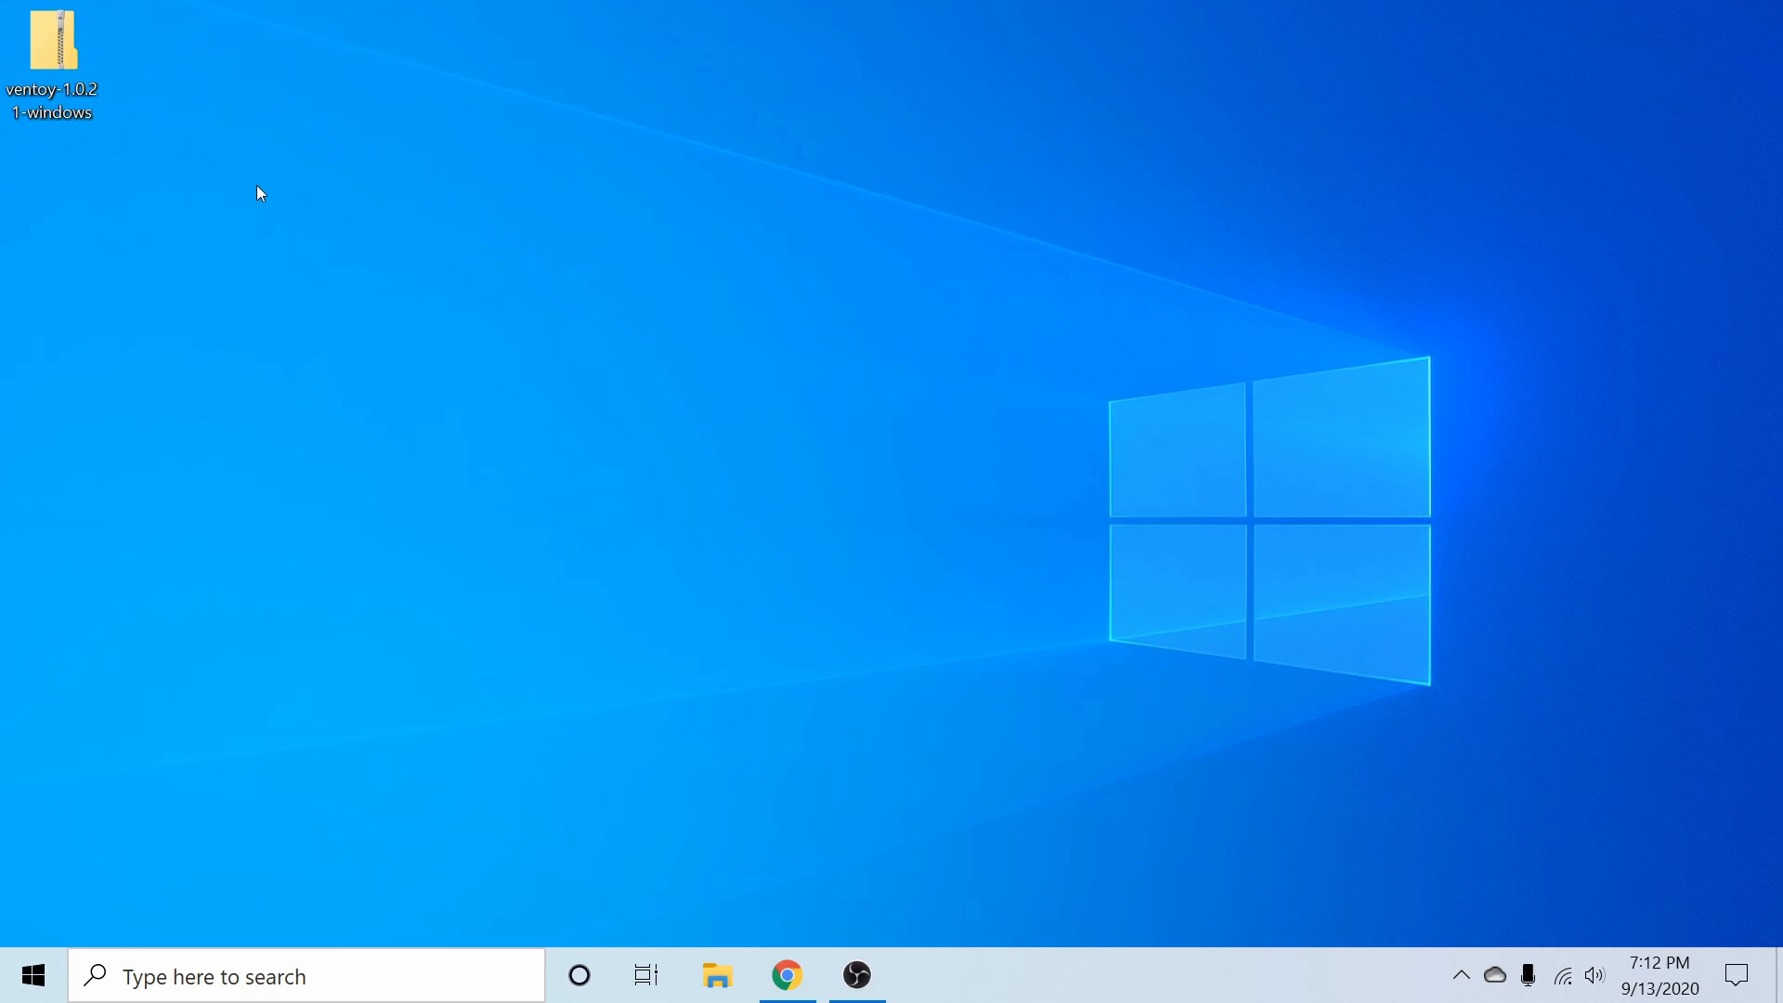
pyautogui.click(52, 51)
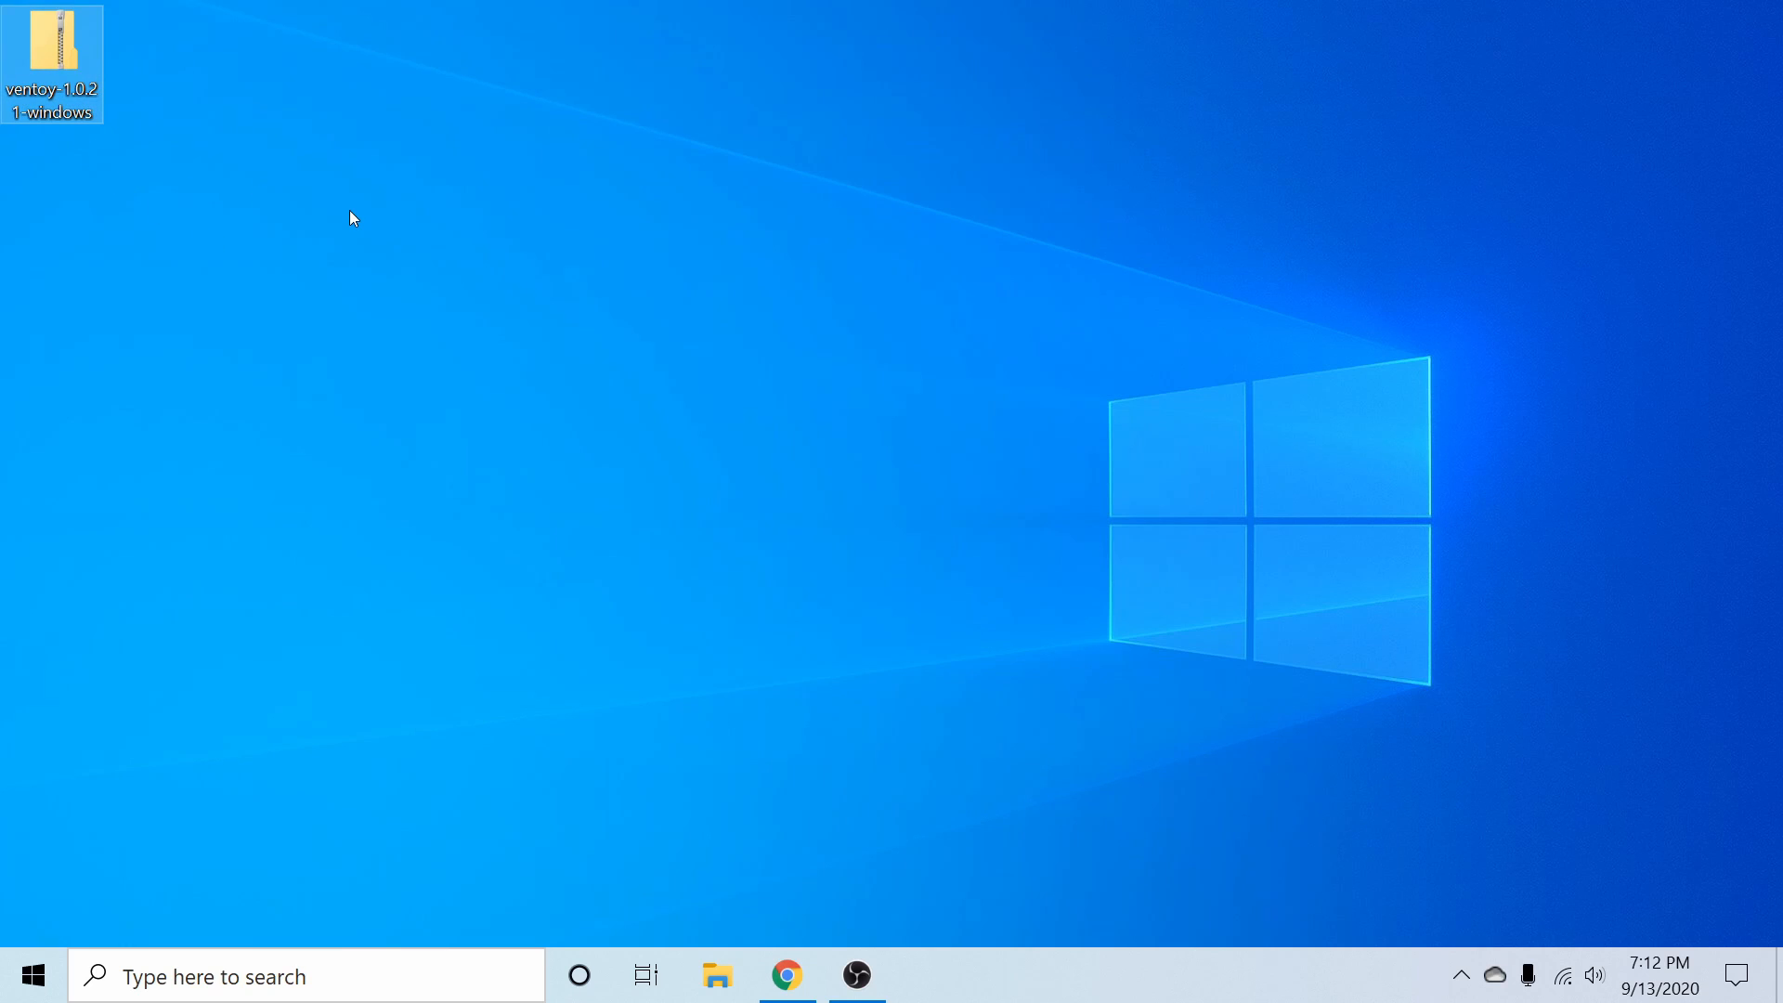
pyautogui.click(51, 51)
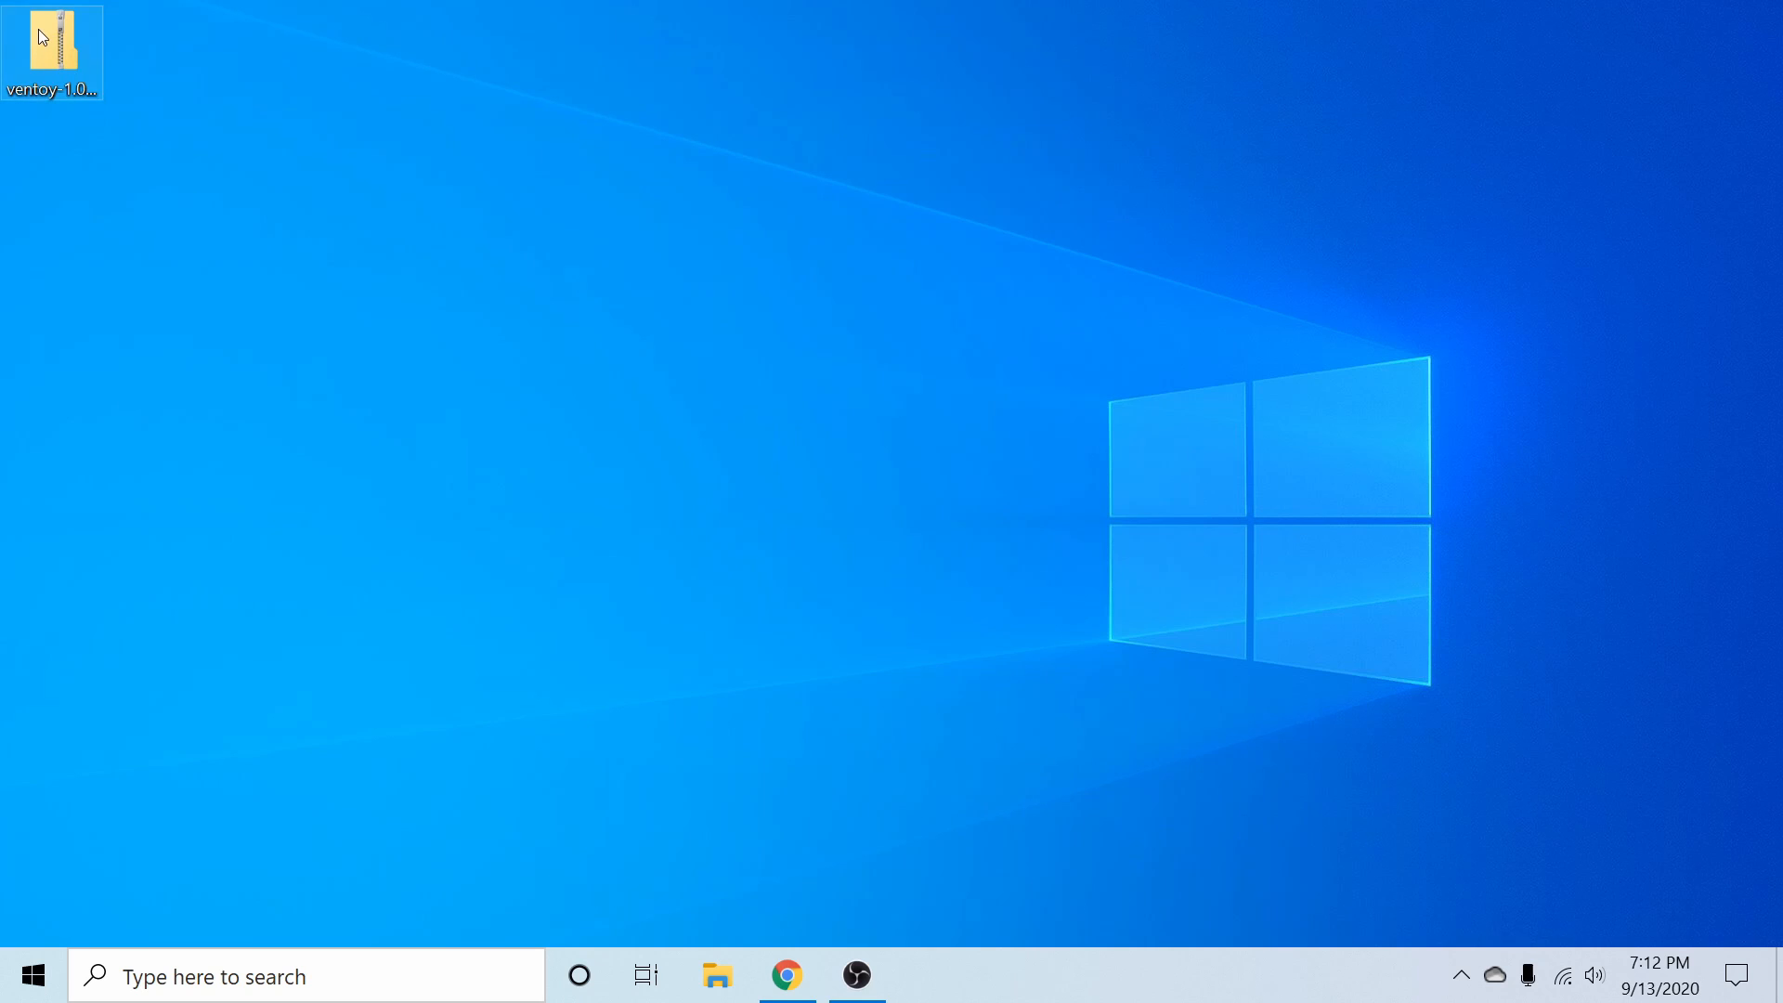
# Drag ventoy-1.0.21 out of the downloaded zip onto the desktop, close the archive, select the folder.
pyautogui.doubleClick(51, 45)
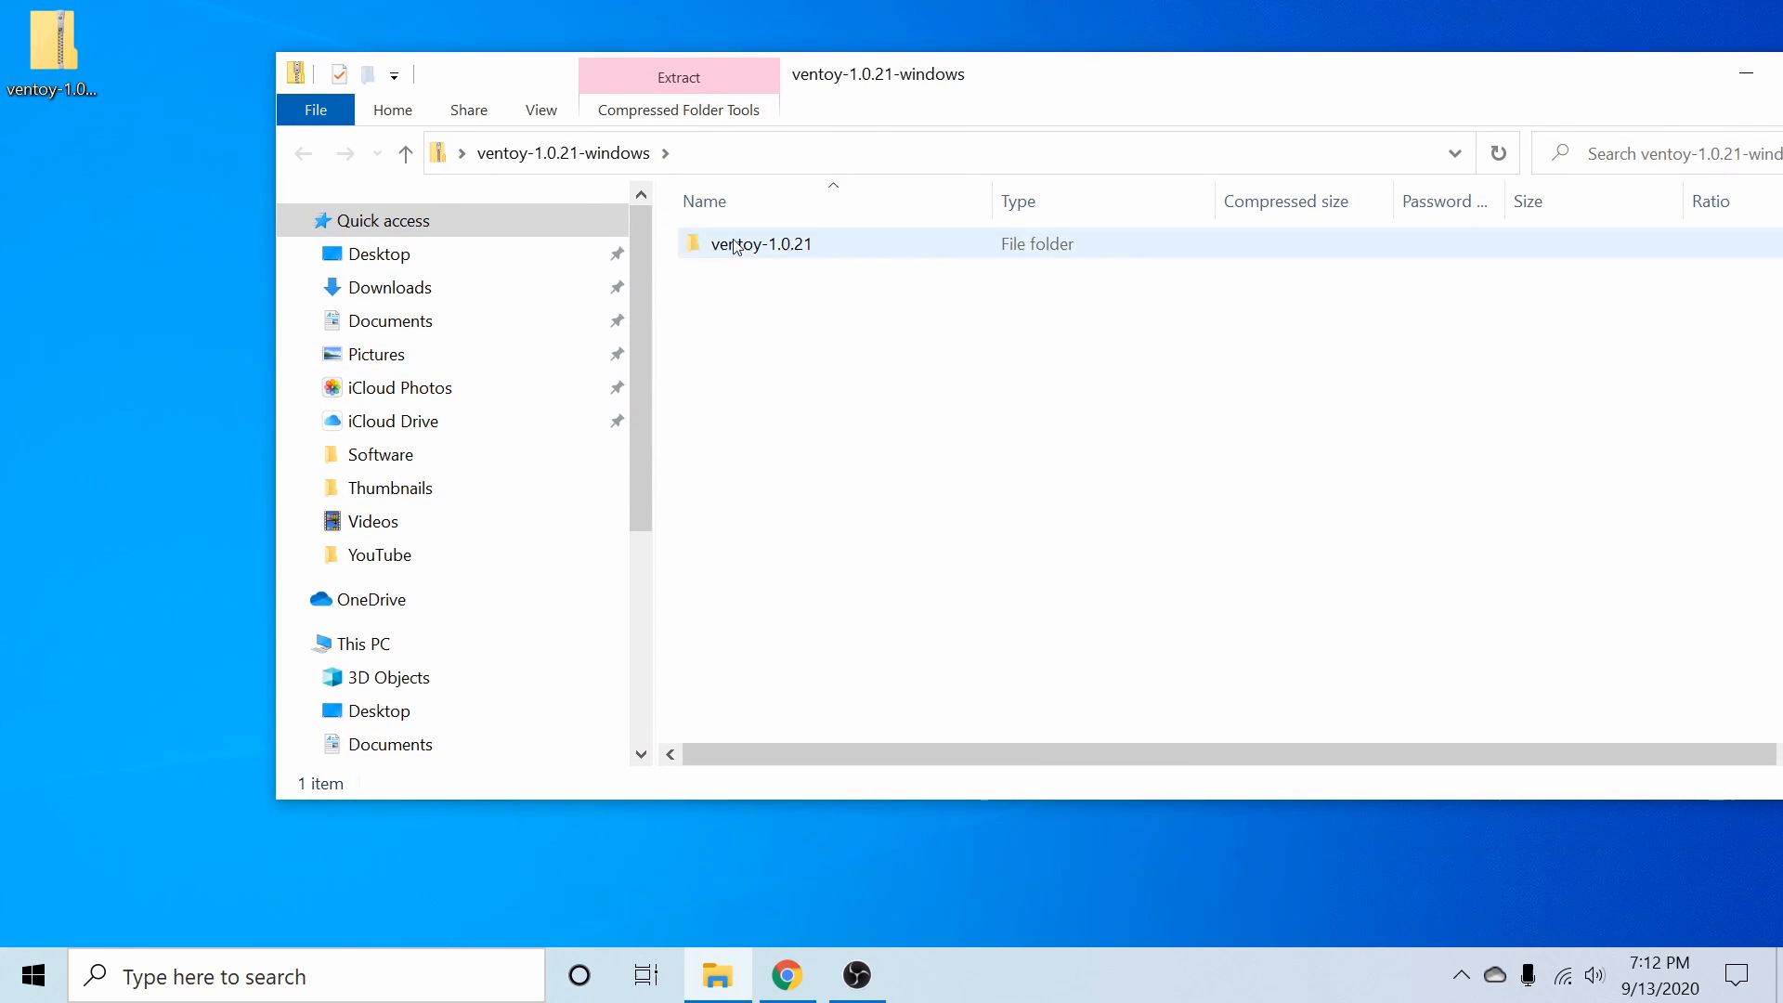
pyautogui.moveTo(760, 244); pyautogui.dragTo(80, 199)
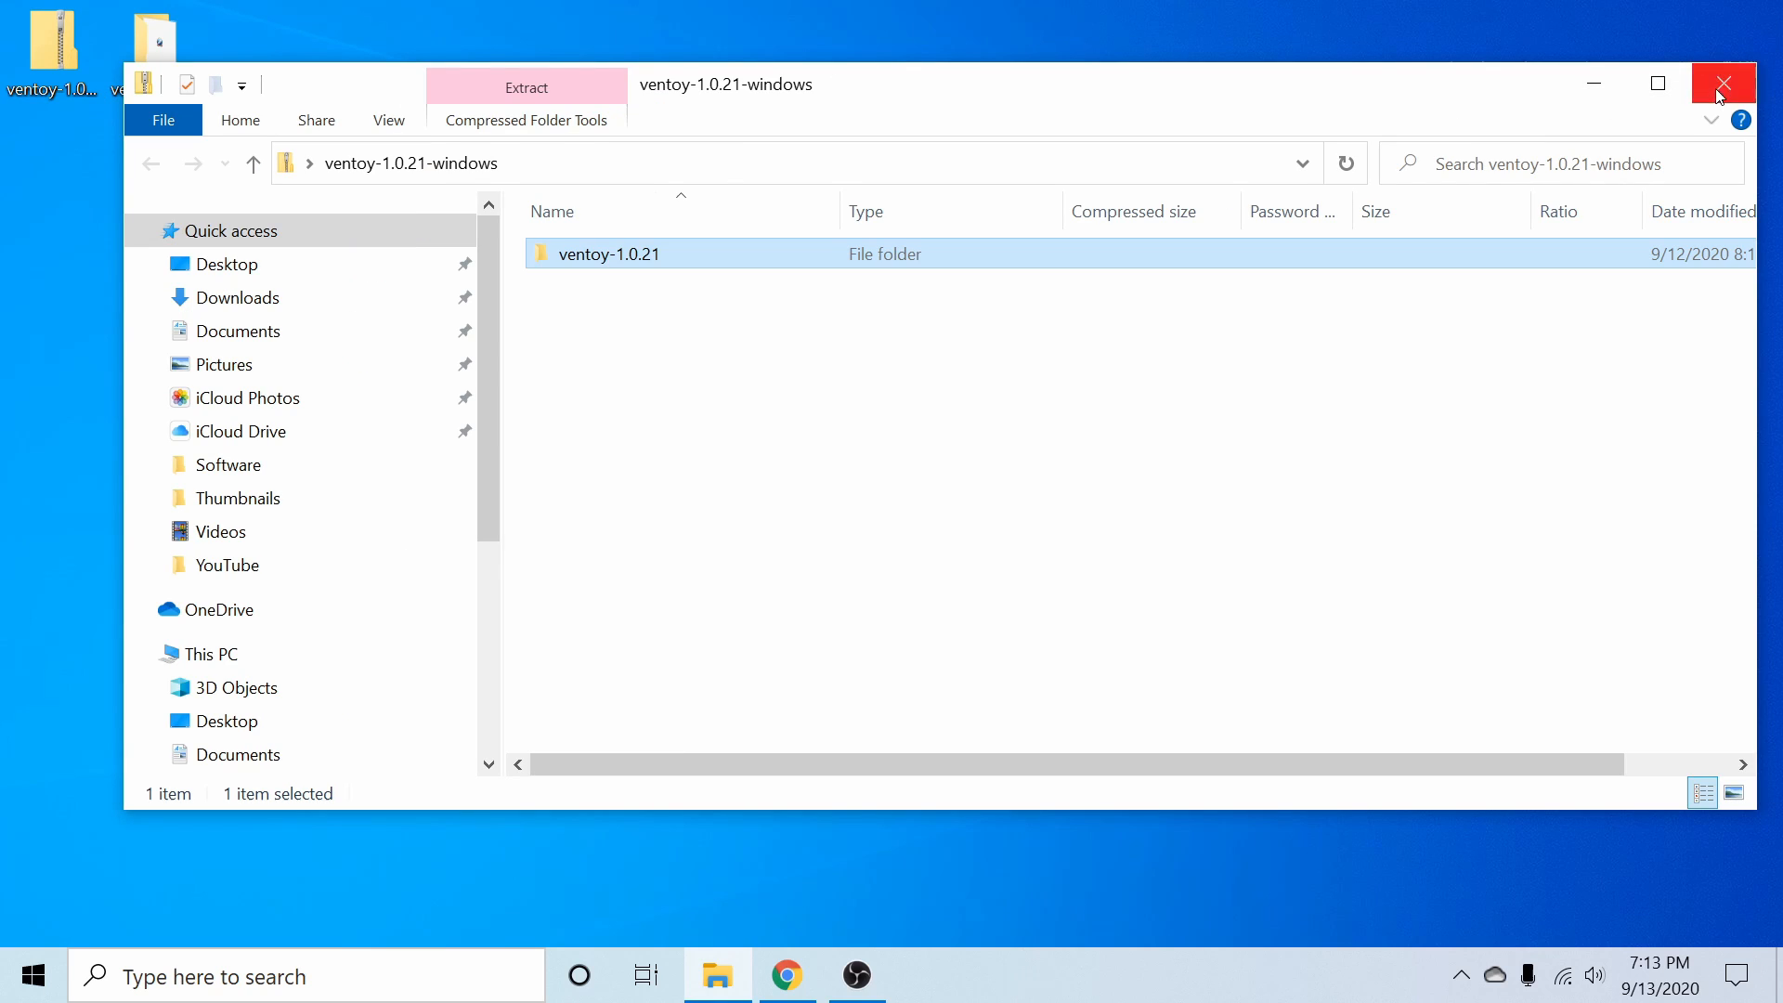
pyautogui.click(1722, 83)
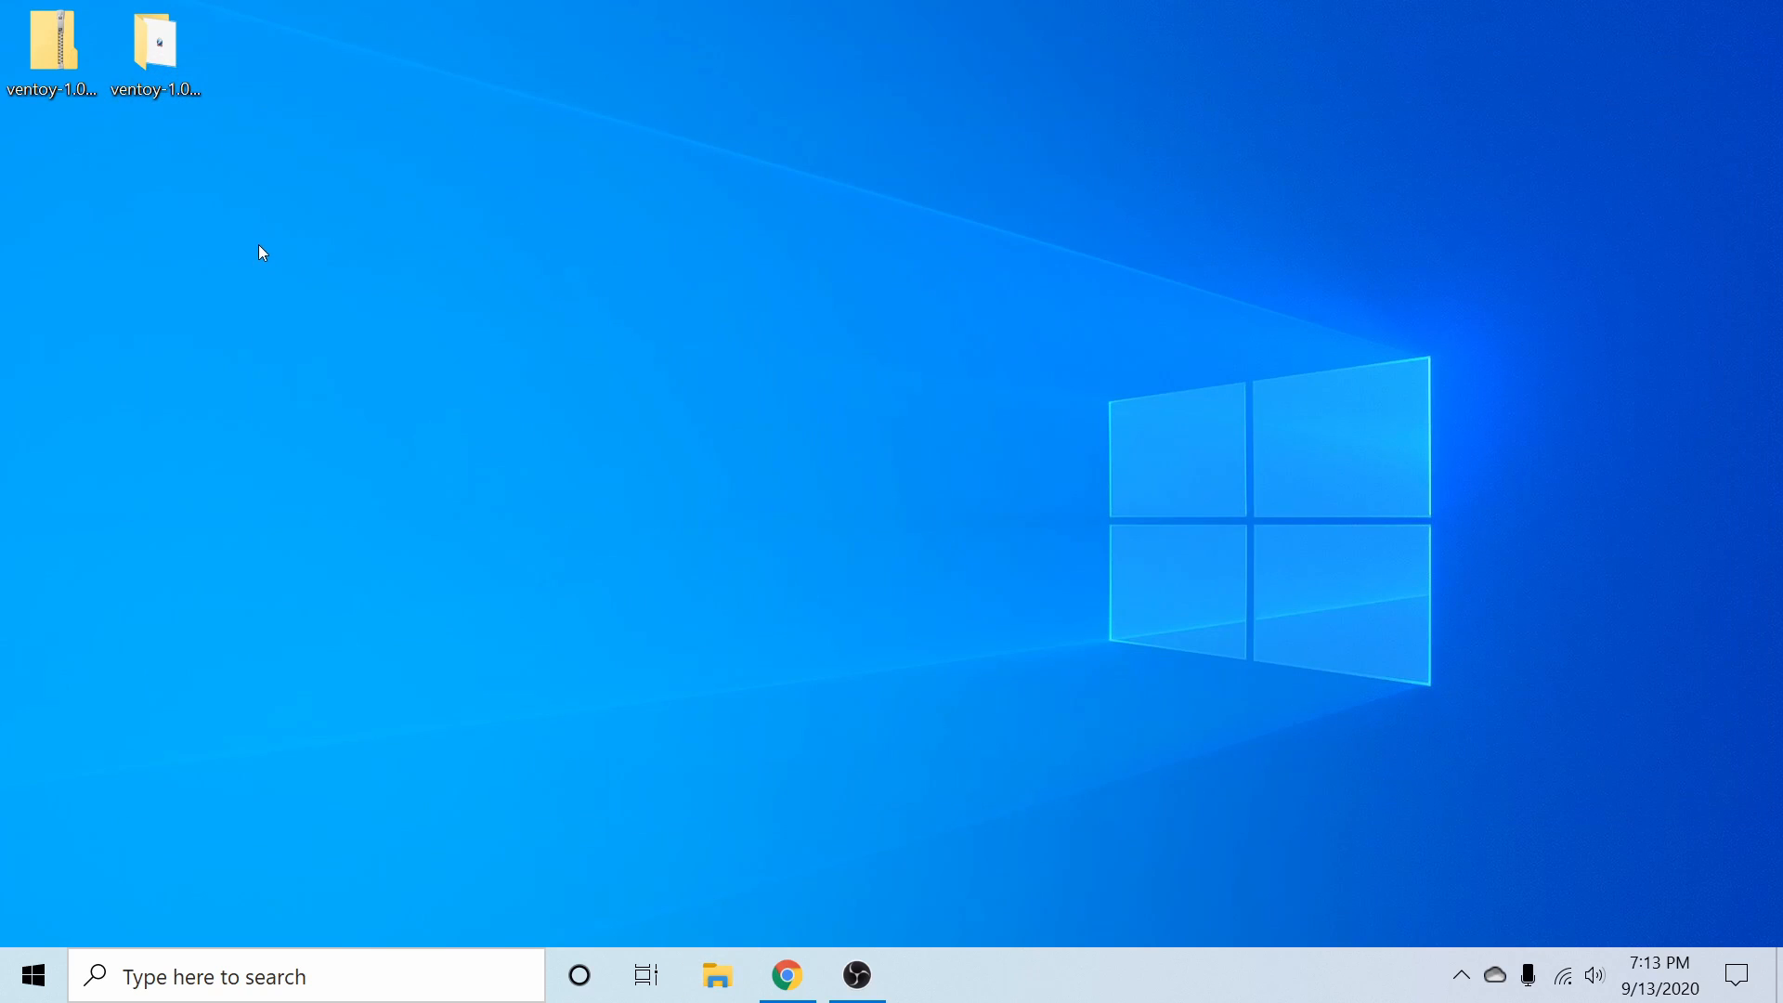
pyautogui.click(156, 51)
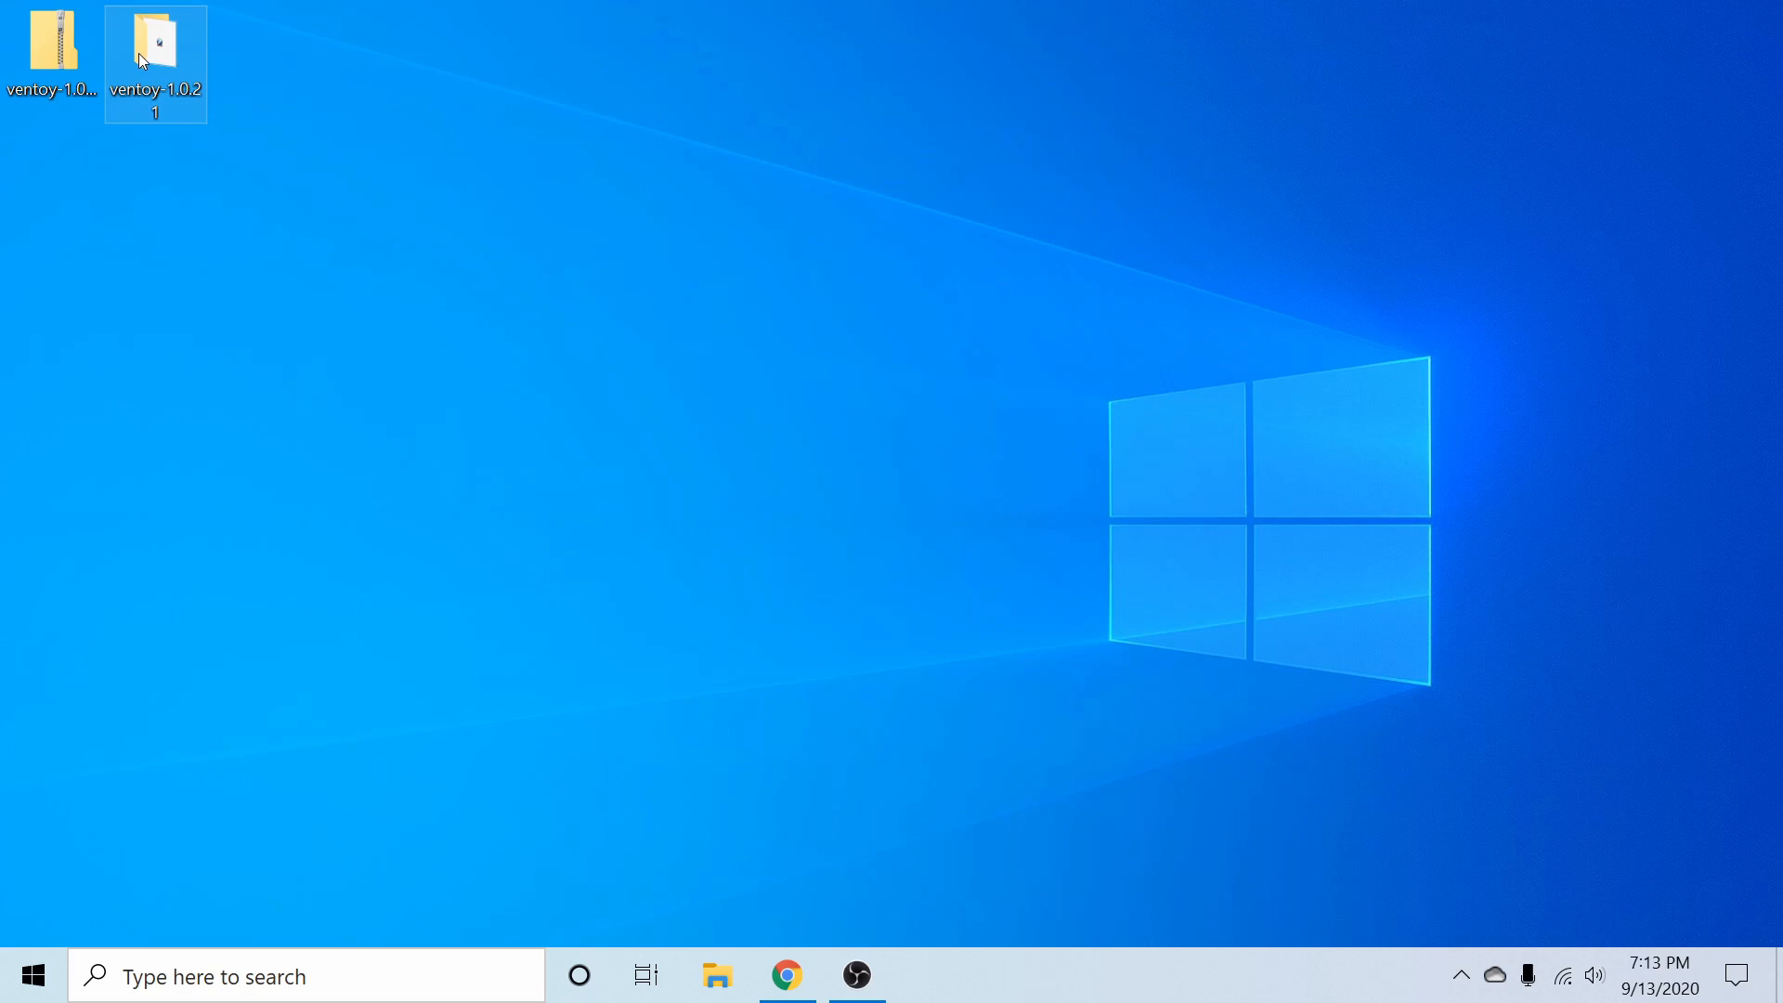
pyautogui.moveTo(156, 63)
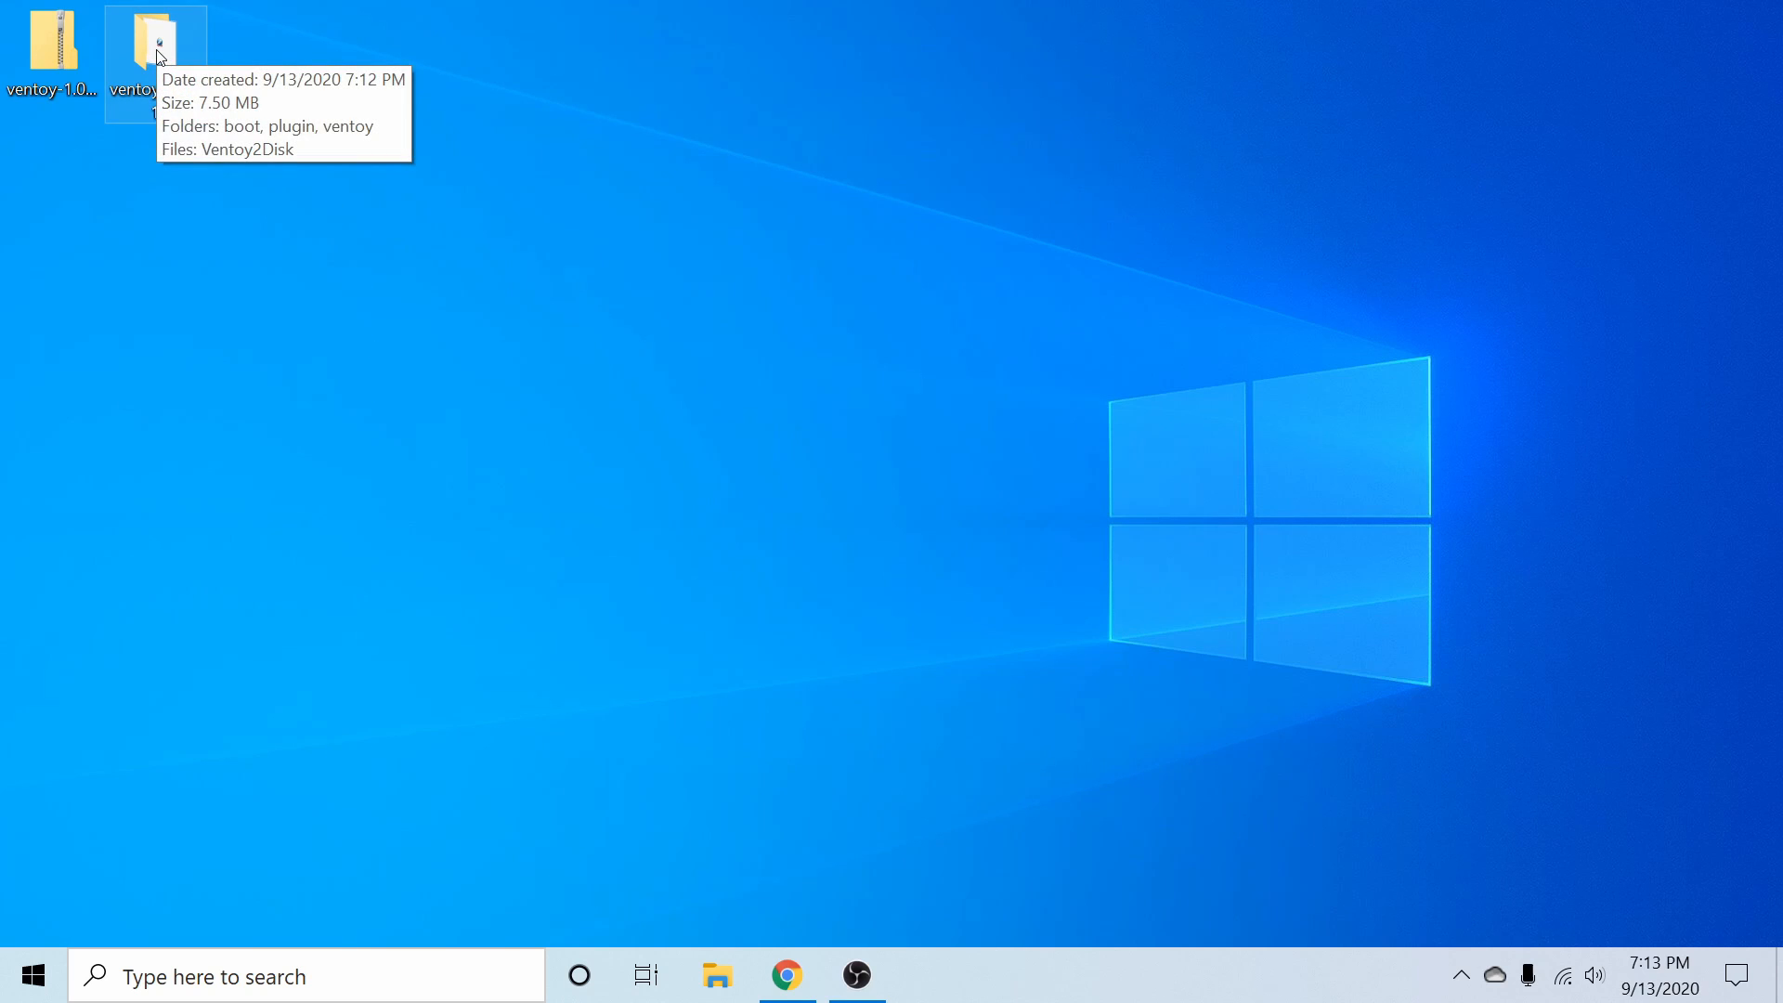
# Open the desktop ventoy-1.0.21 folder and select the Ventoy2Disk application.
pyautogui.doubleClick(156, 55)
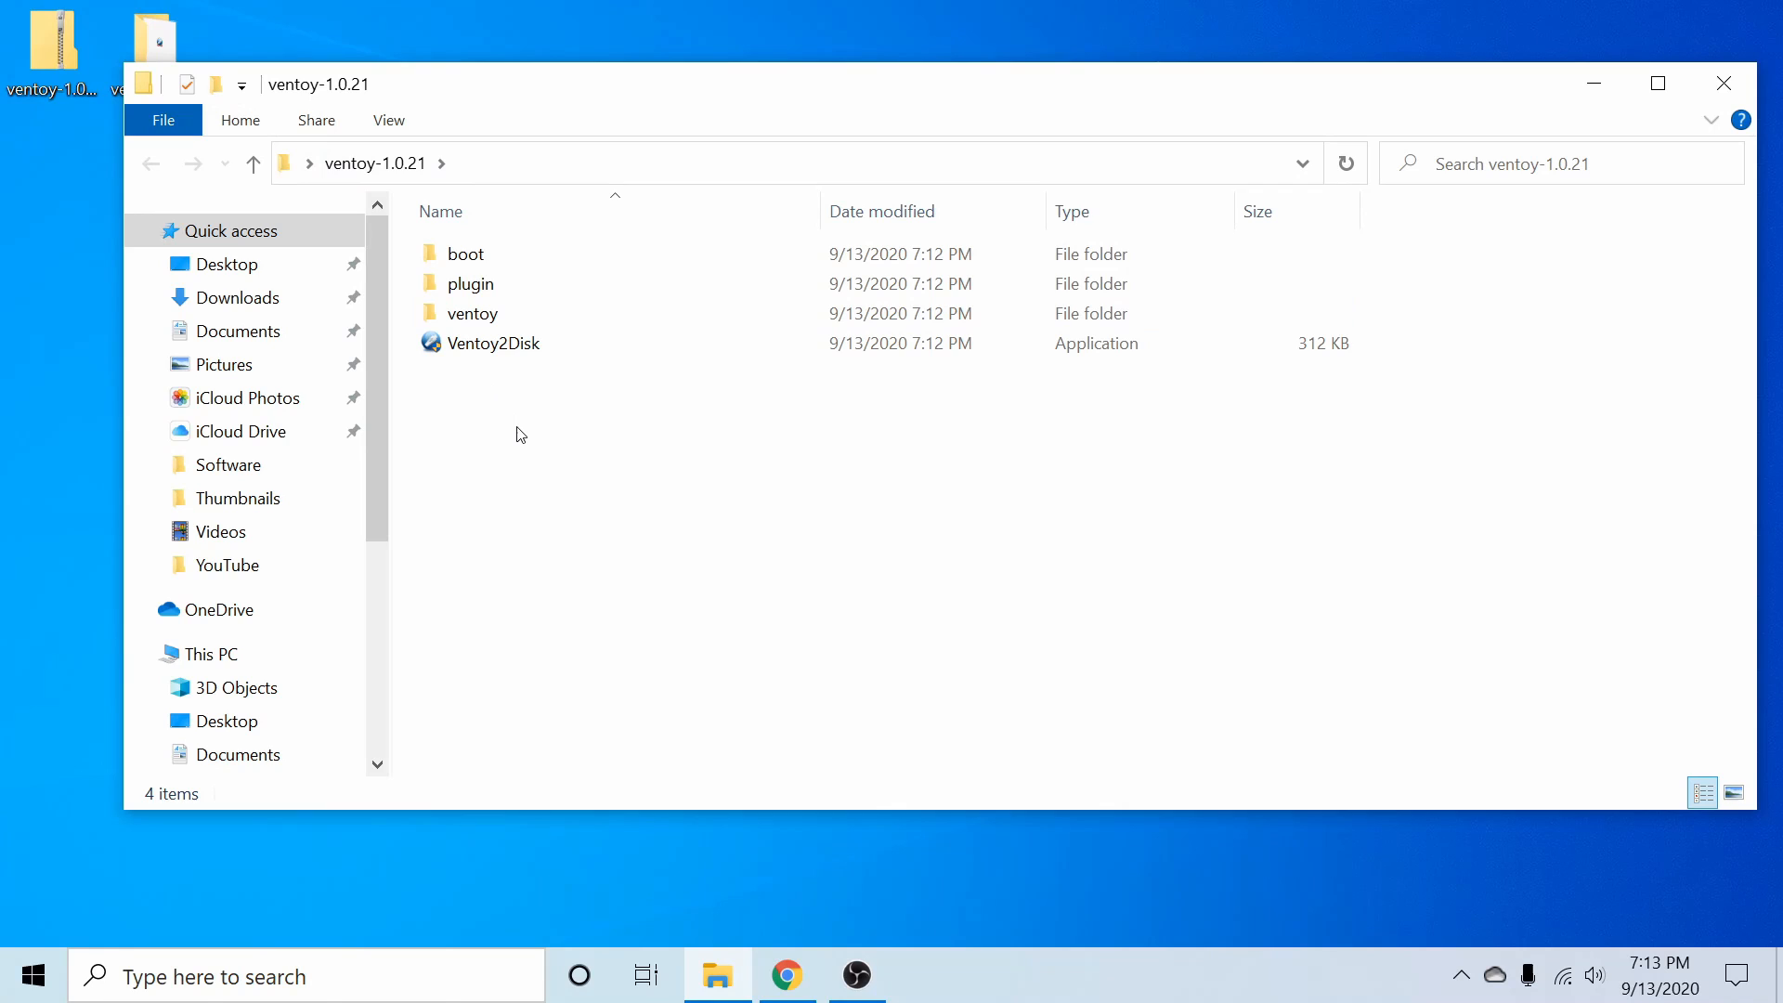
pyautogui.click(471, 313)
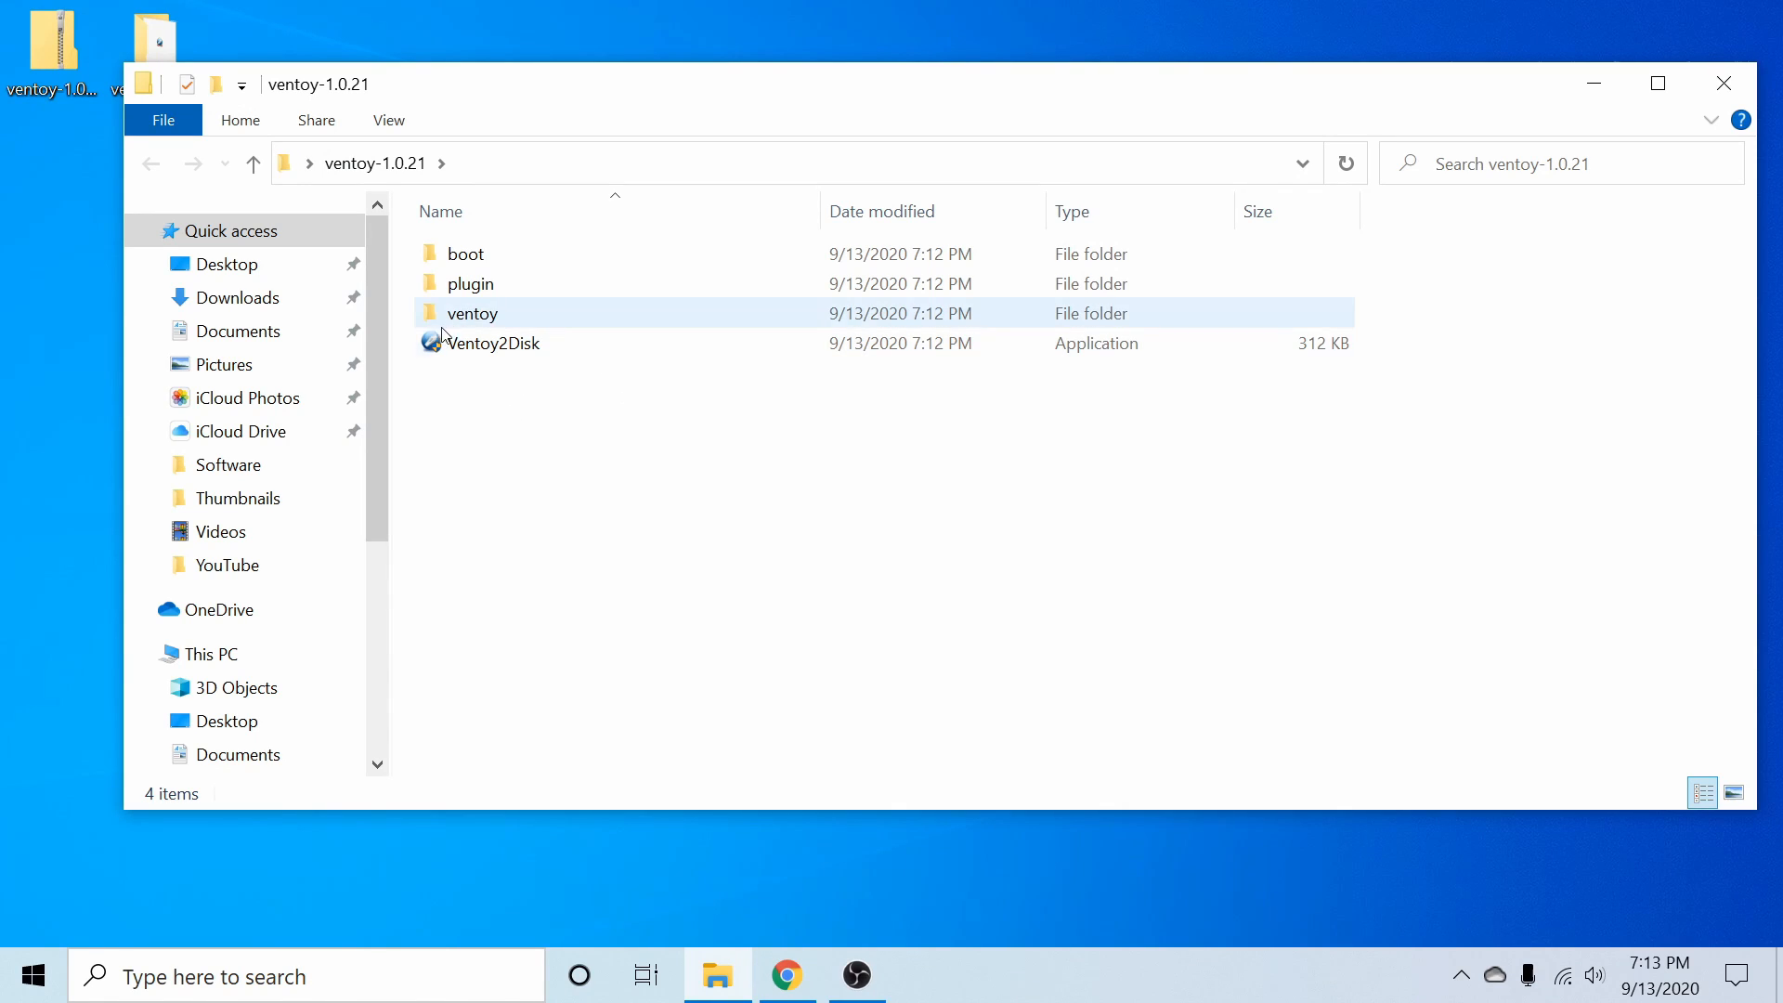
pyautogui.click(493, 342)
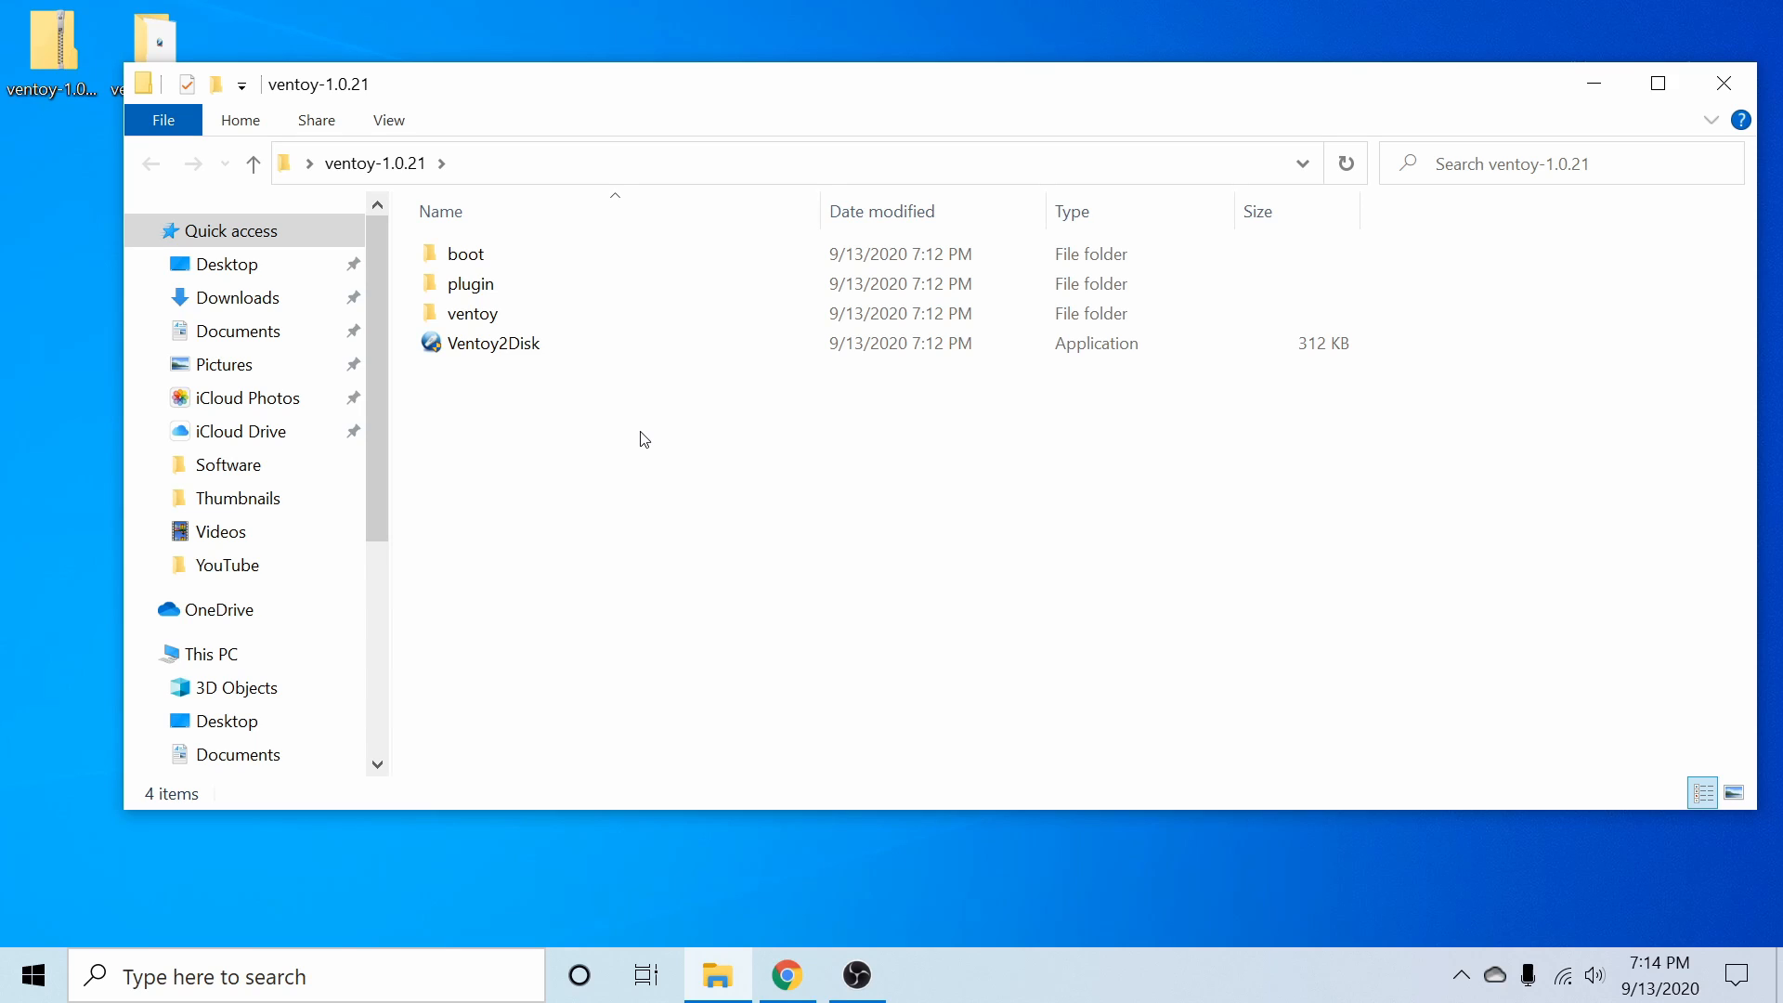
pyautogui.moveTo(493, 343)
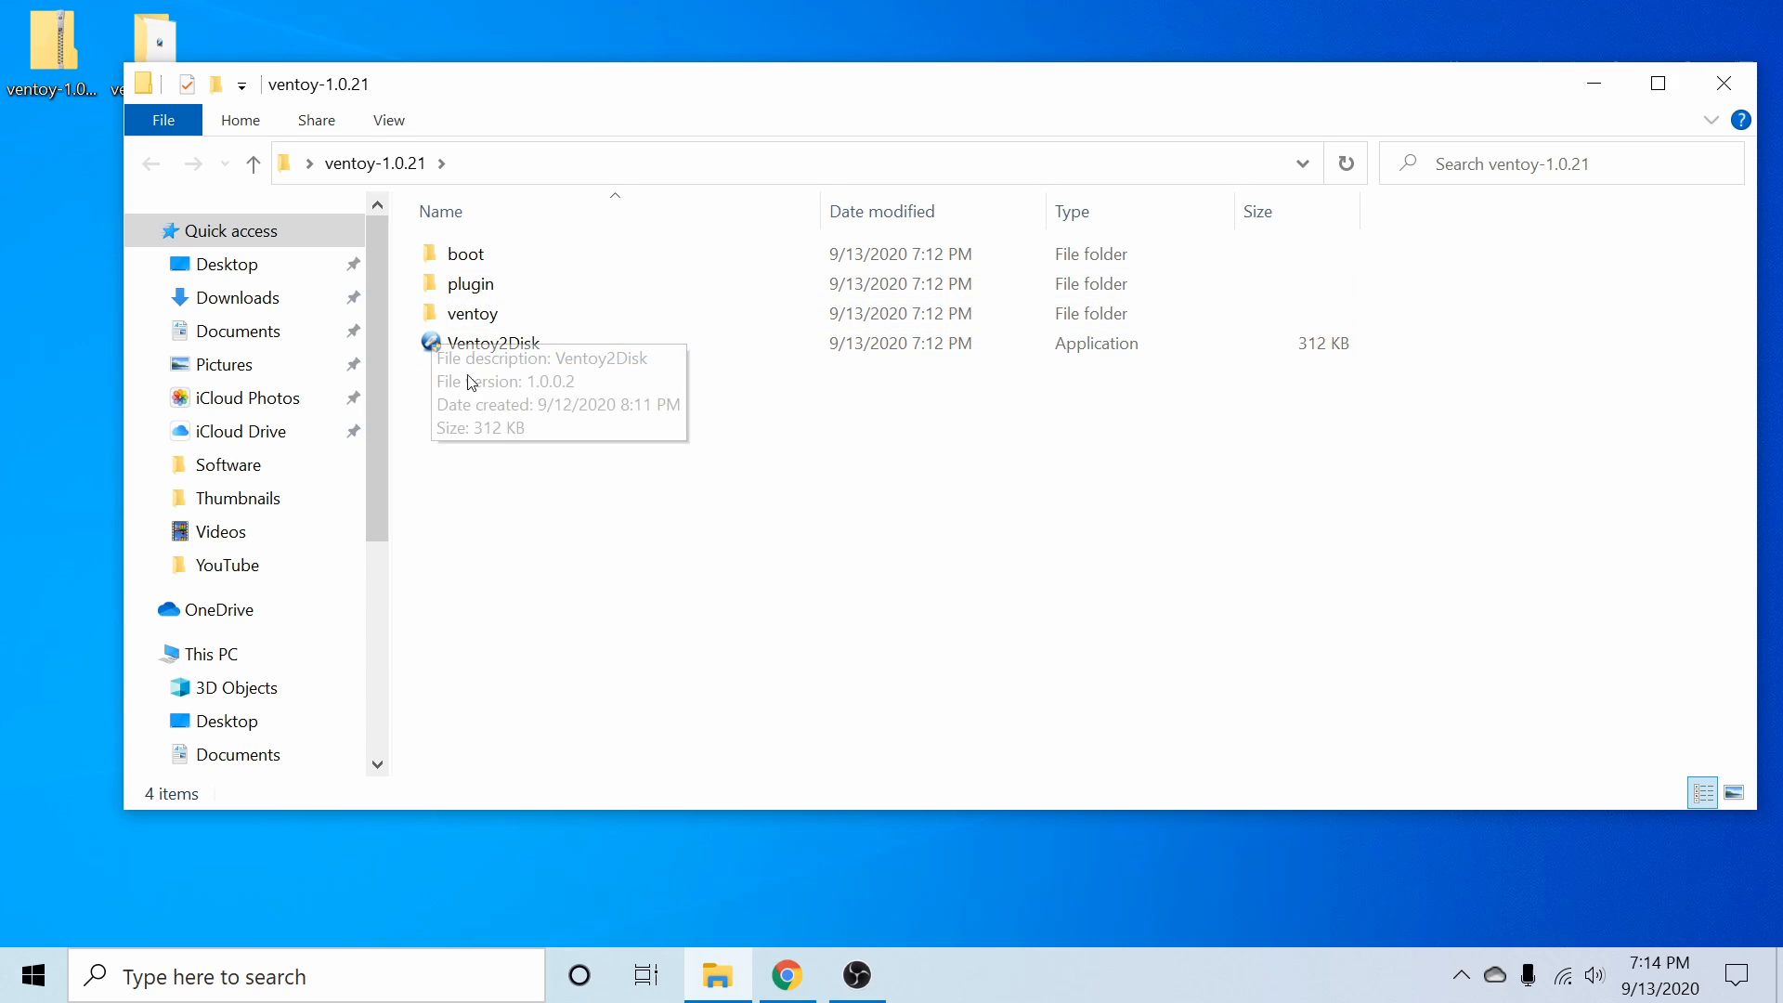
pyautogui.click(493, 343)
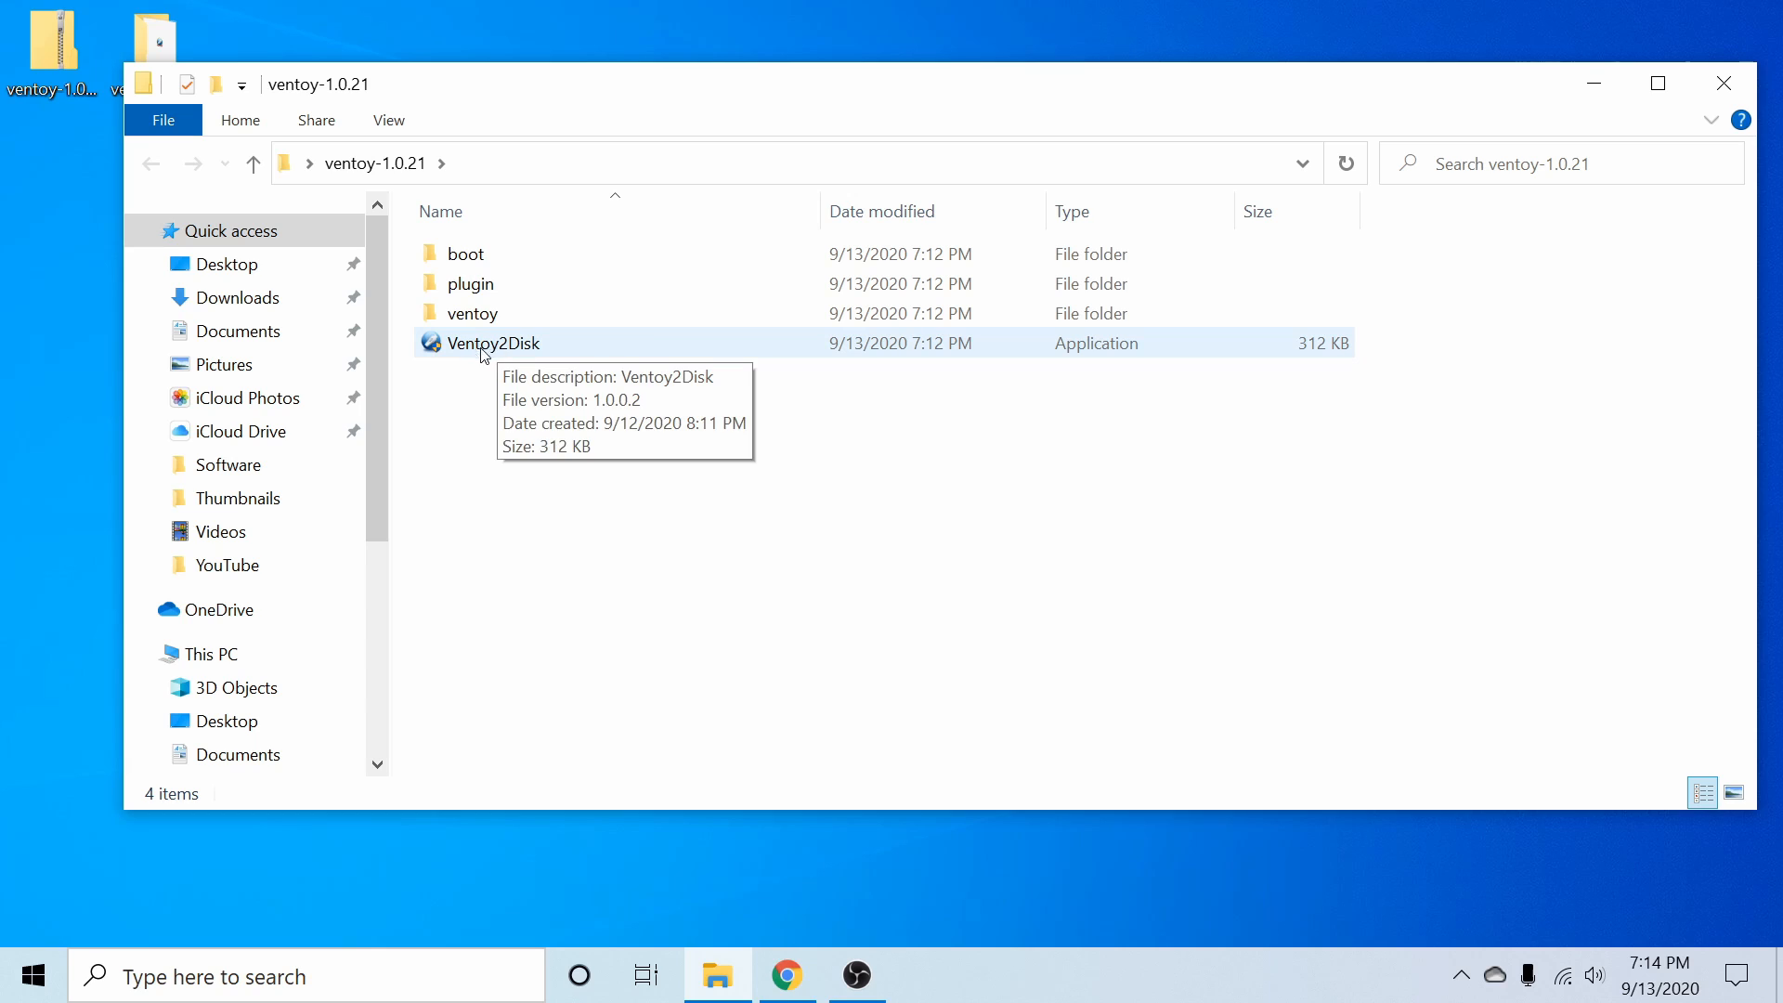
# Launch Ventoy2Disk and get past SmartScreen via More info and Run anyway.
pyautogui.doubleClick(493, 343)
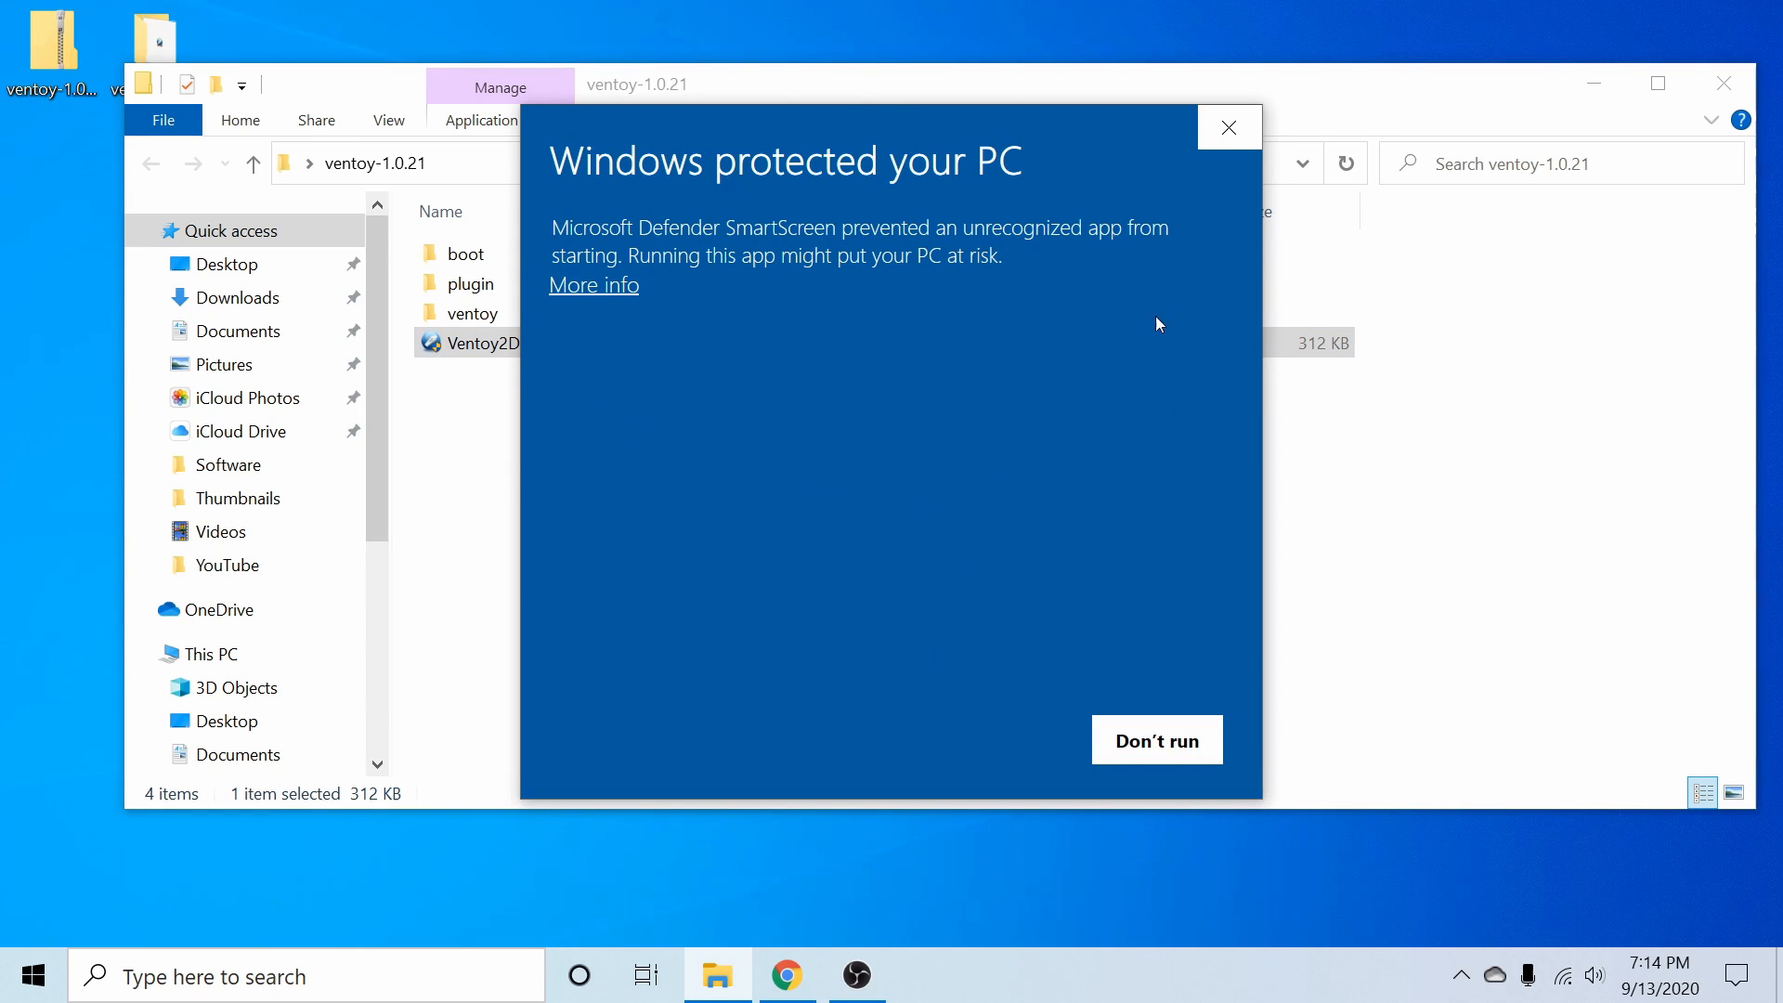
pyautogui.moveTo(938, 420)
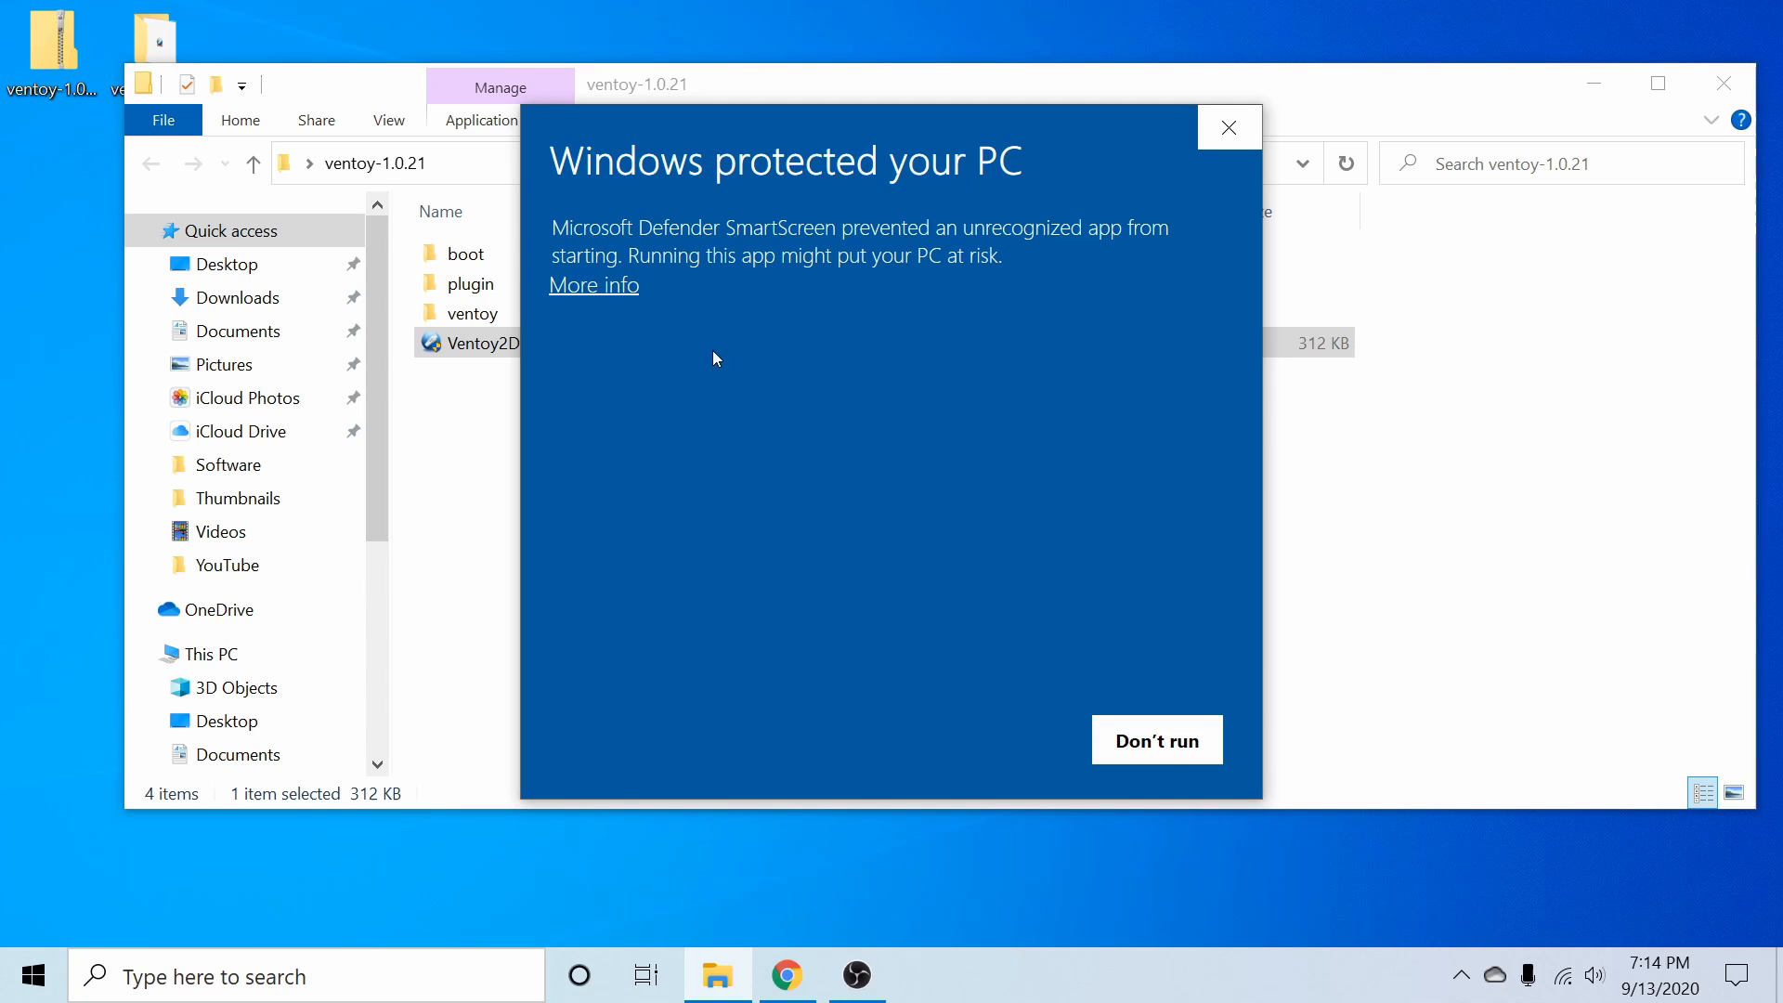
pyautogui.moveTo(627, 319)
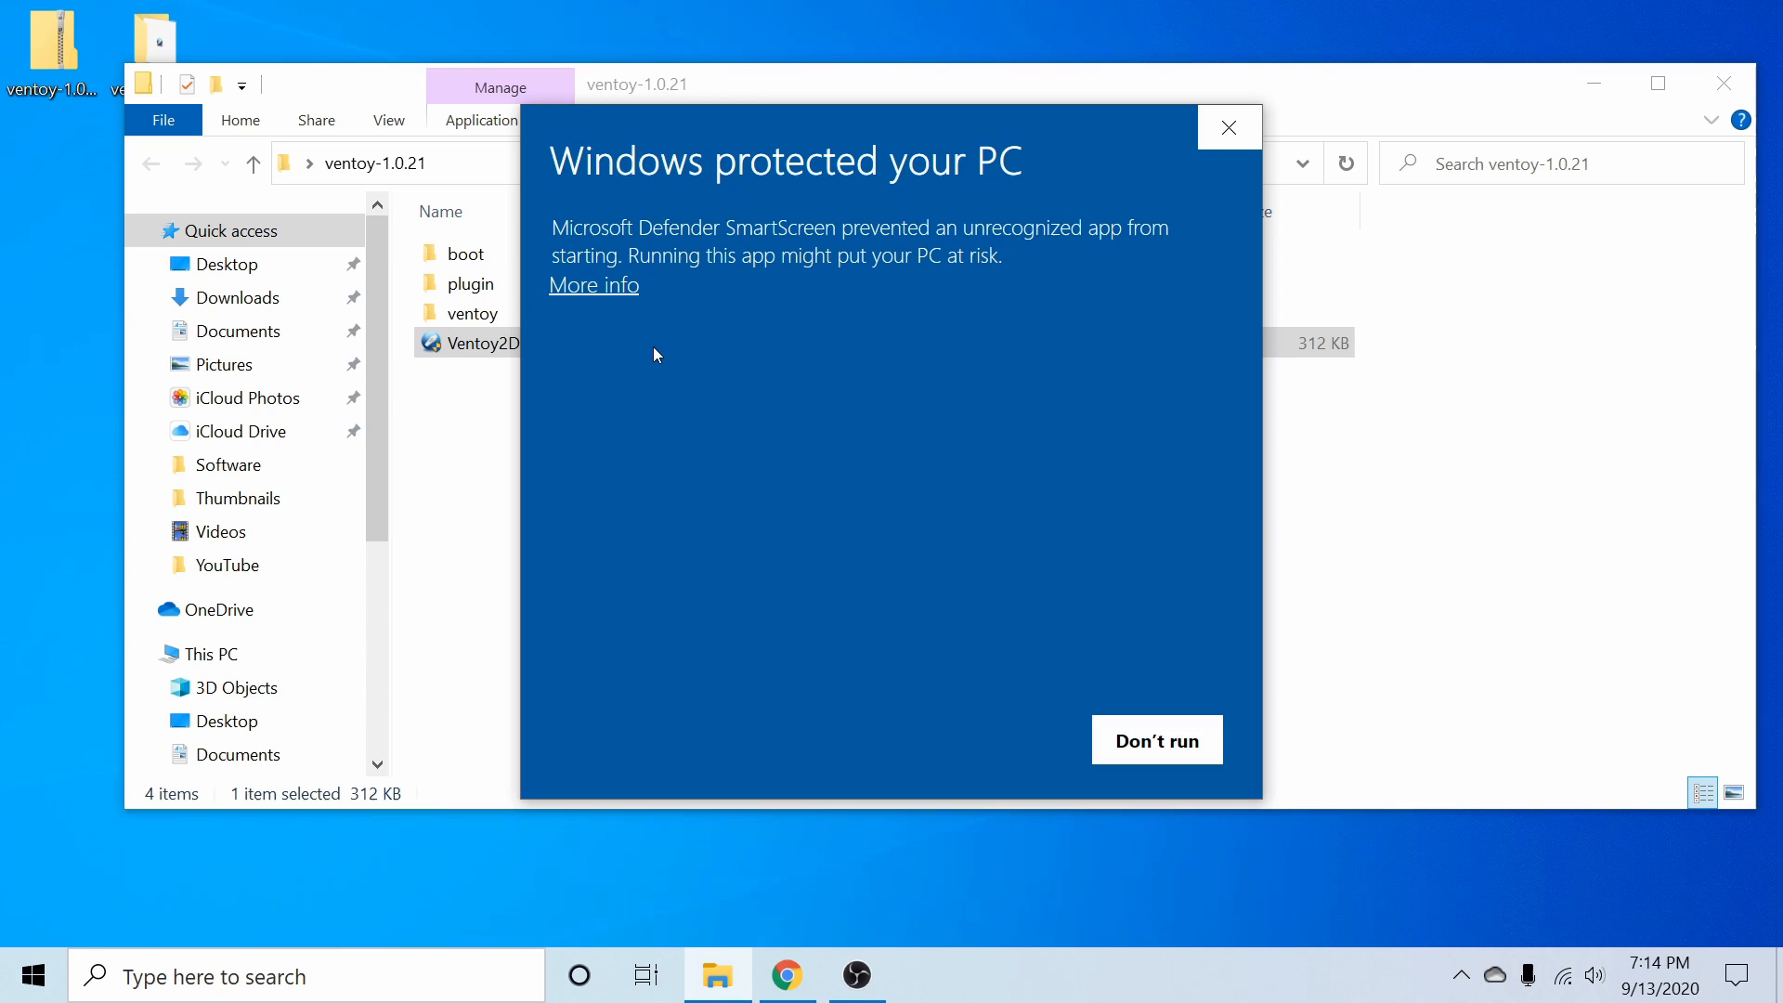
pyautogui.moveTo(593, 297)
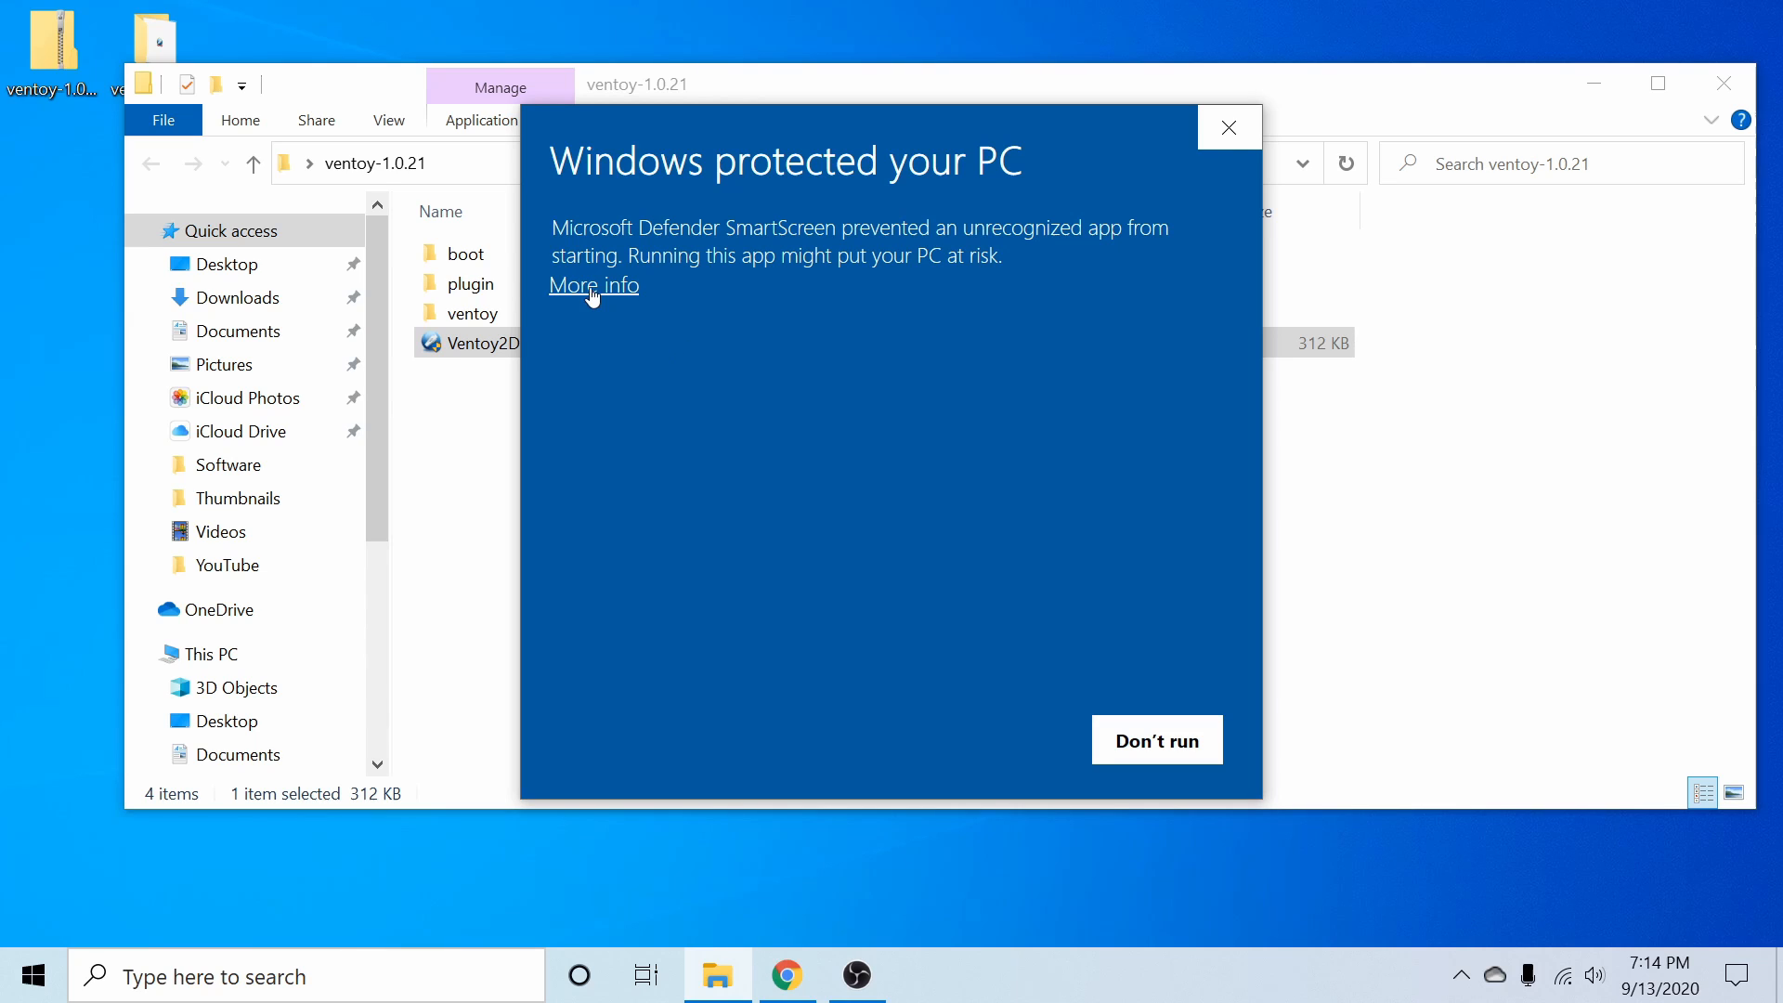
pyautogui.click(593, 285)
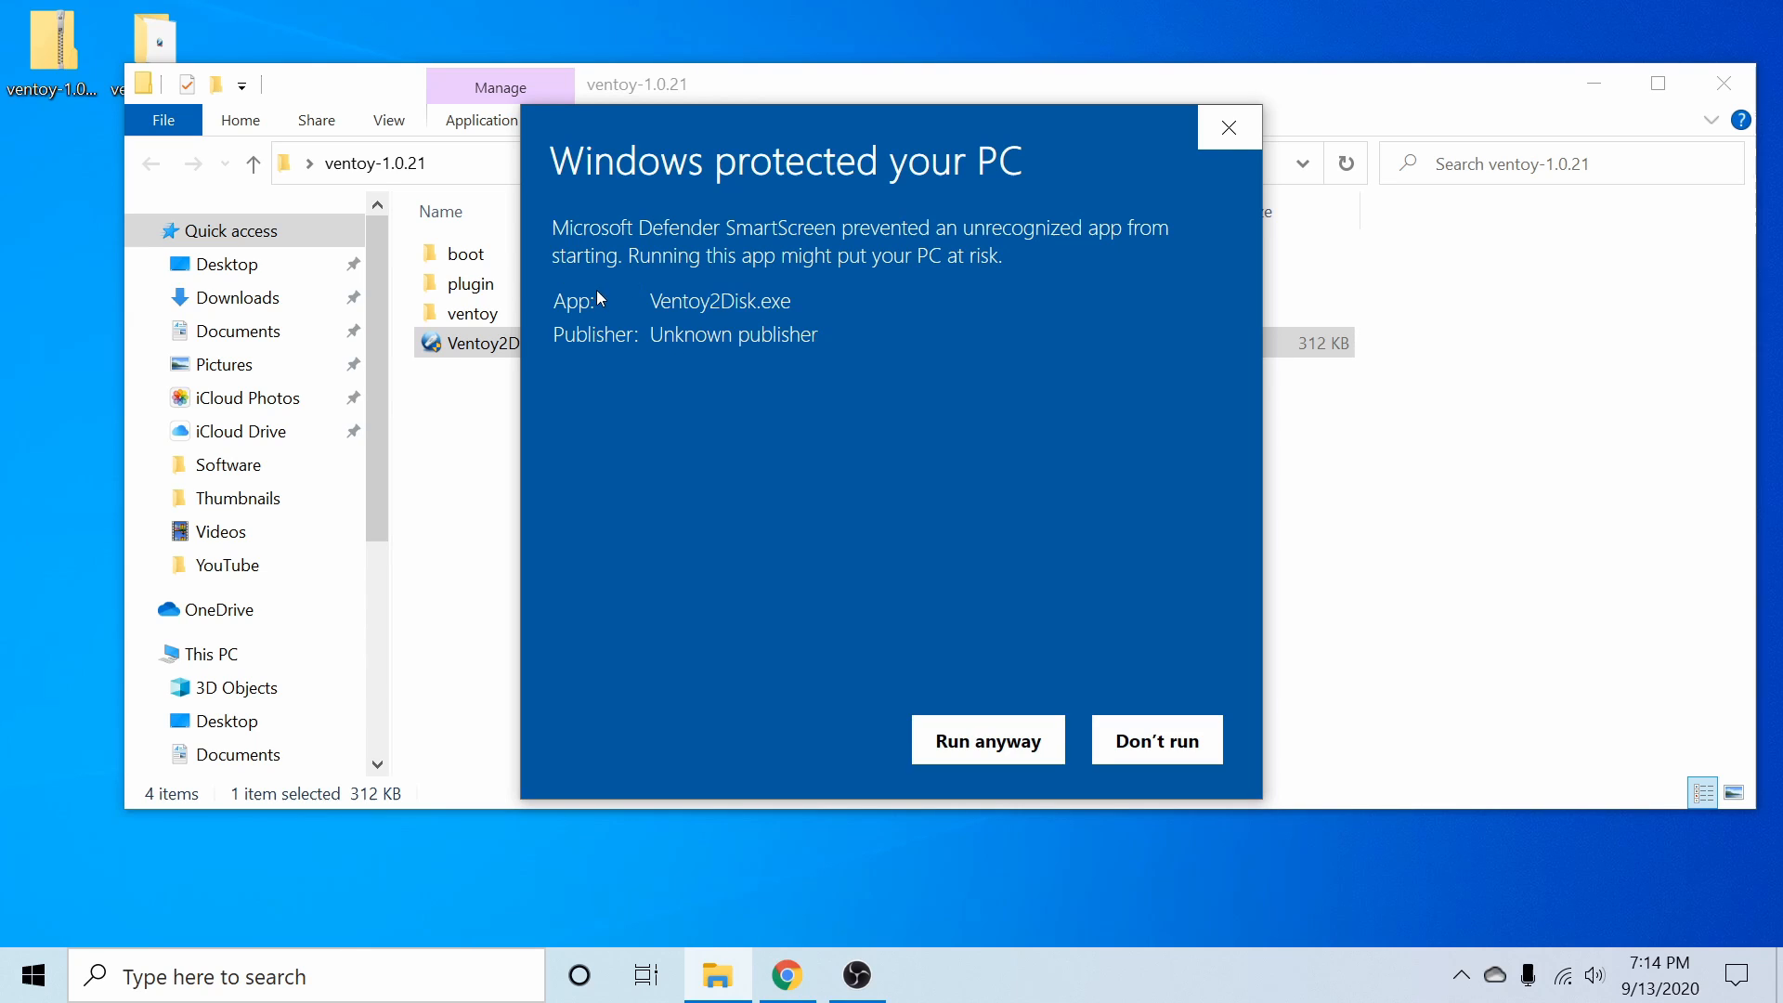
pyautogui.doubleClick(733, 334)
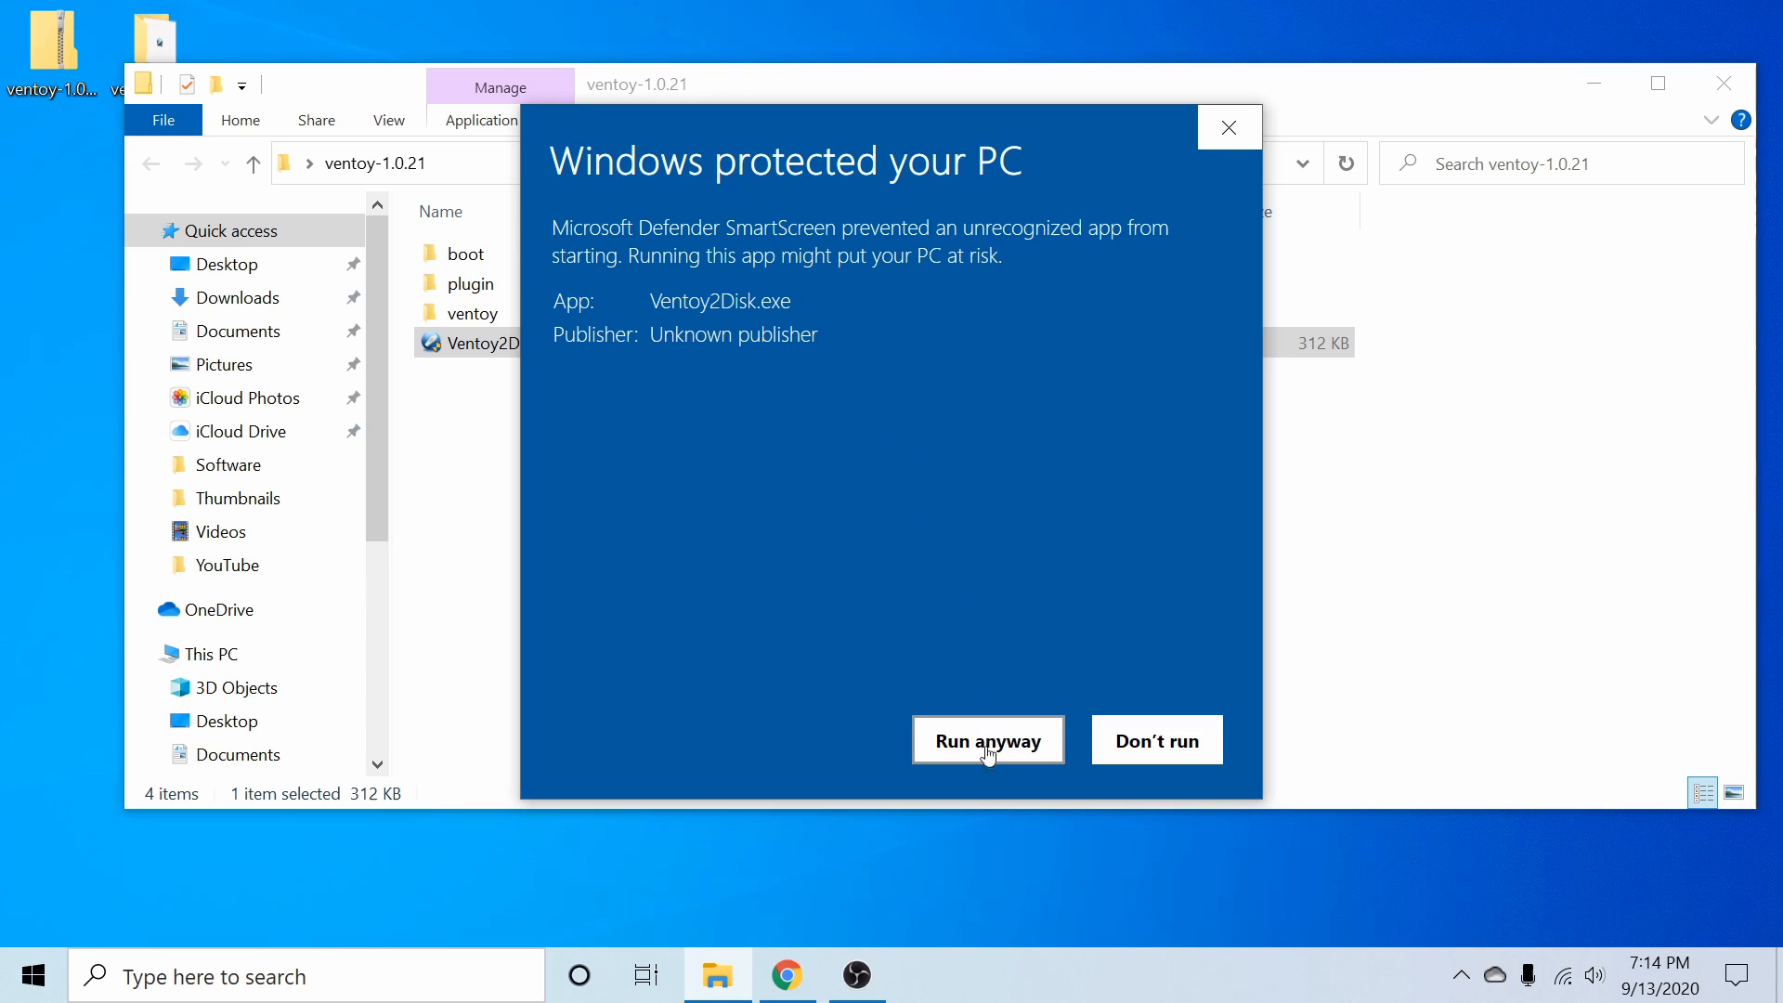
pyautogui.click(987, 740)
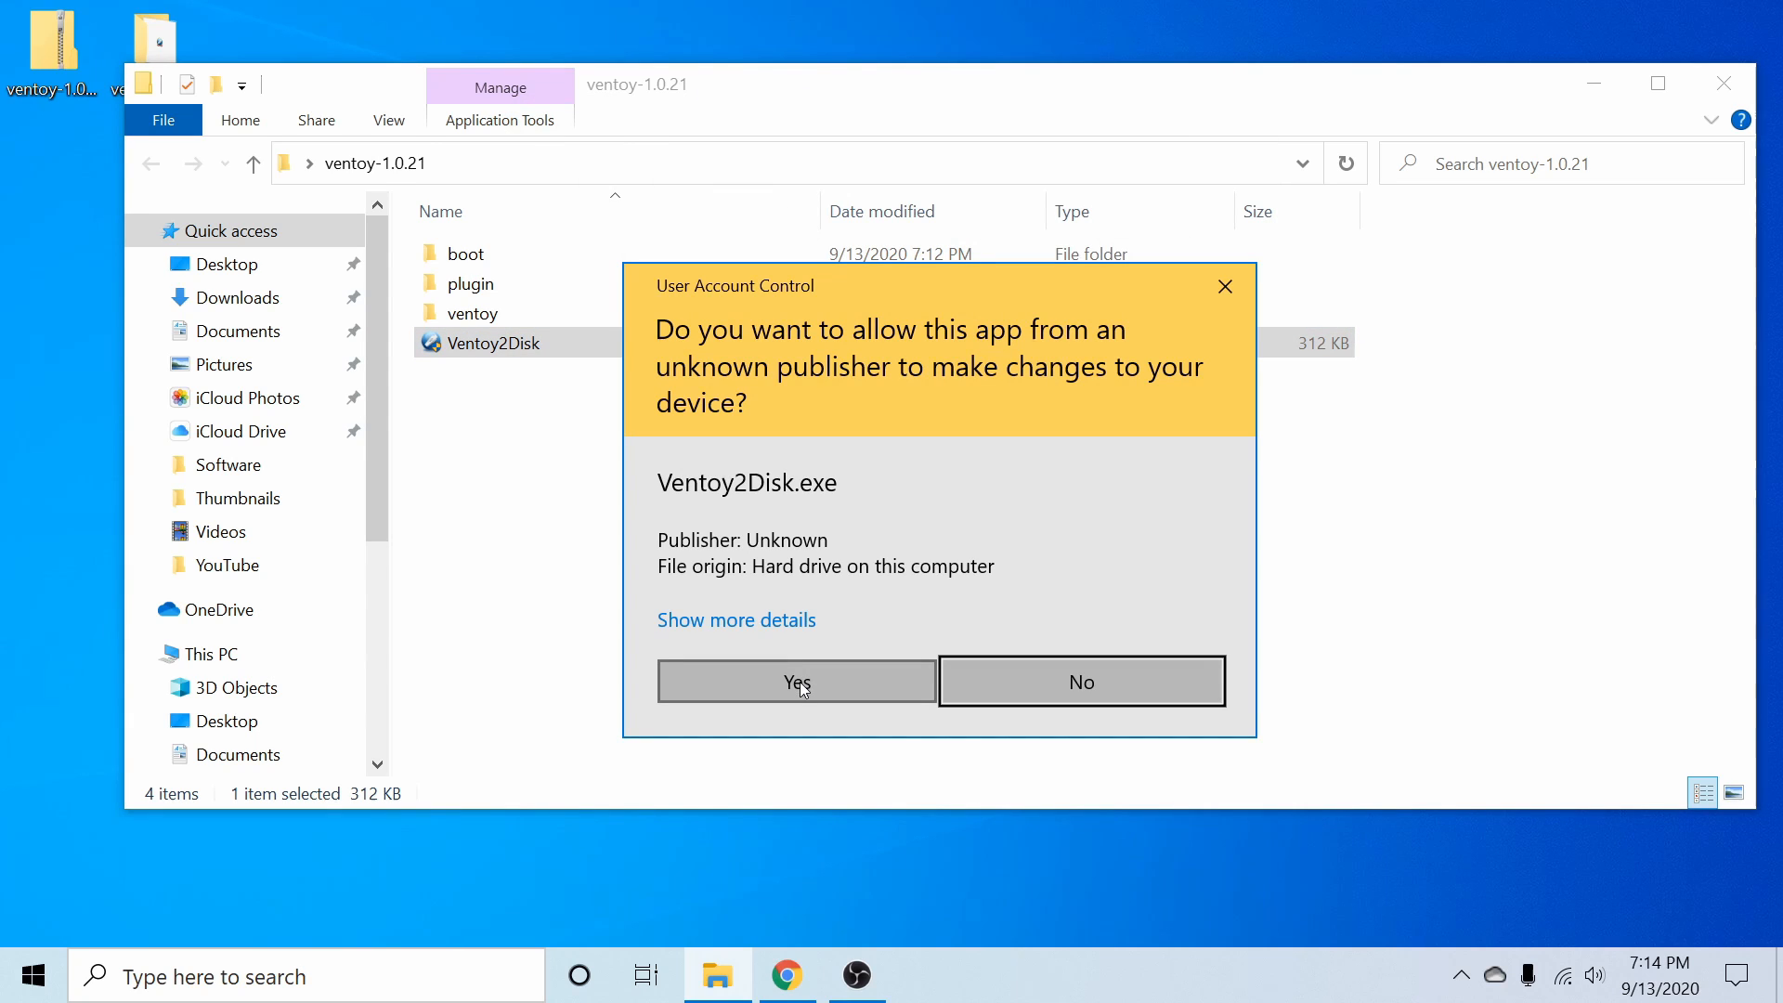
# Approve the UAC prompt so Ventoy2Disk runs with the 32GB Verbatim STORE N GO drive.
pyautogui.click(795, 680)
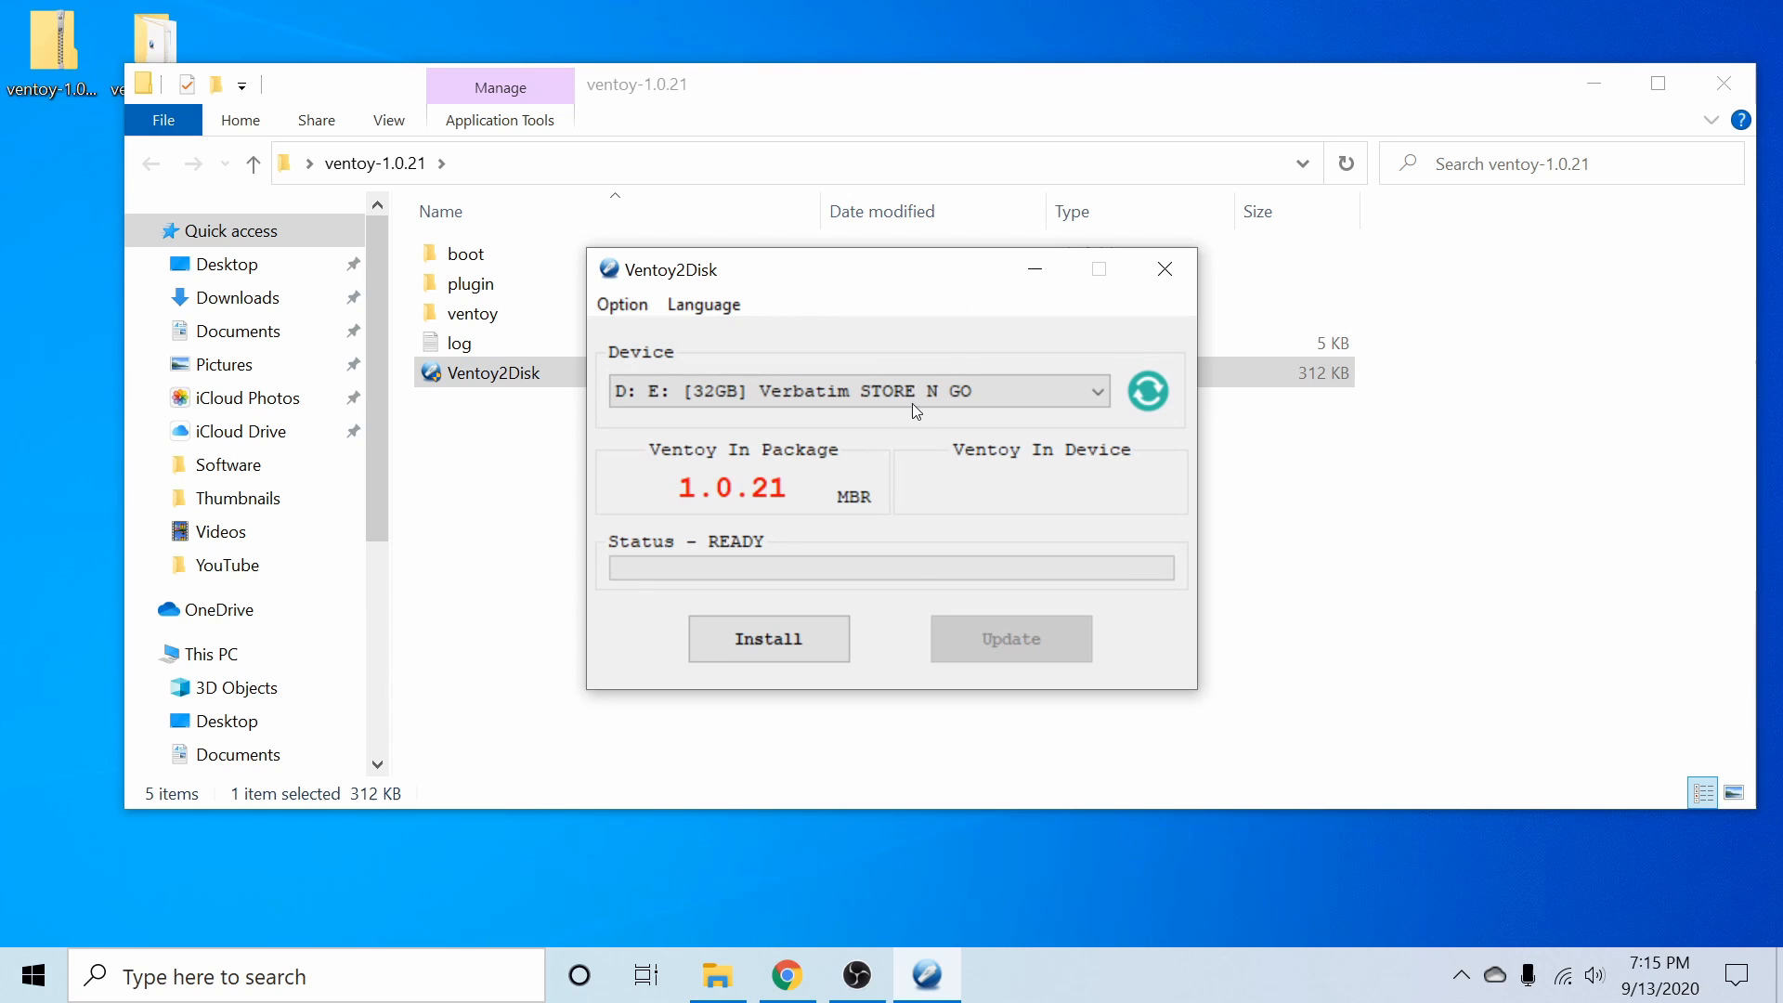
pyautogui.click(1724, 82)
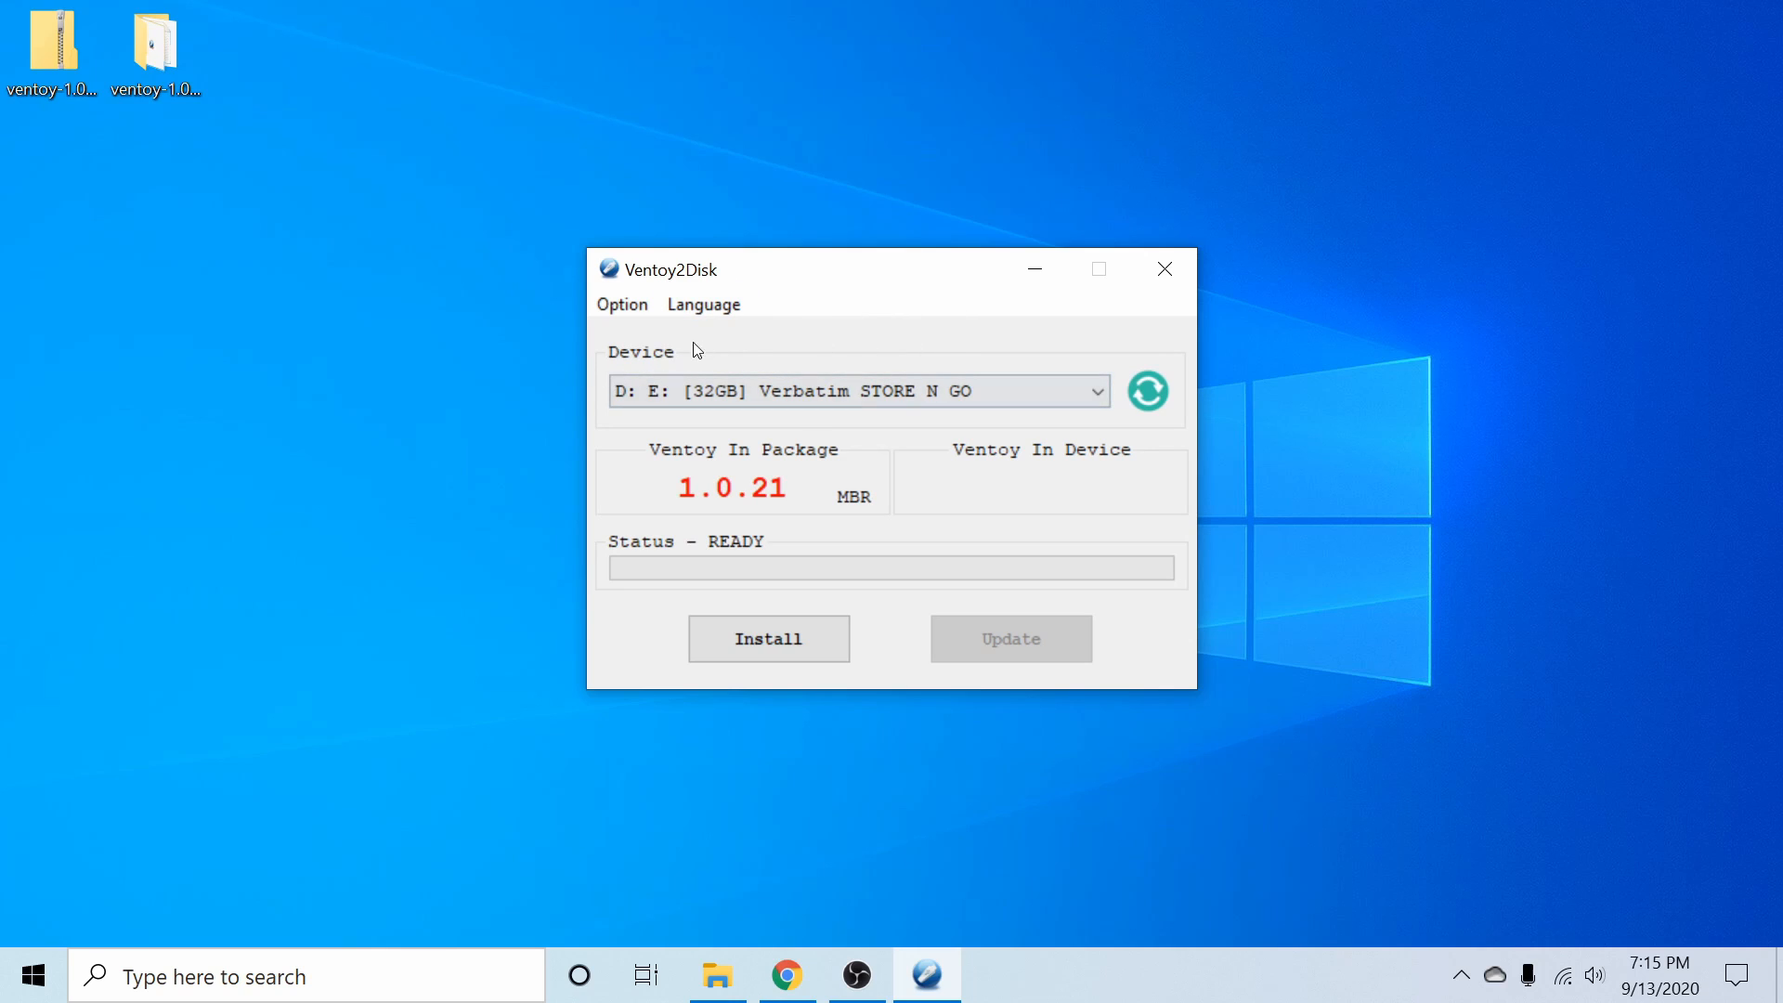
pyautogui.moveTo(624, 462)
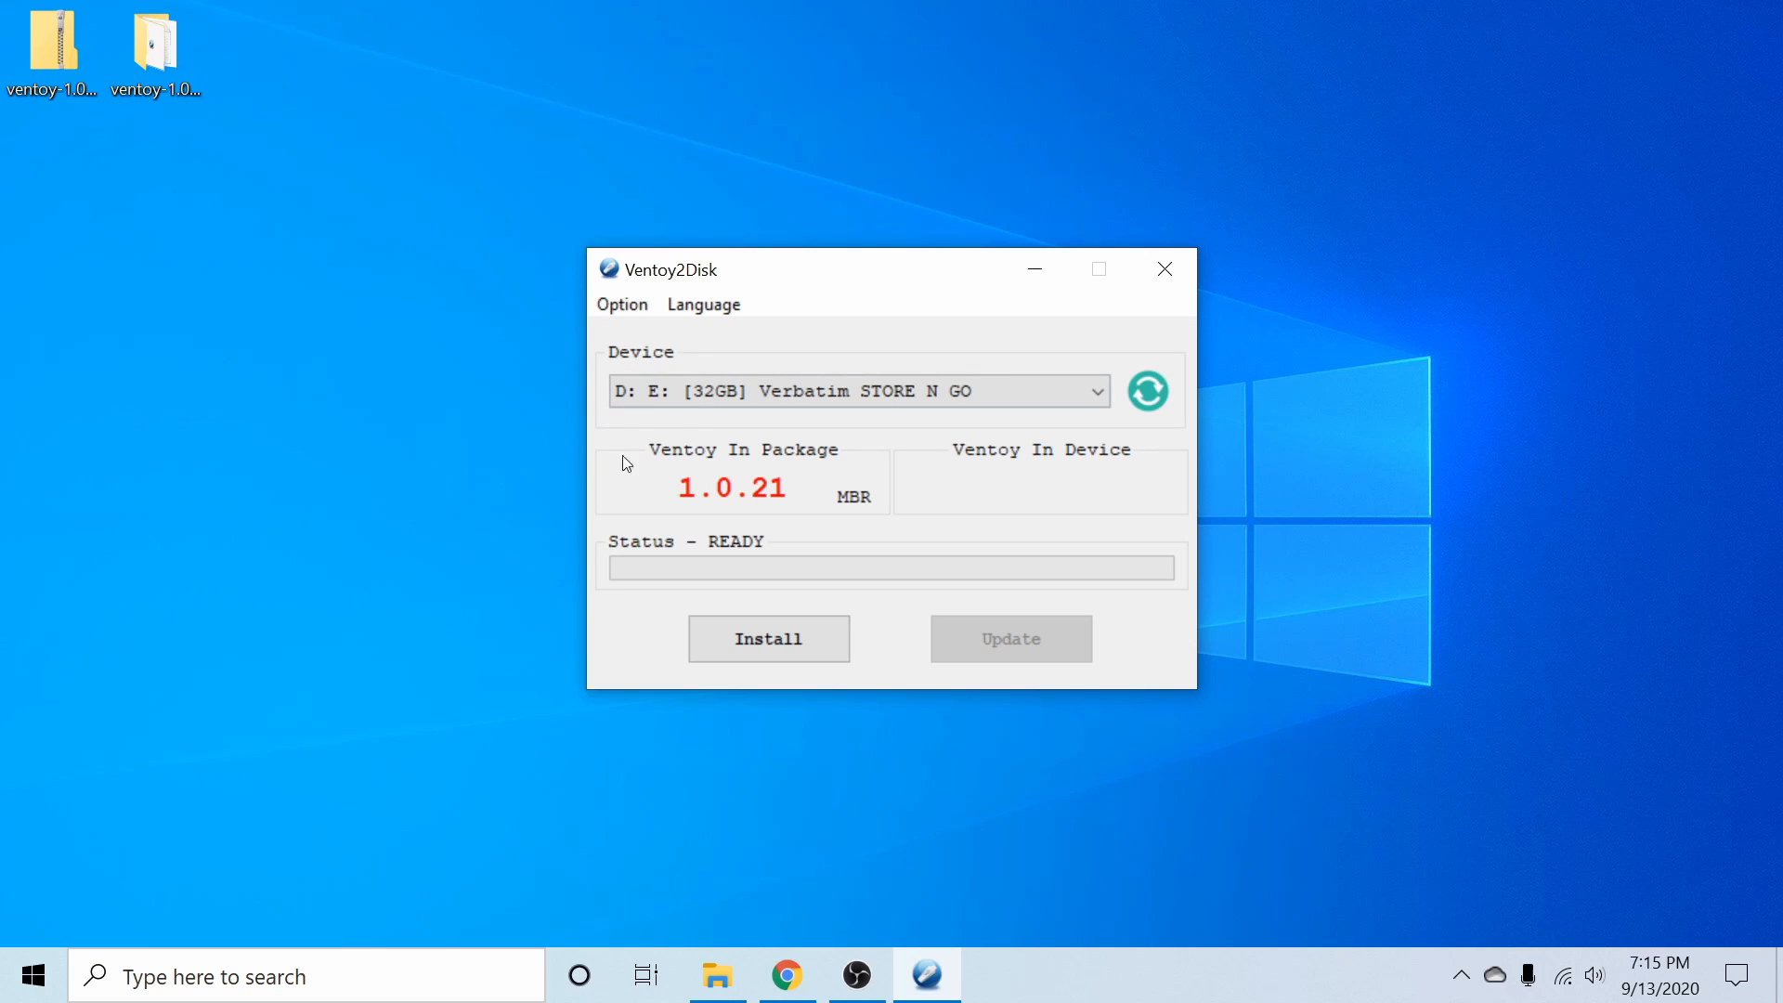
pyautogui.moveTo(617, 513)
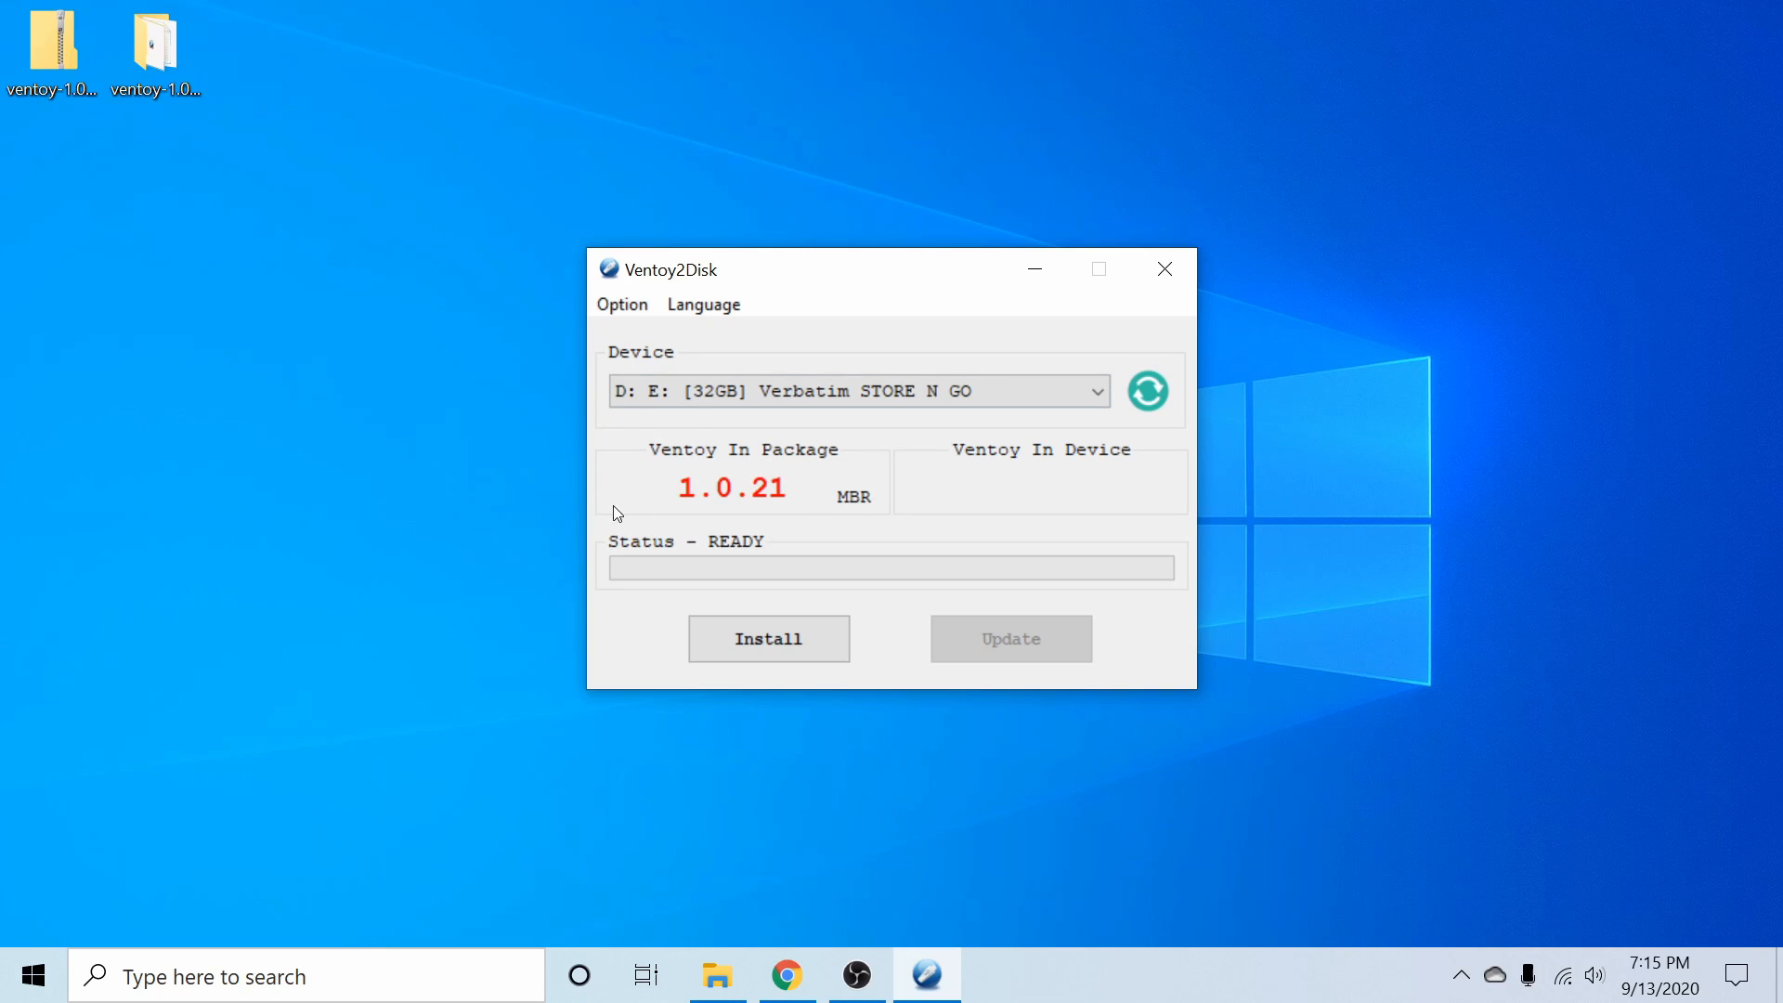
pyautogui.moveTo(694, 515)
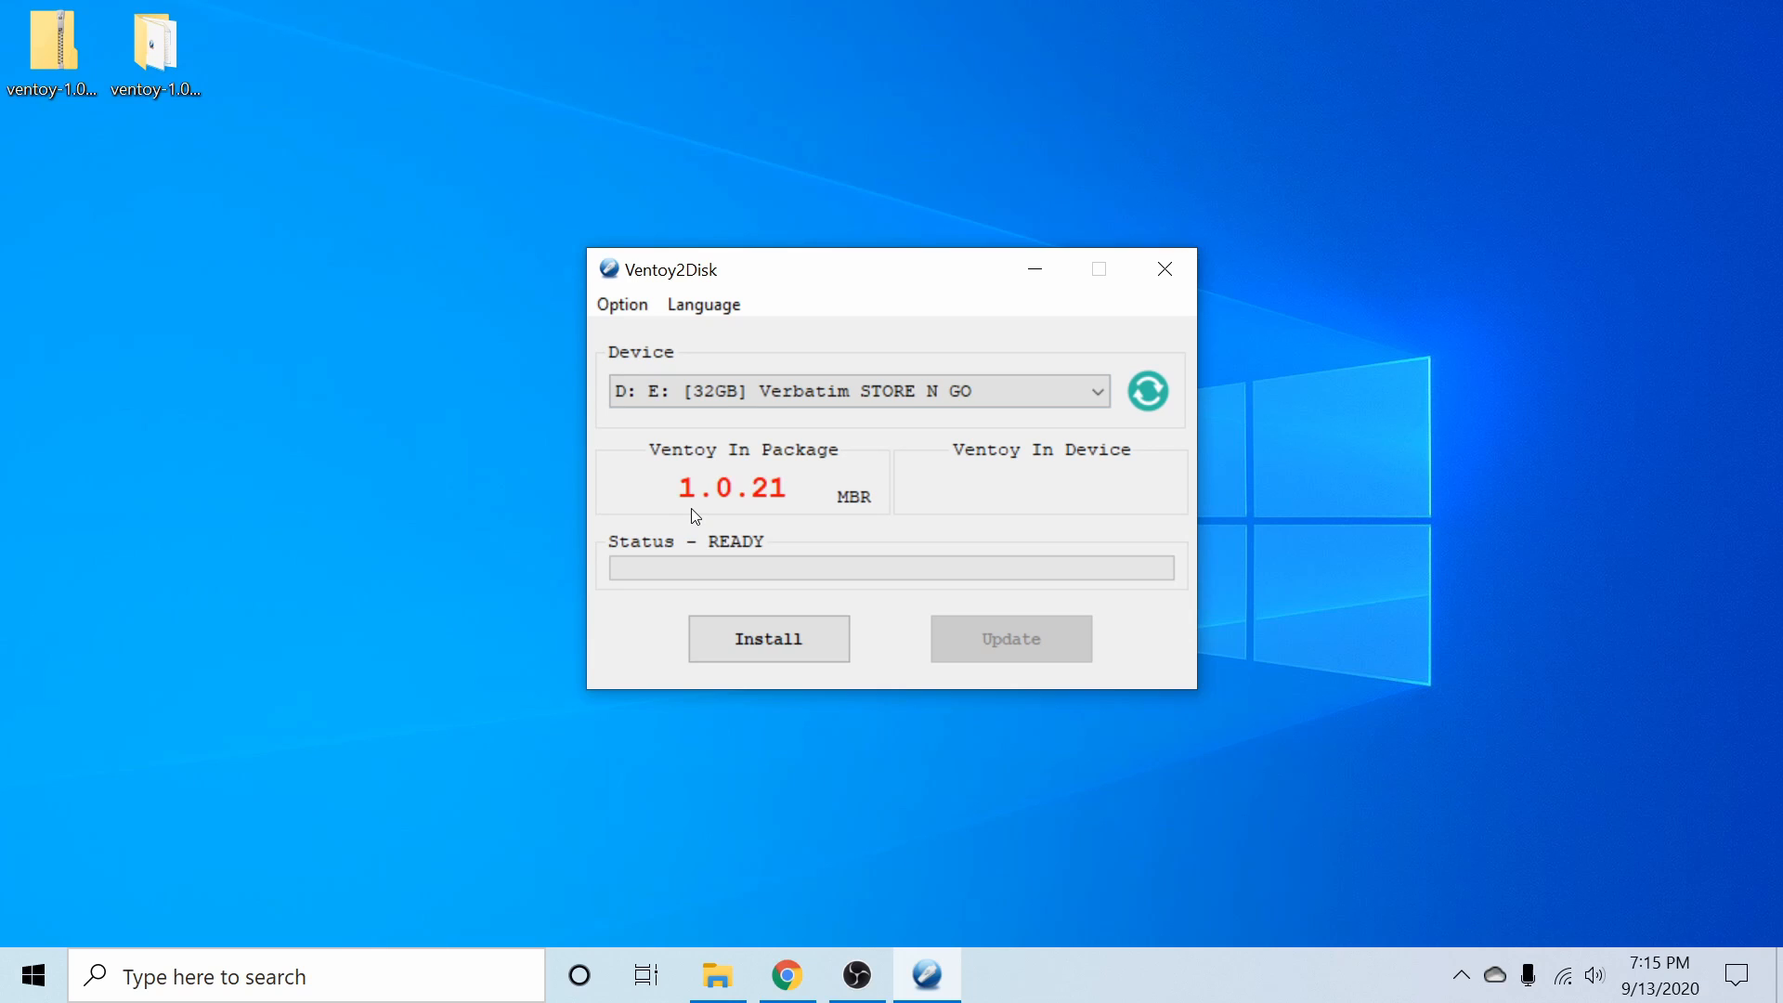
pyautogui.moveTo(705, 521)
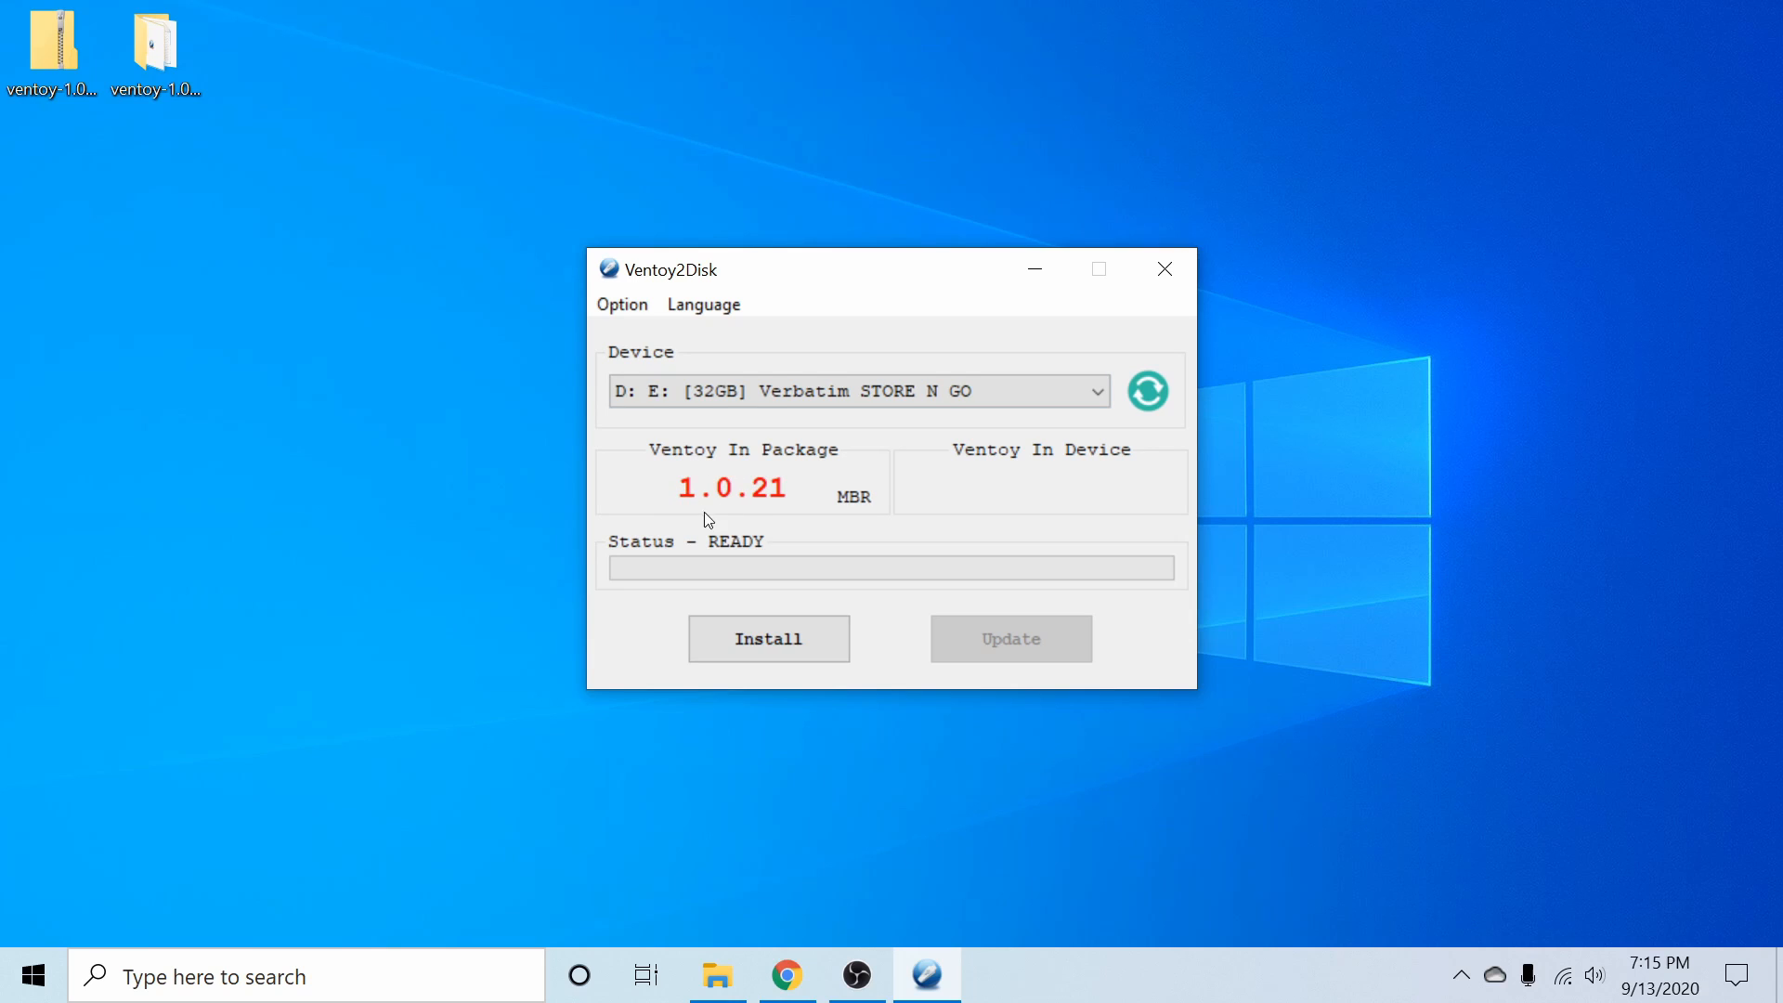
pyautogui.moveTo(870, 493)
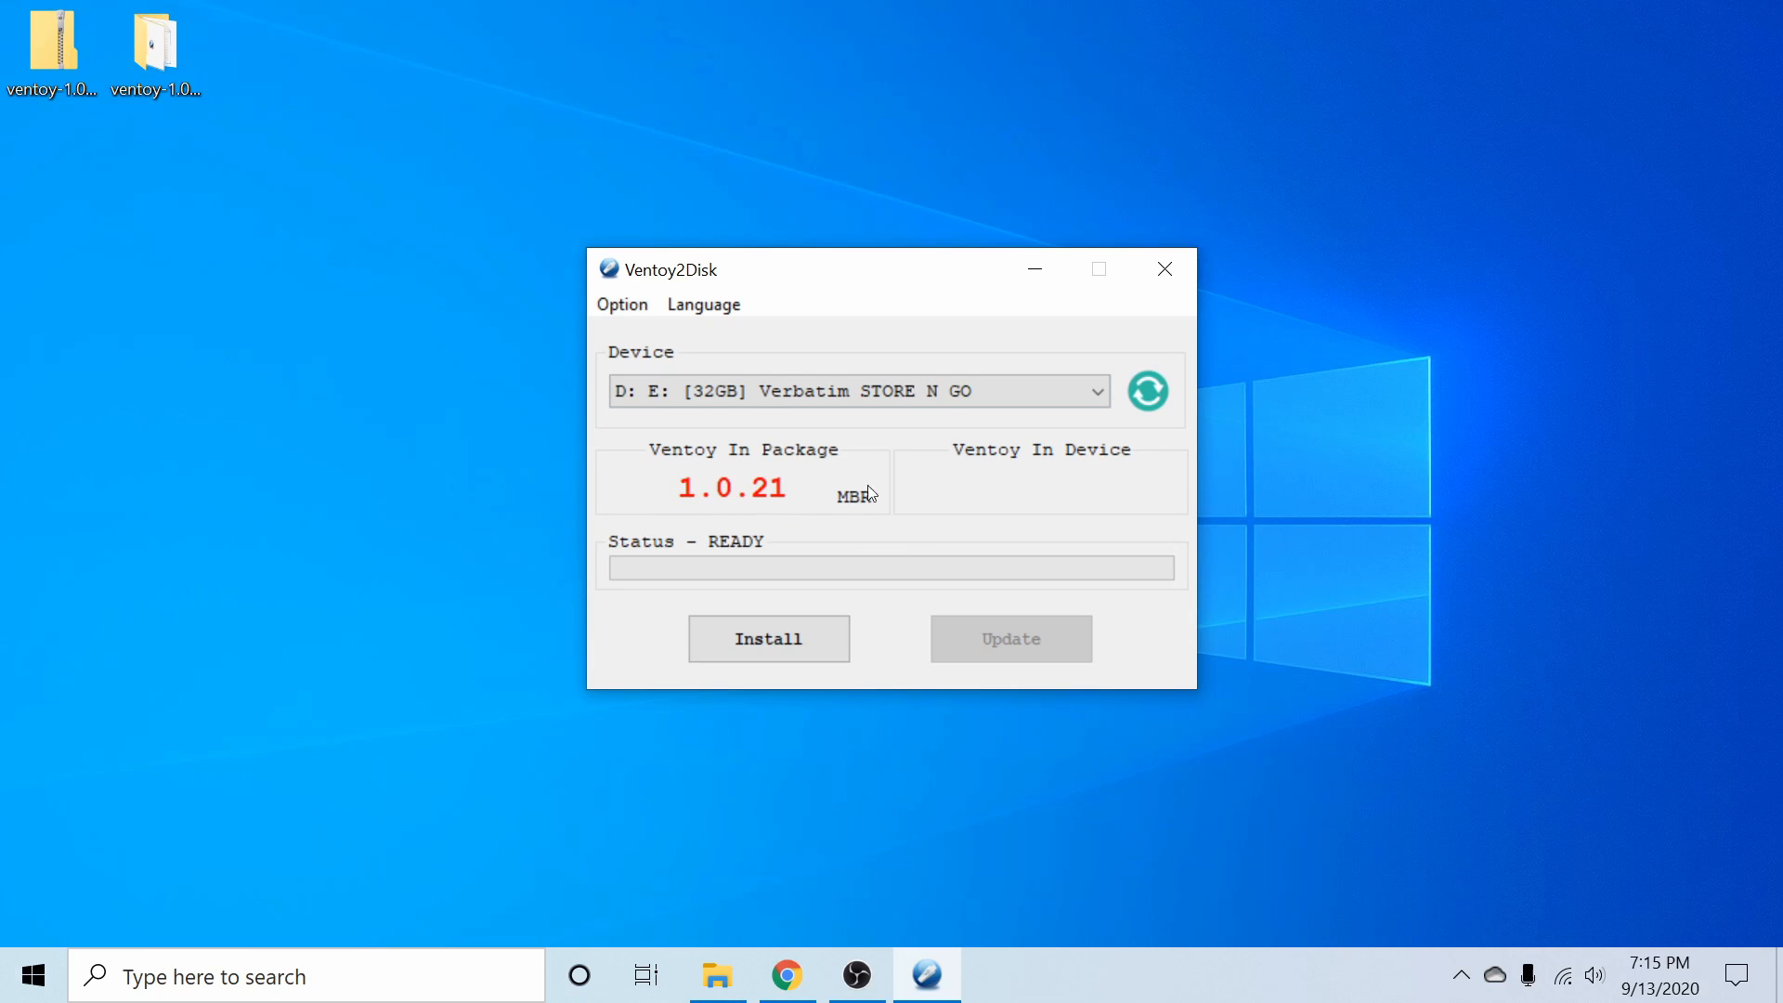
pyautogui.moveTo(855, 568)
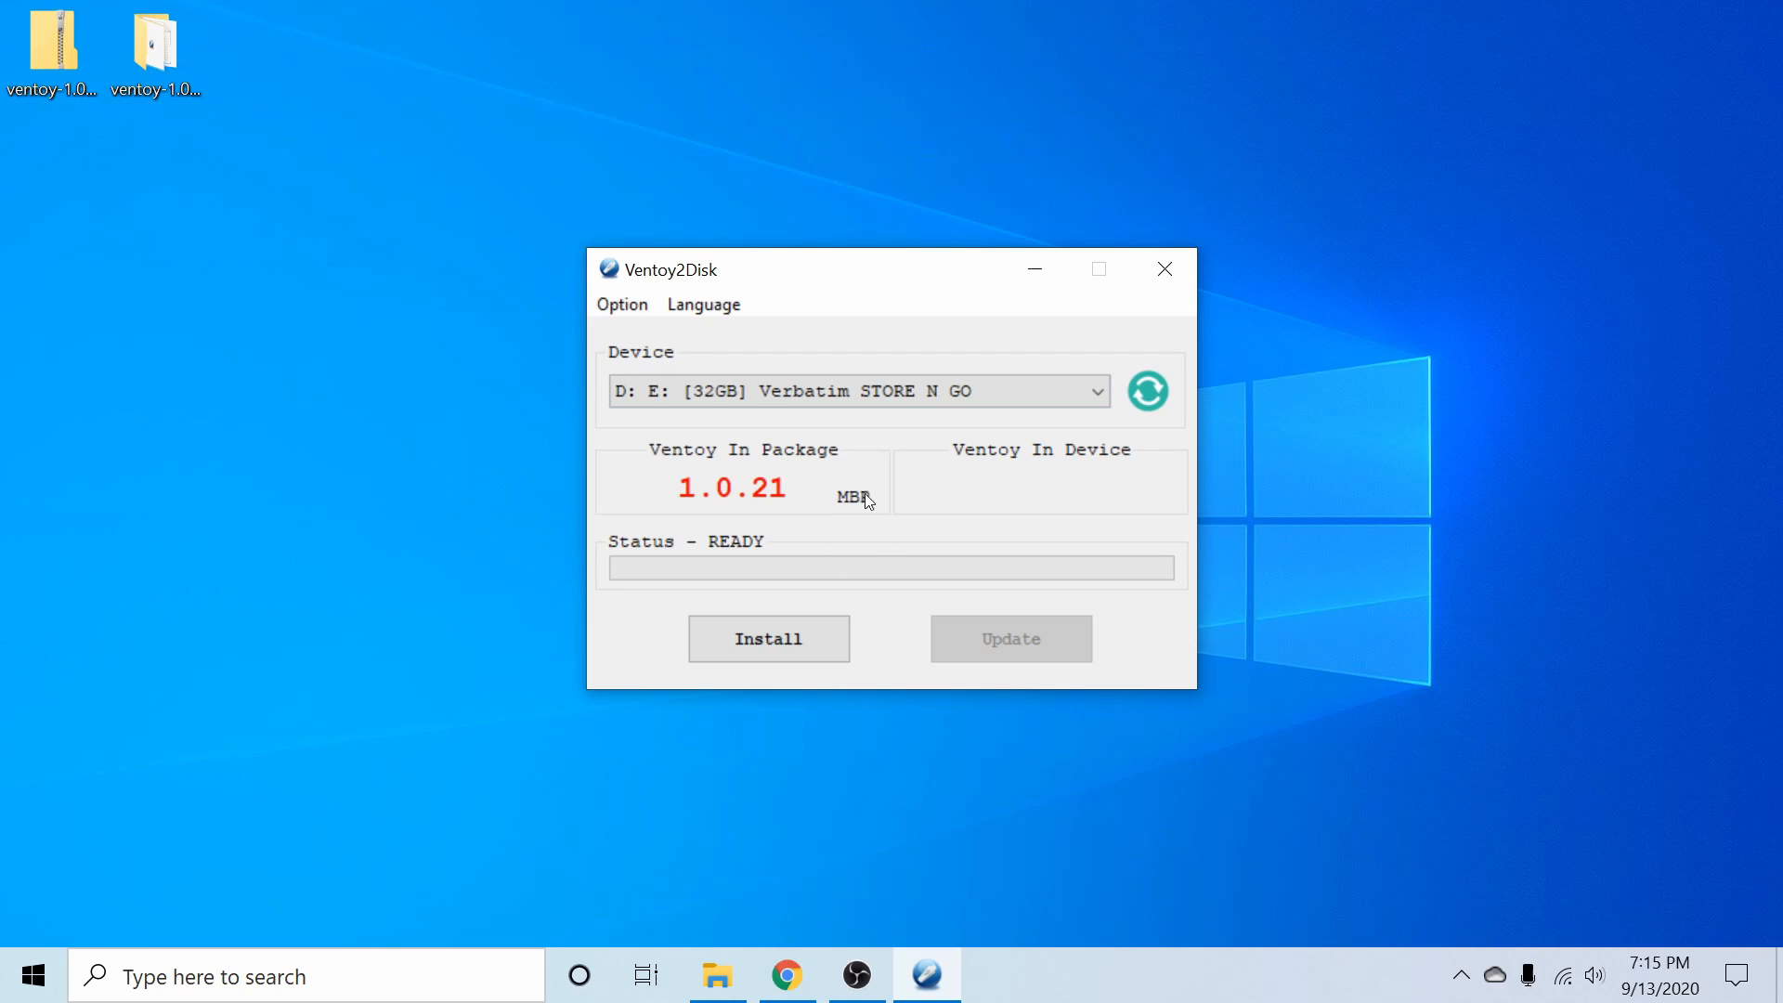
pyautogui.moveTo(887, 507)
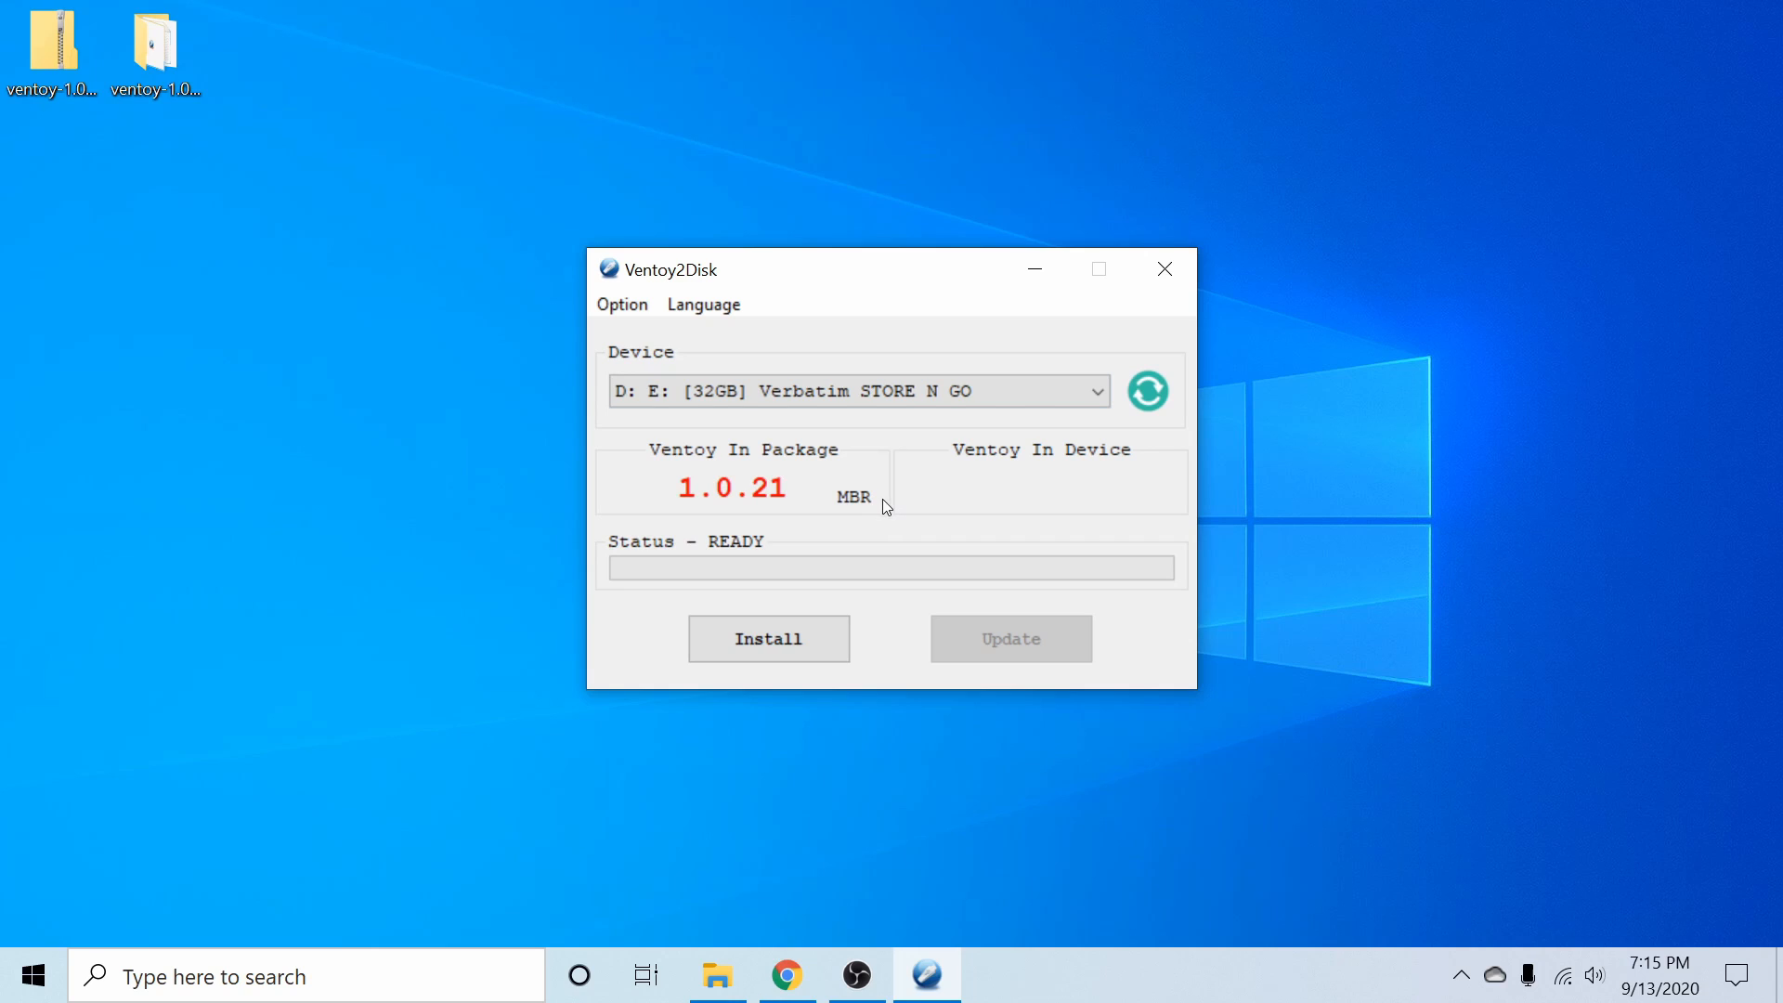
pyautogui.moveTo(887, 520)
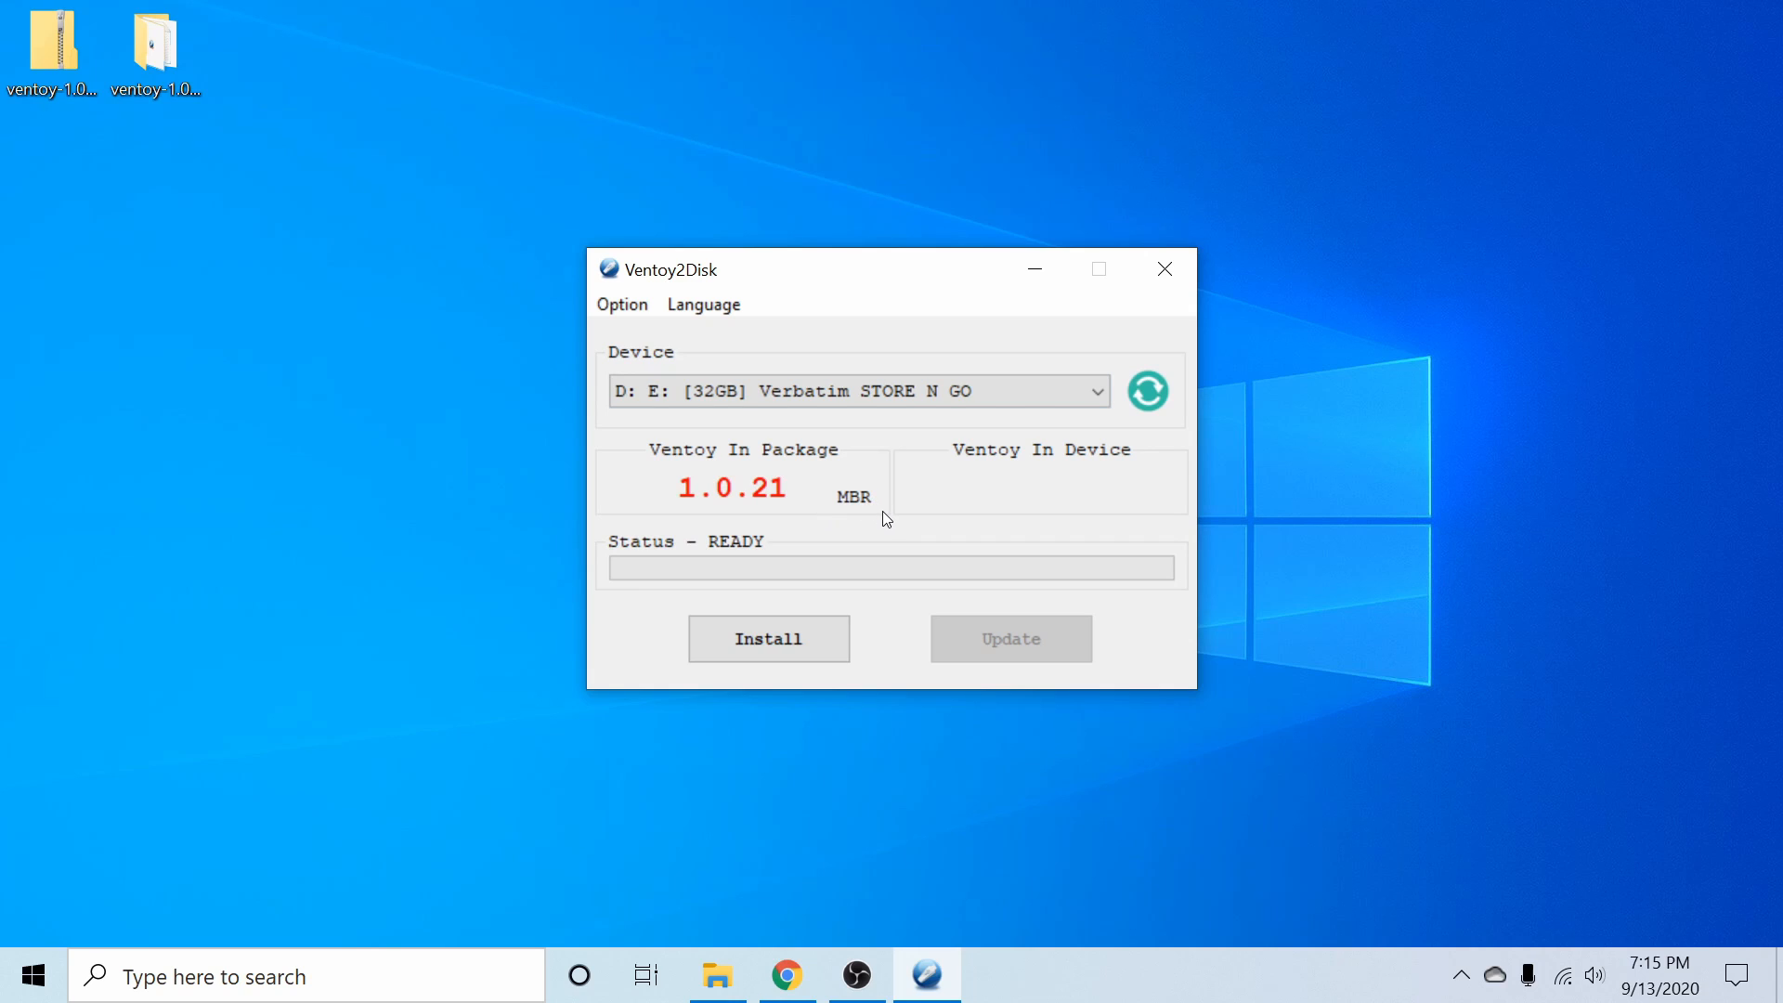
pyautogui.moveTo(864, 521)
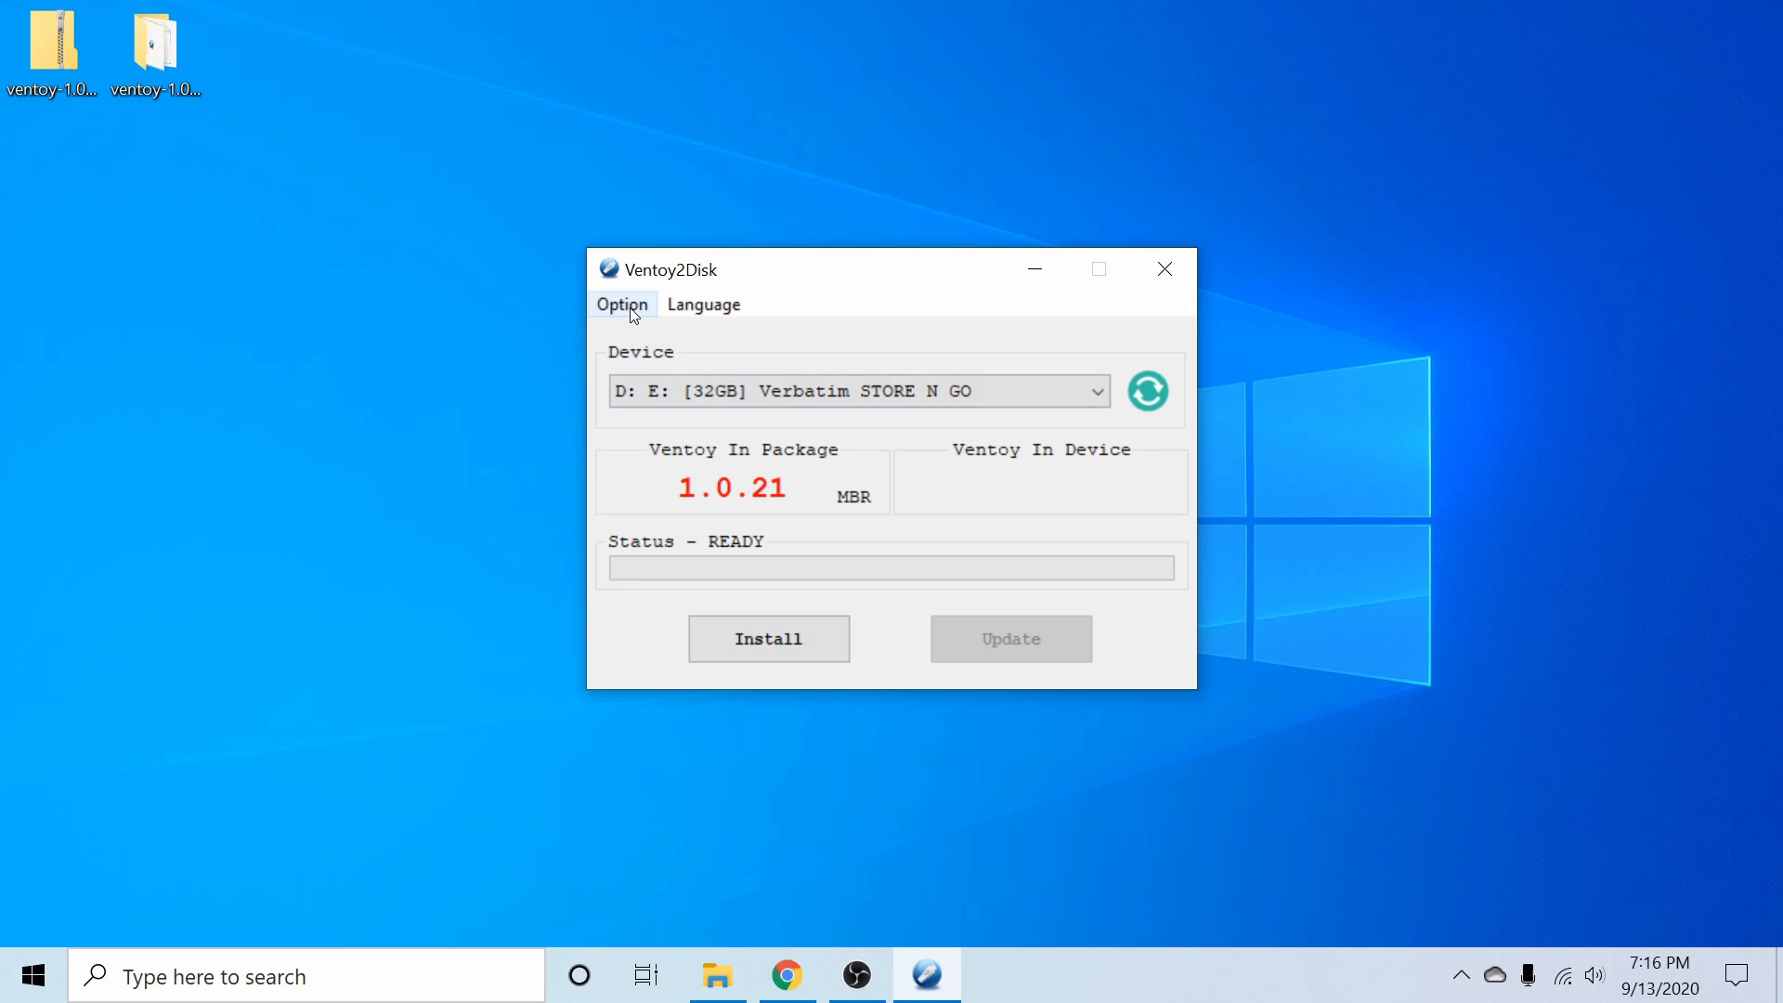
# Change the Partition Style option from MBR to GPT.
pyautogui.click(622, 304)
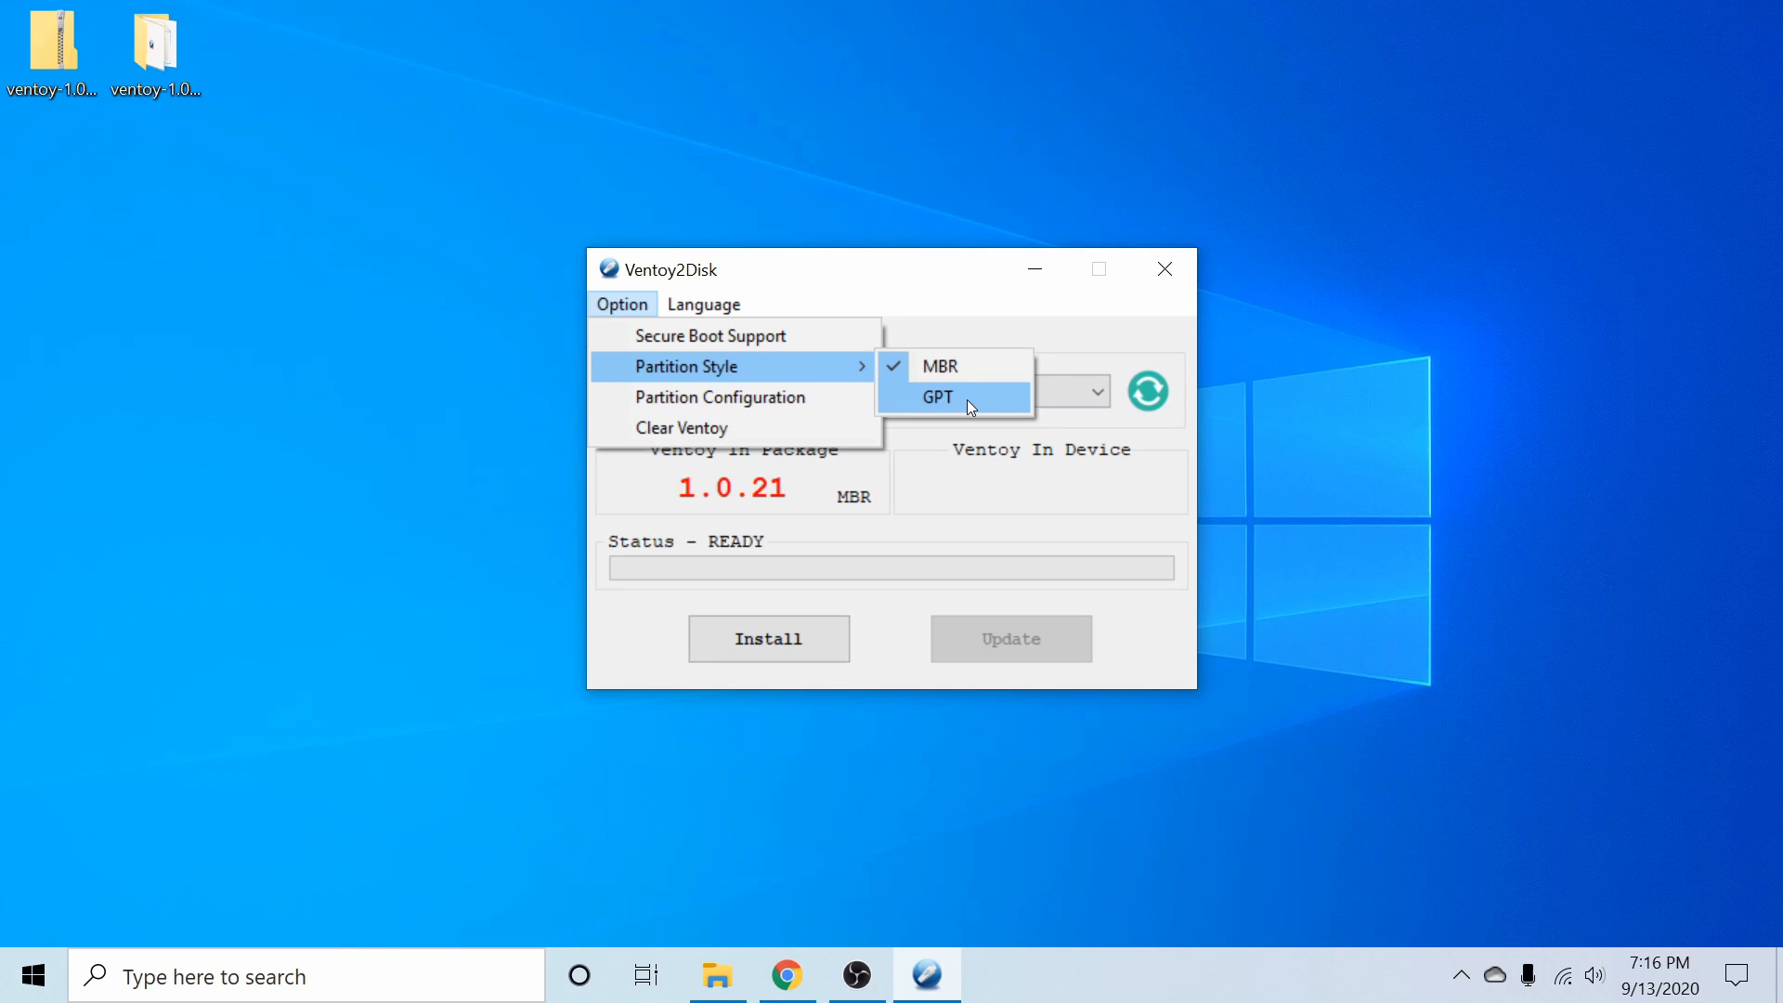
pyautogui.click(937, 397)
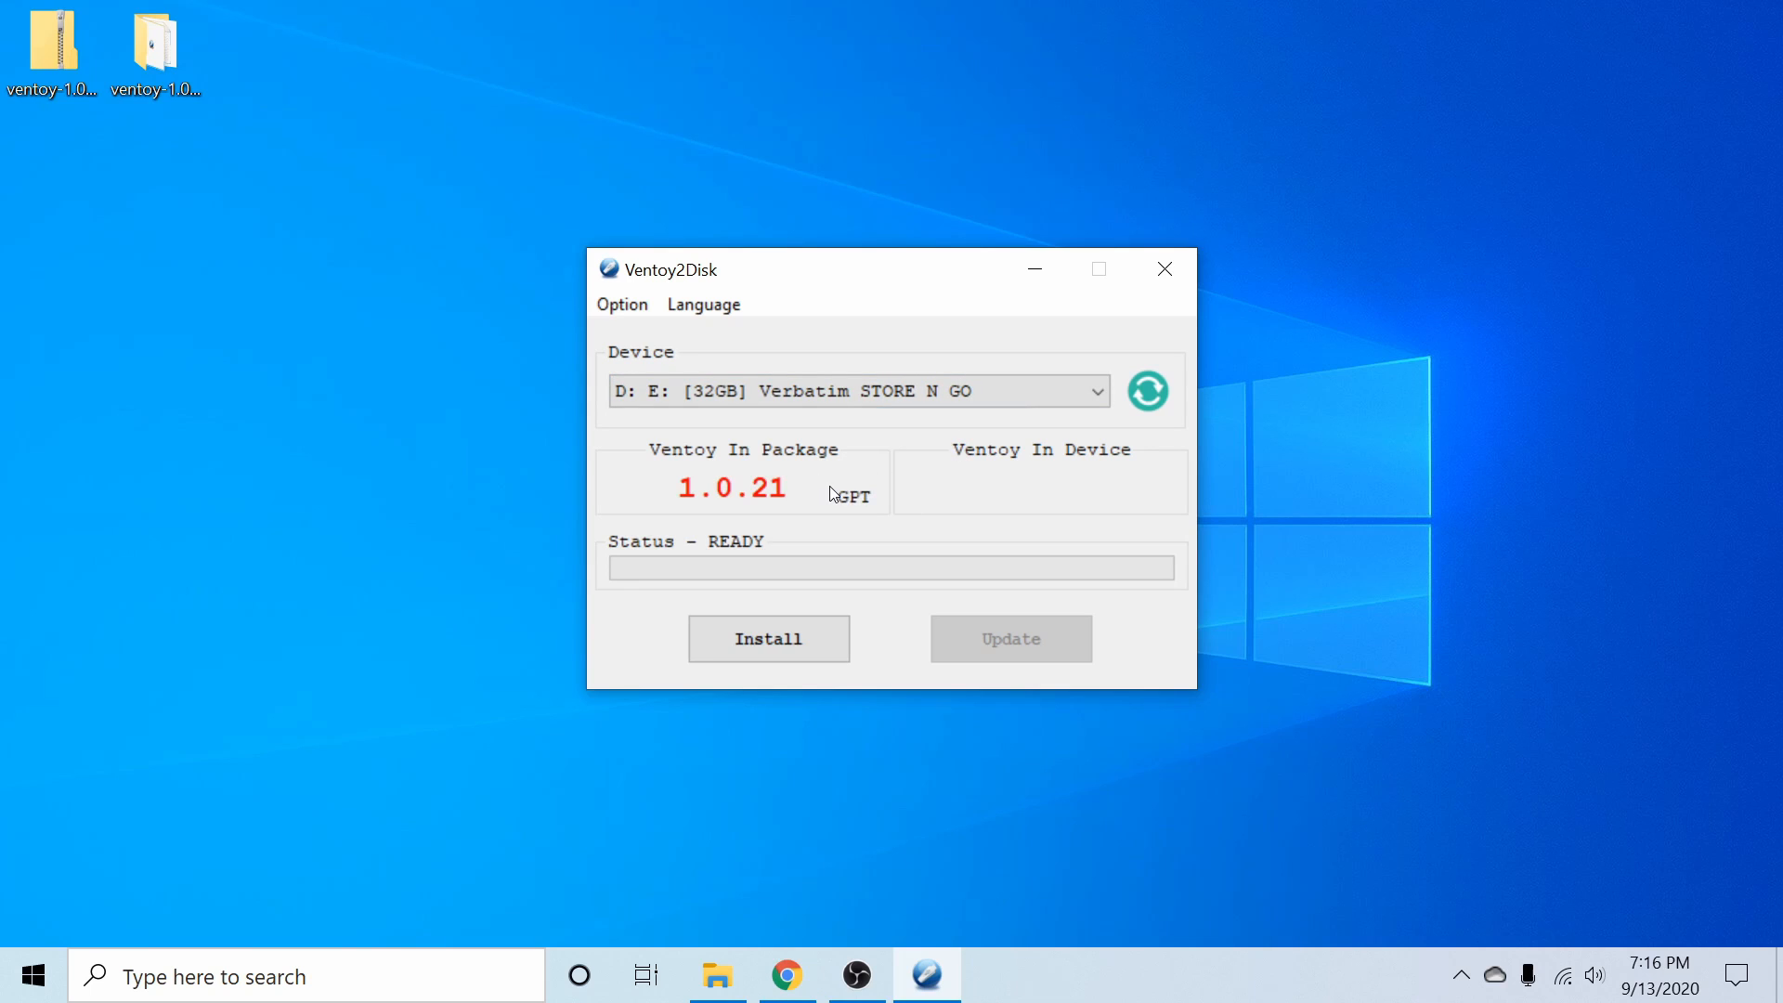
pyautogui.moveTo(836, 477)
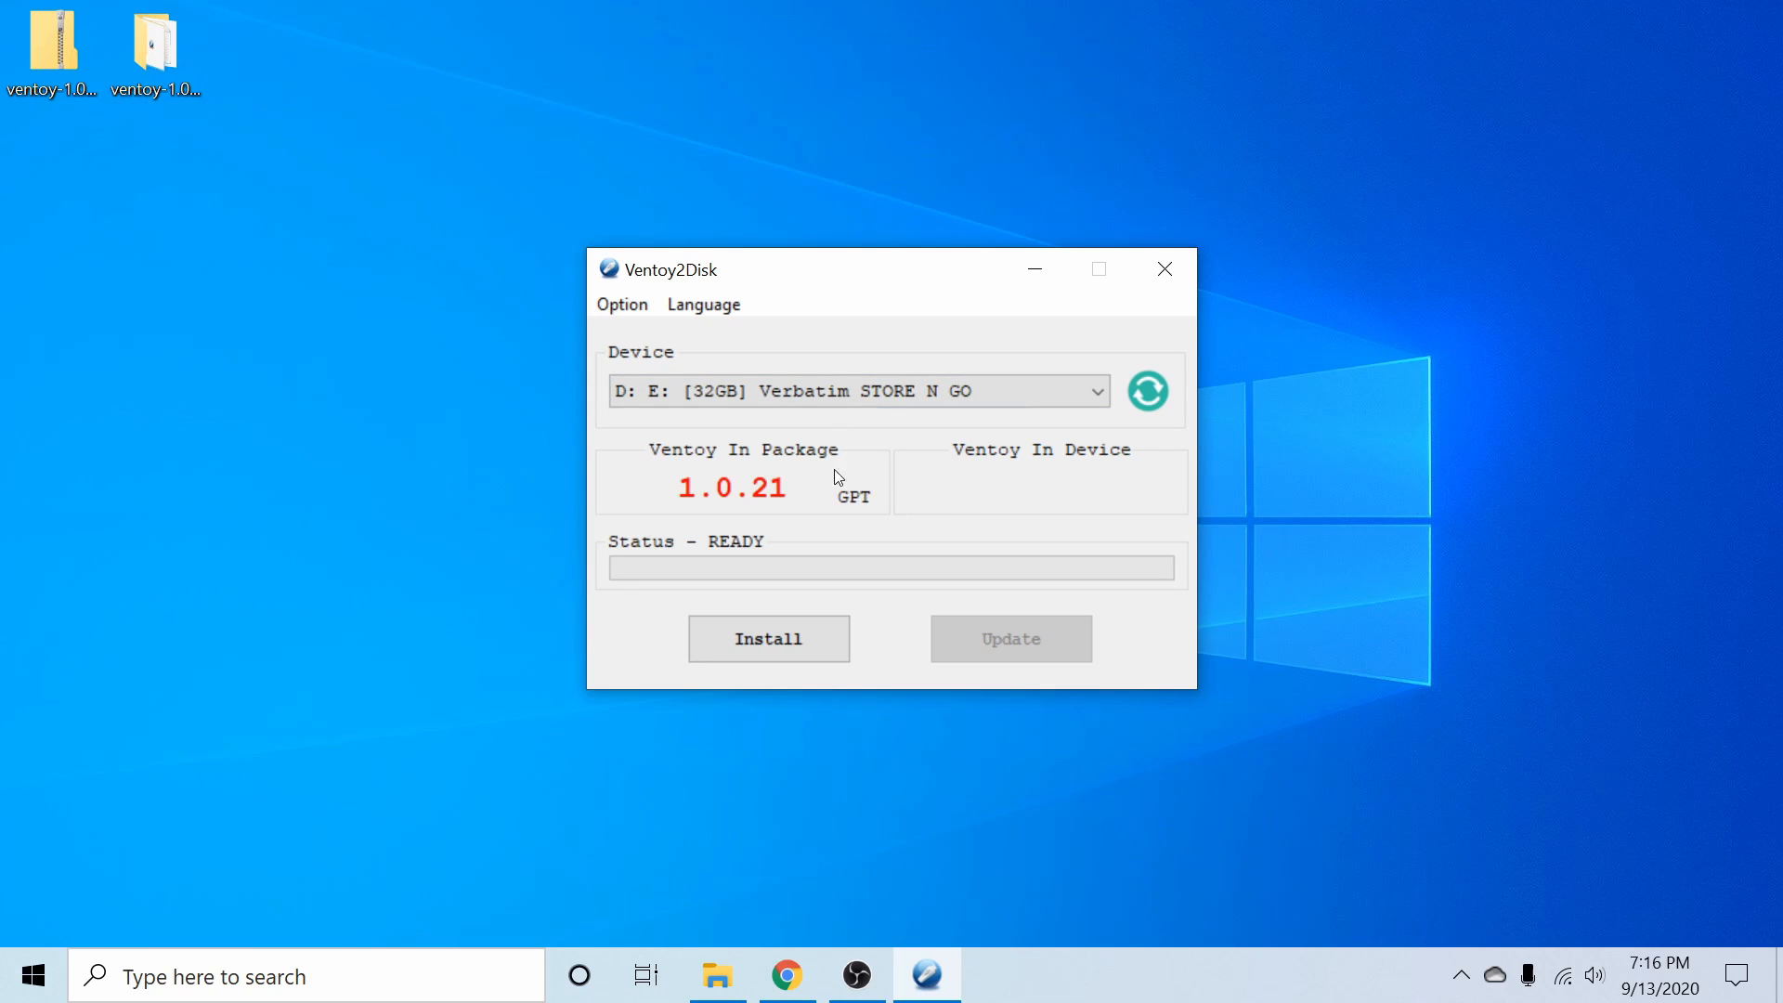
pyautogui.moveTo(876, 513)
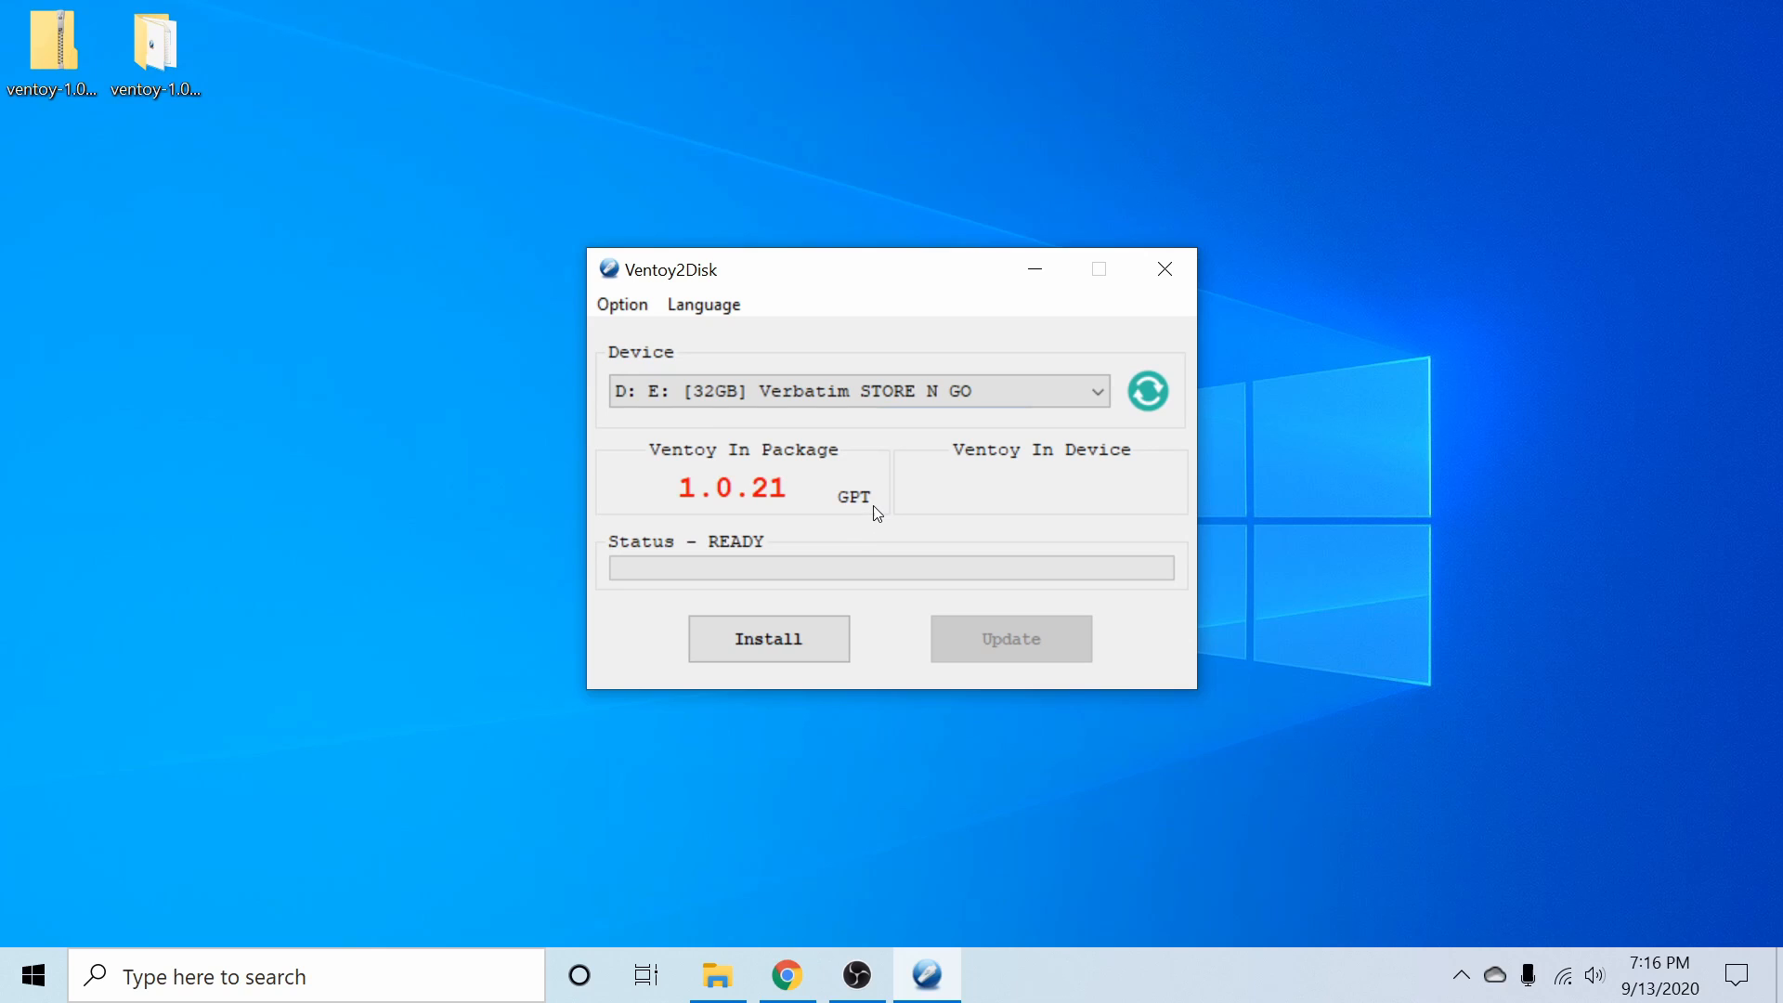
pyautogui.moveTo(885, 483)
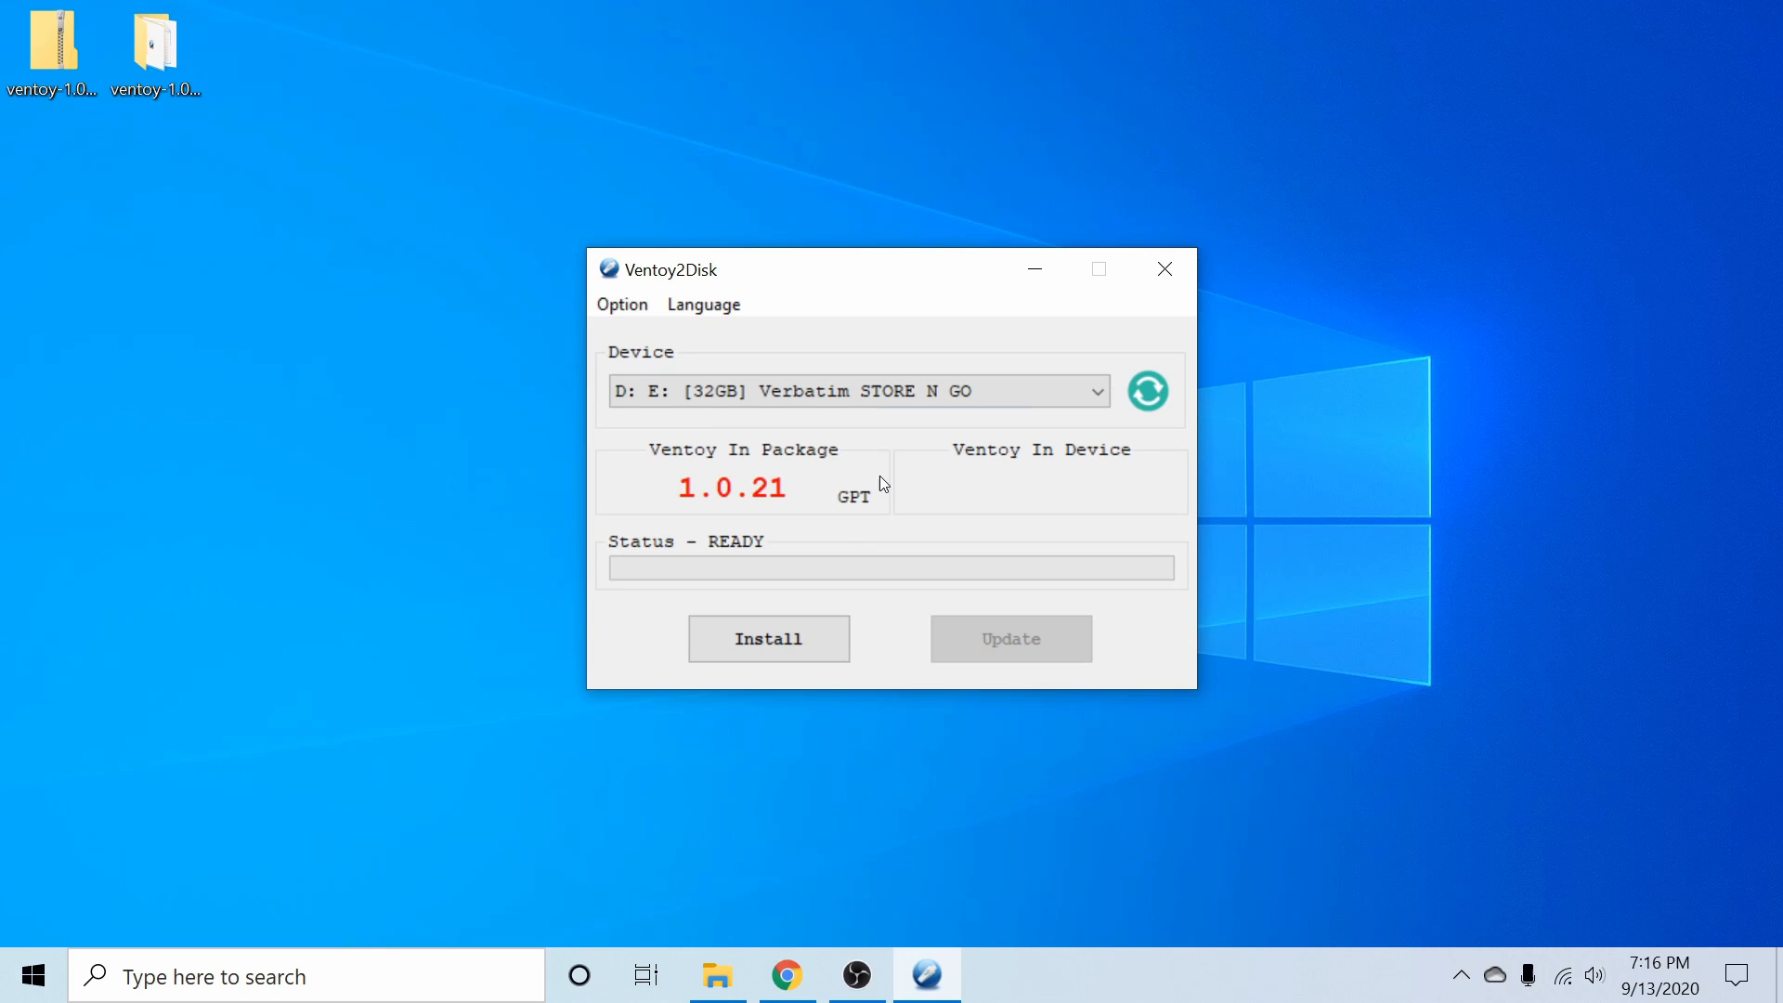
pyautogui.moveTo(639, 354)
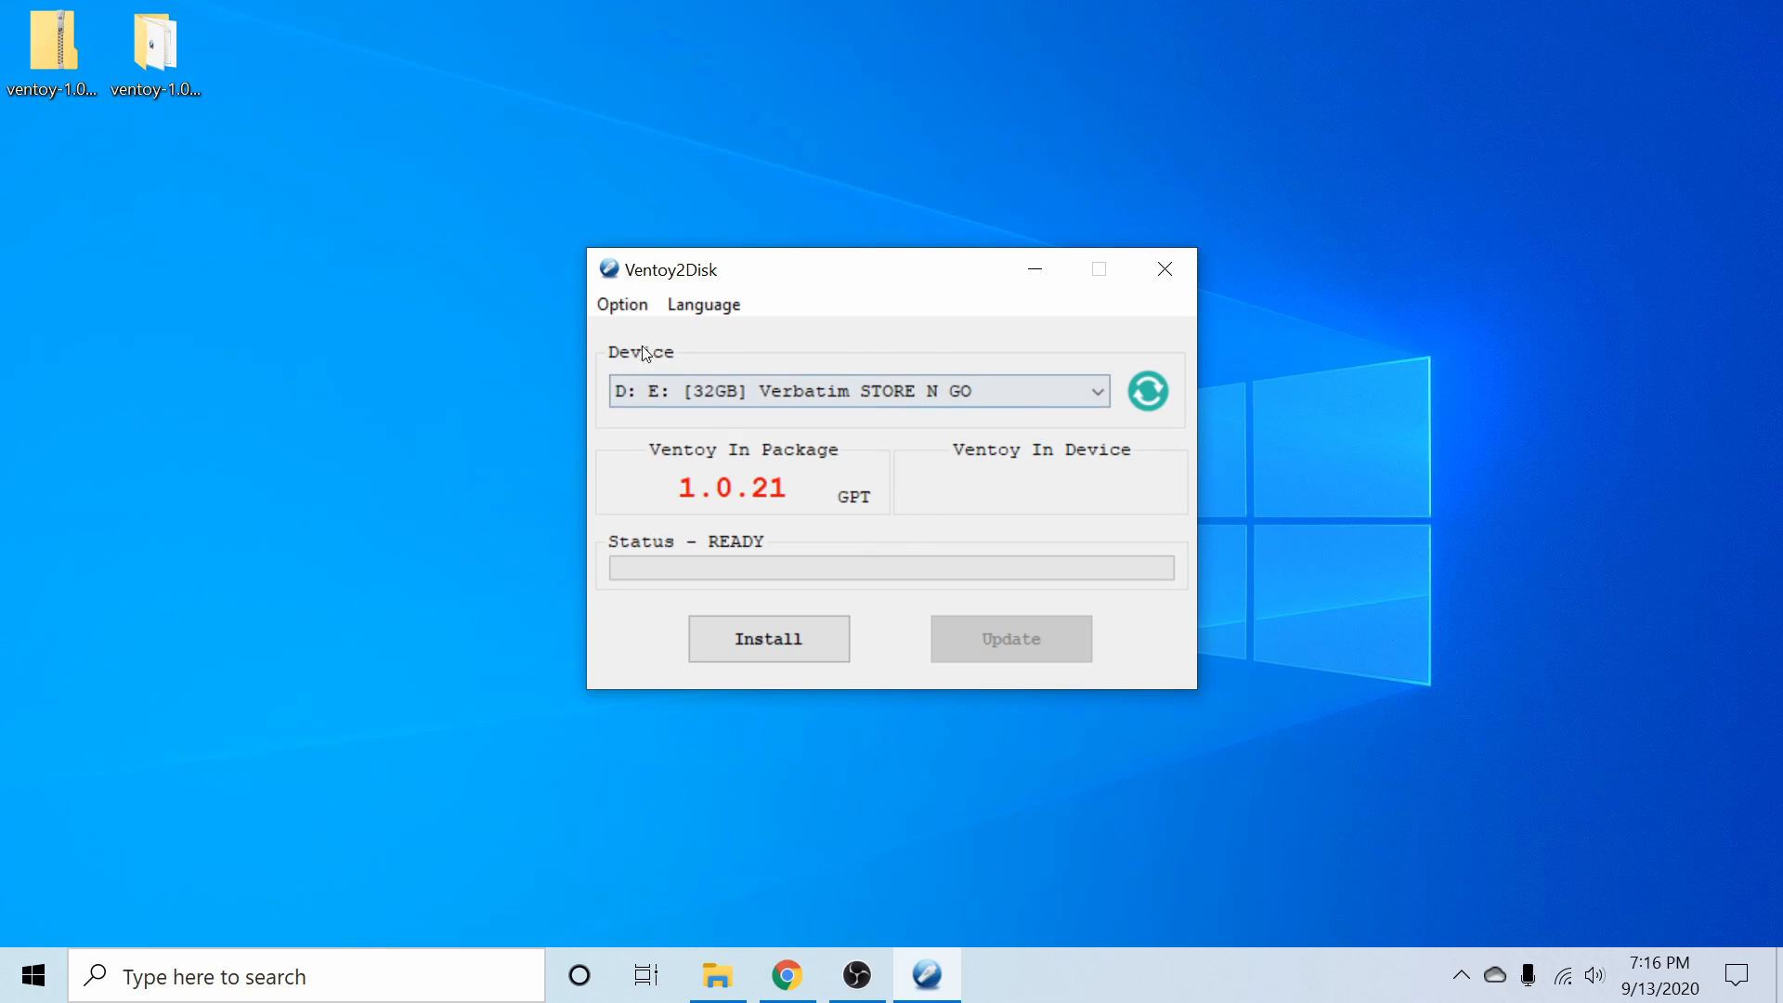
pyautogui.click(622, 304)
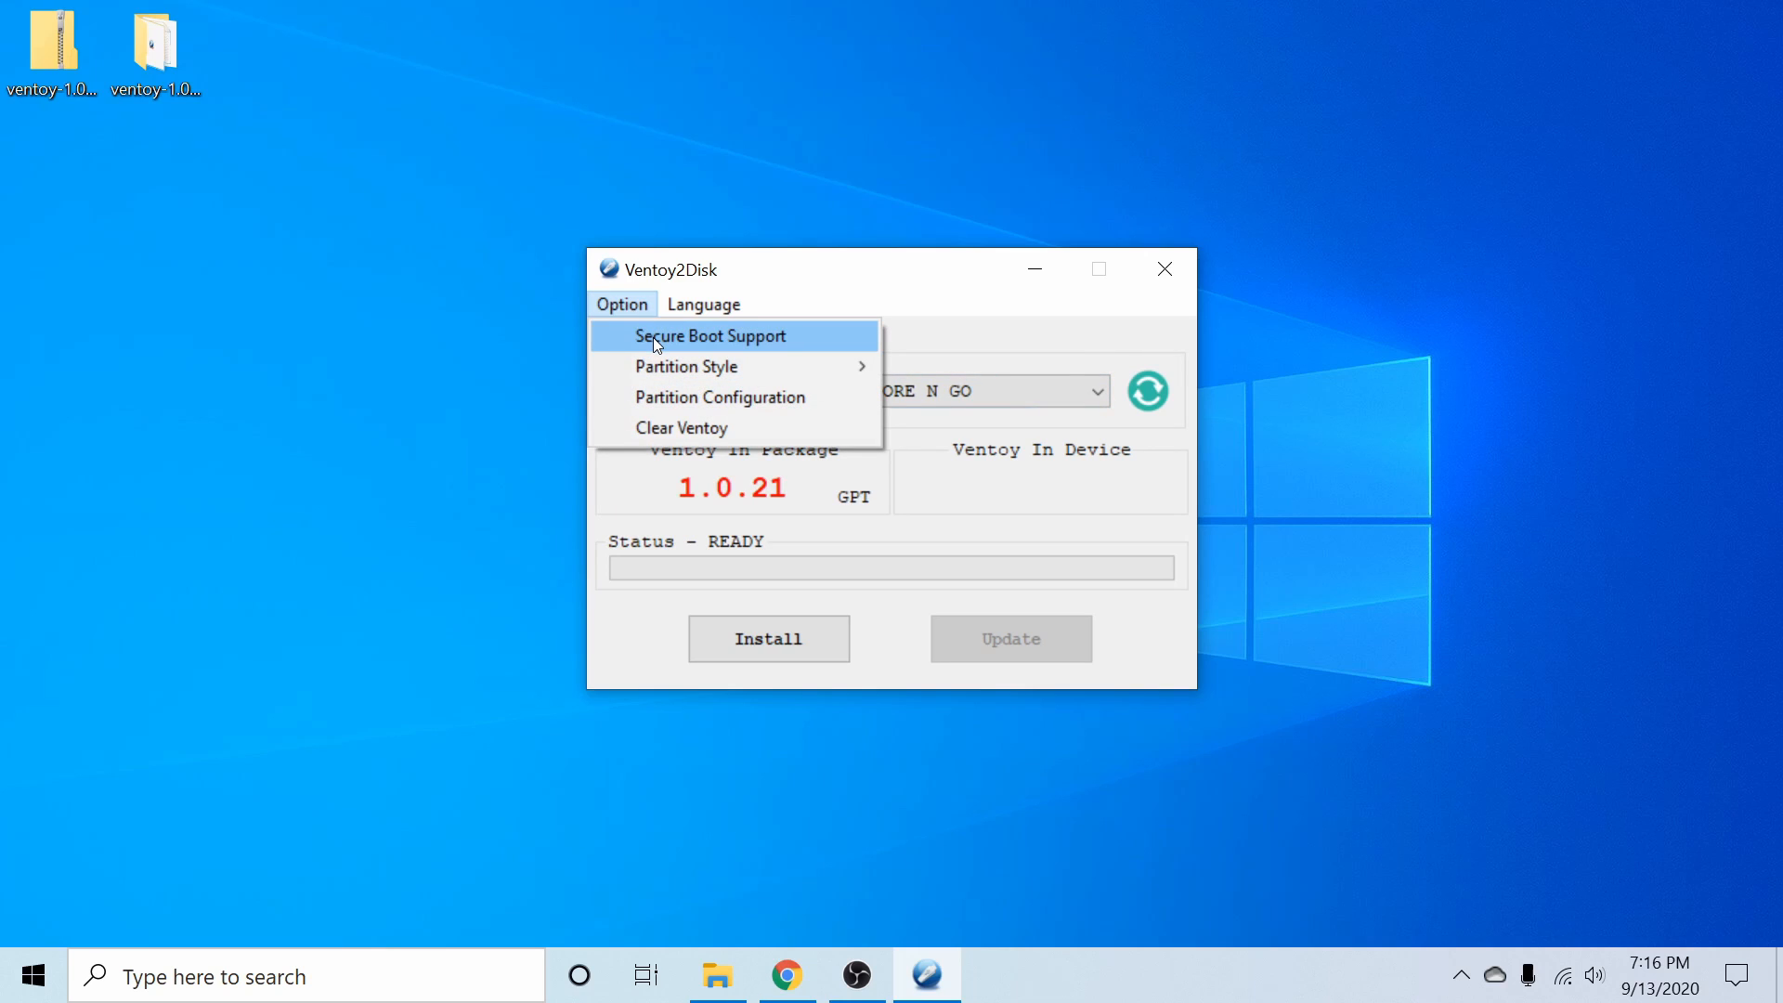
pyautogui.moveTo(845, 337)
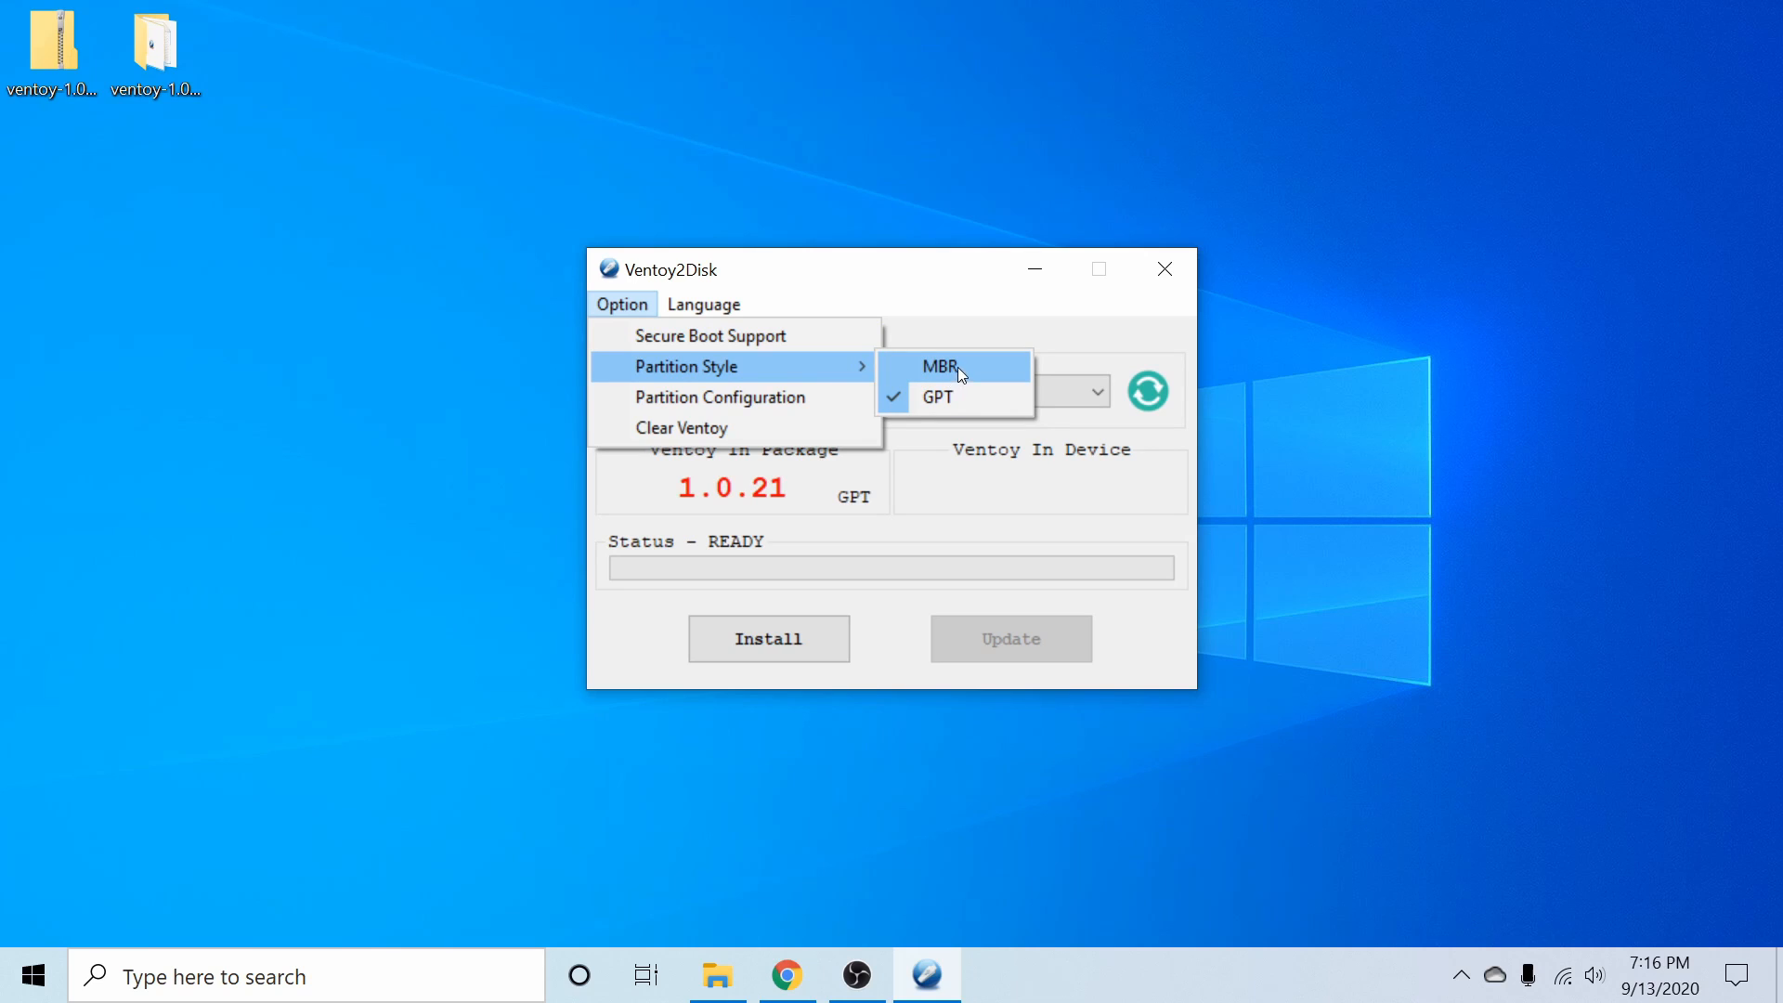
pyautogui.moveTo(961, 396)
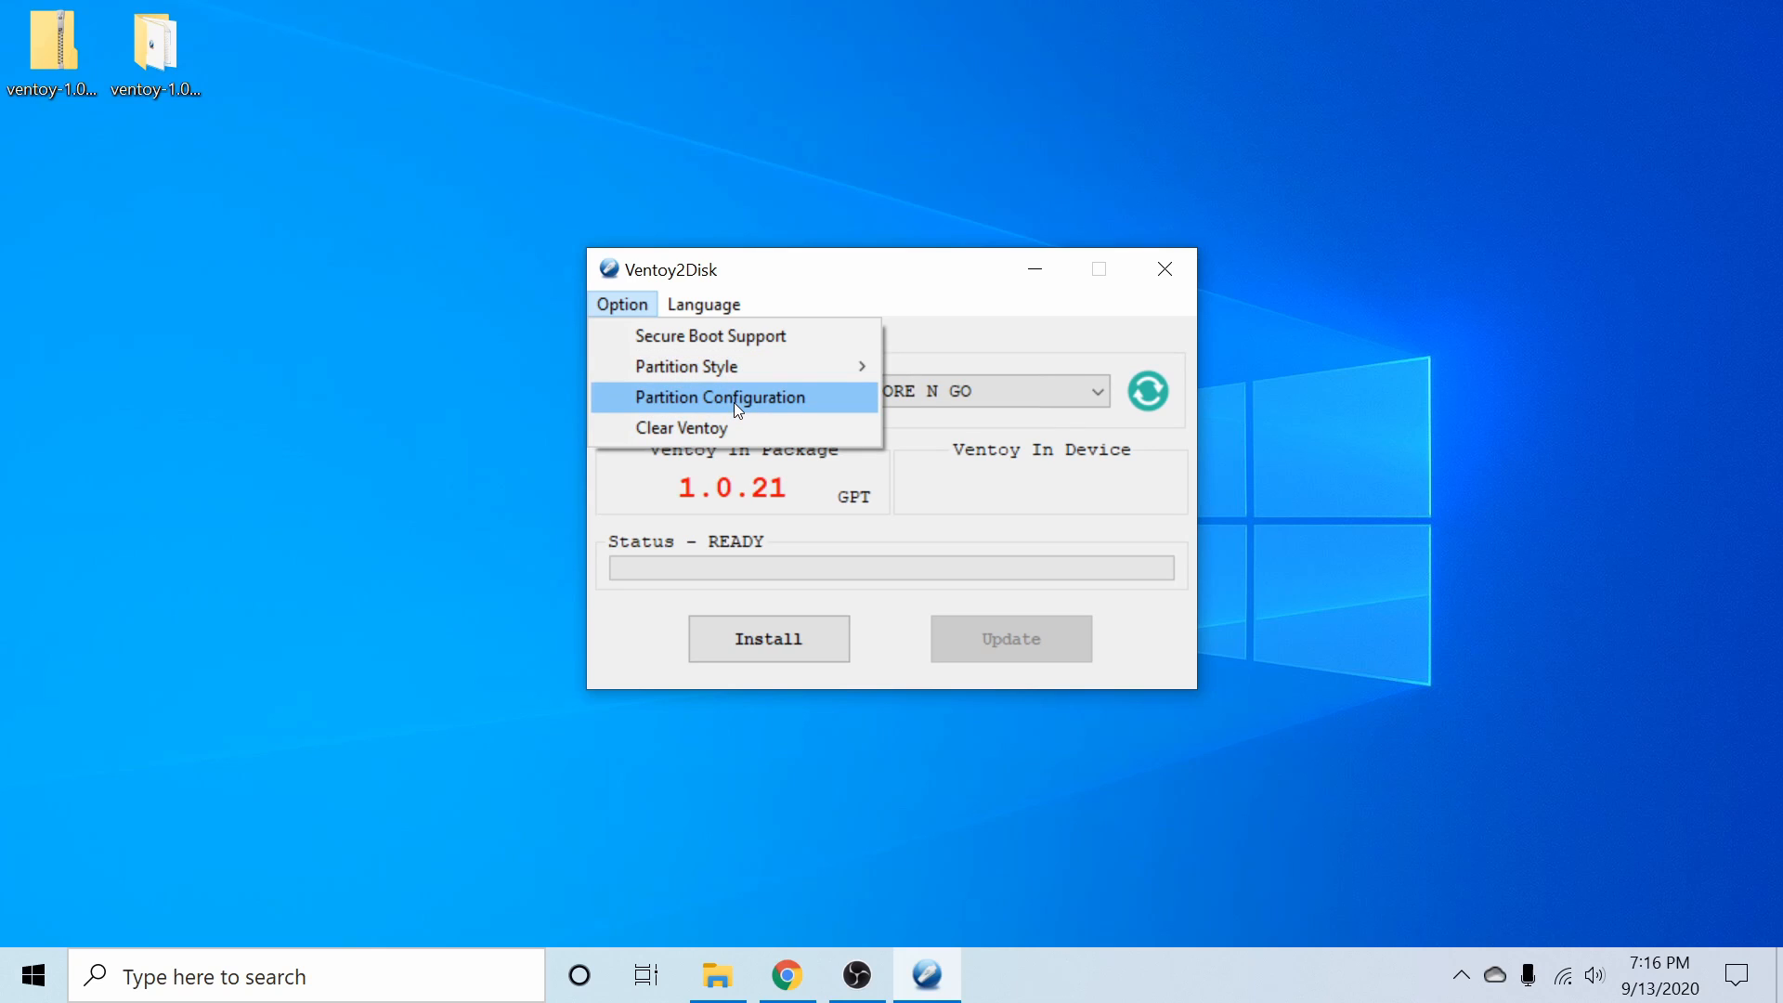
pyautogui.click(719, 396)
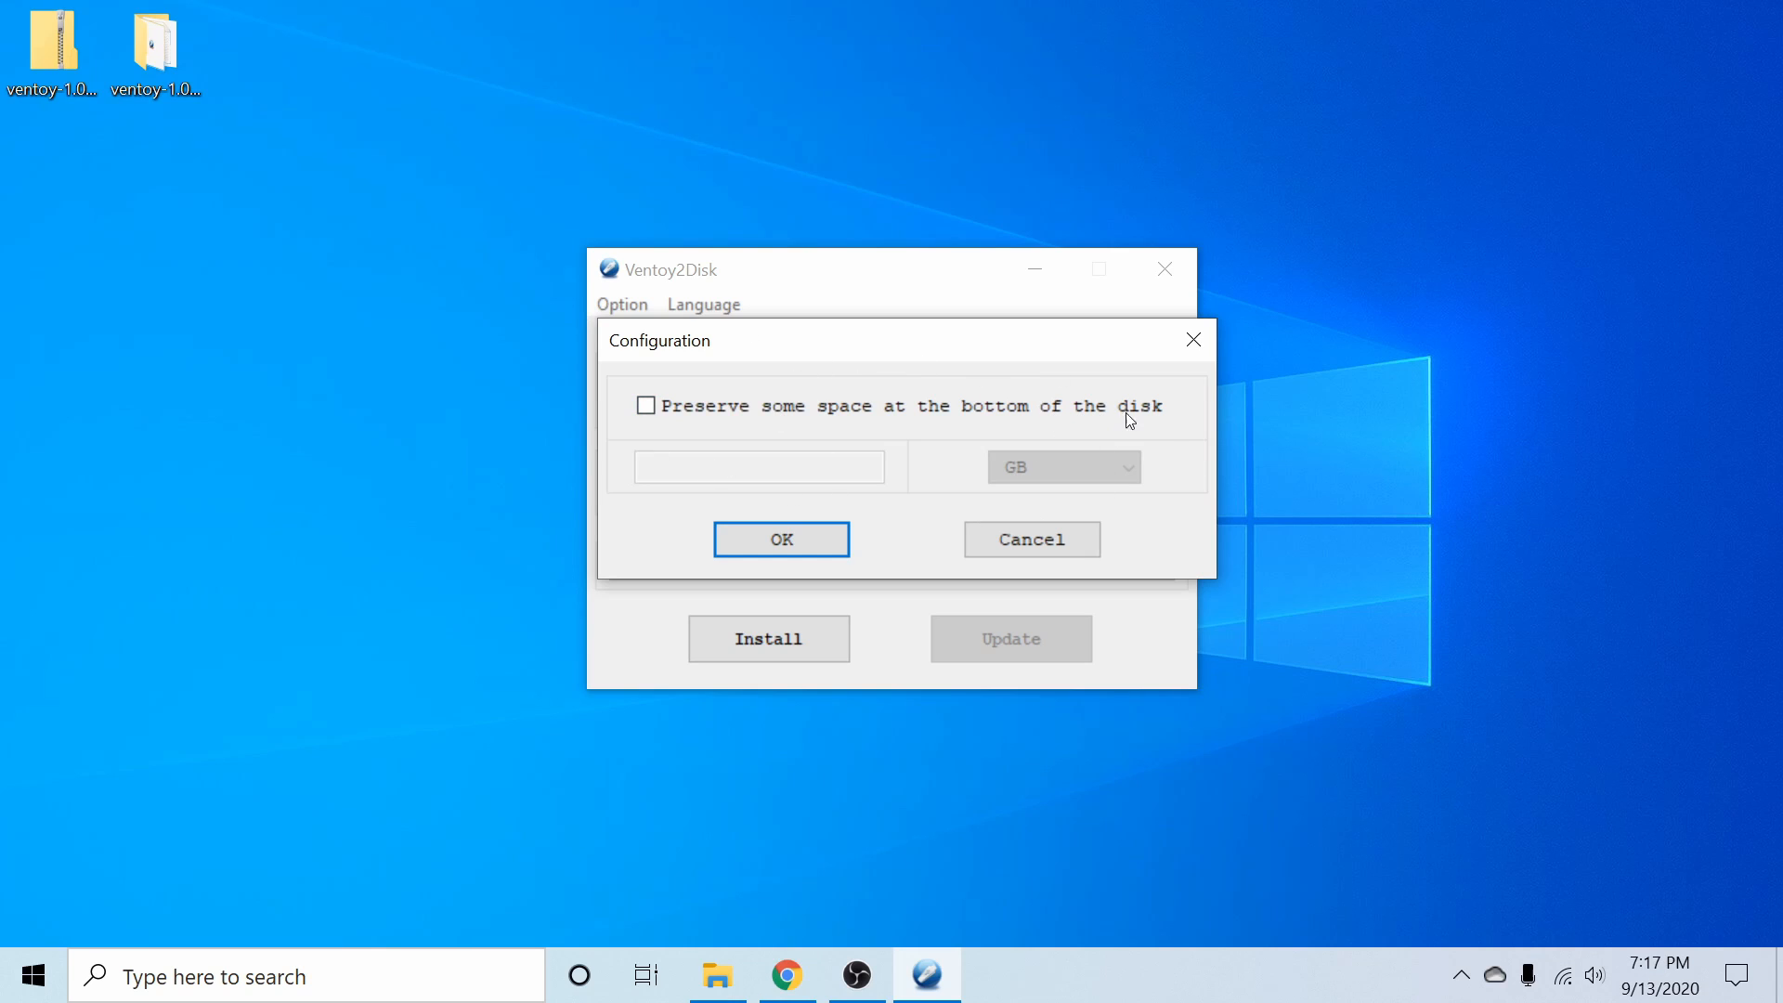
pyautogui.moveTo(951, 456)
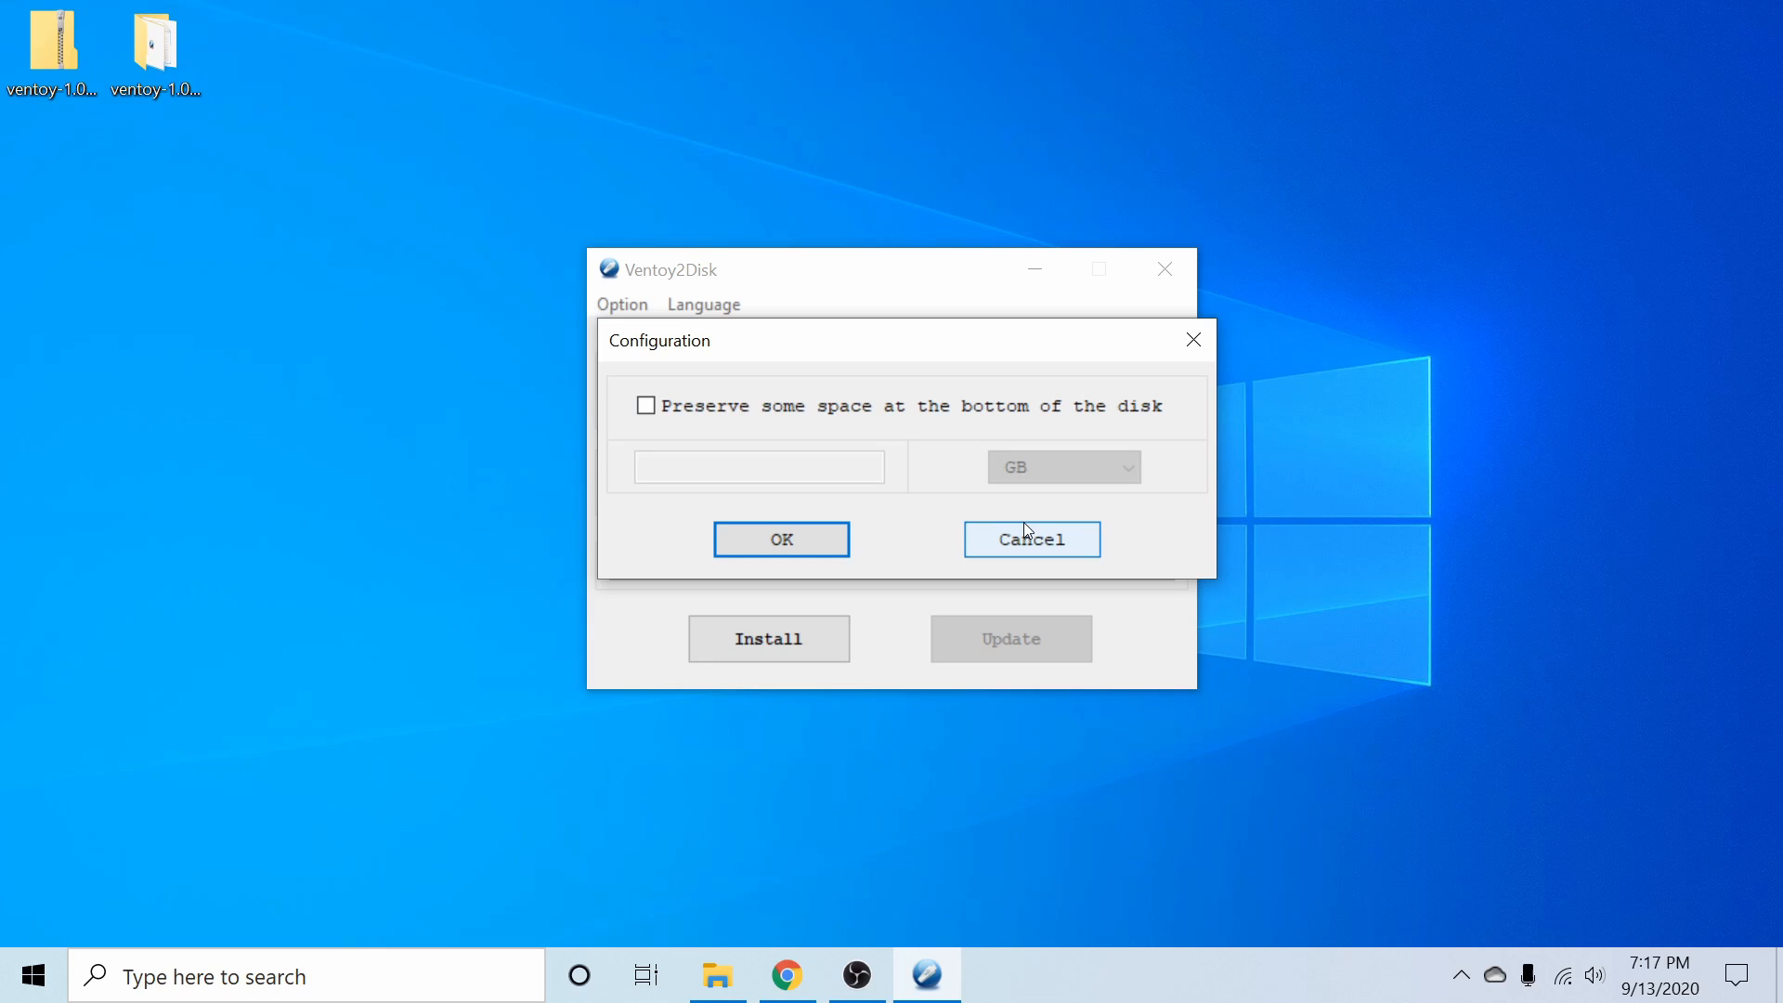
pyautogui.click(1030, 538)
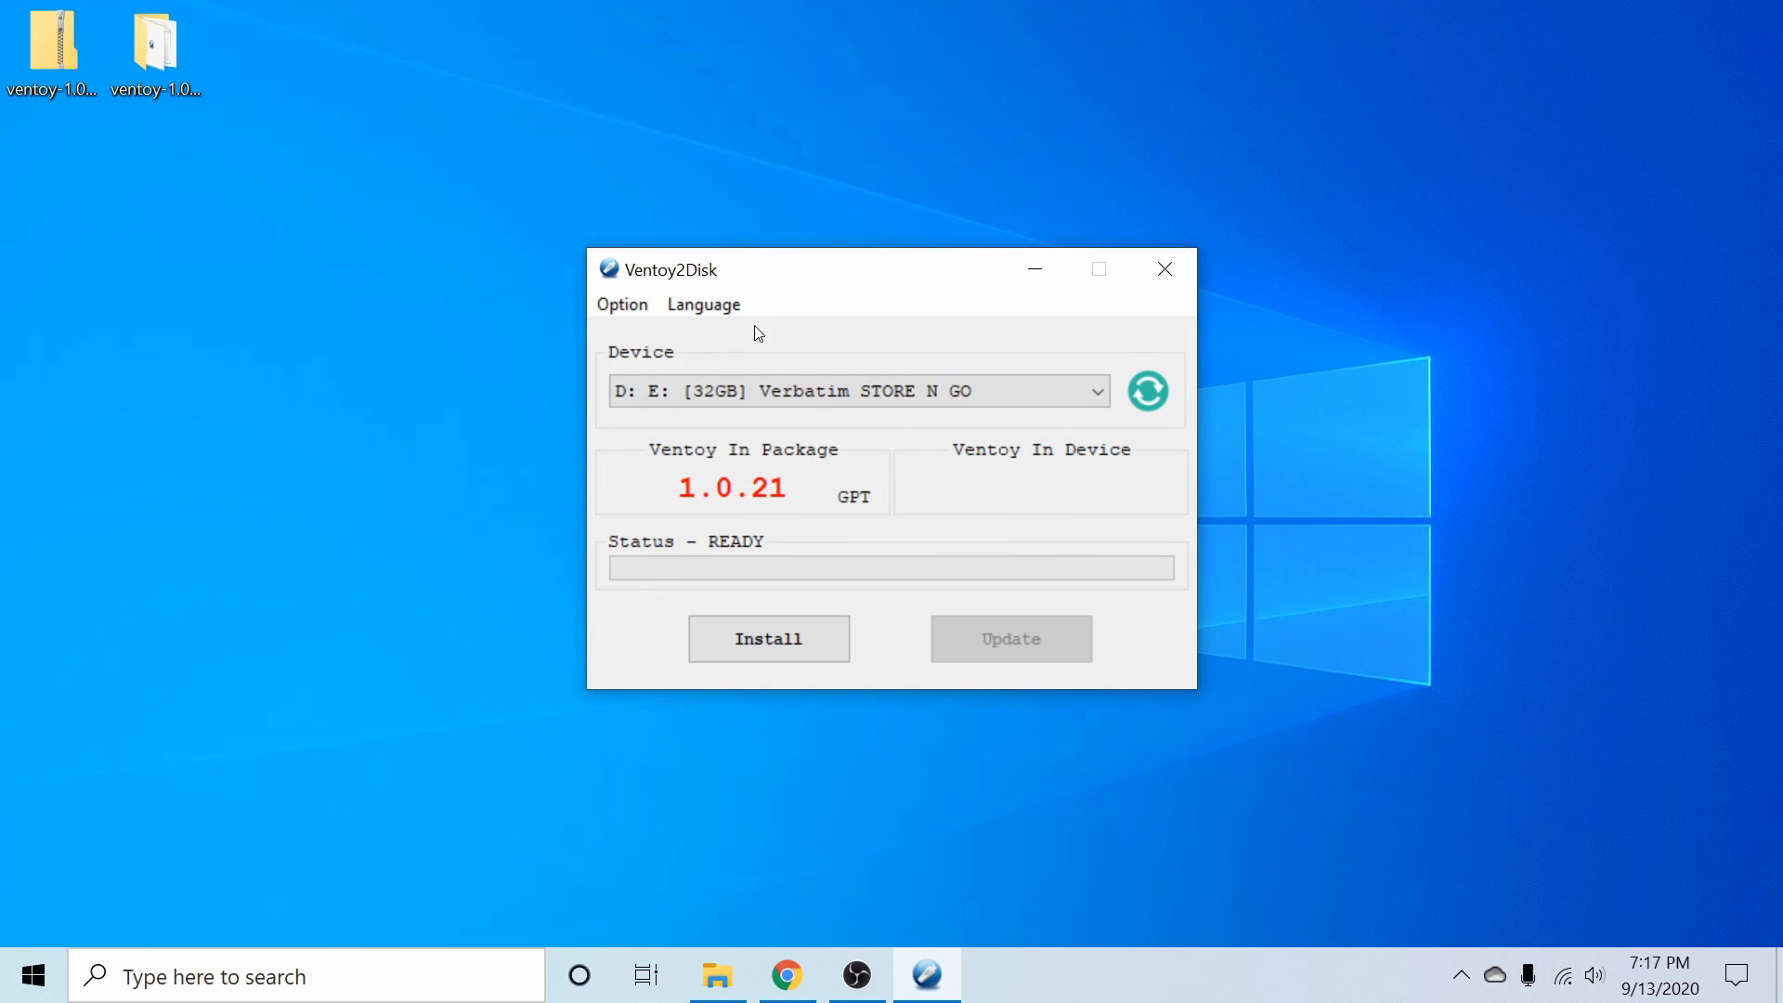
pyautogui.click(622, 303)
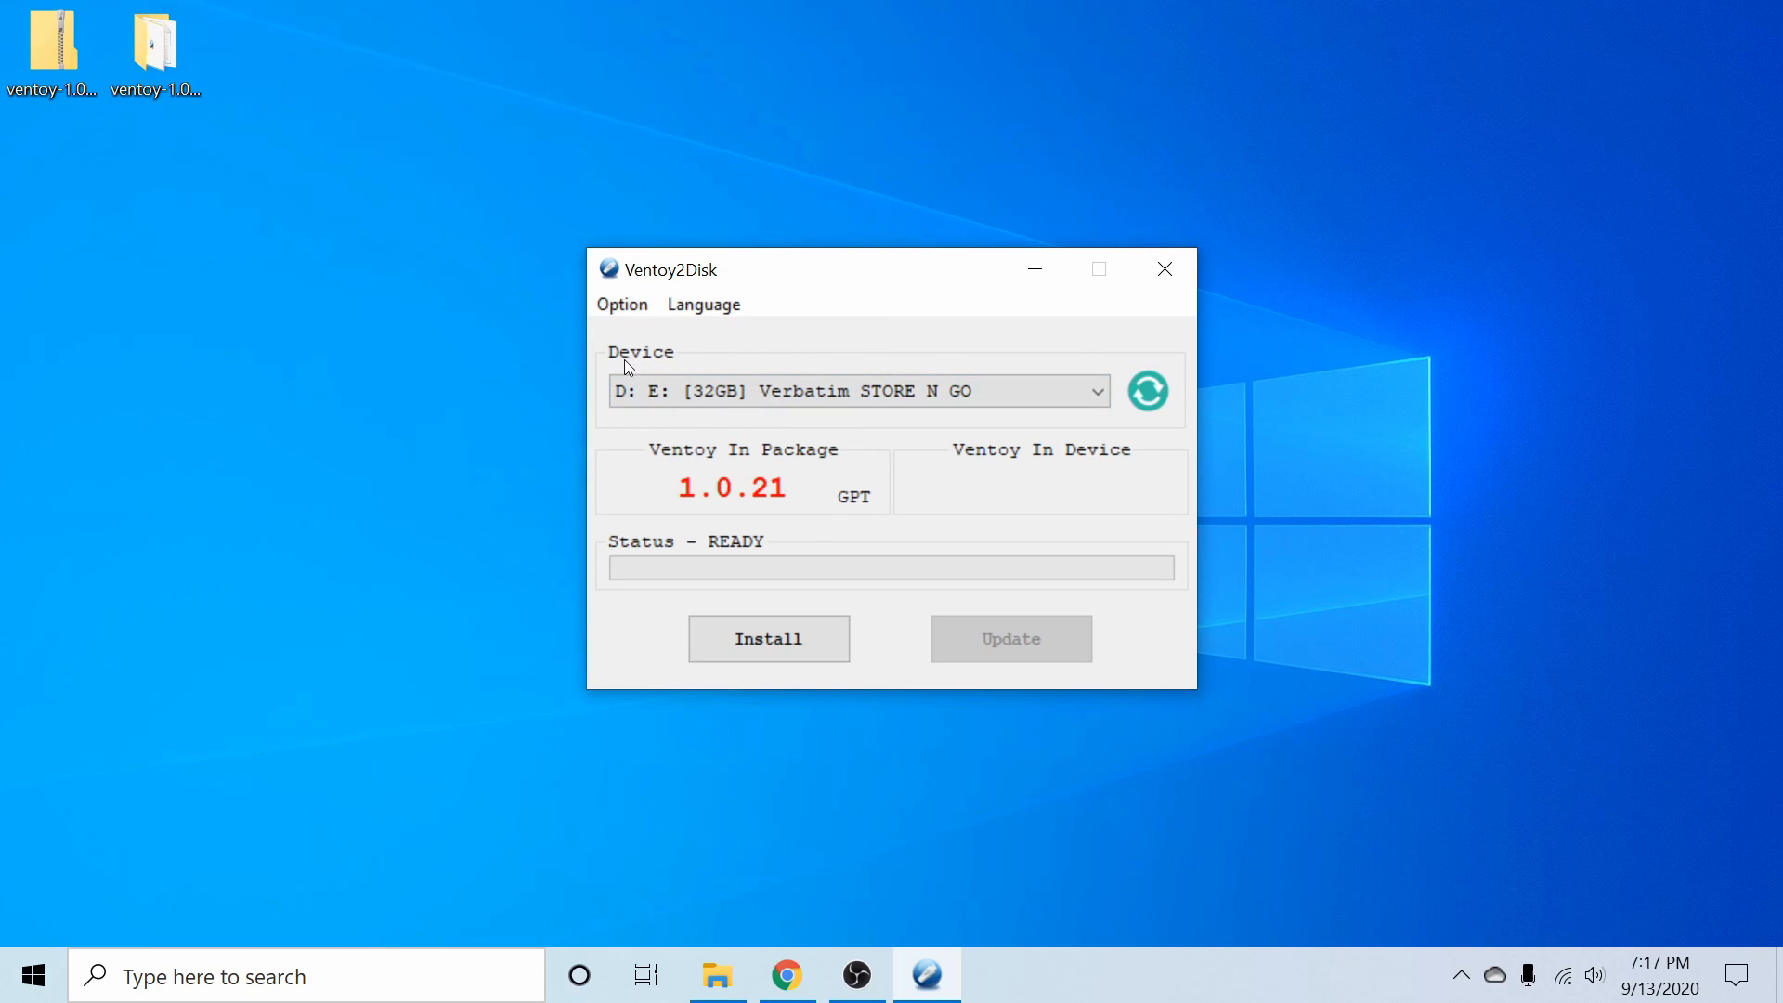
pyautogui.moveTo(736, 364)
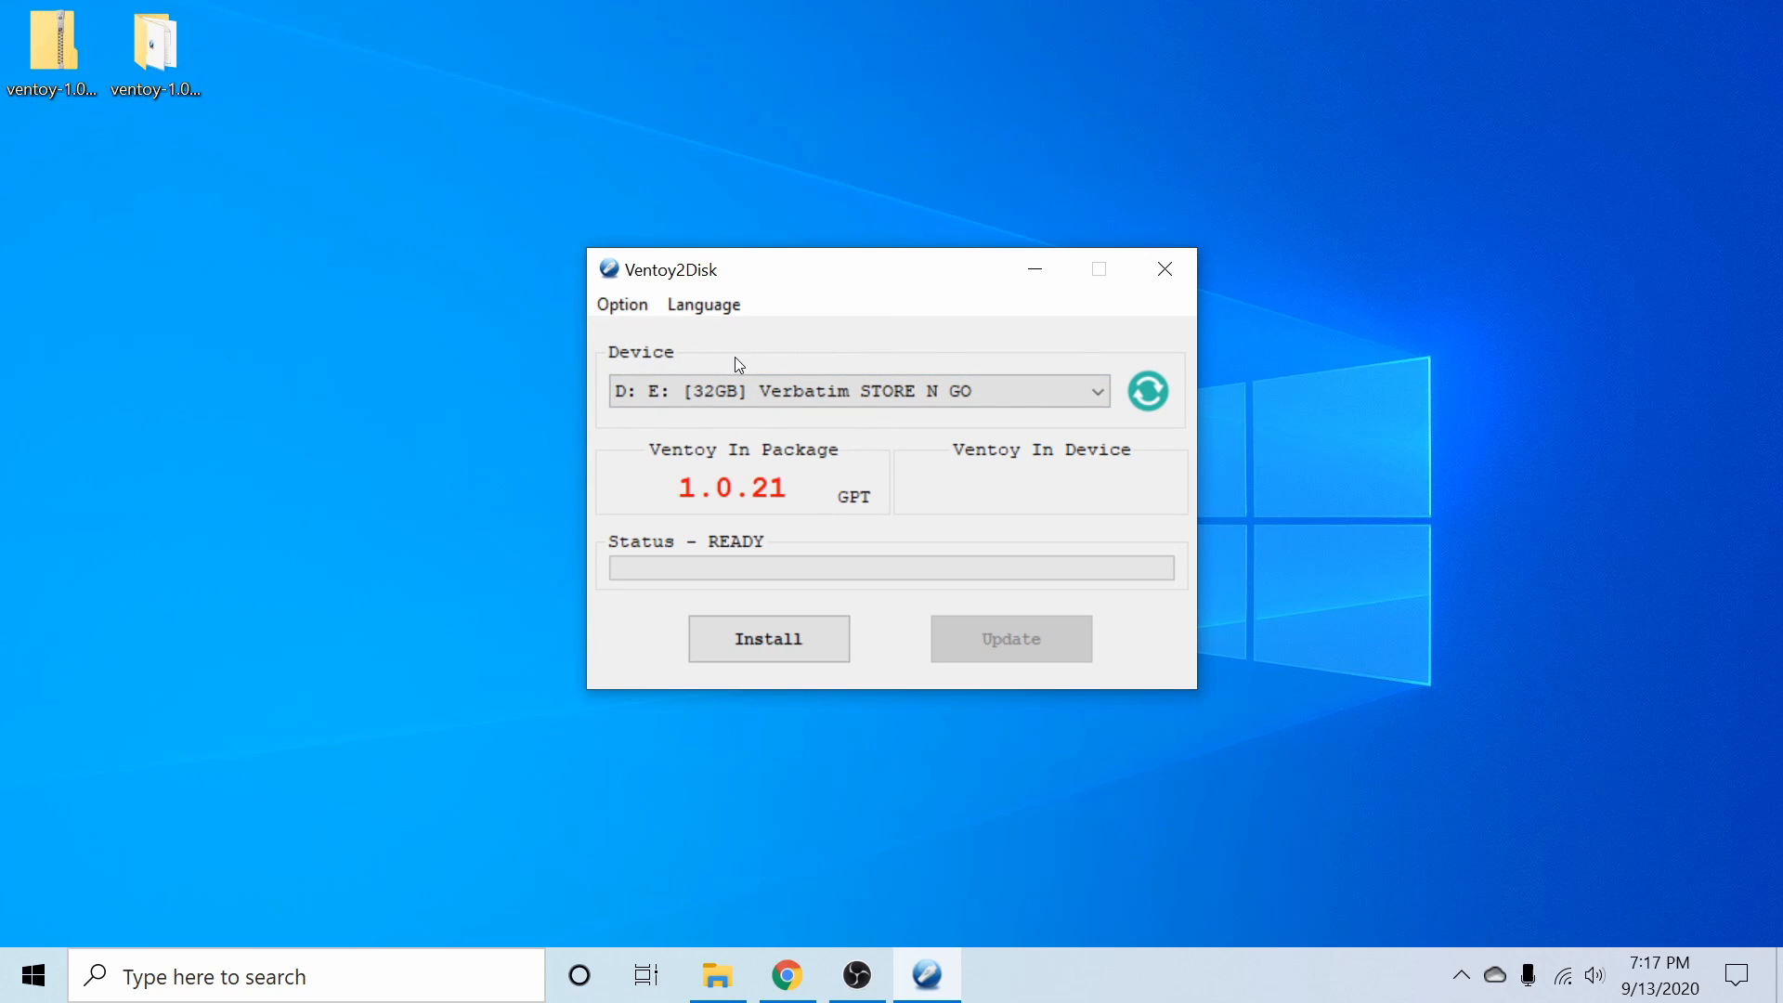
pyautogui.click(855, 391)
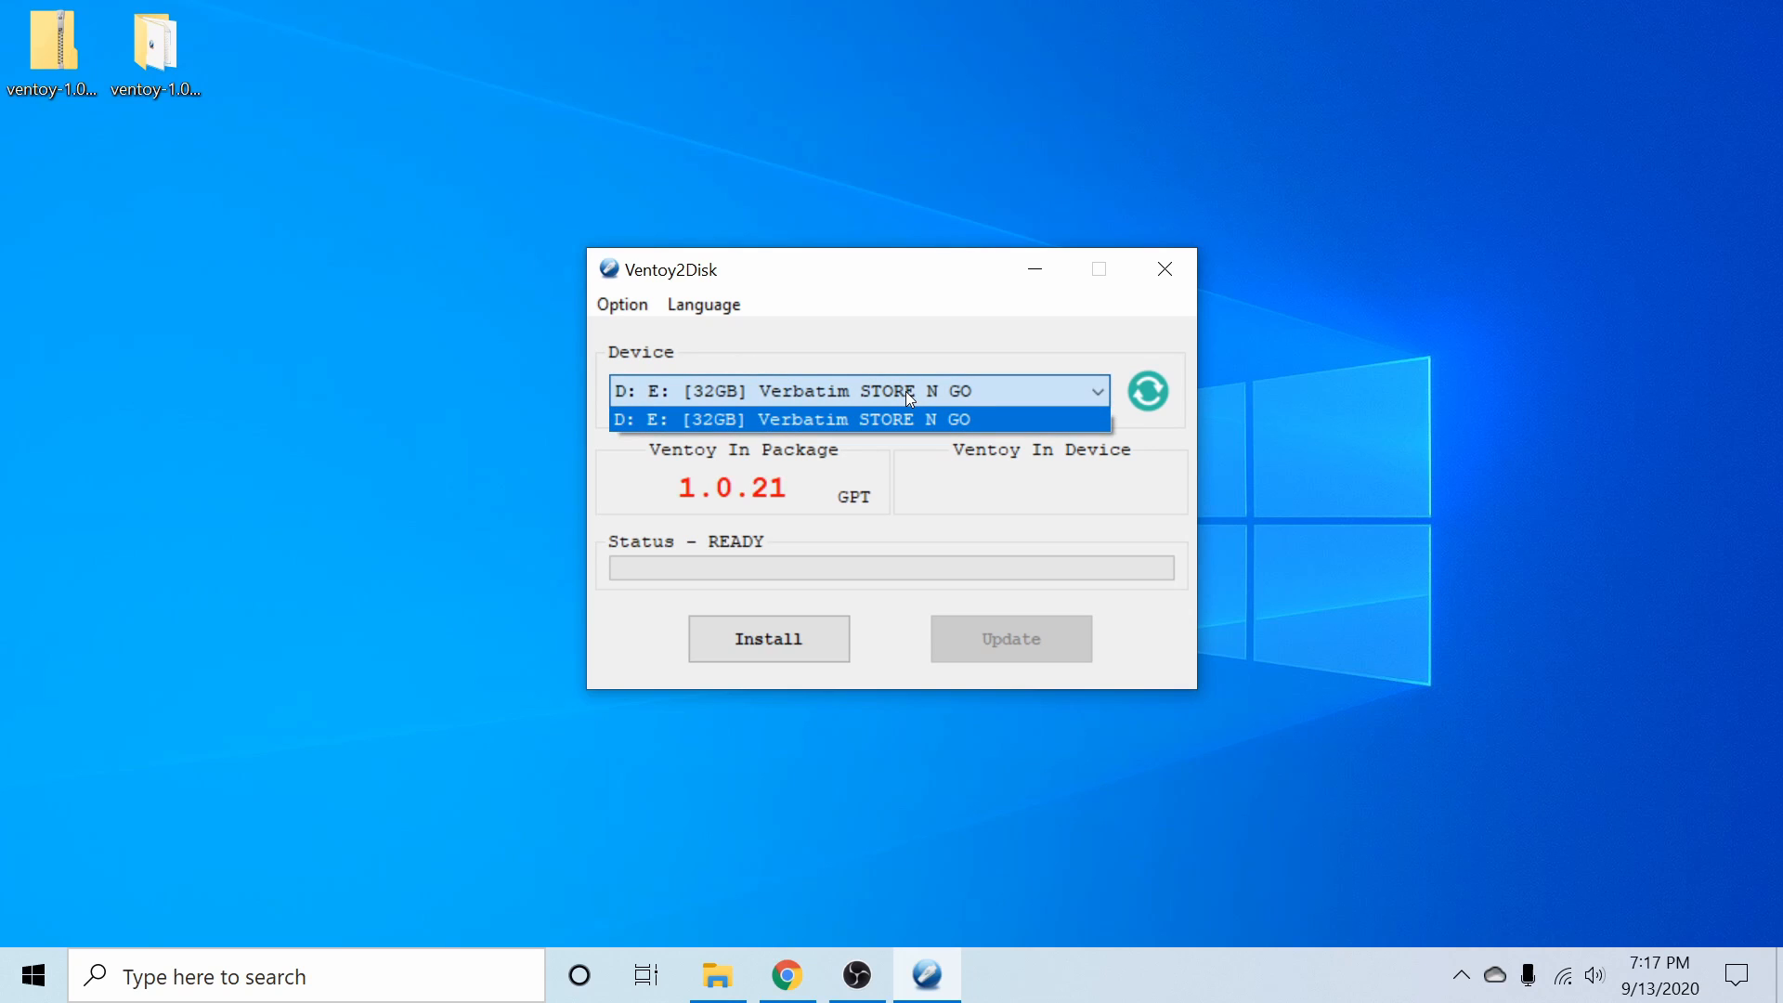
pyautogui.moveTo(753, 425)
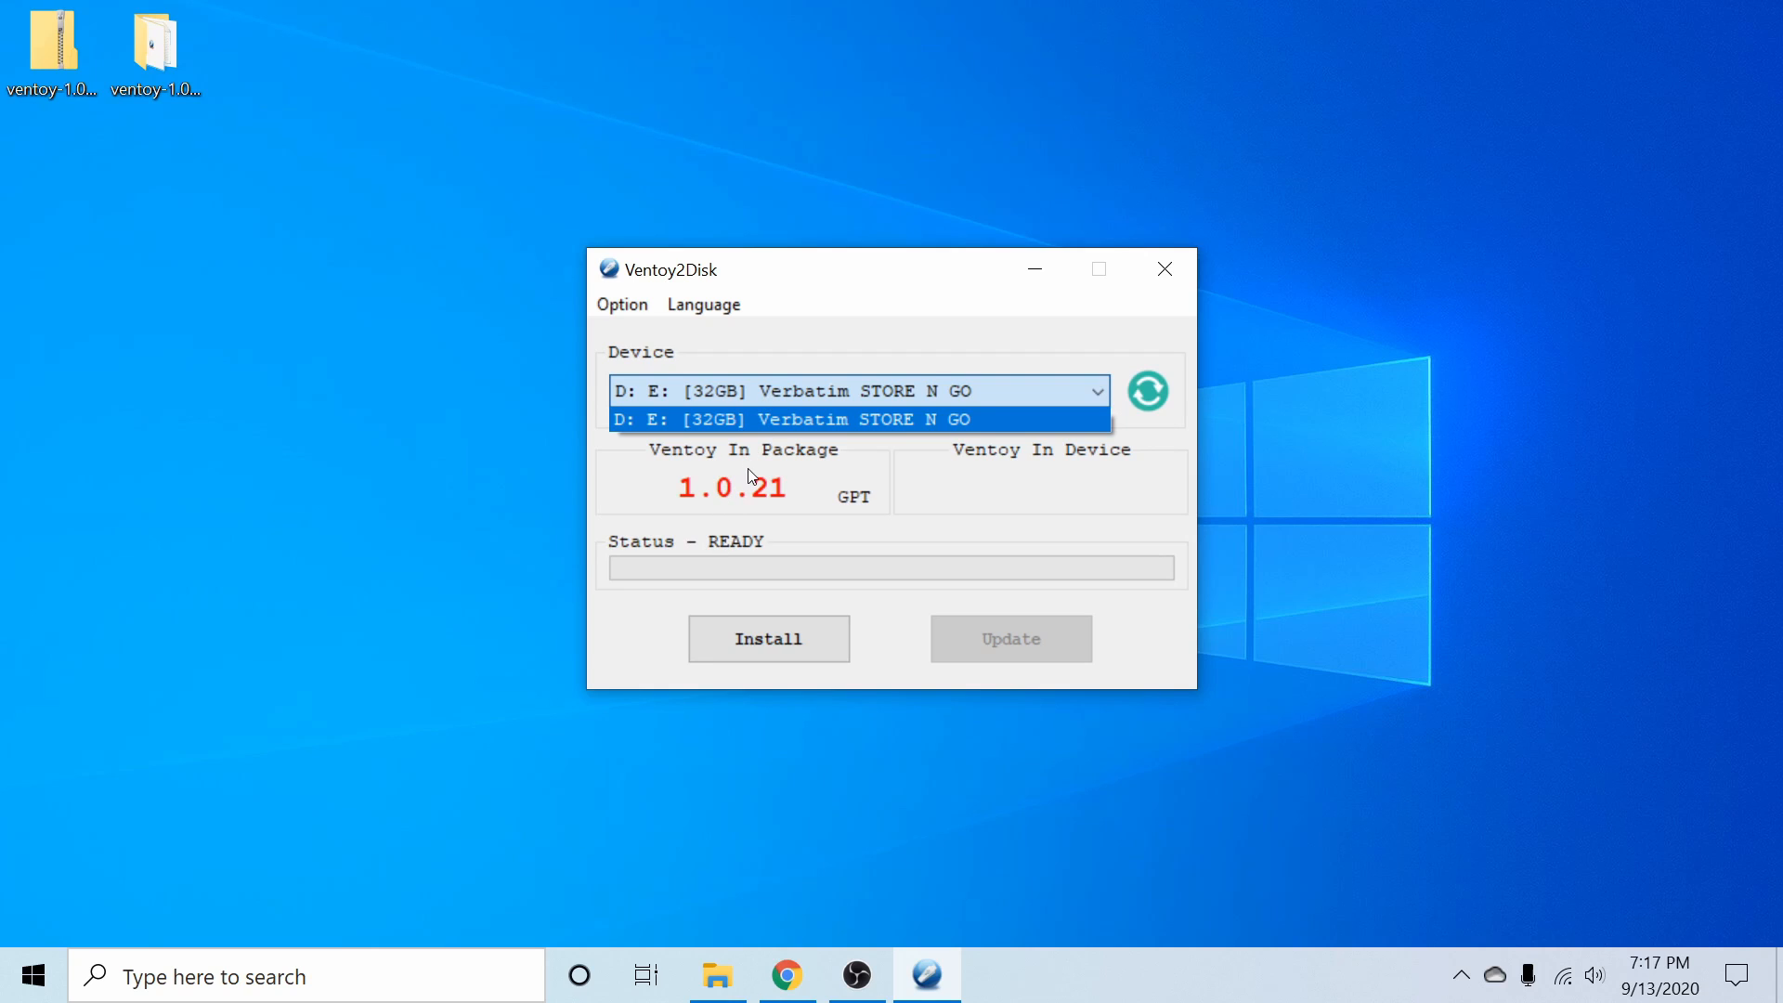
pyautogui.moveTo(755, 510)
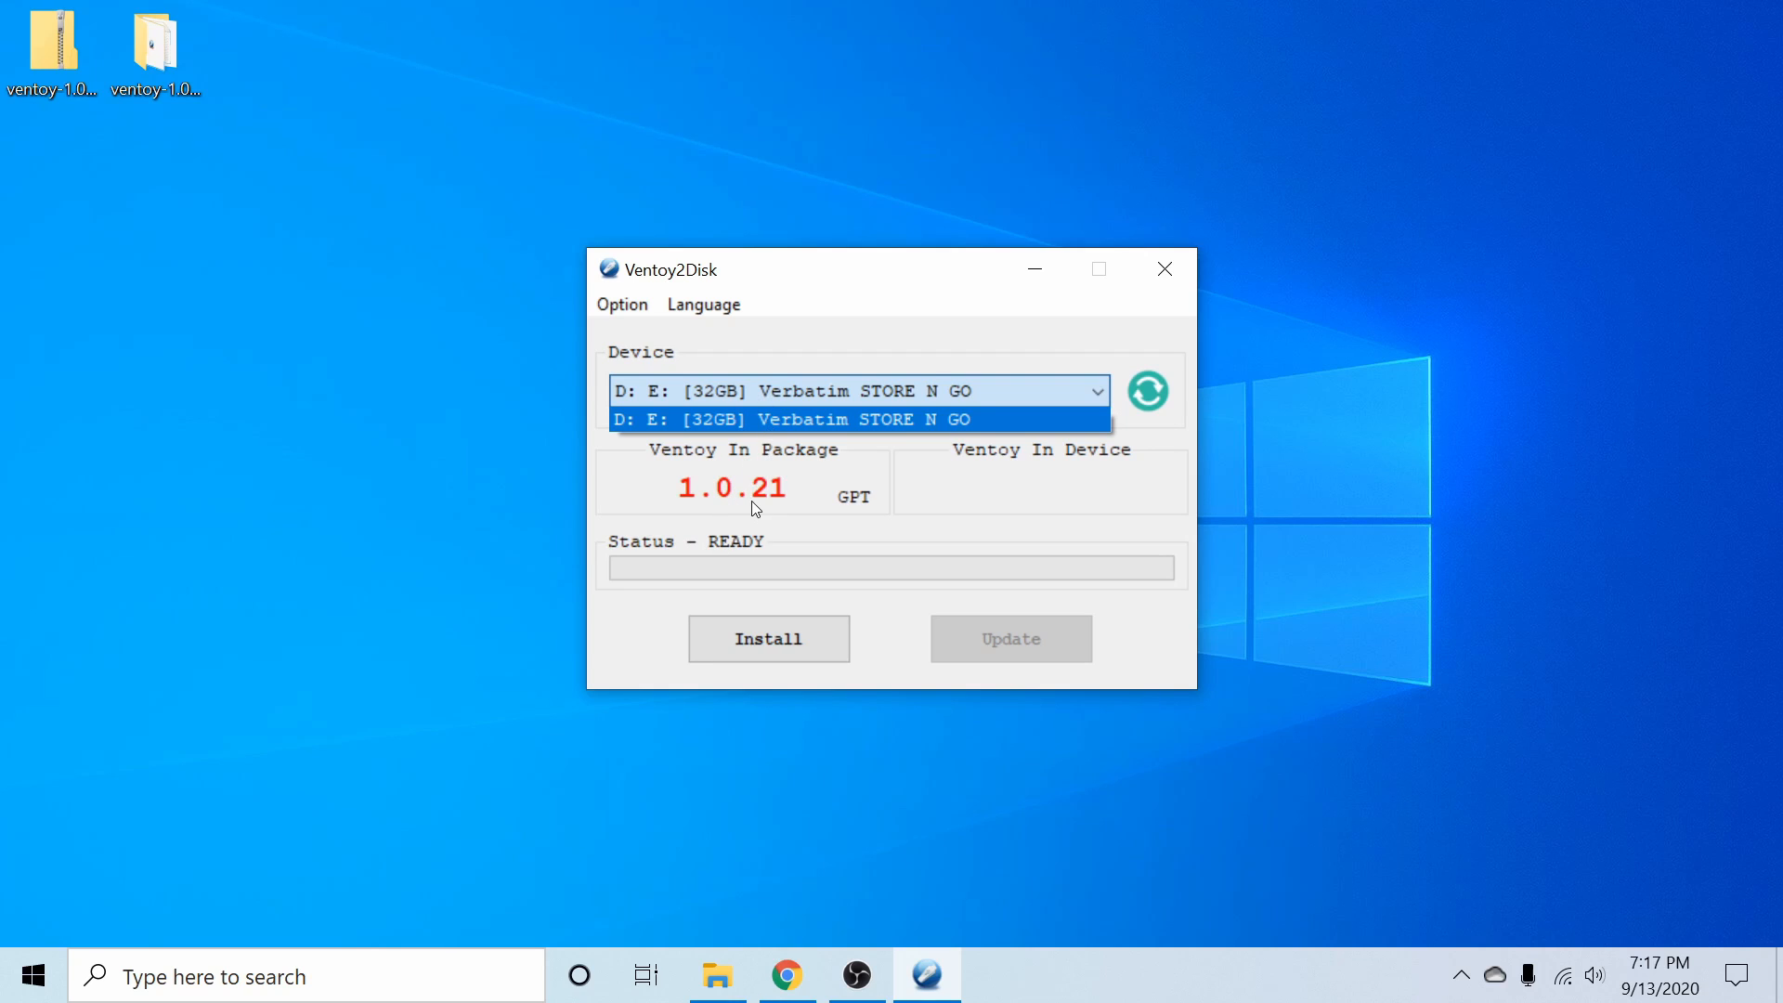
pyautogui.moveTo(870, 420)
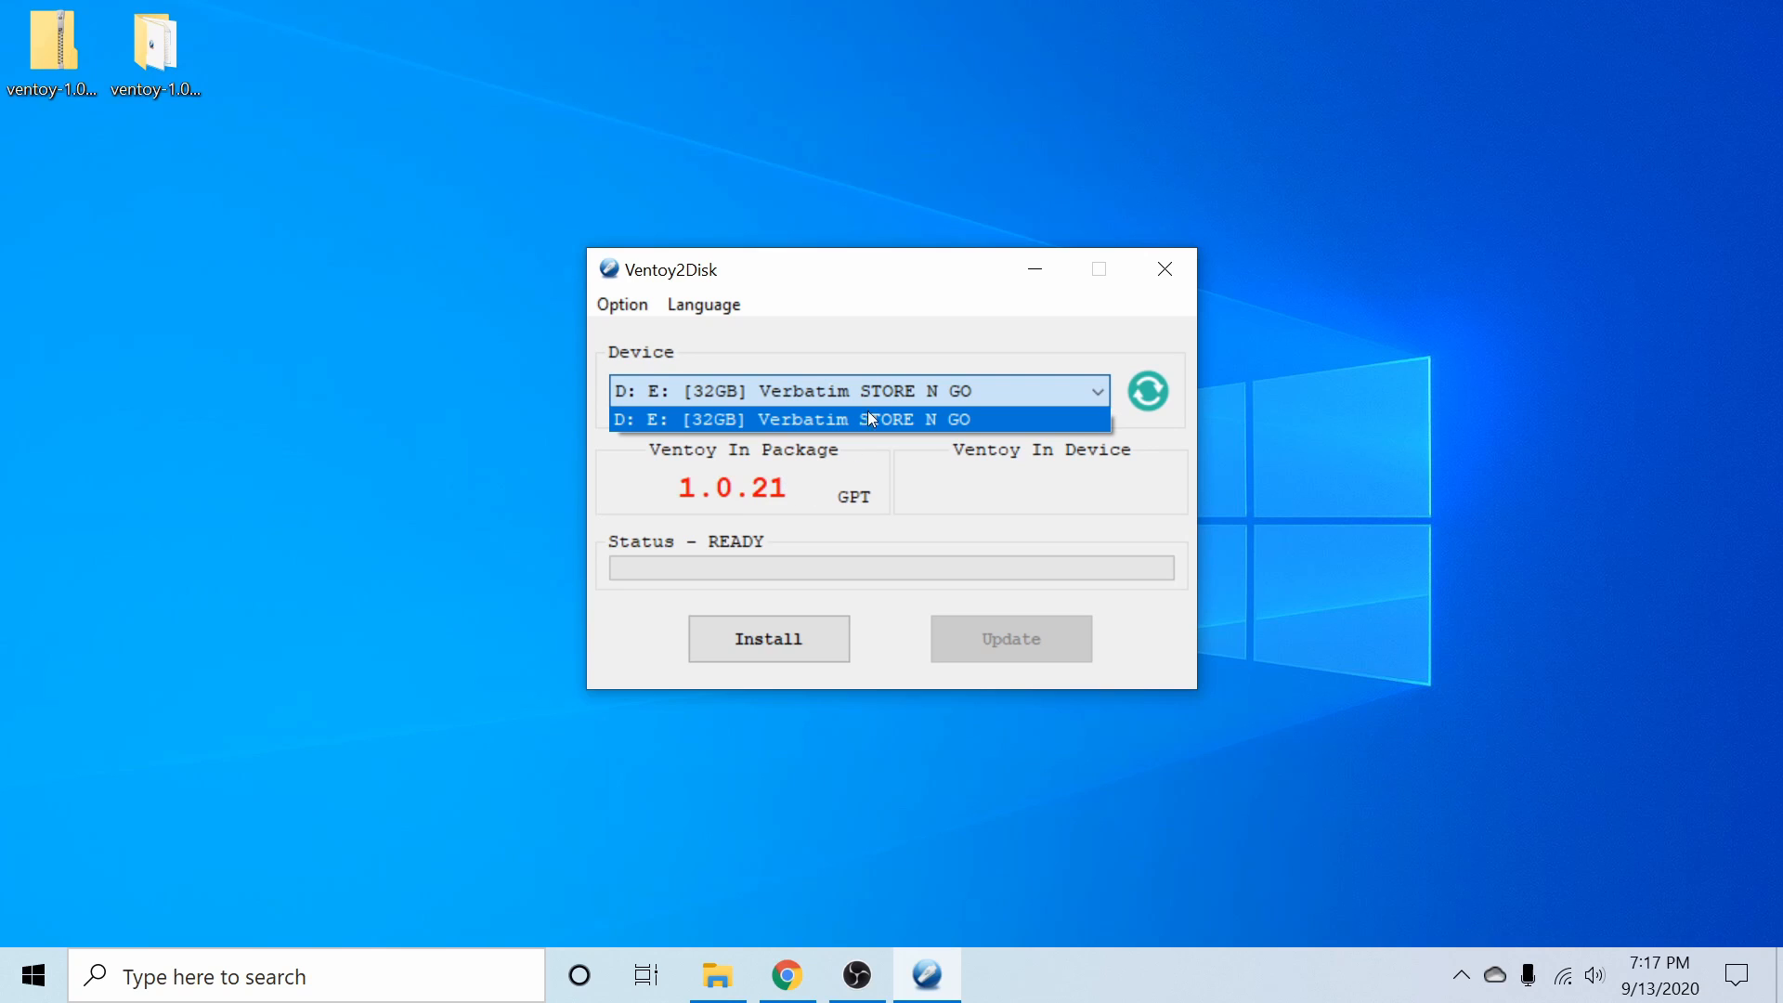
pyautogui.click(858, 419)
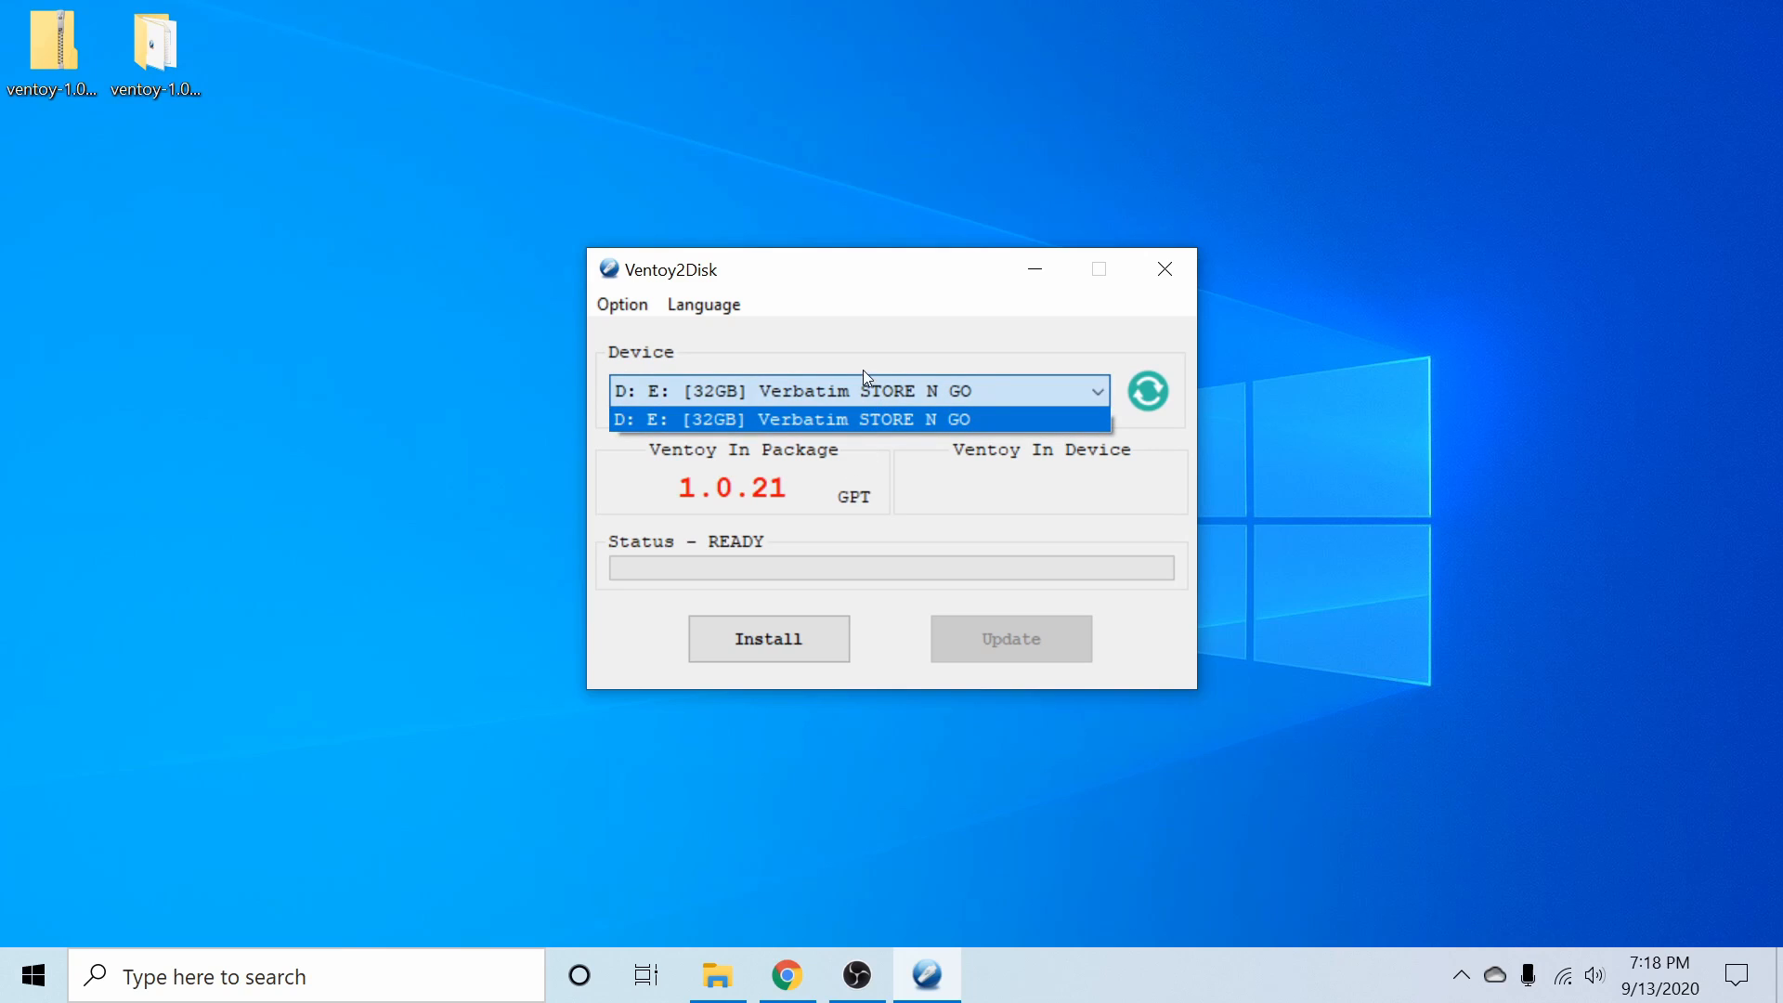
pyautogui.click(856, 419)
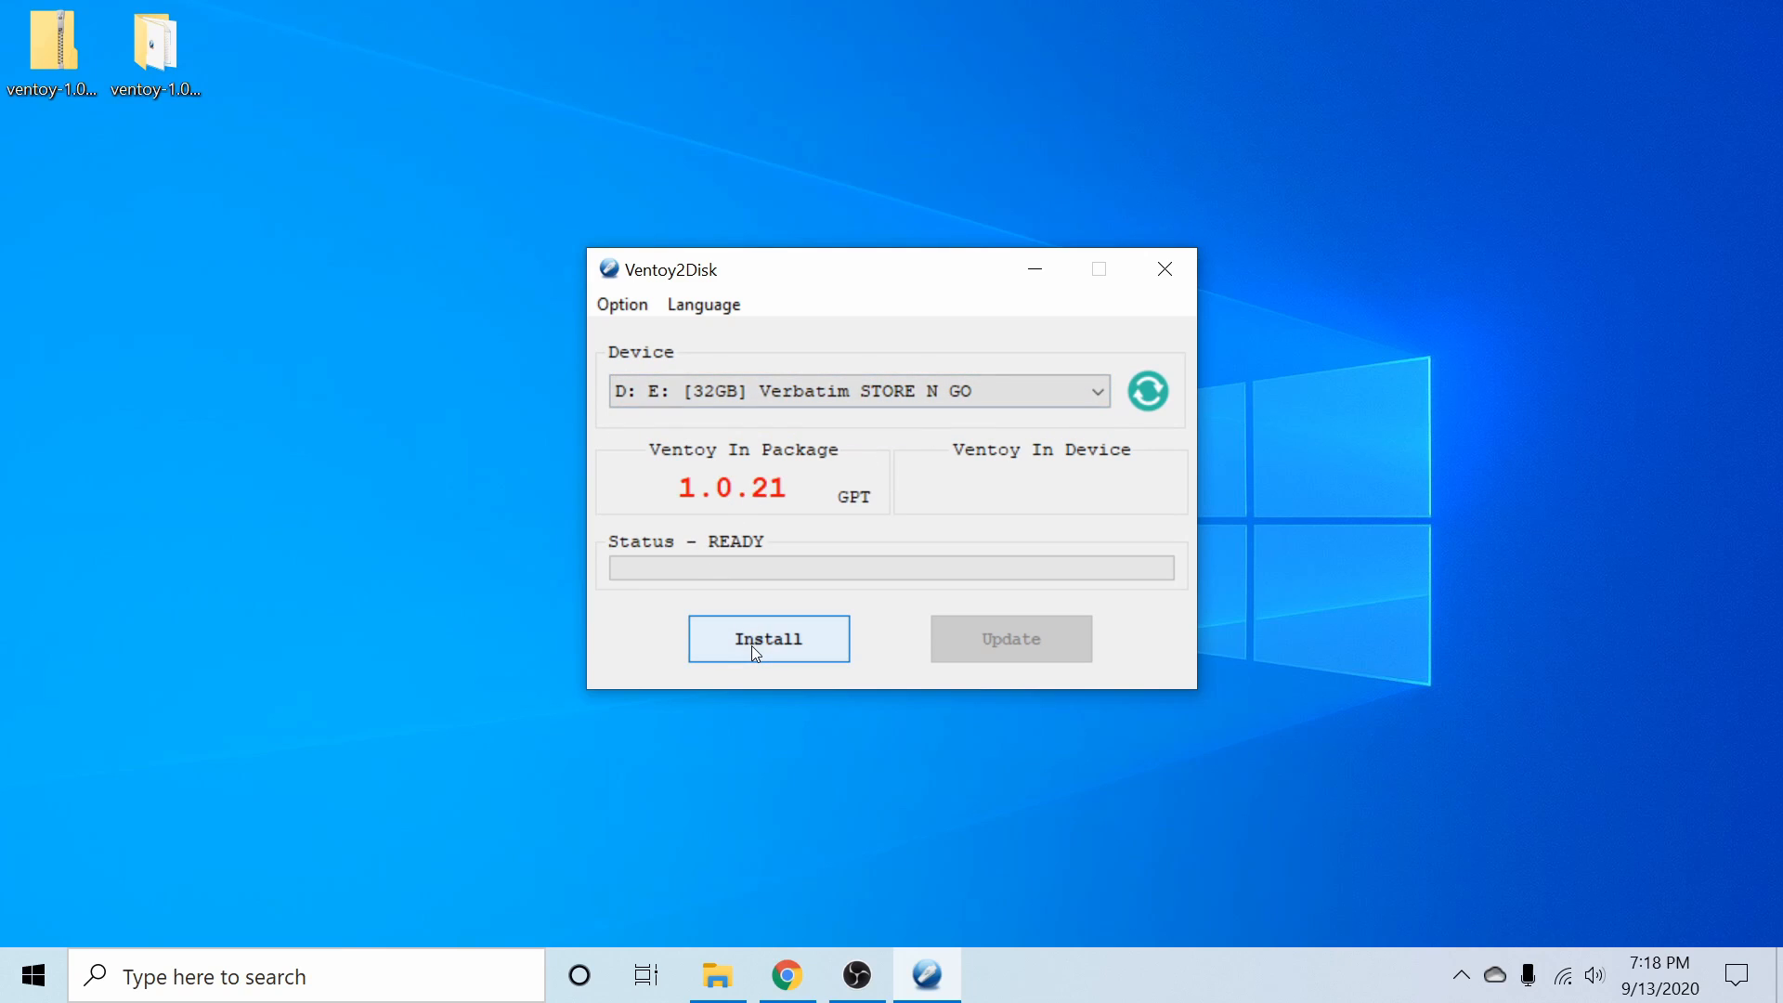
# Install Ventoy on the 32GB Verbatim drive, confirming both data-erase warnings.
pyautogui.click(768, 638)
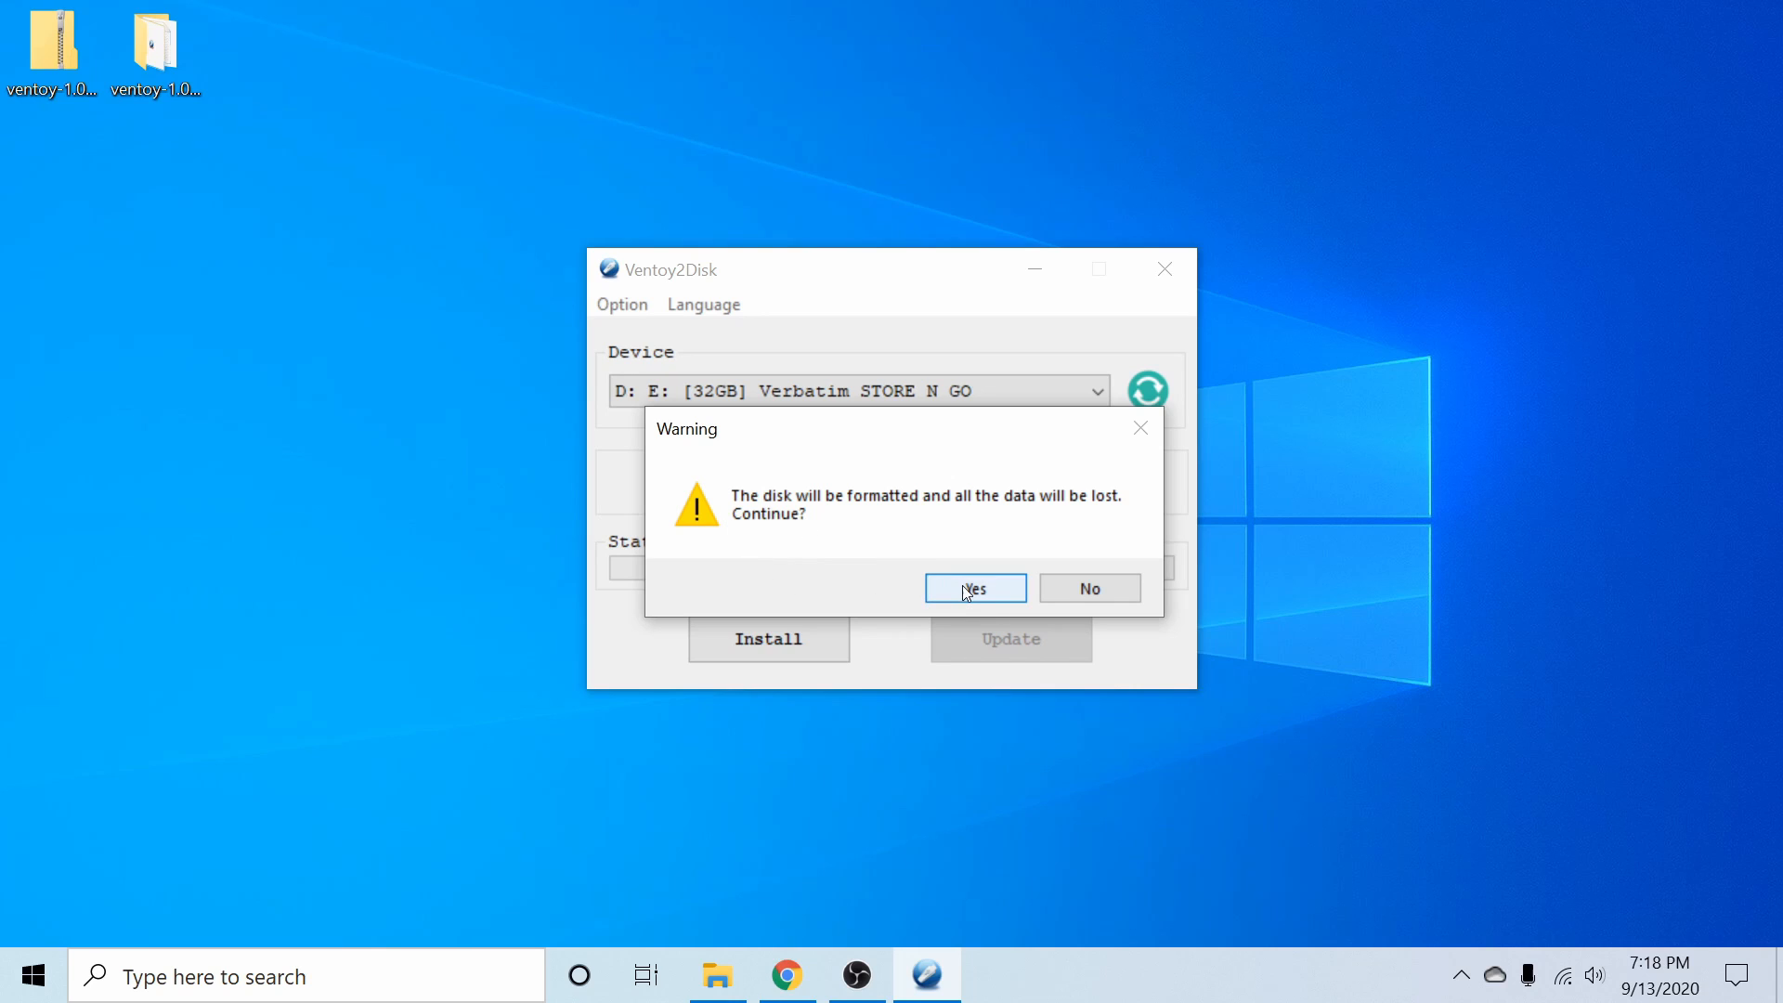
pyautogui.click(974, 588)
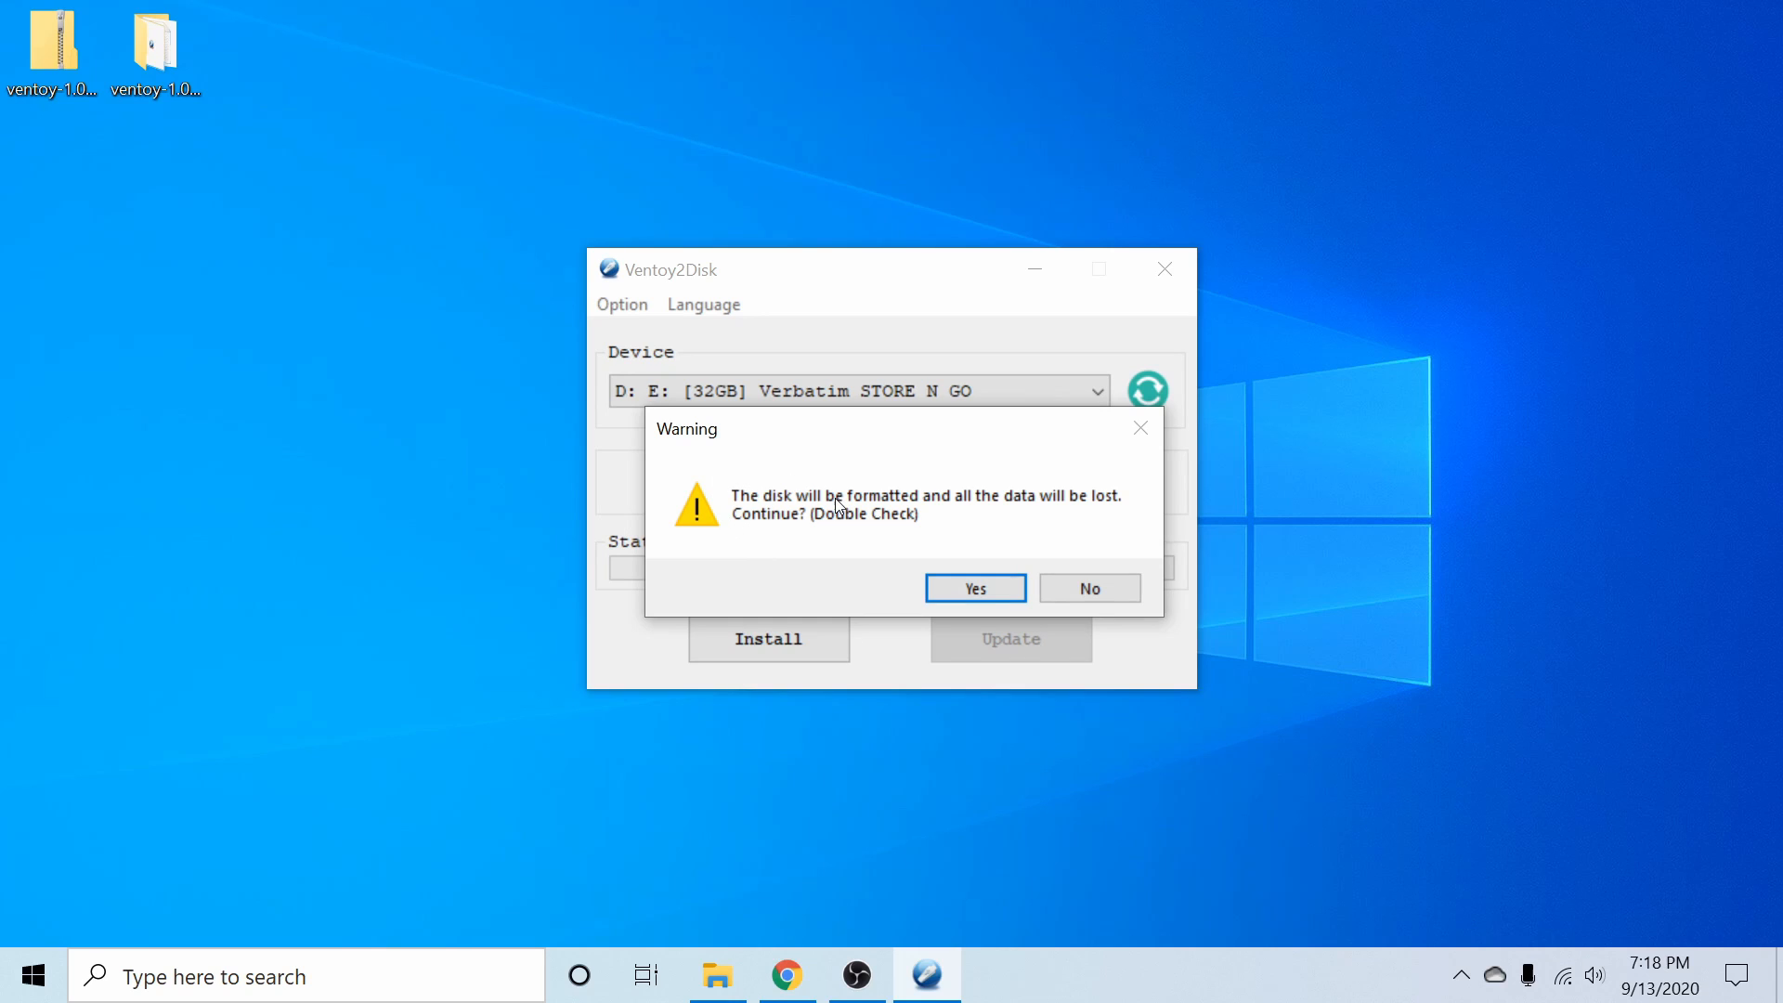
pyautogui.click(973, 588)
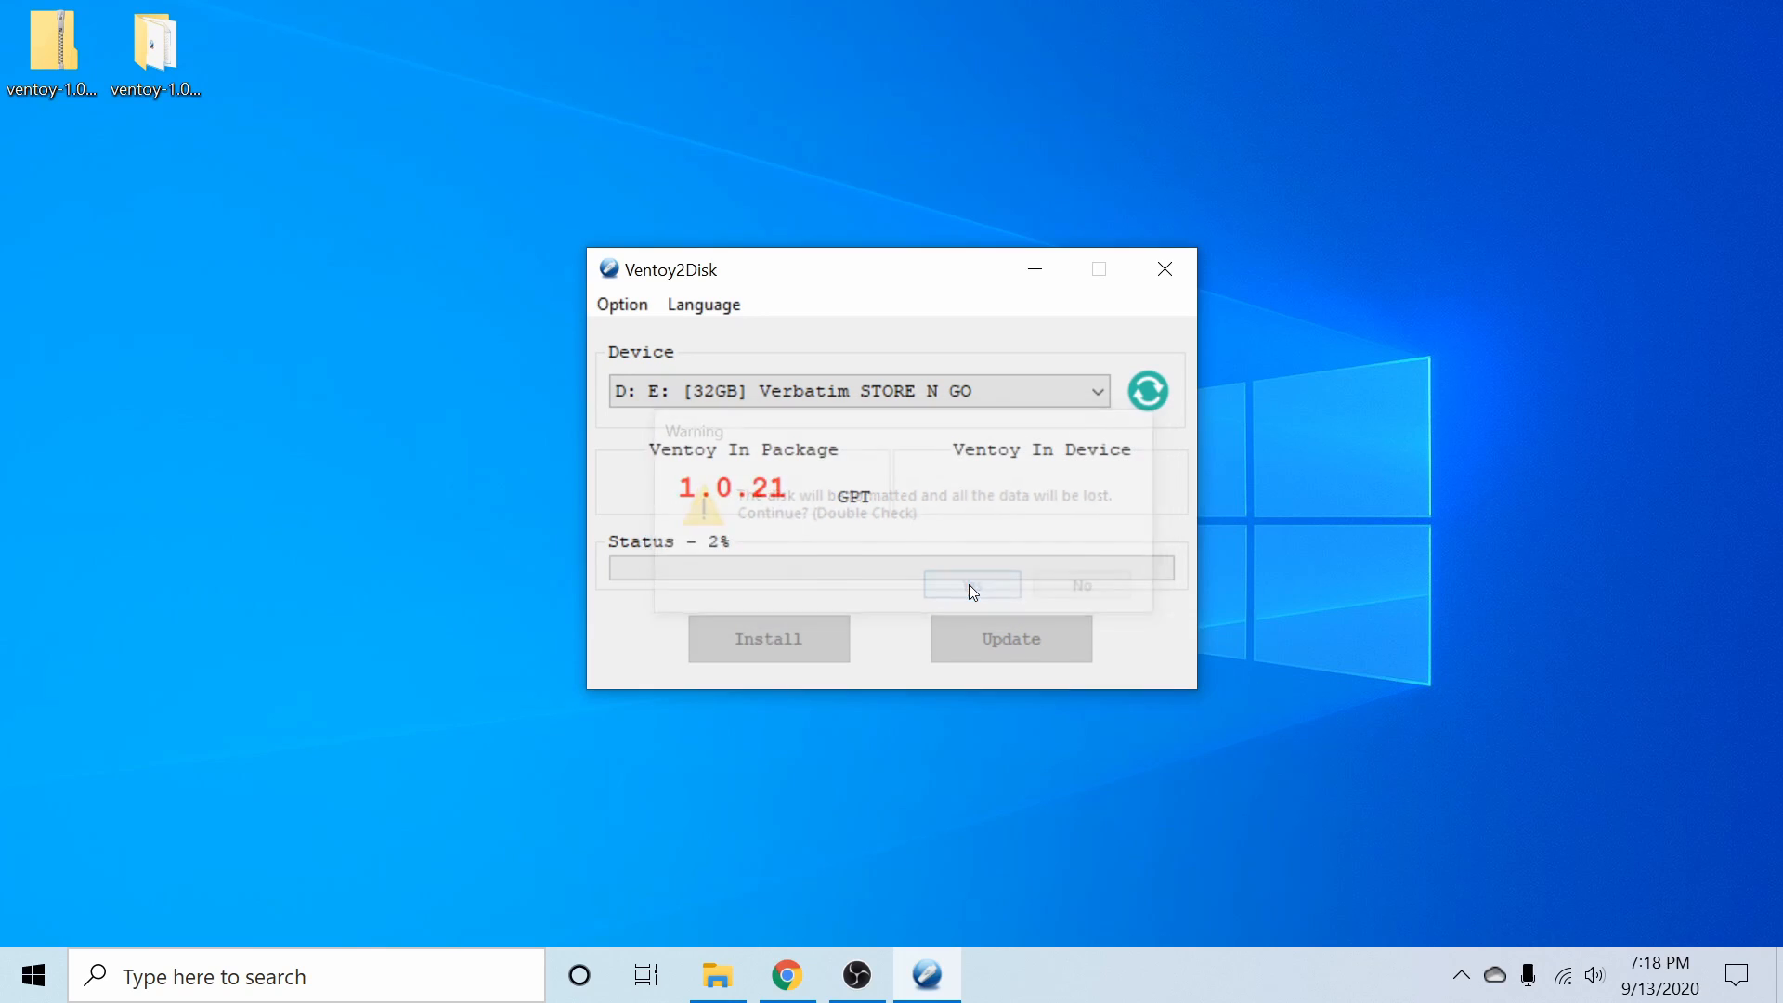
# Dismiss the installation success message and close Ventoy2Disk with 1.0.21 on the drive.
pyautogui.click(971, 585)
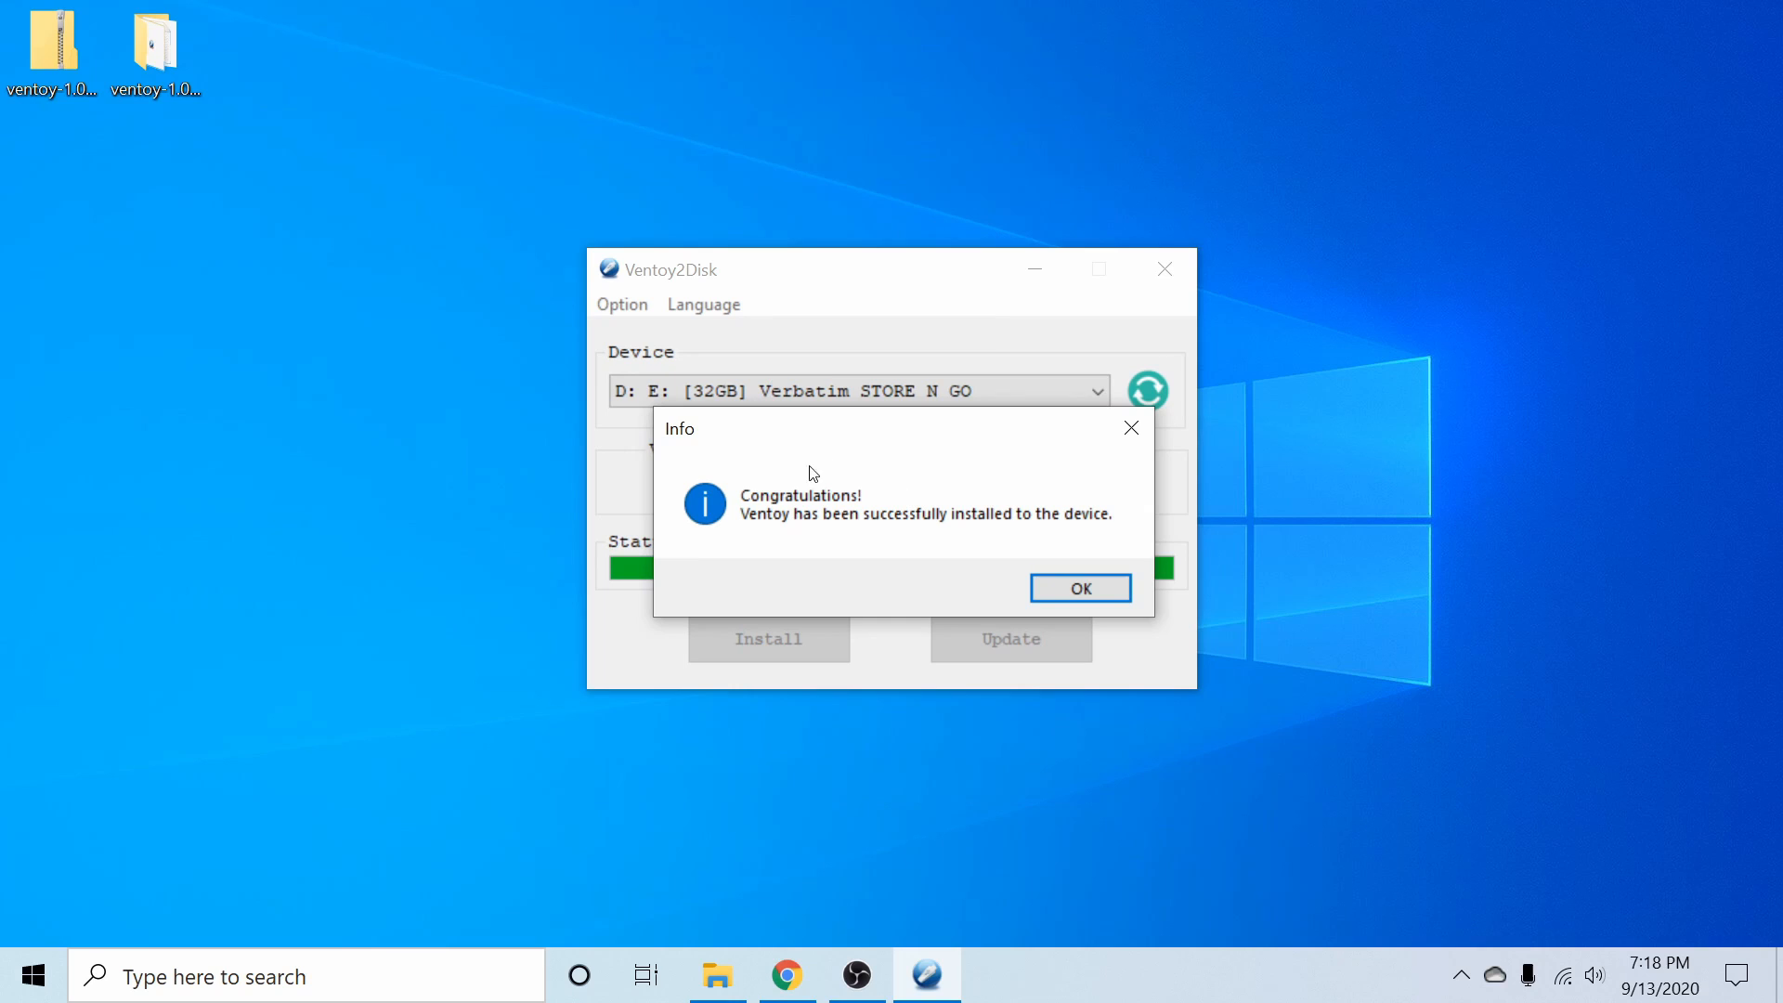
pyautogui.moveTo(988, 528)
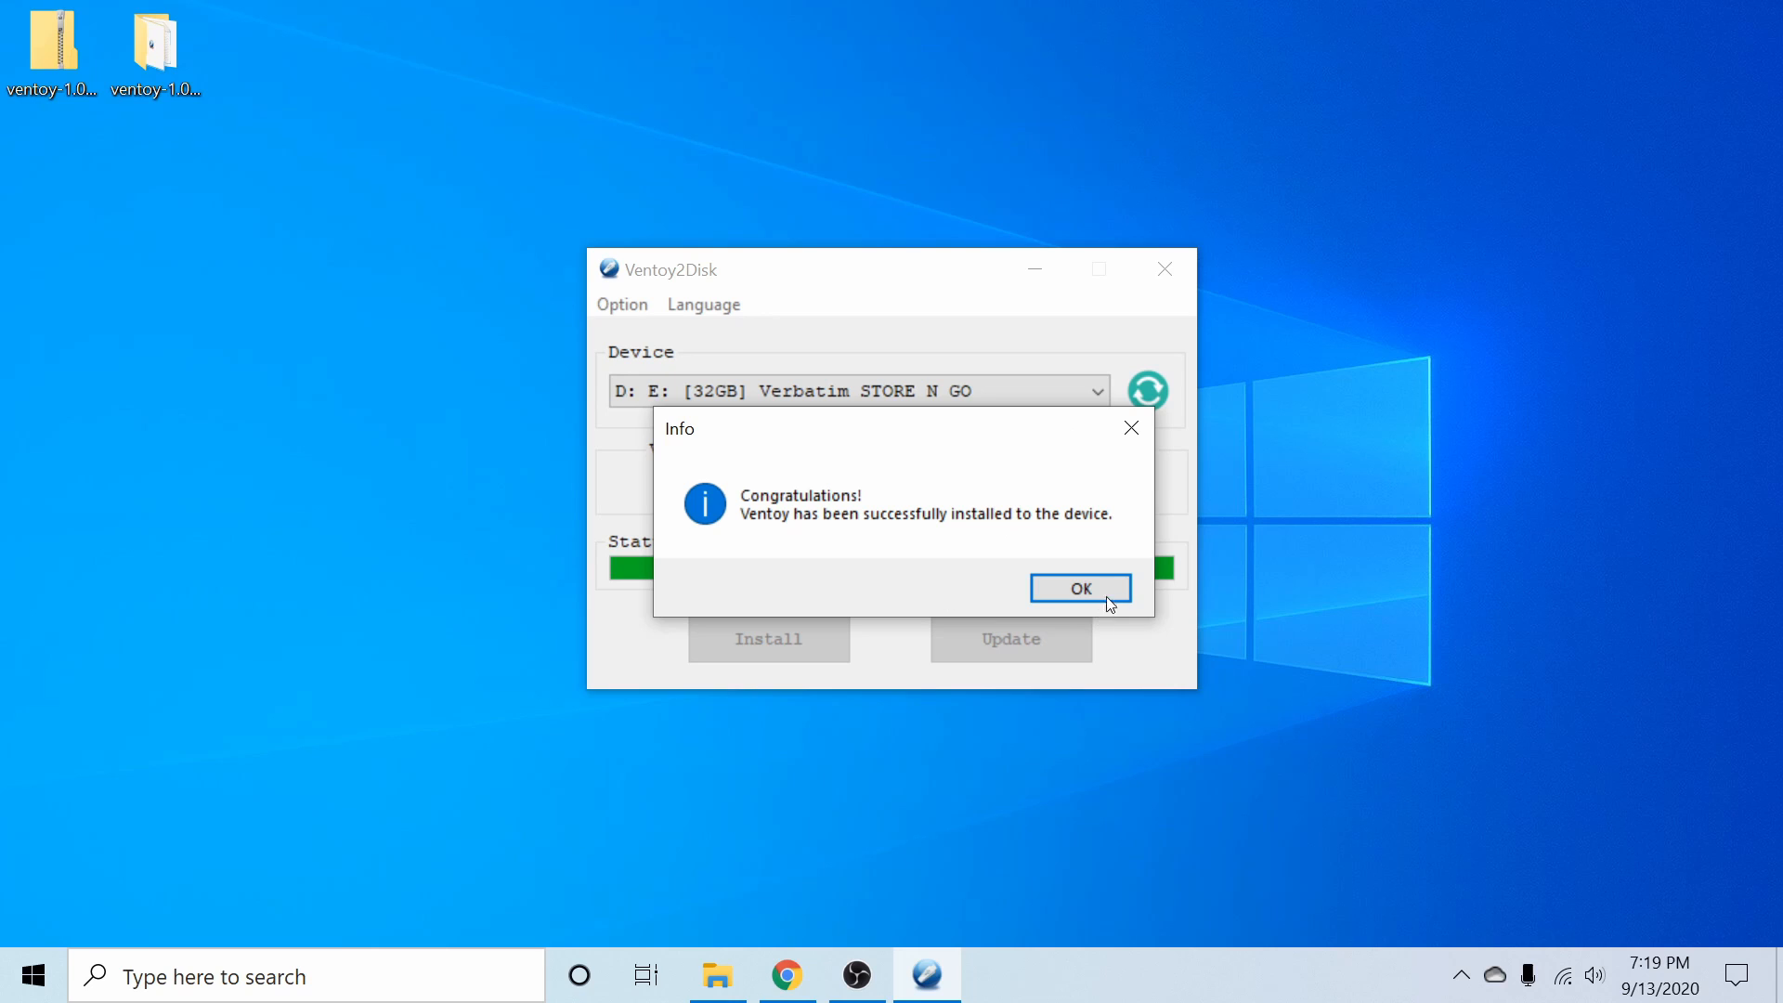
pyautogui.click(1080, 588)
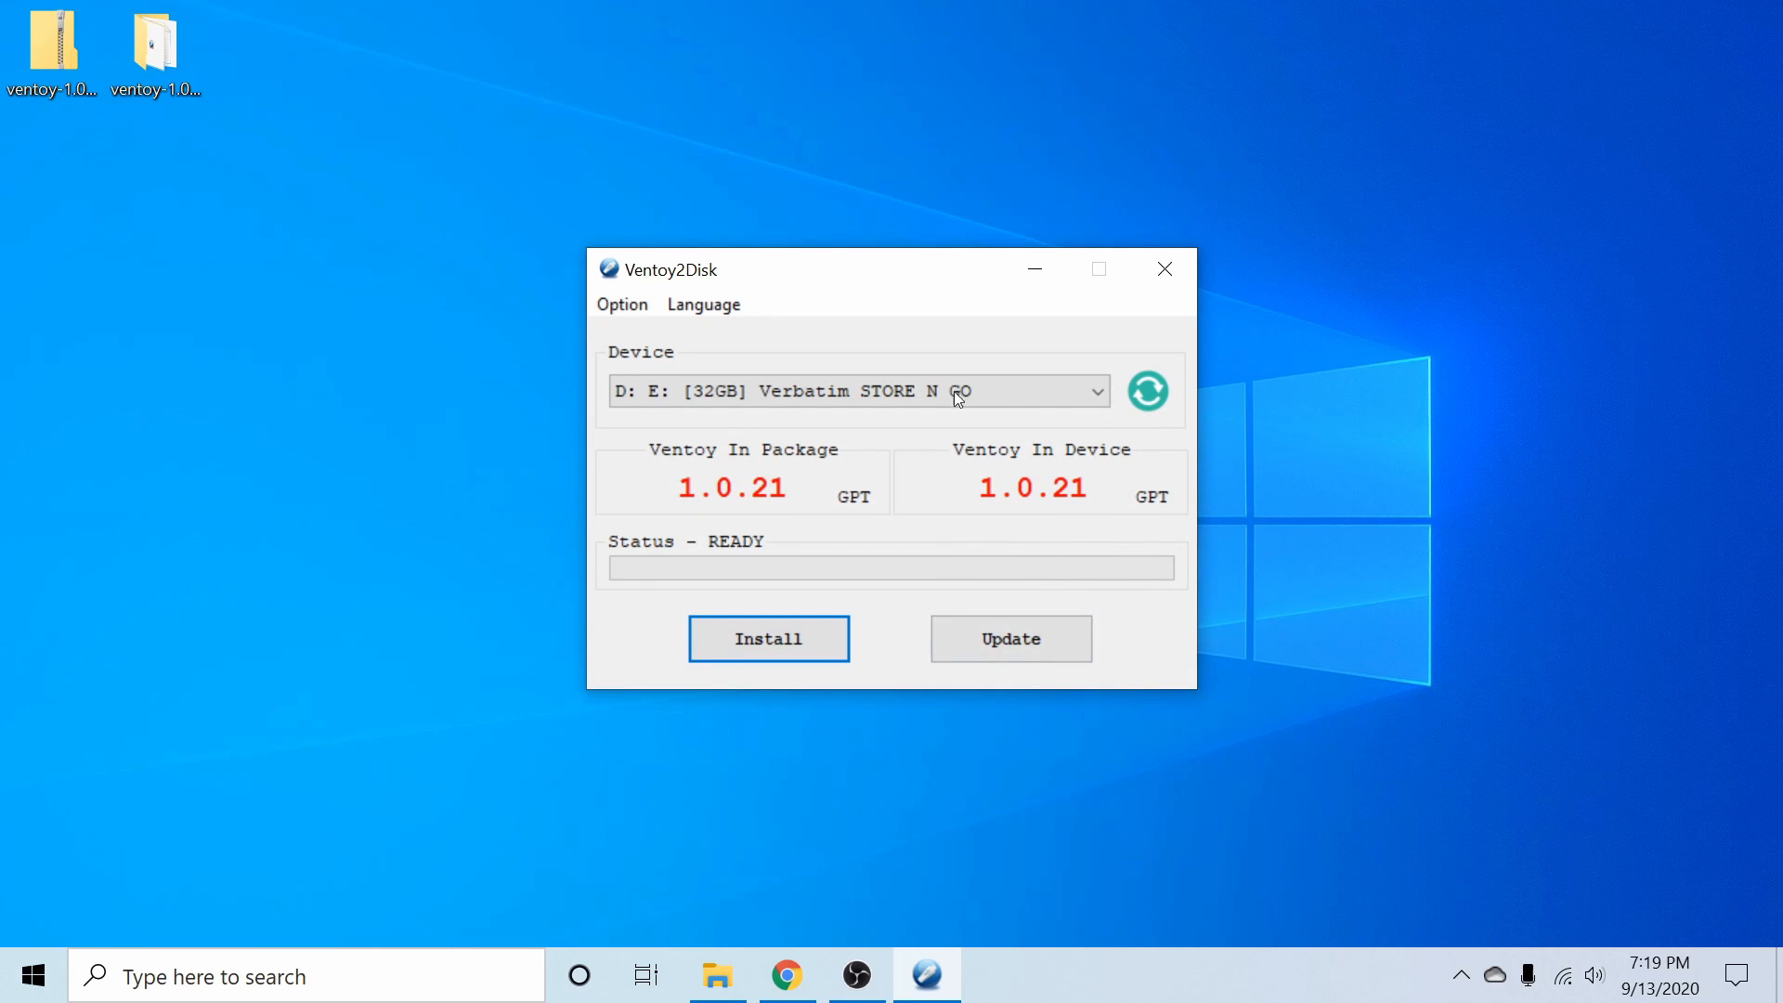
pyautogui.moveTo(1120, 467)
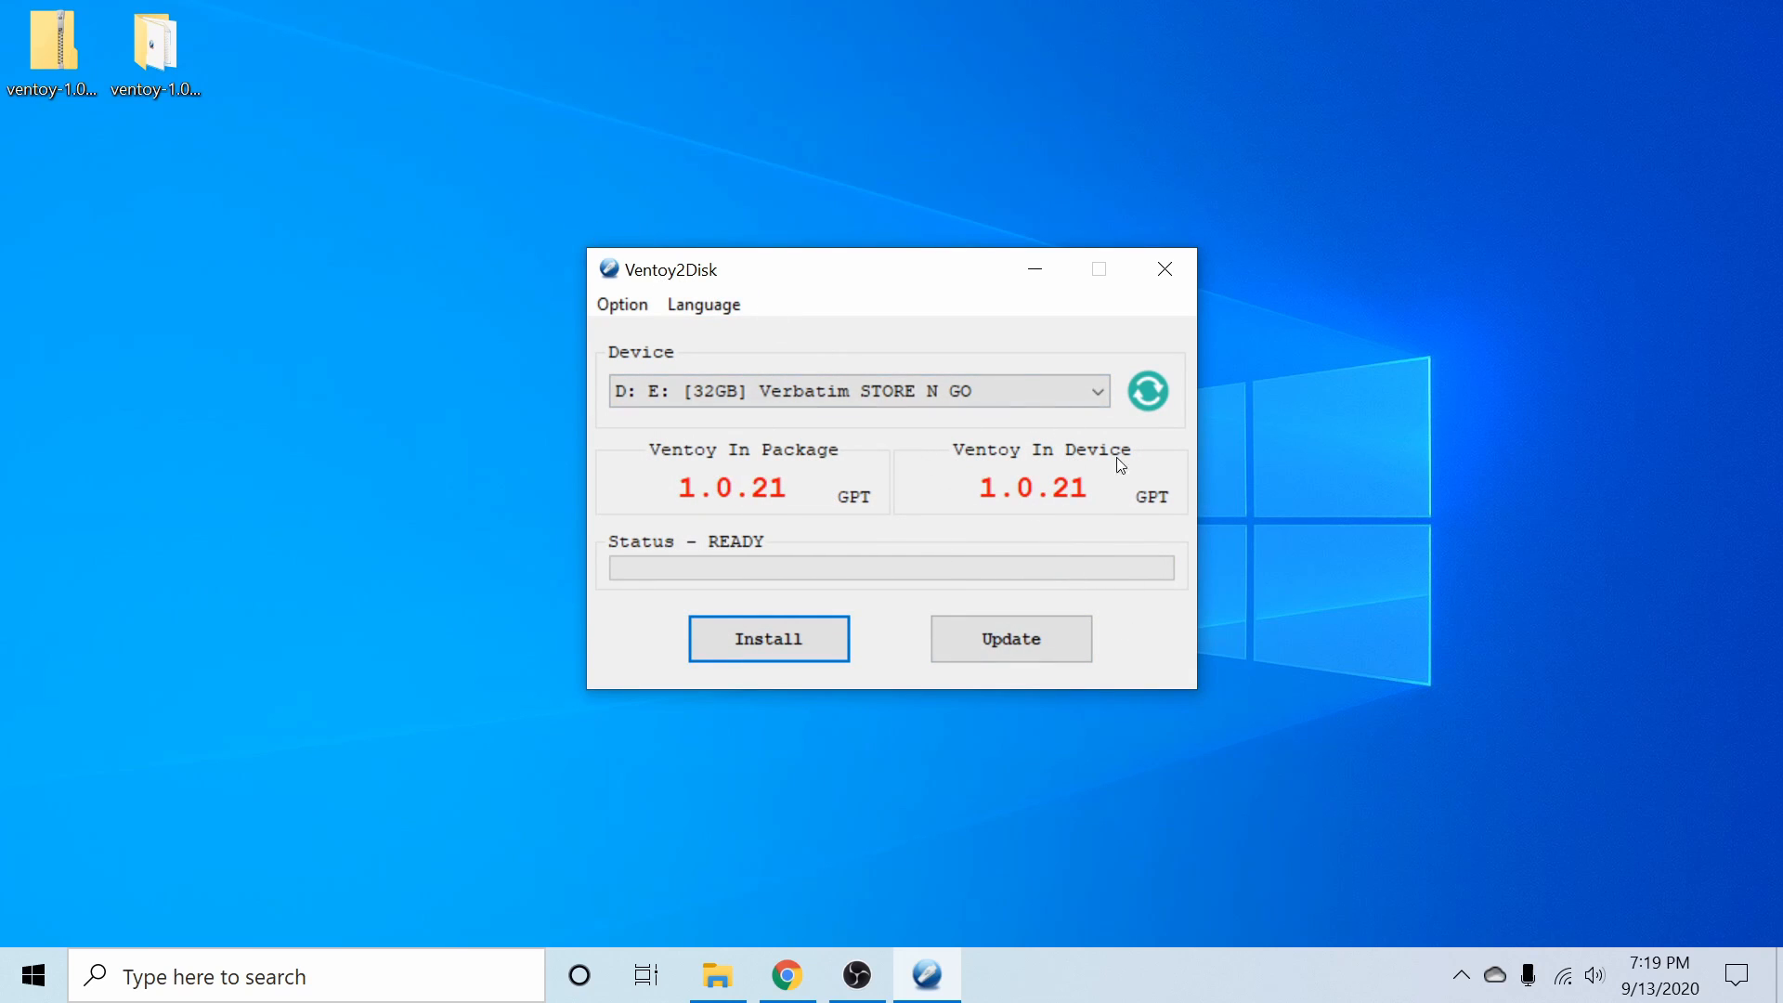
pyautogui.moveTo(1166, 526)
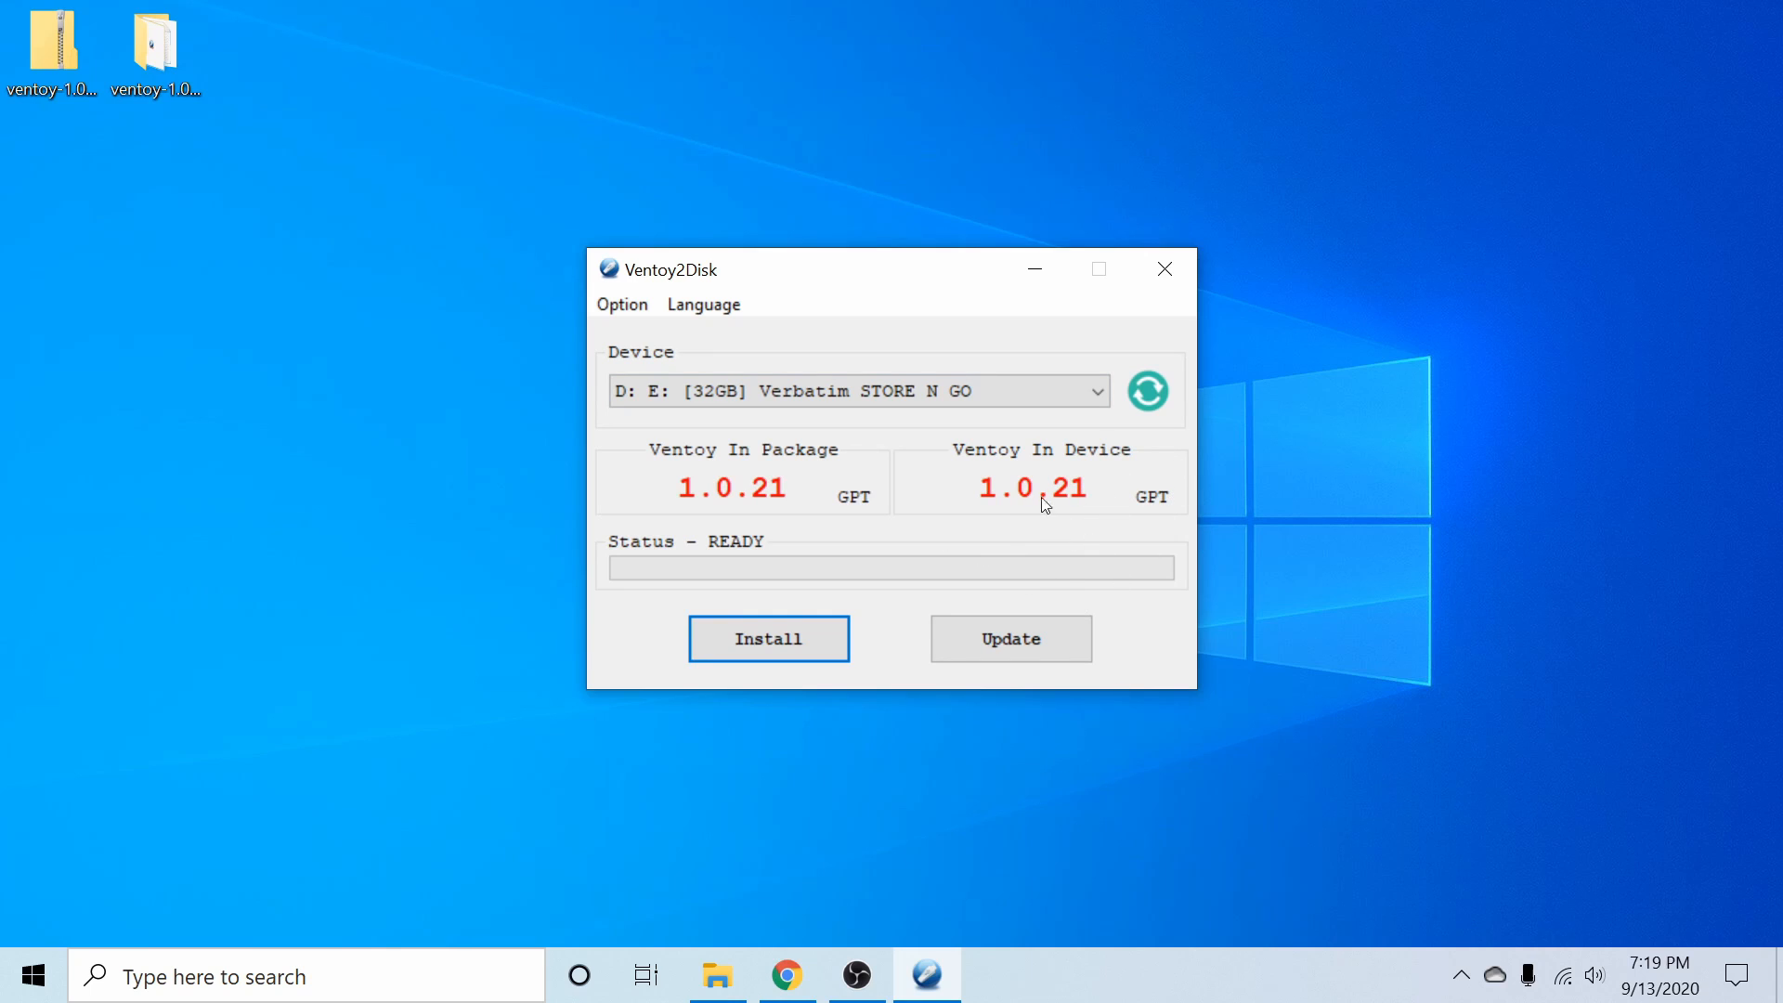
pyautogui.moveTo(1164, 270)
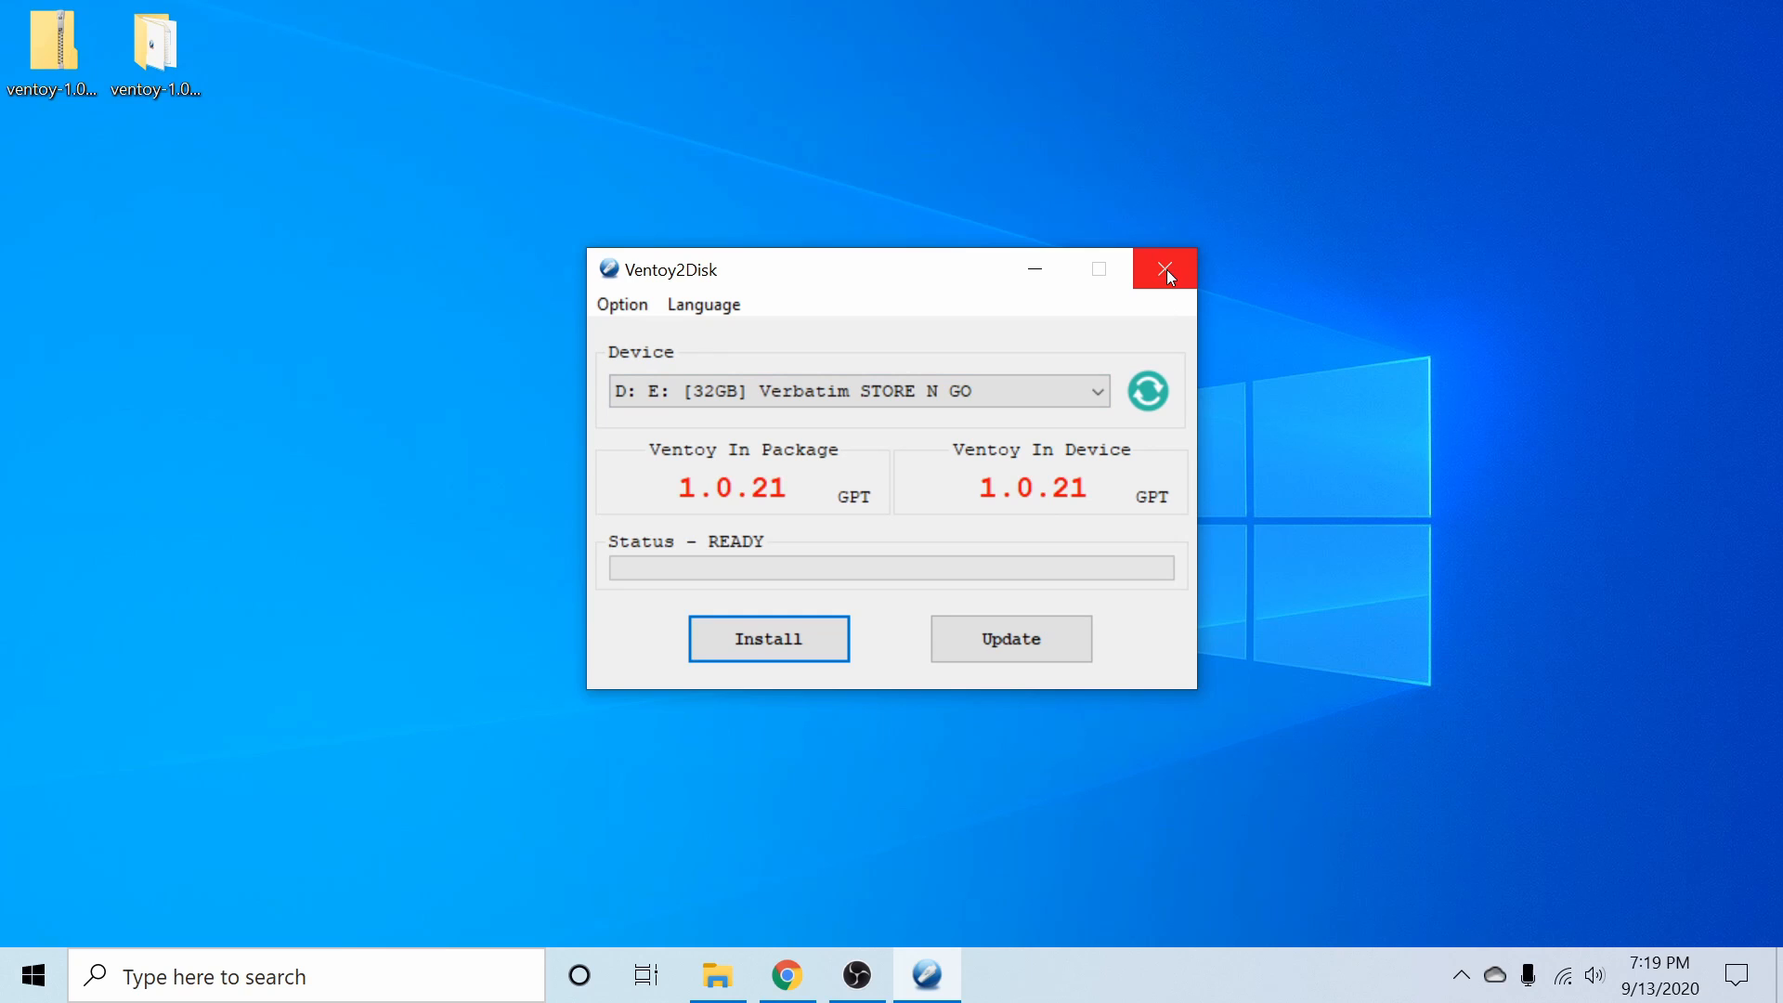
pyautogui.click(1165, 269)
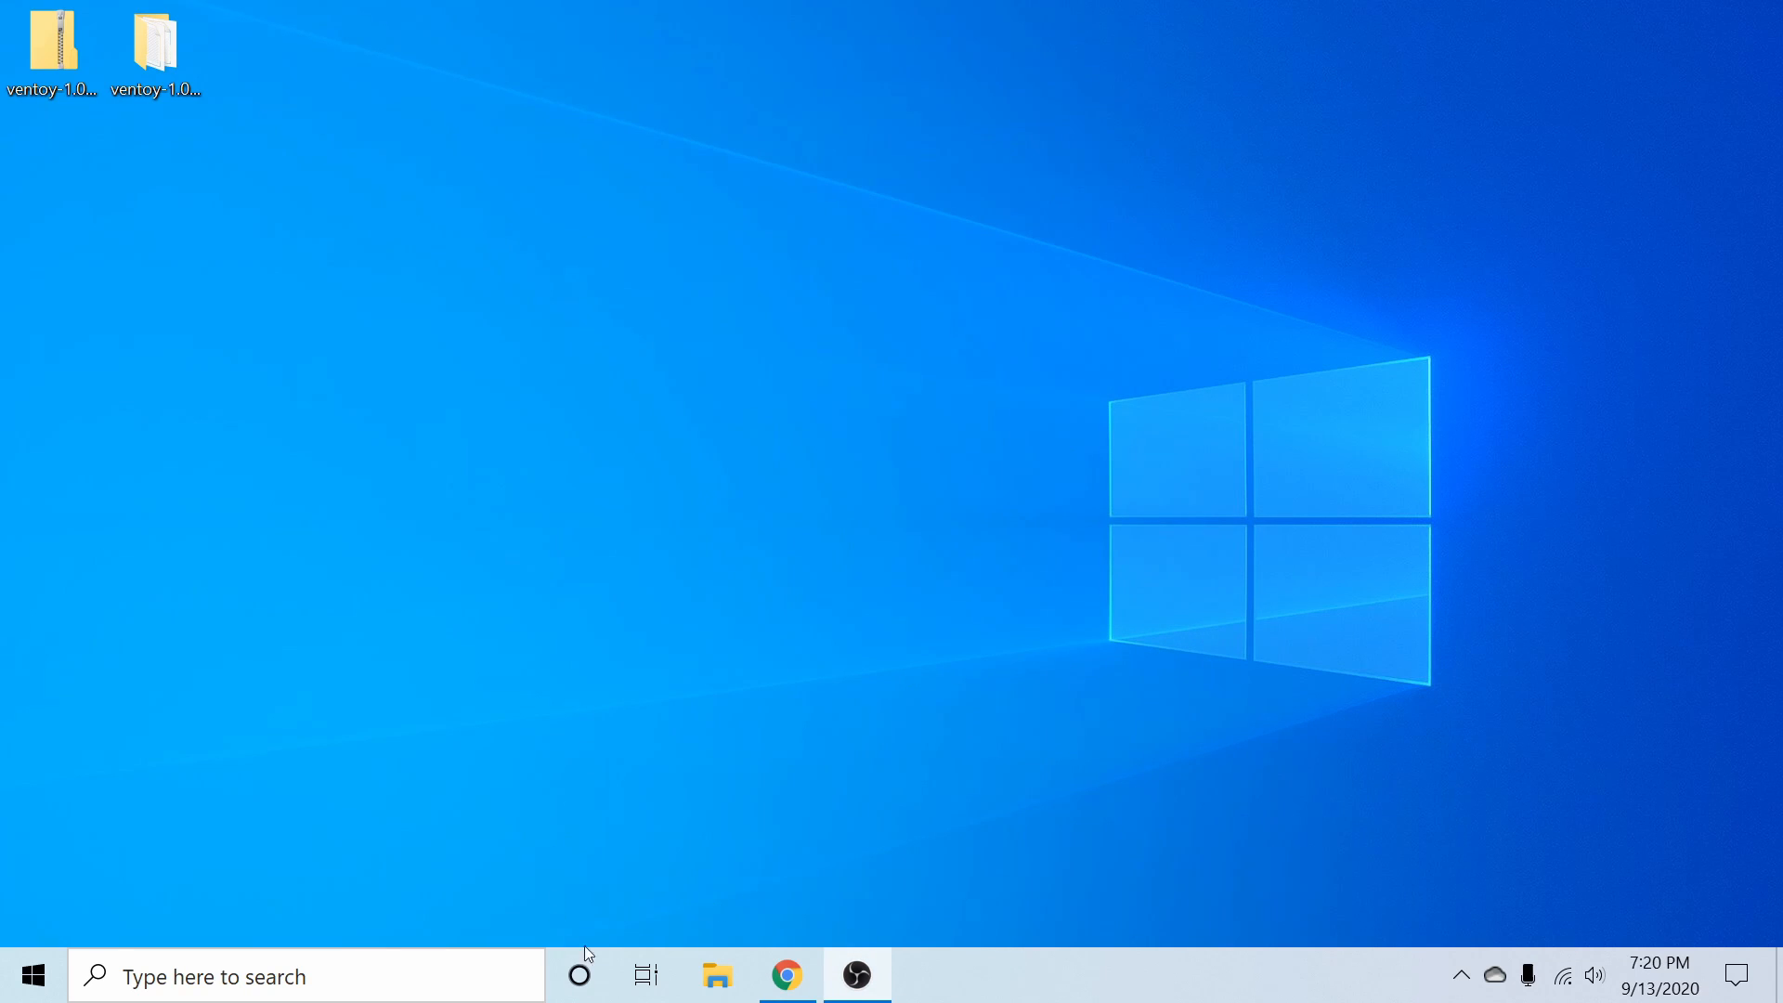
# Check the empty Ventoy (D:) drive, then browse Downloads among the Kali and Linuxfx ISOs.
pyautogui.click(716, 976)
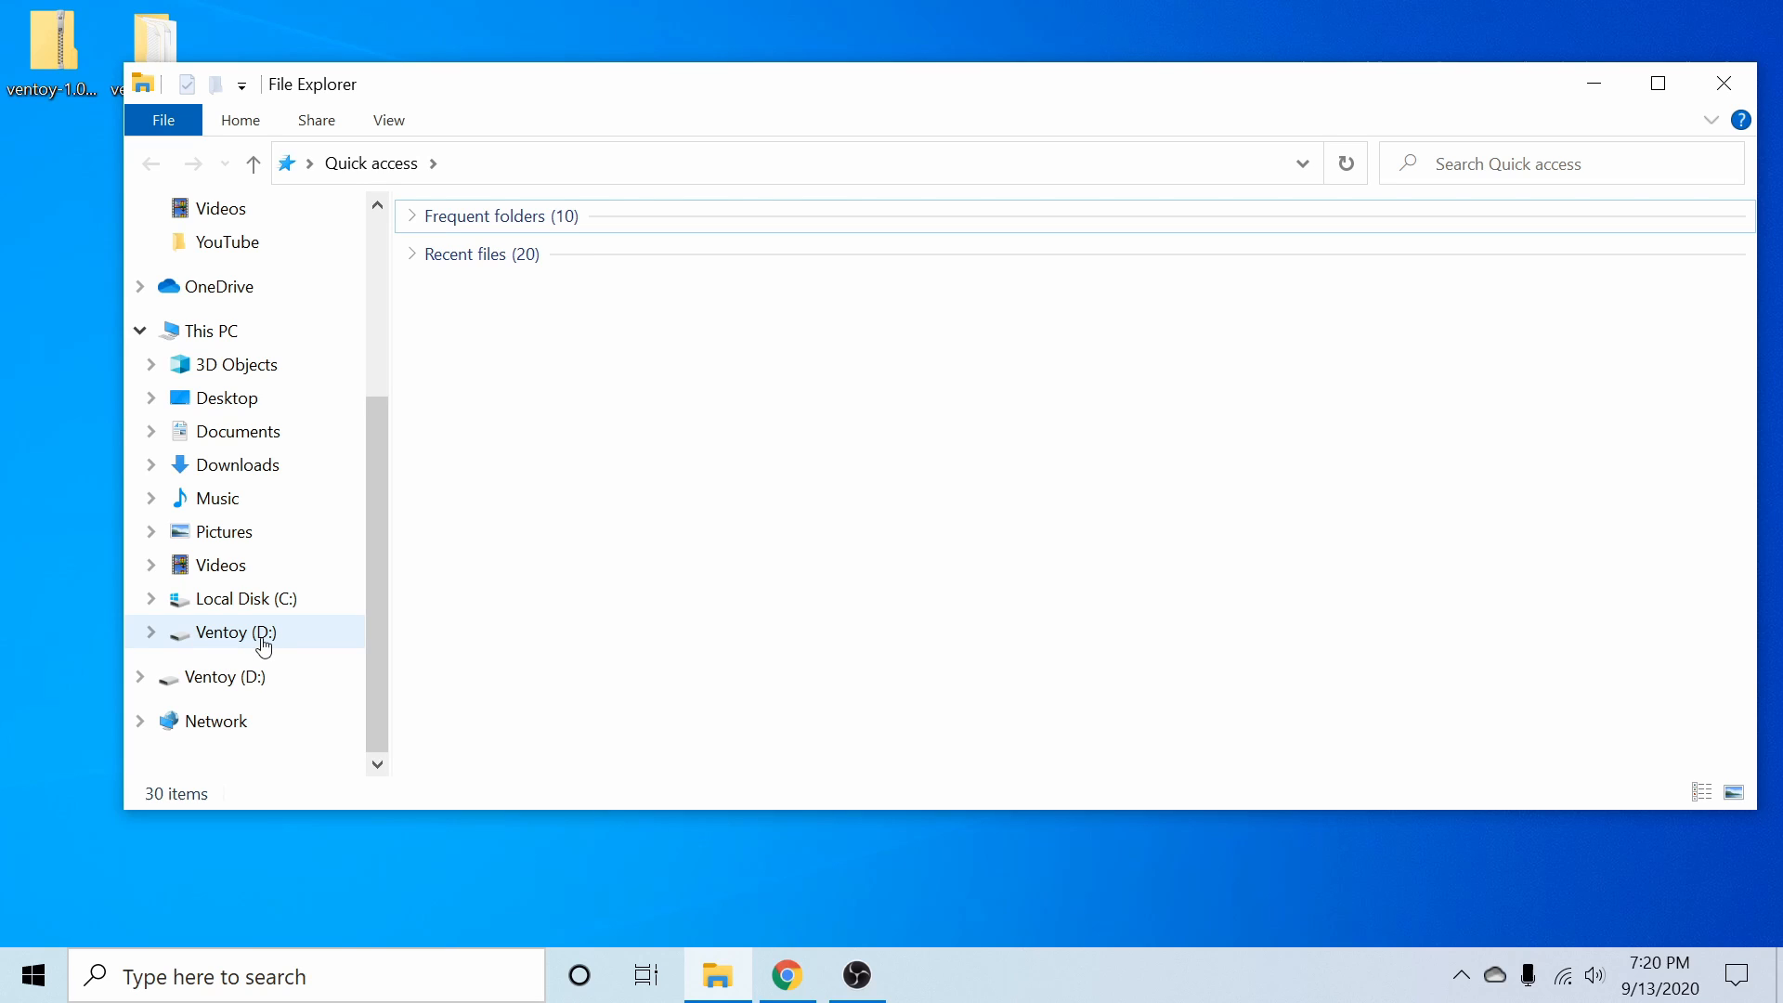
pyautogui.click(233, 631)
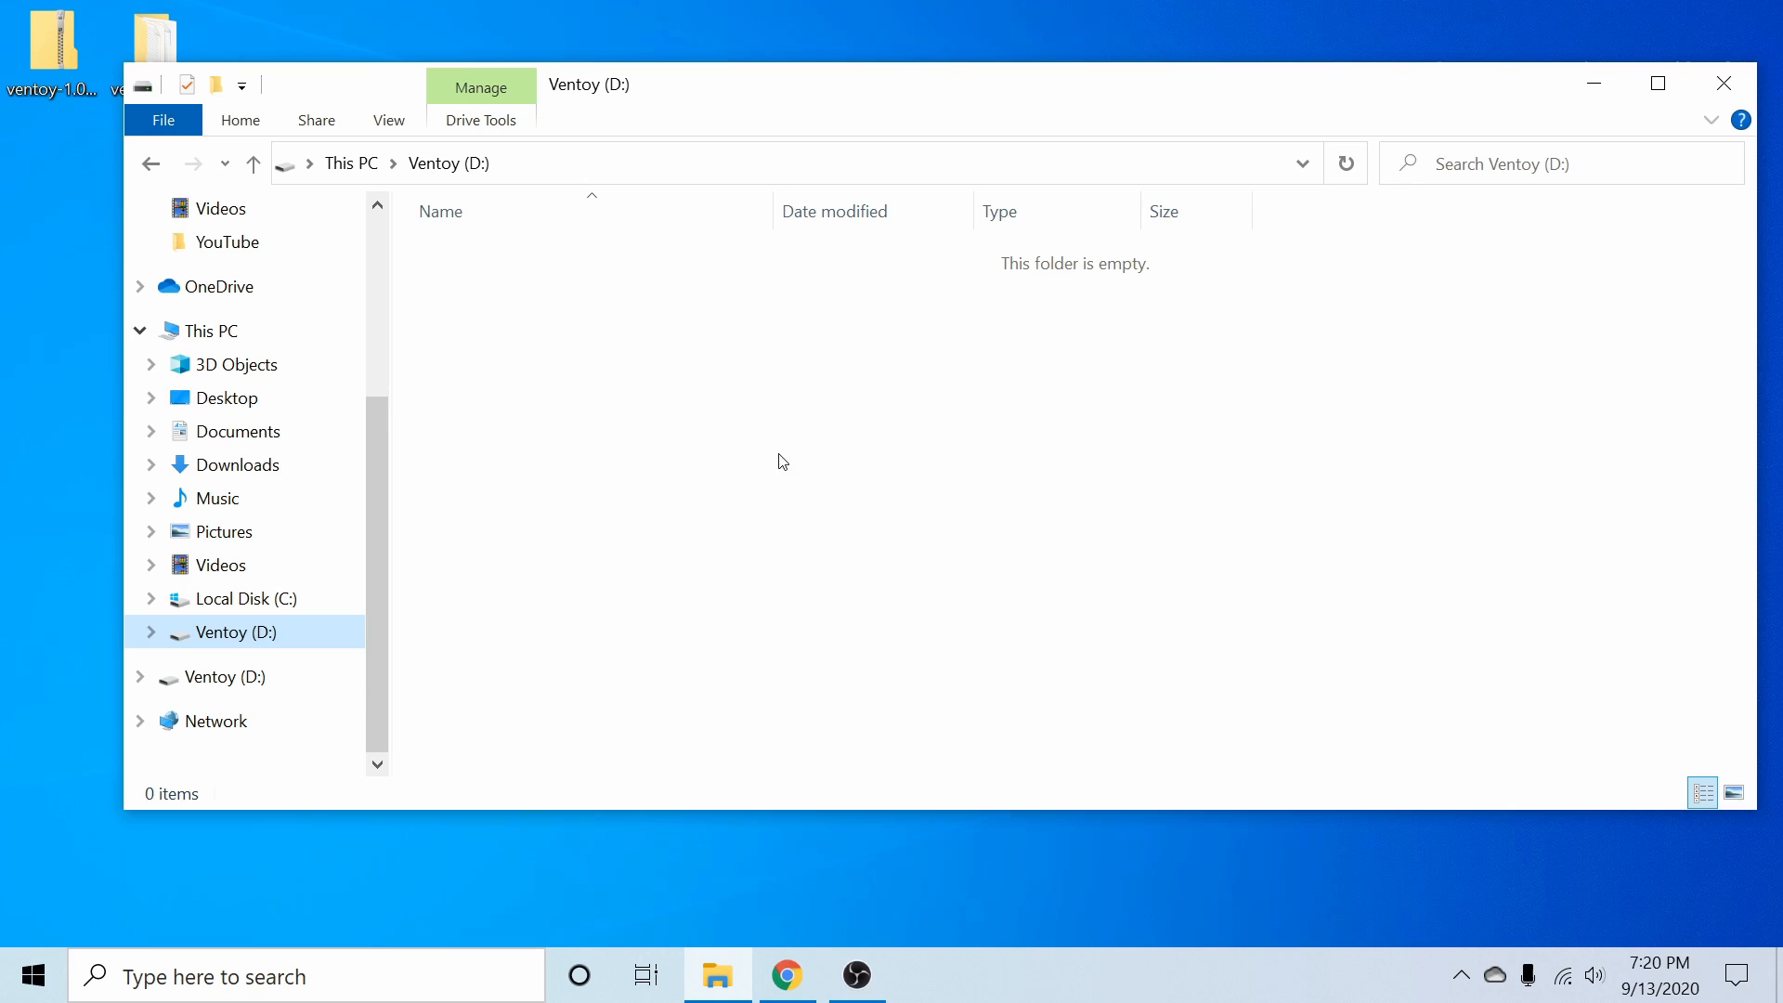
pyautogui.moveTo(547, 430)
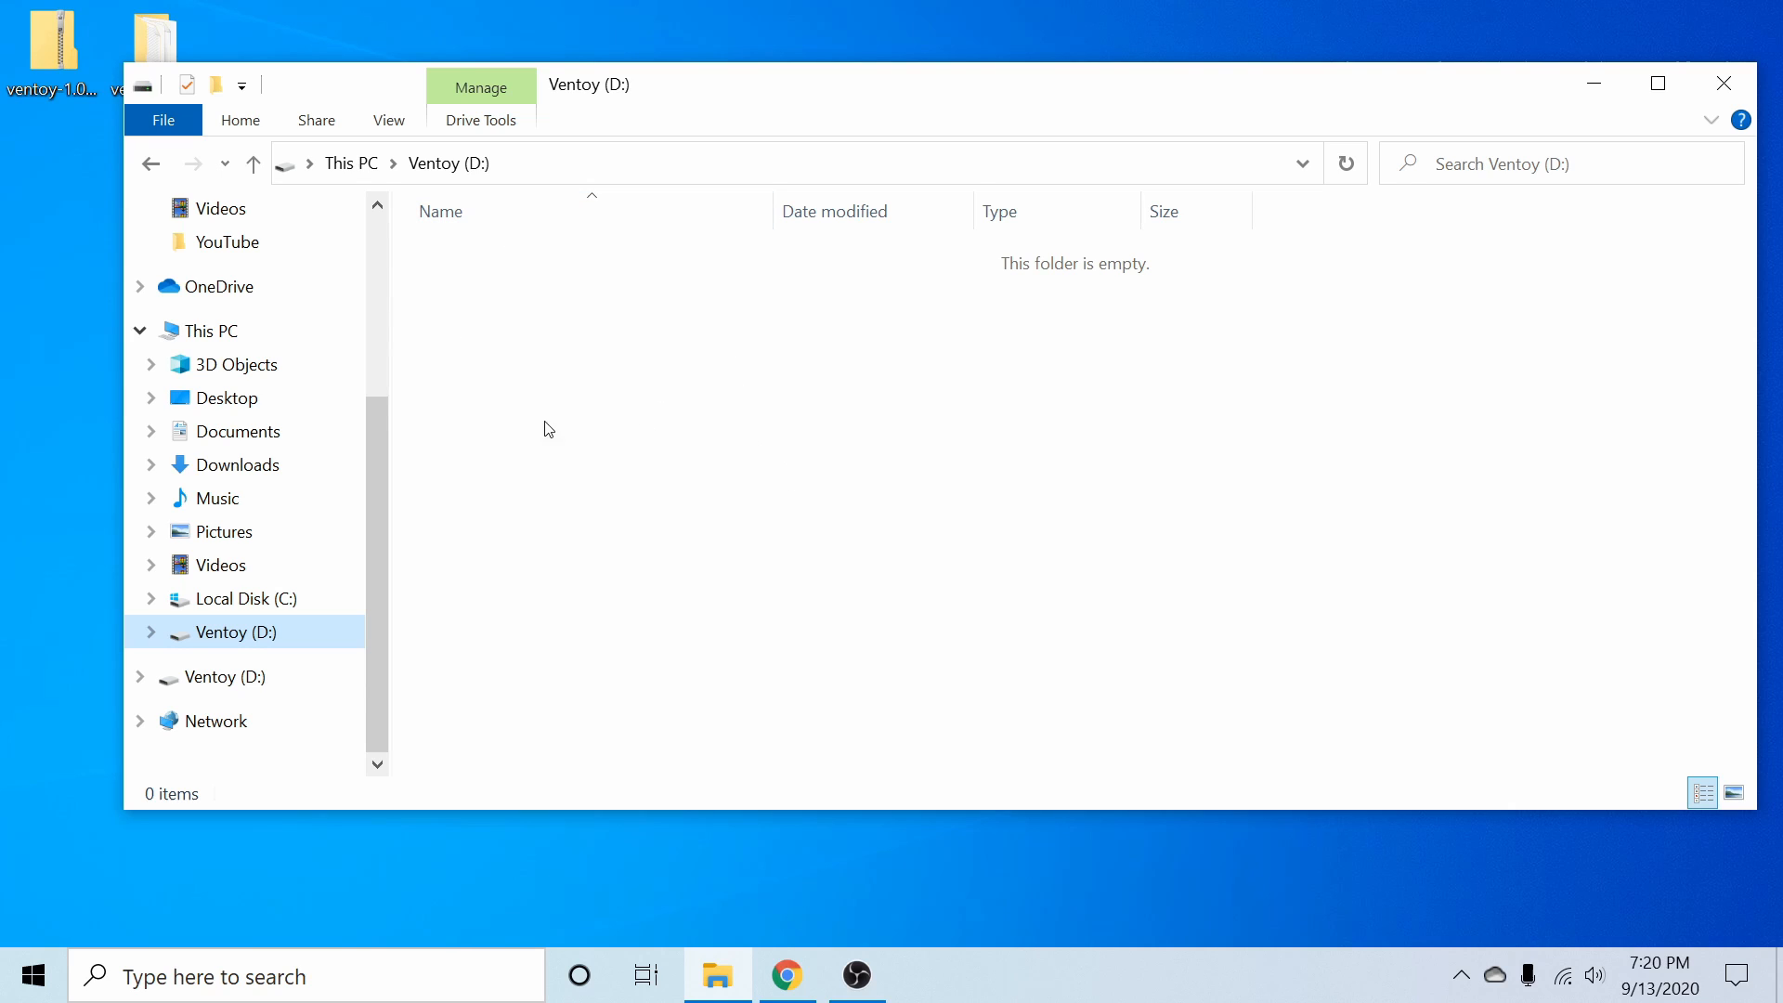
pyautogui.moveTo(592, 503)
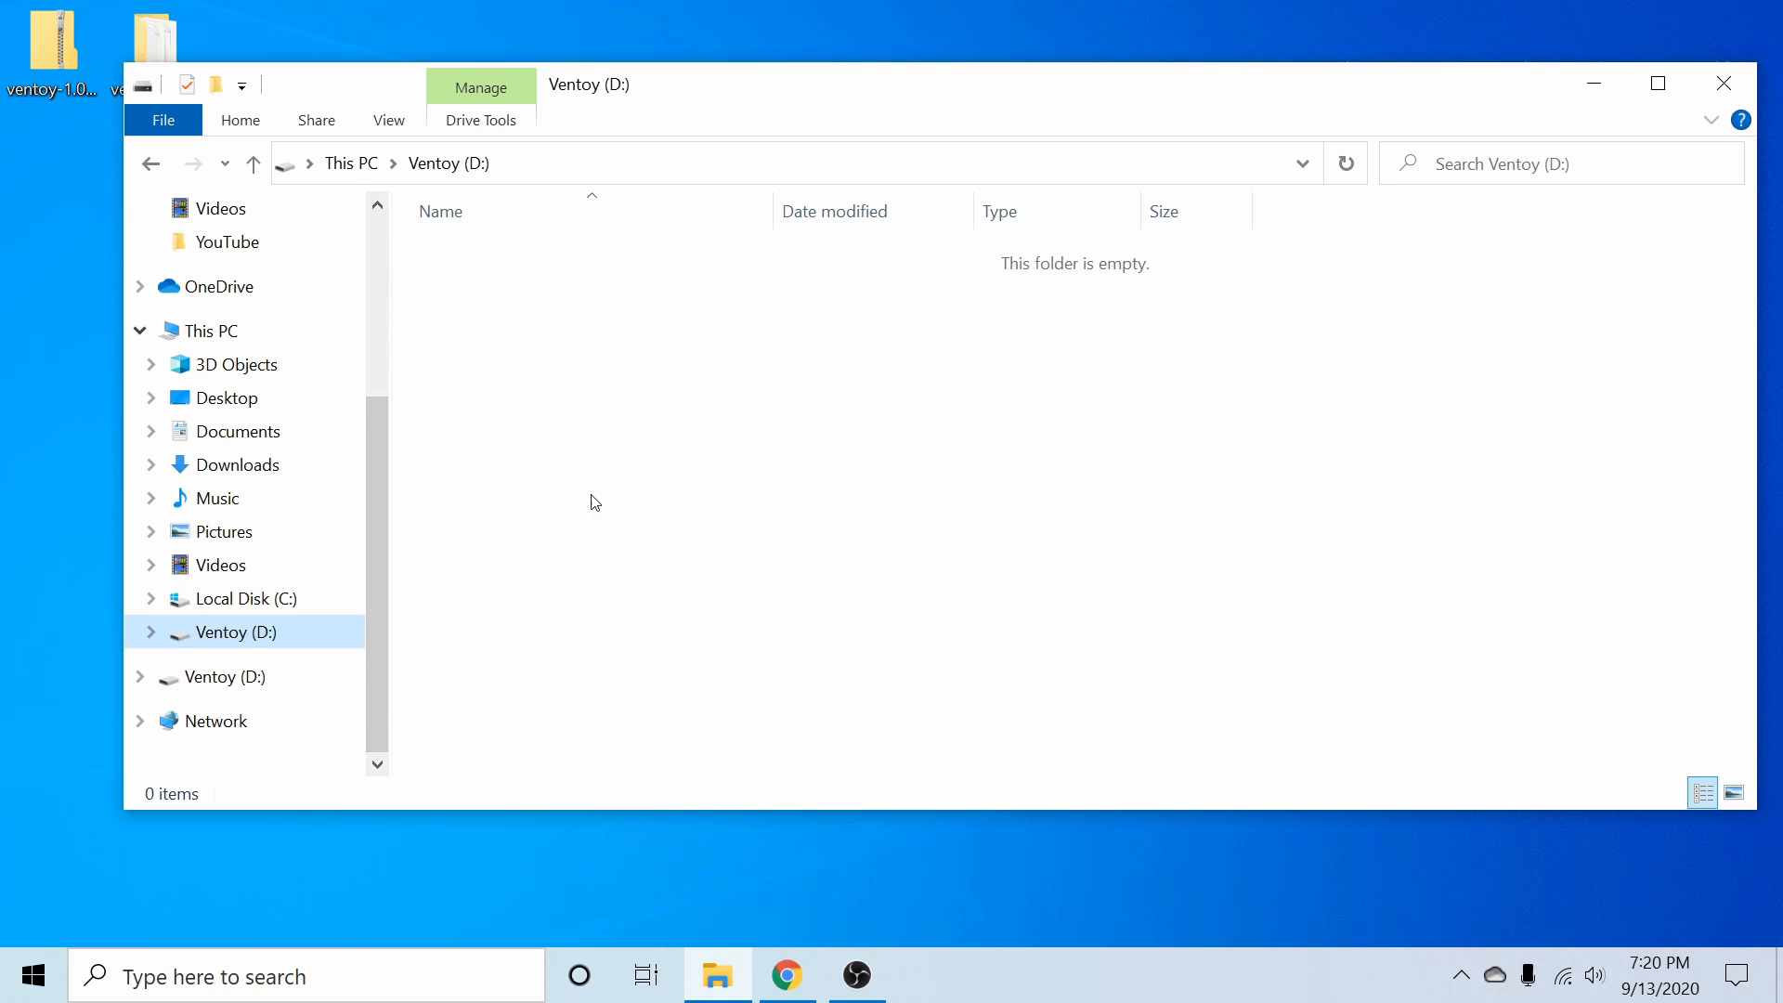
pyautogui.moveTo(558, 518)
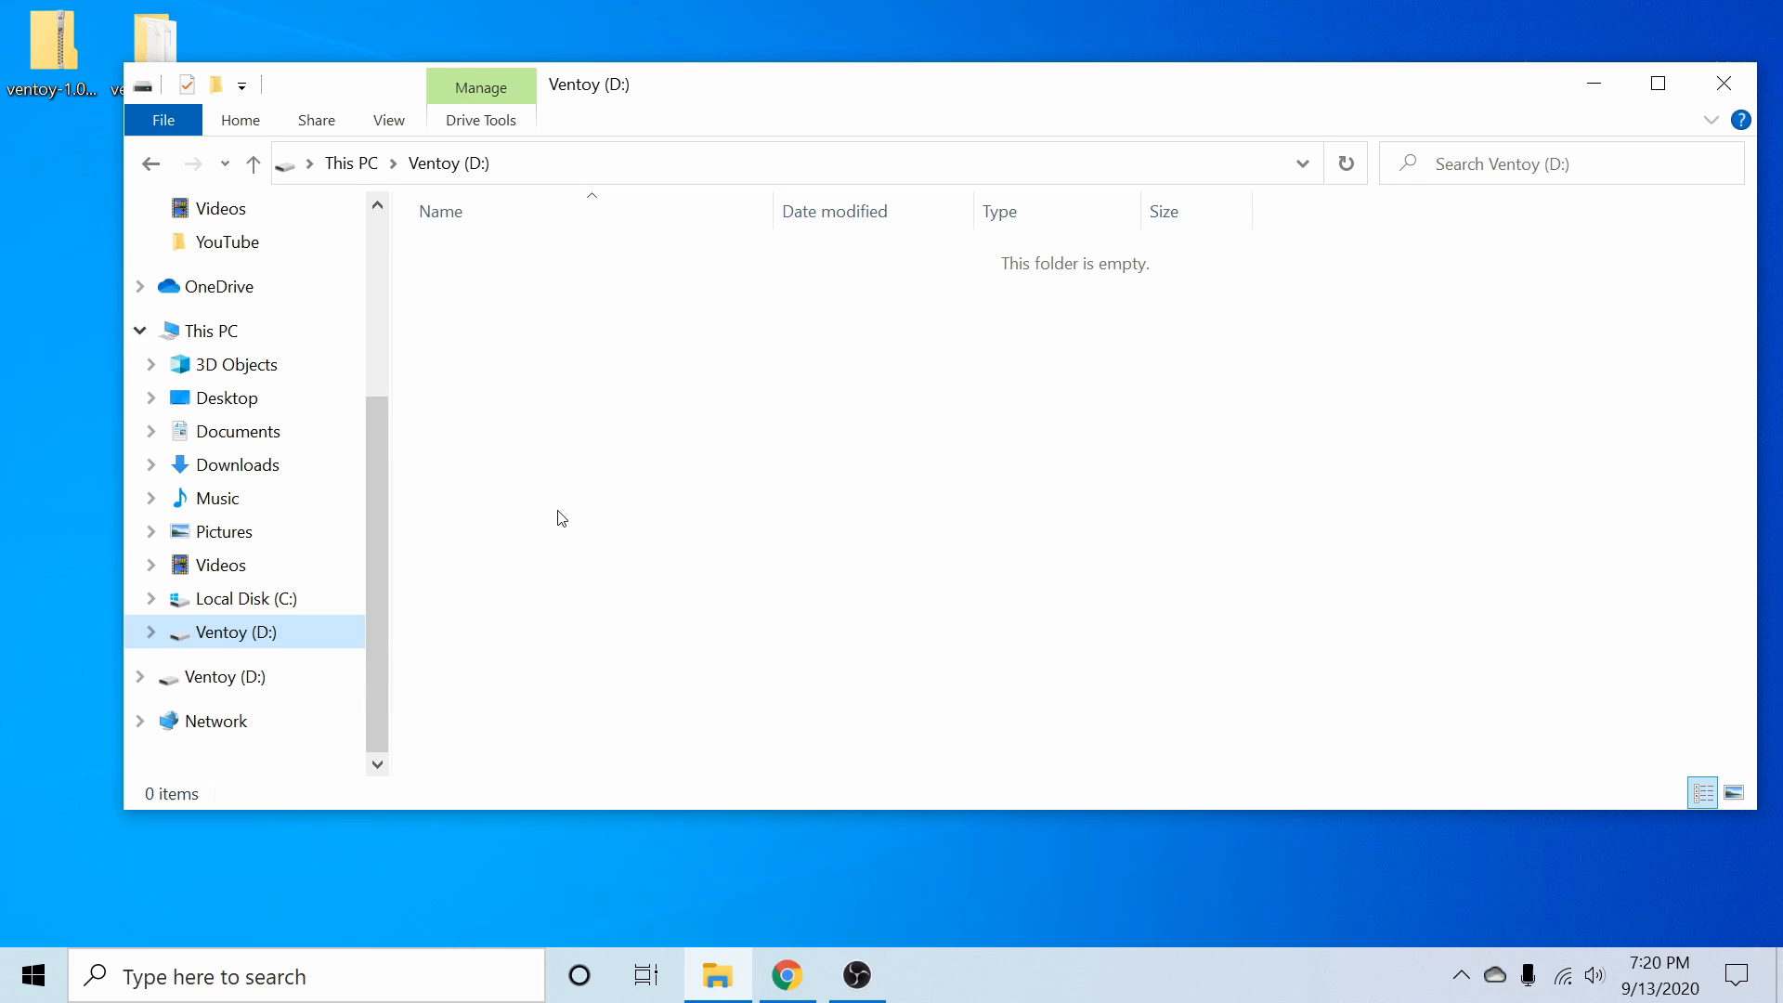
pyautogui.moveTo(546, 454)
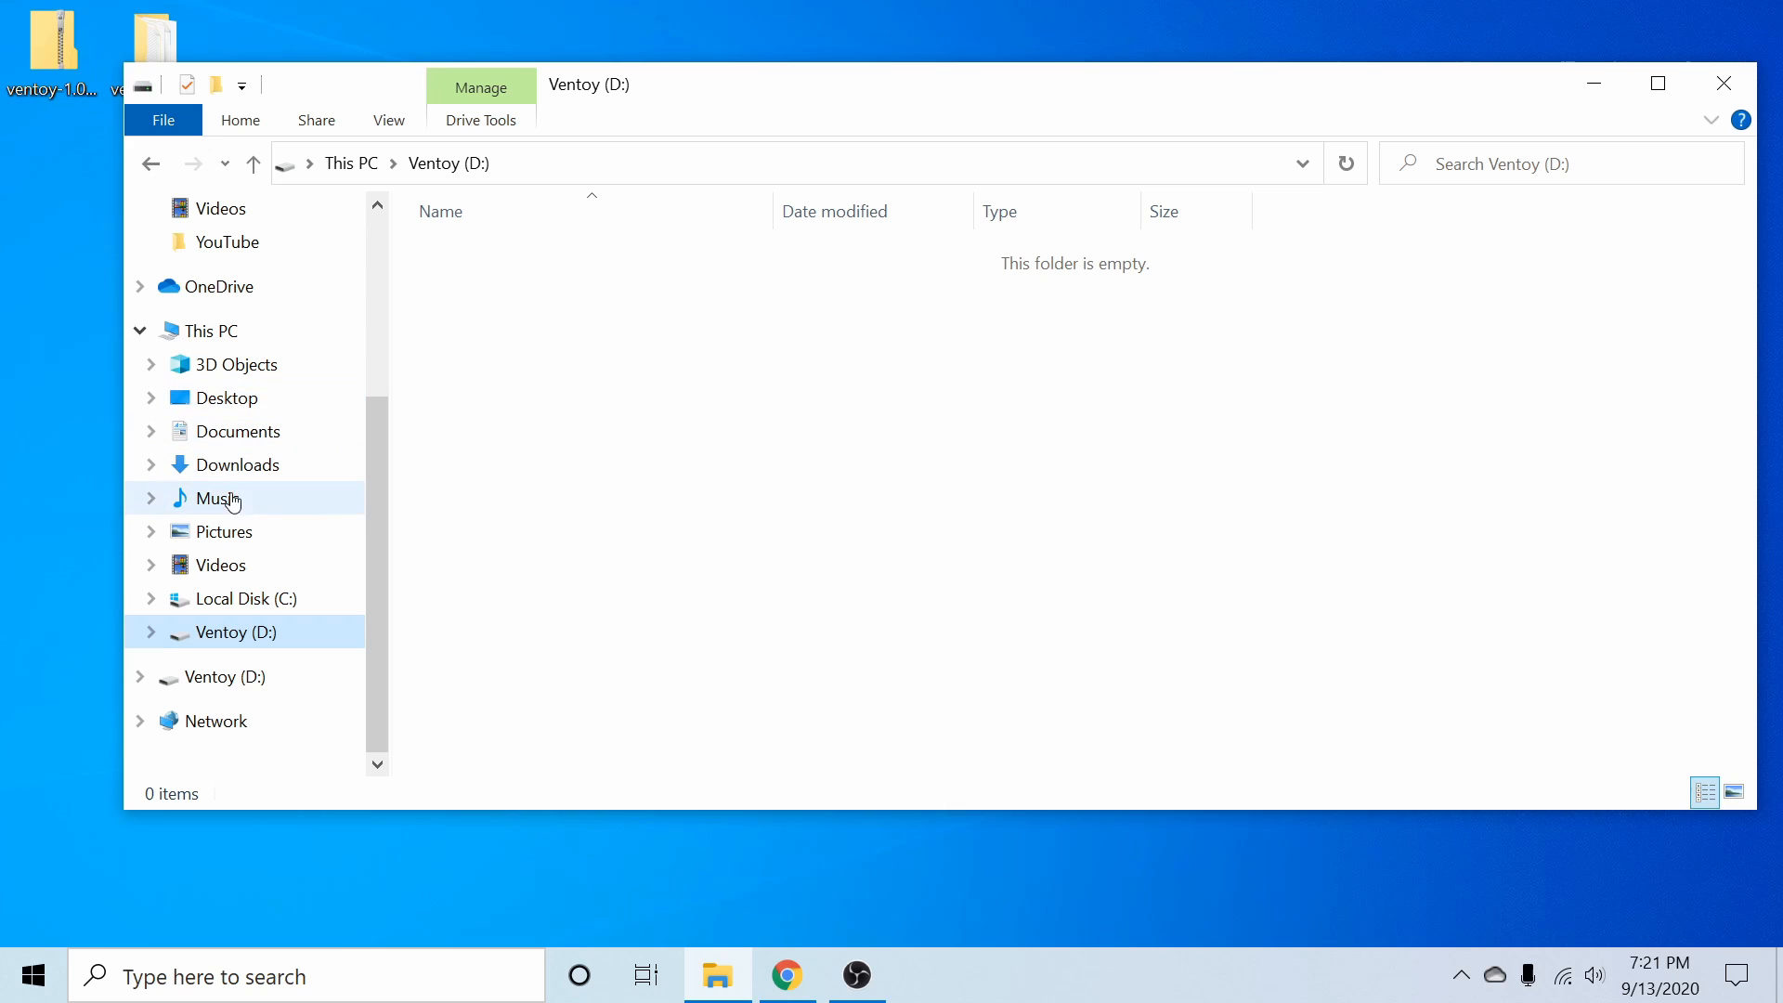
pyautogui.click(239, 464)
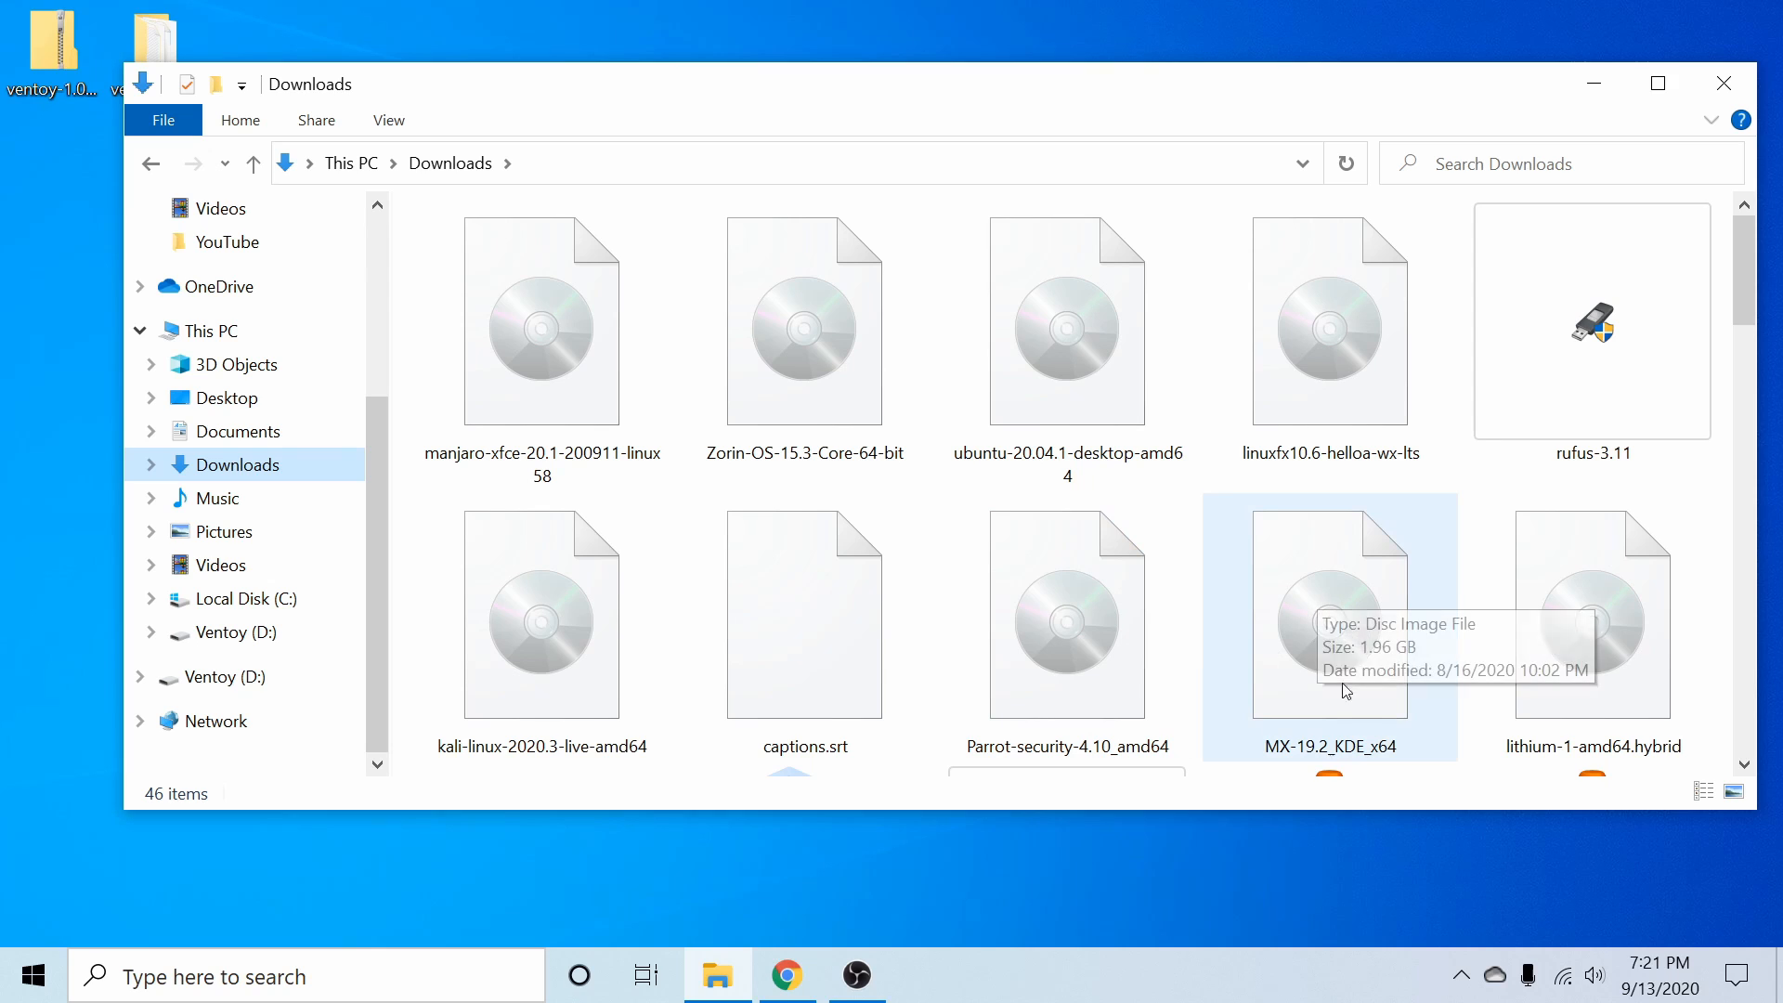
pyautogui.click(542, 614)
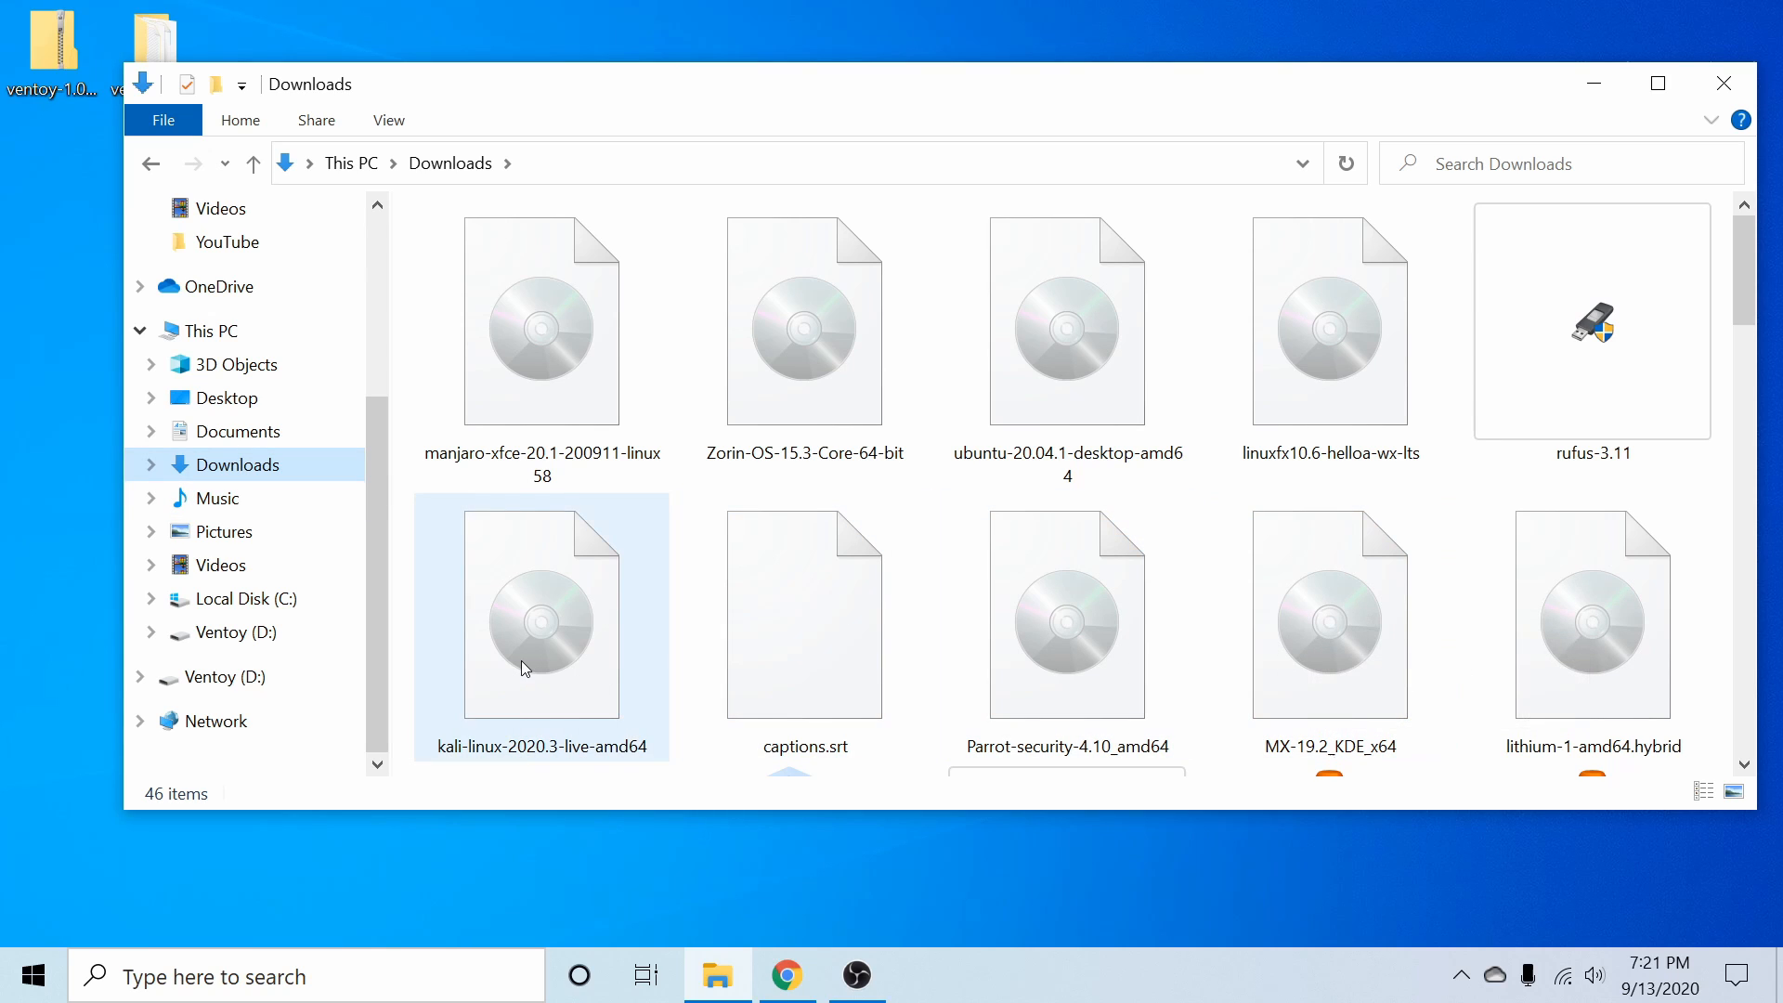
pyautogui.click(1328, 322)
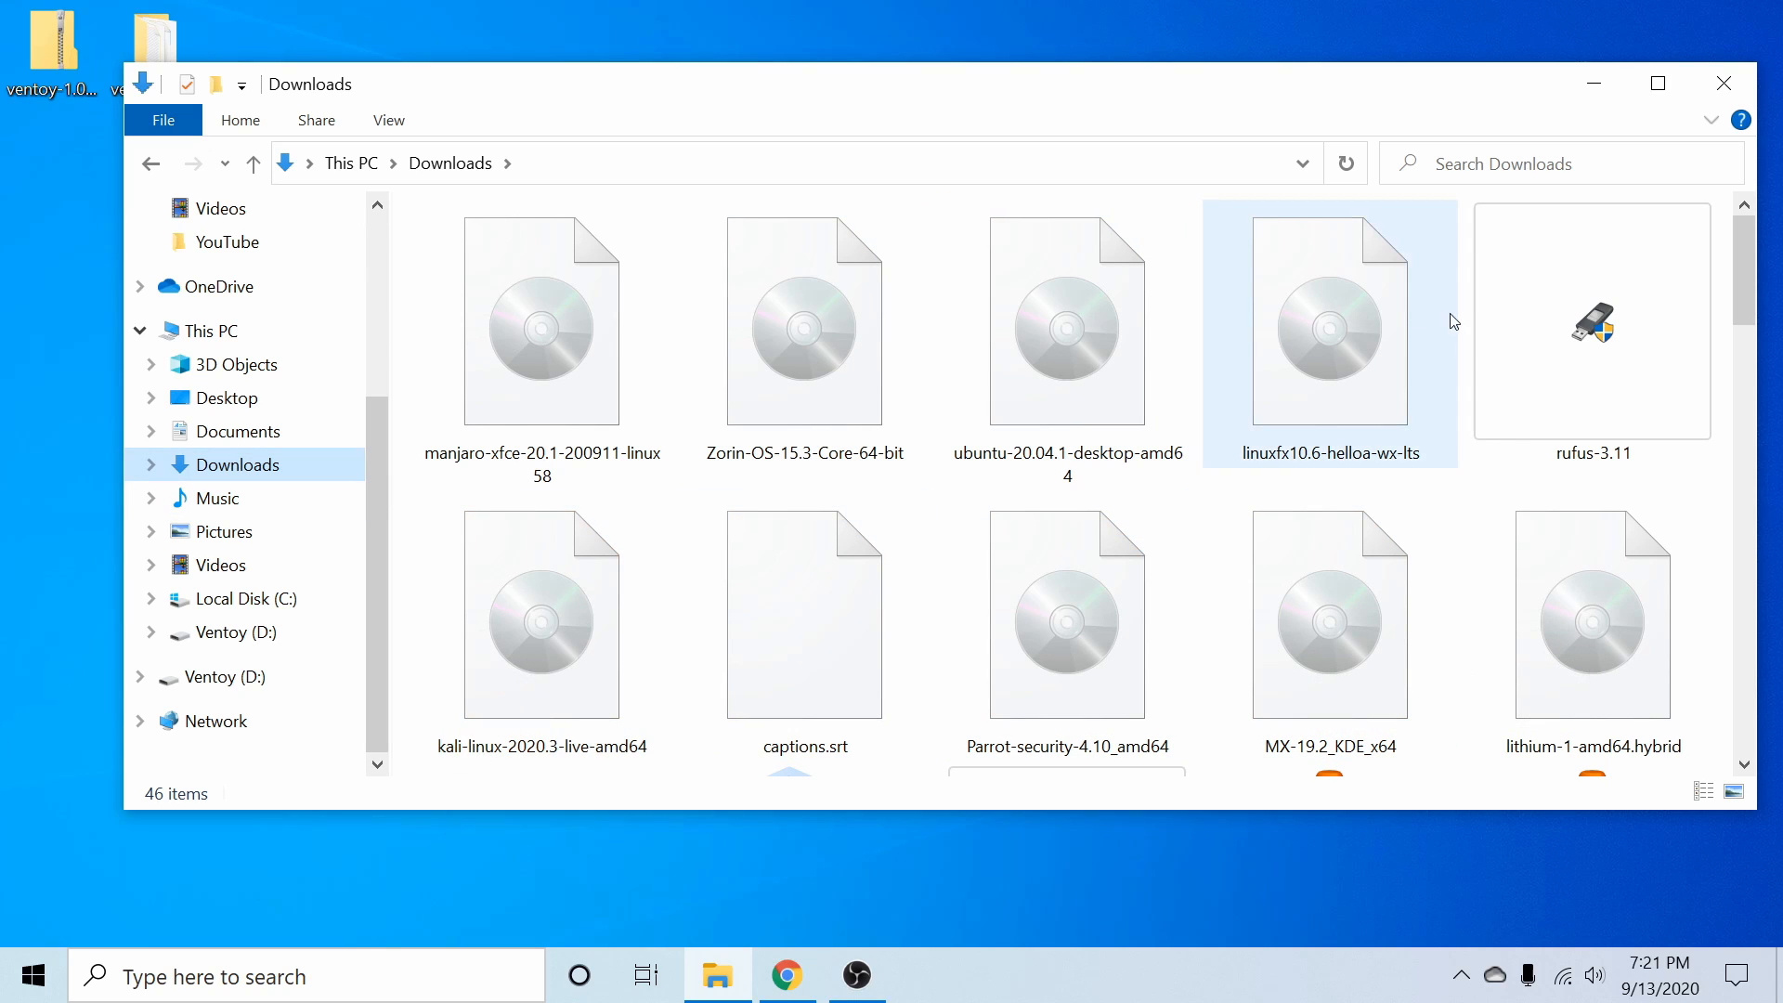
pyautogui.click(542, 614)
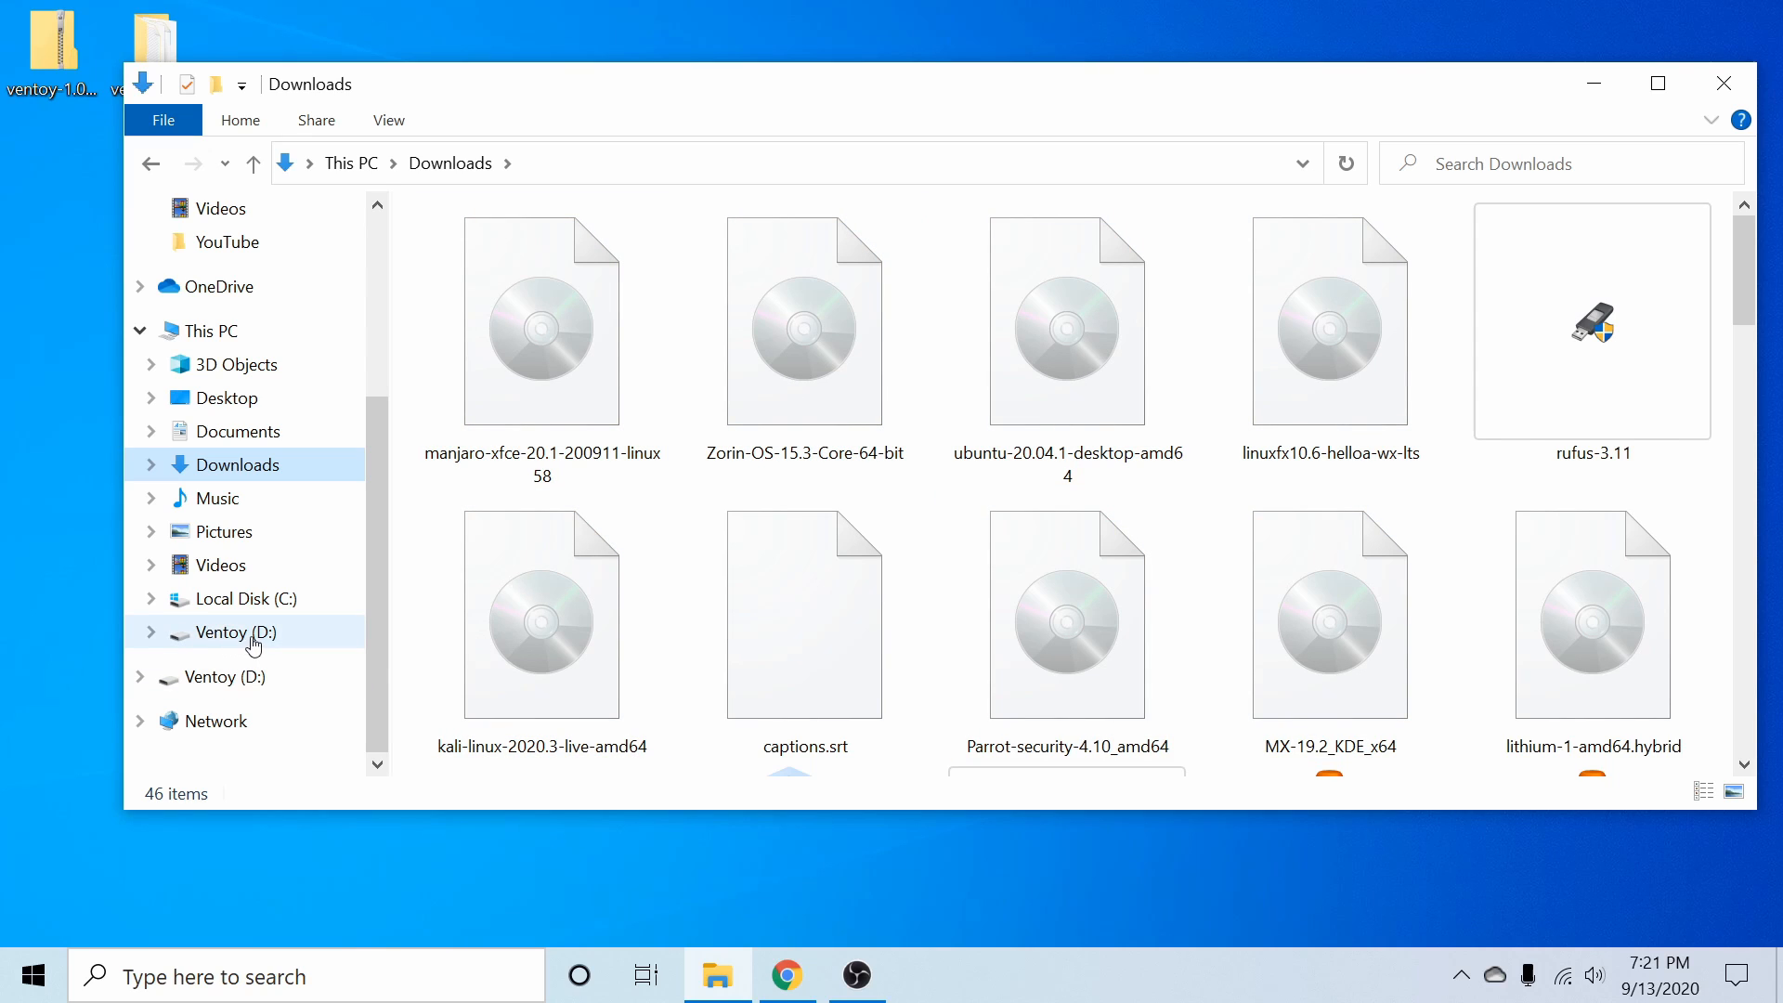
pyautogui.rightClick(235, 632)
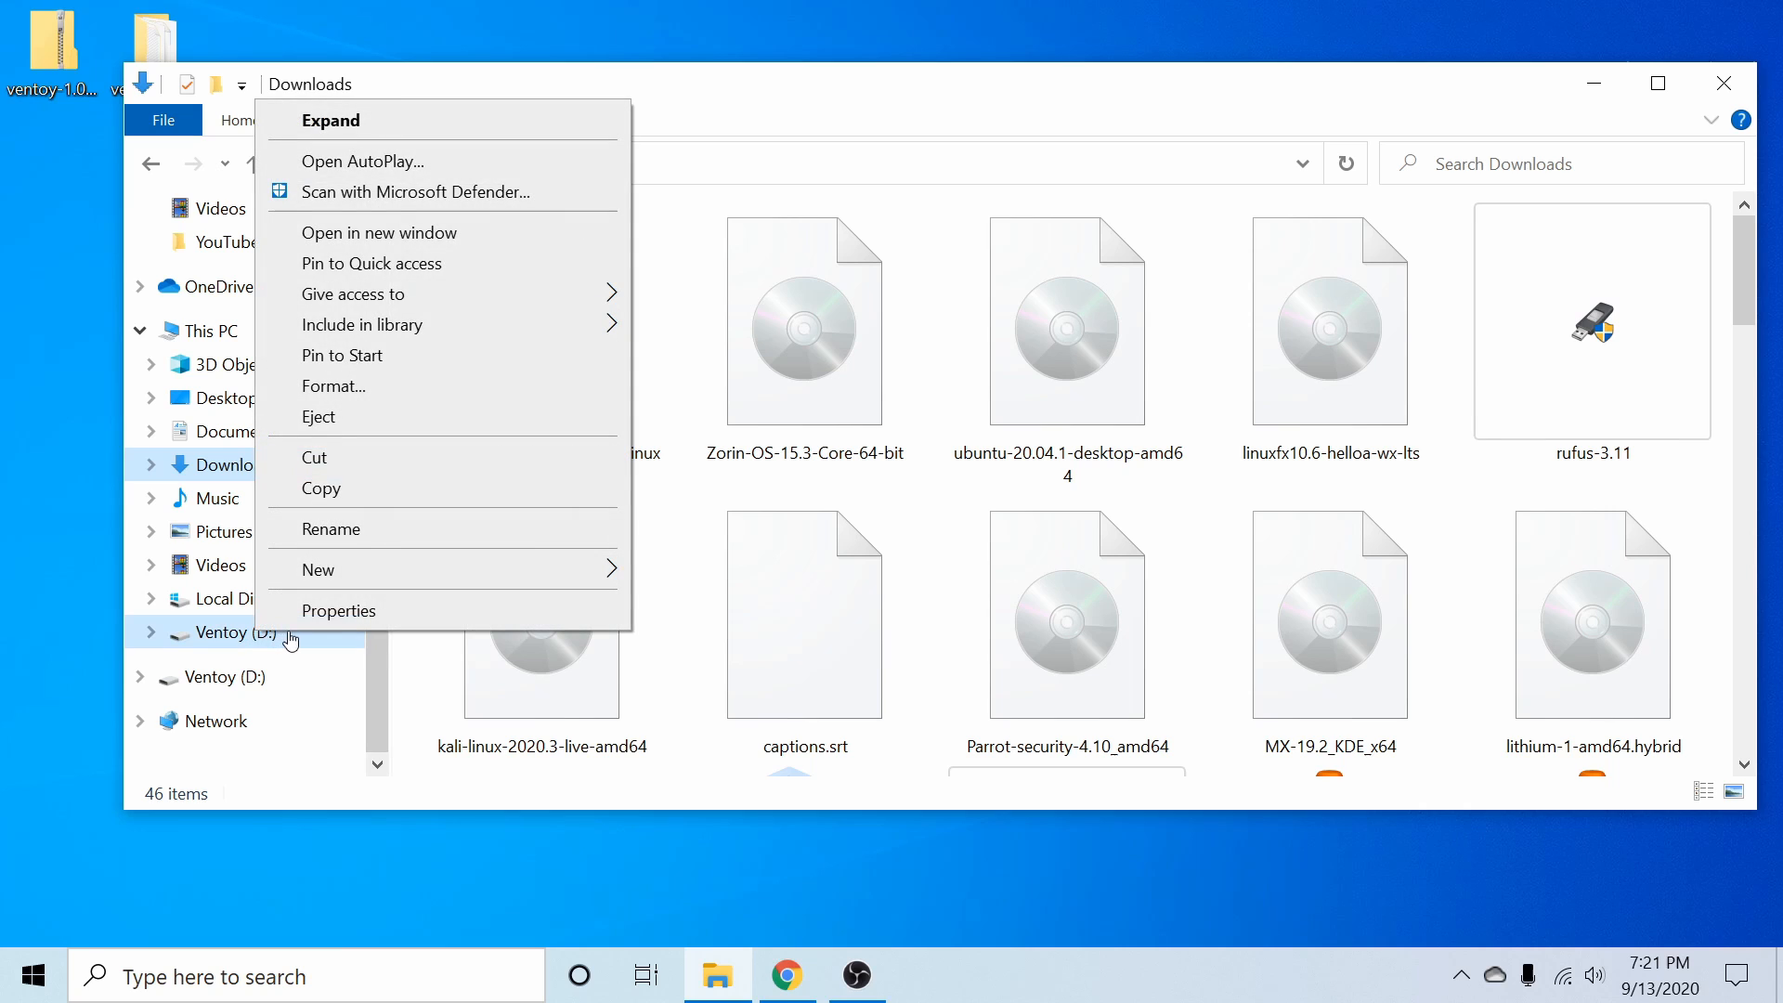
pyautogui.click(338, 611)
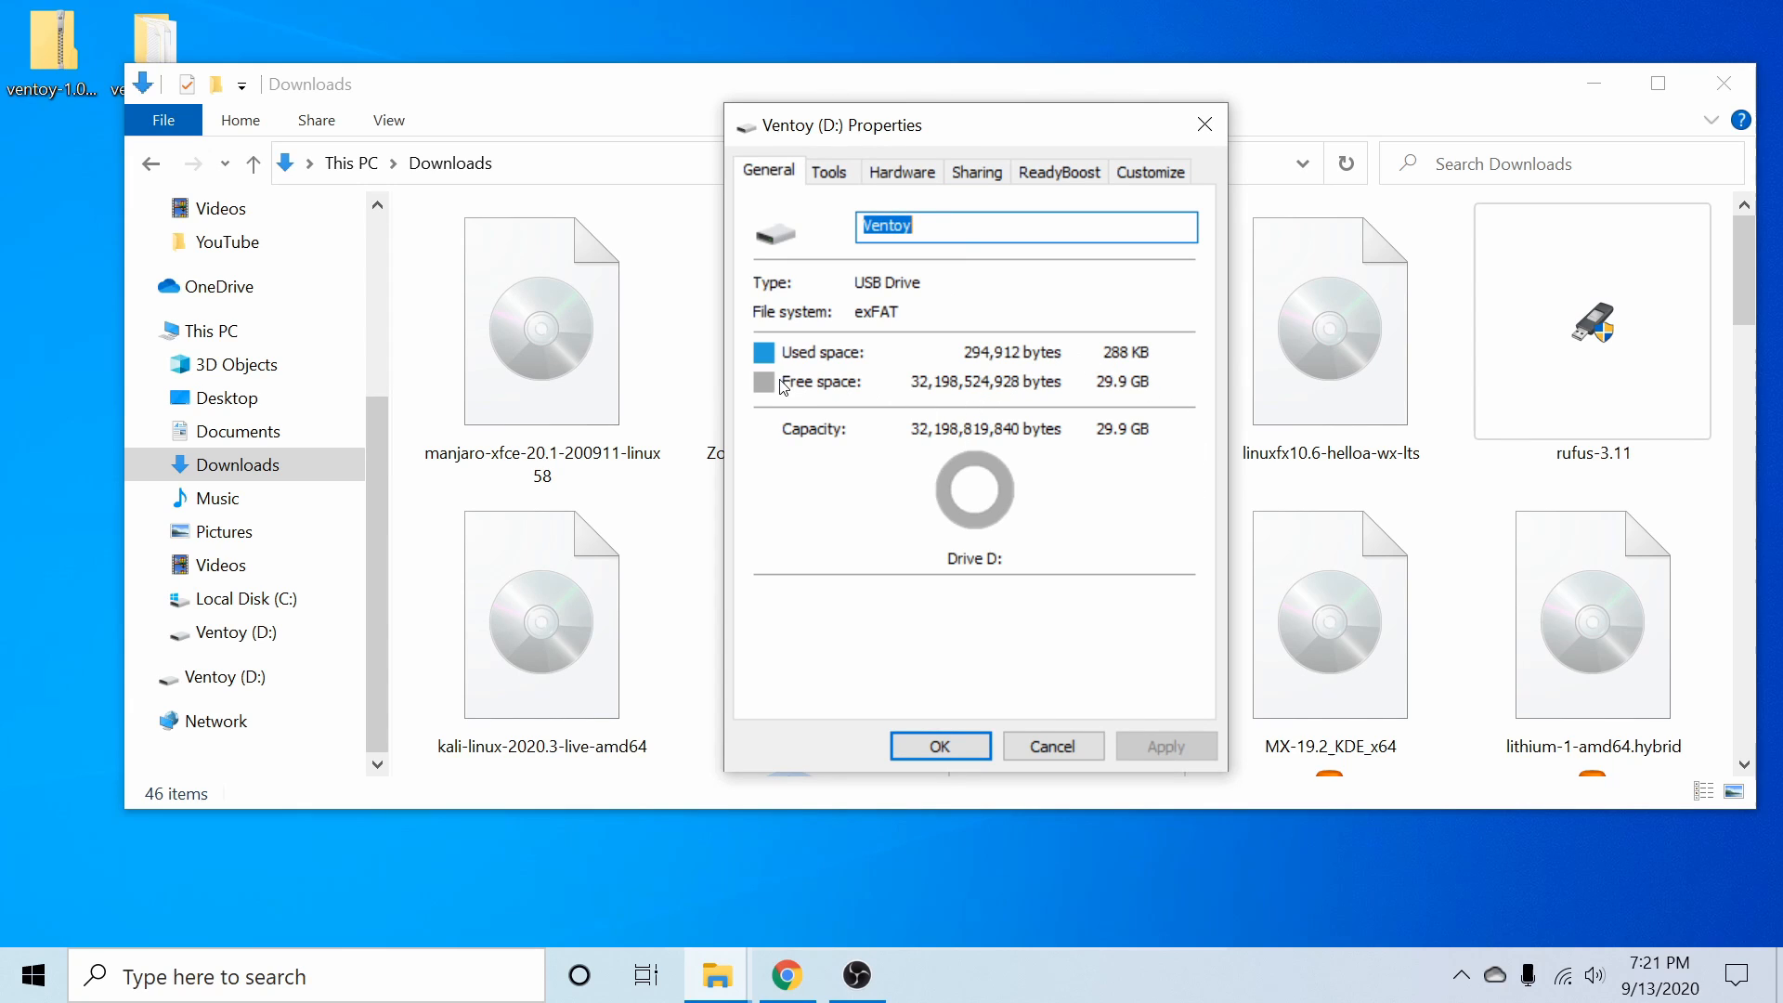
pyautogui.moveTo(1067, 404)
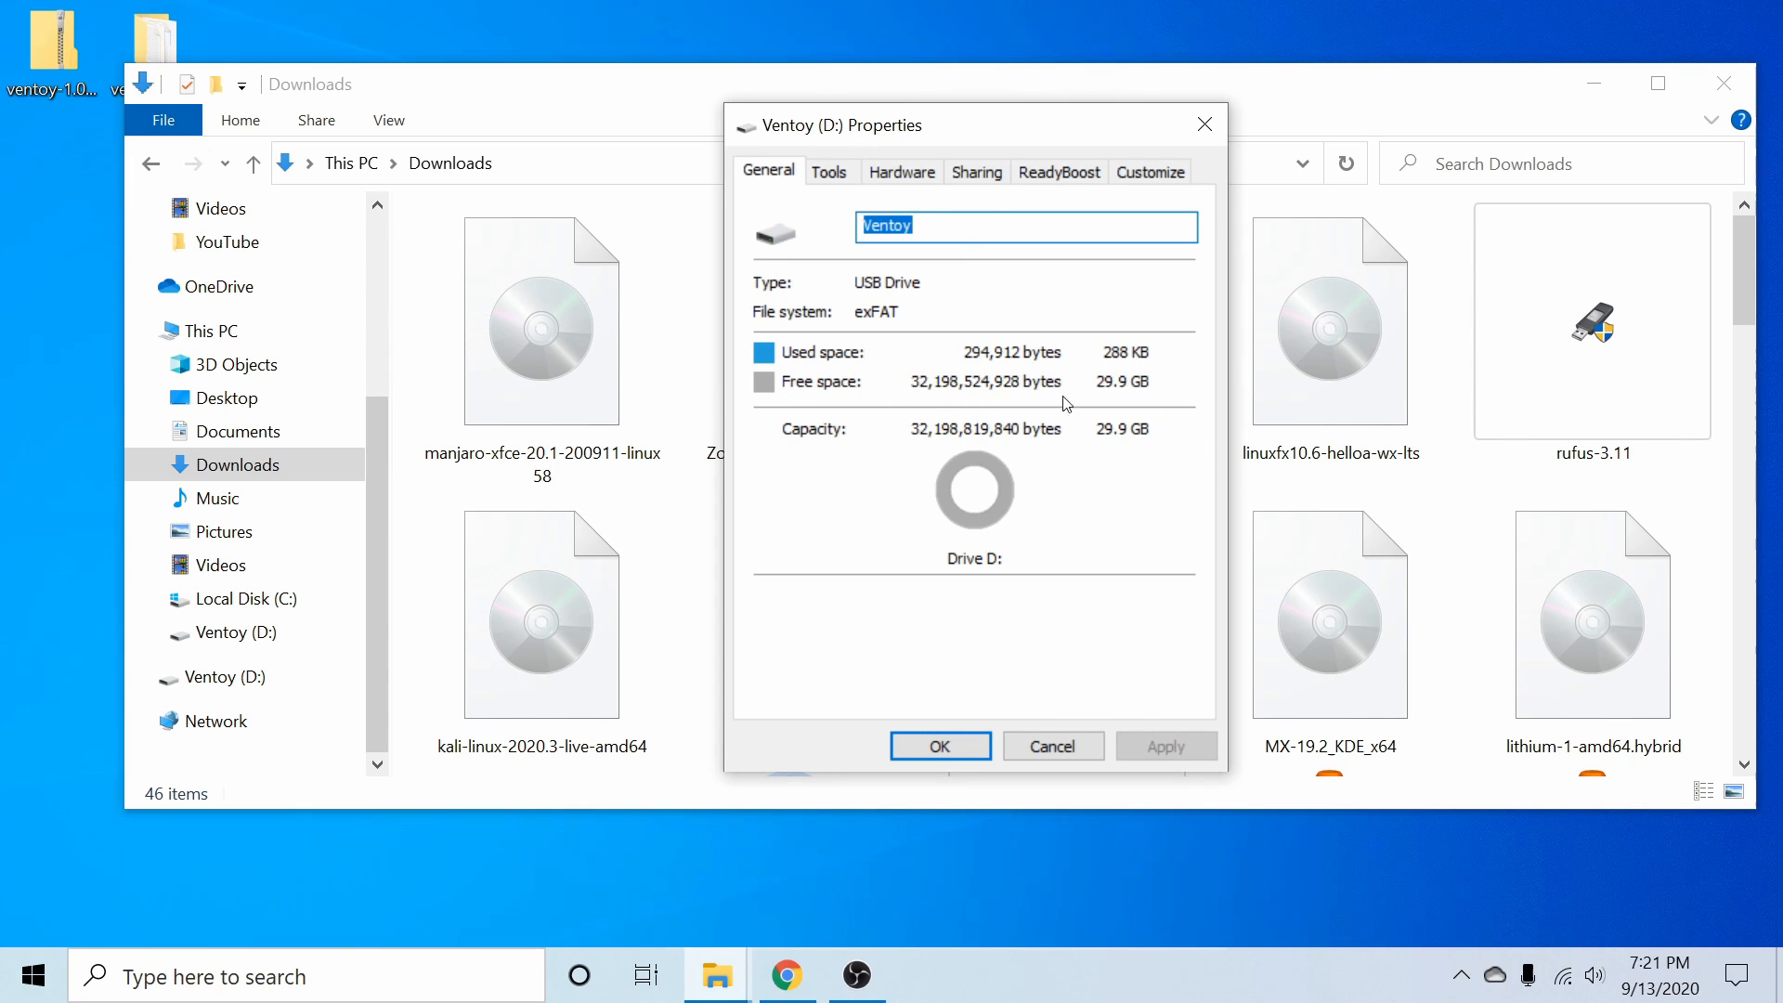
pyautogui.moveTo(999, 339)
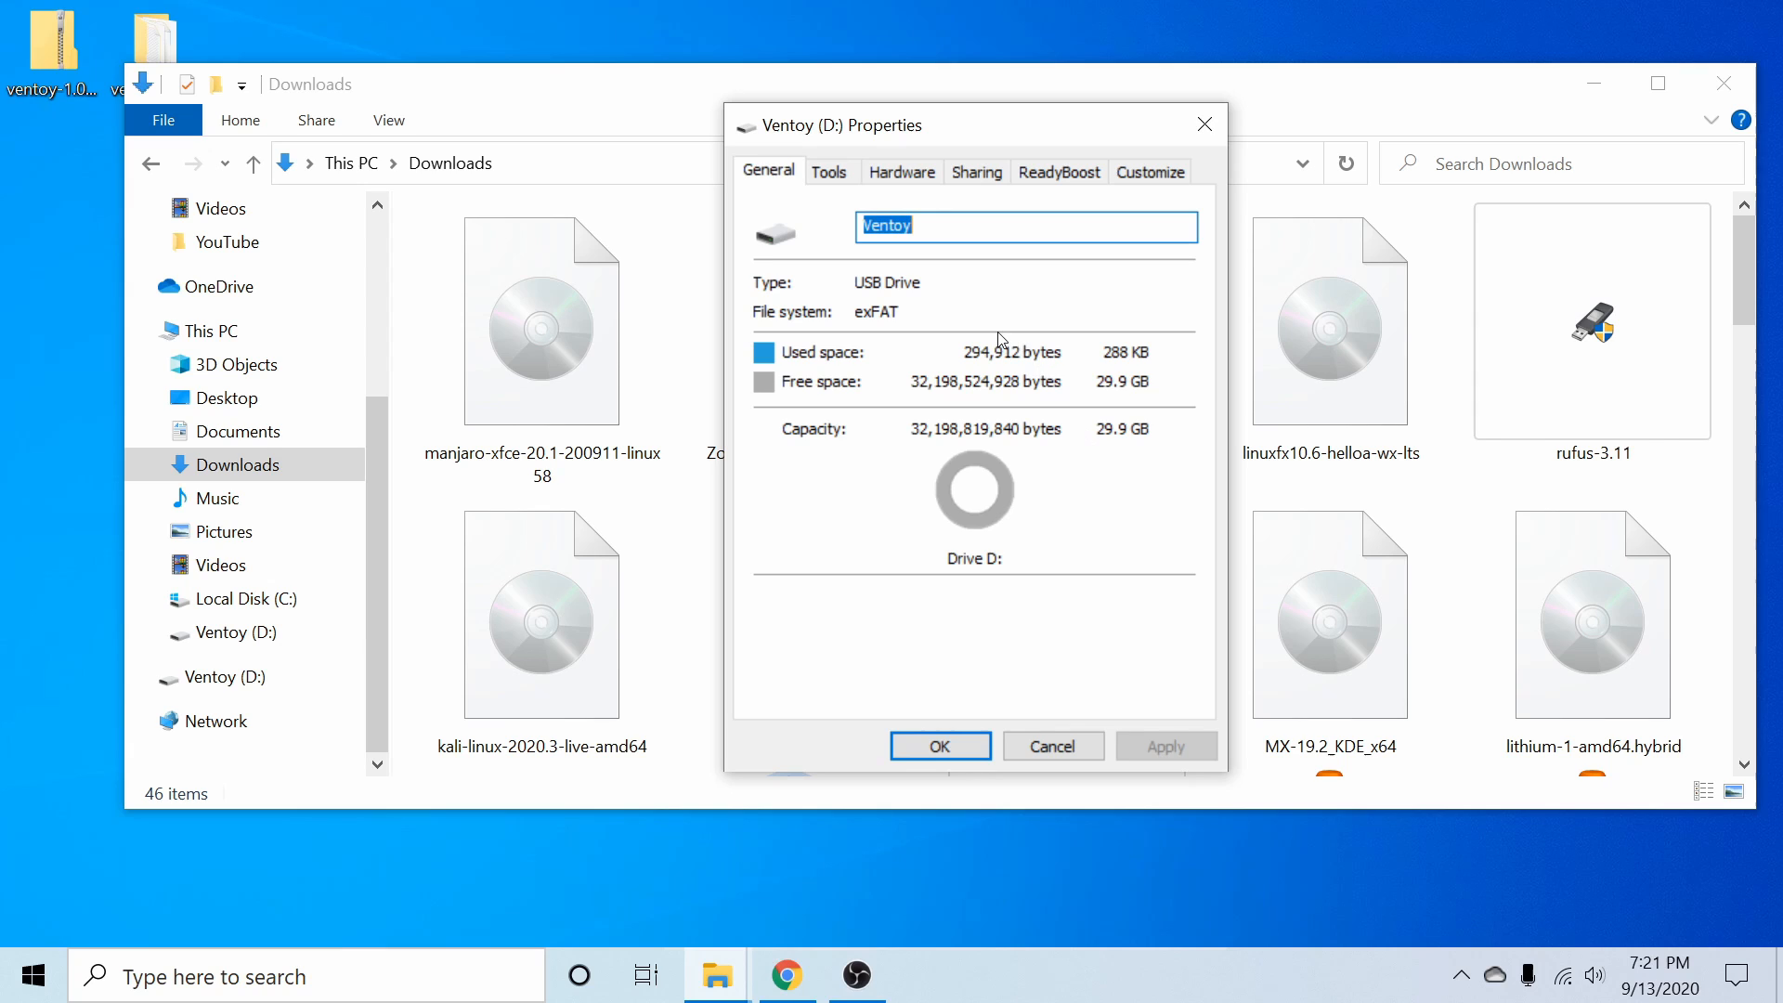
pyautogui.moveTo(1069, 430)
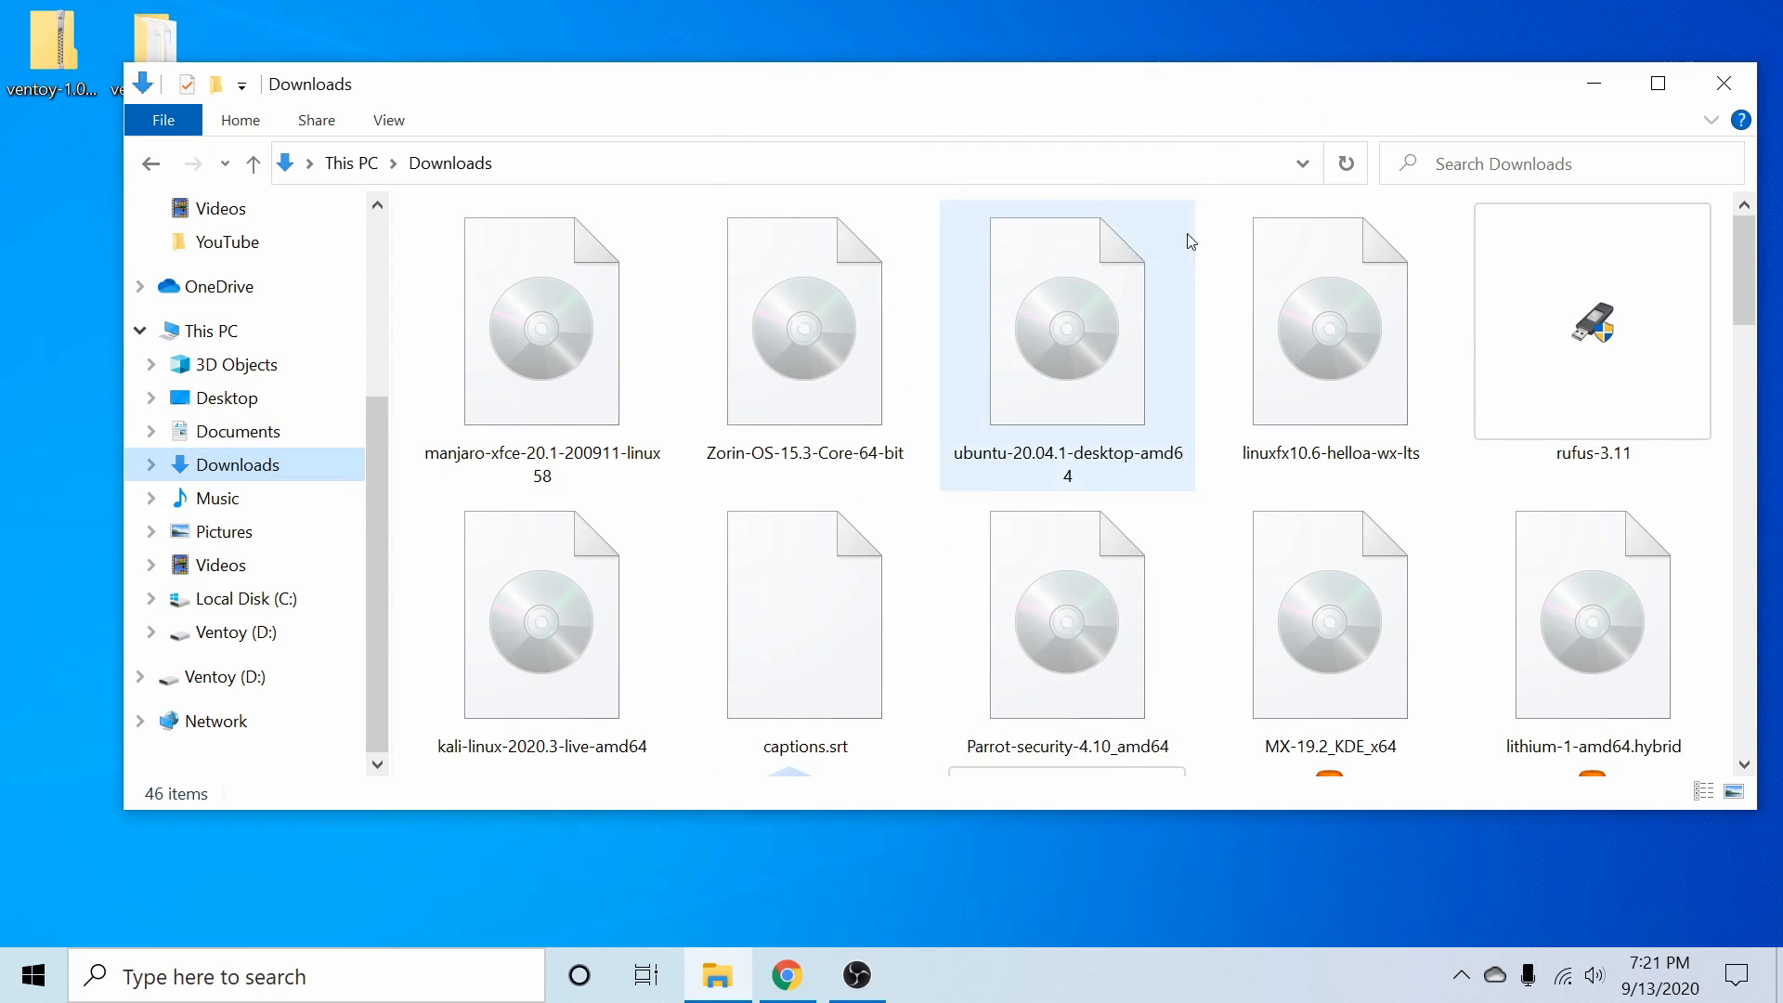
pyautogui.click(1329, 323)
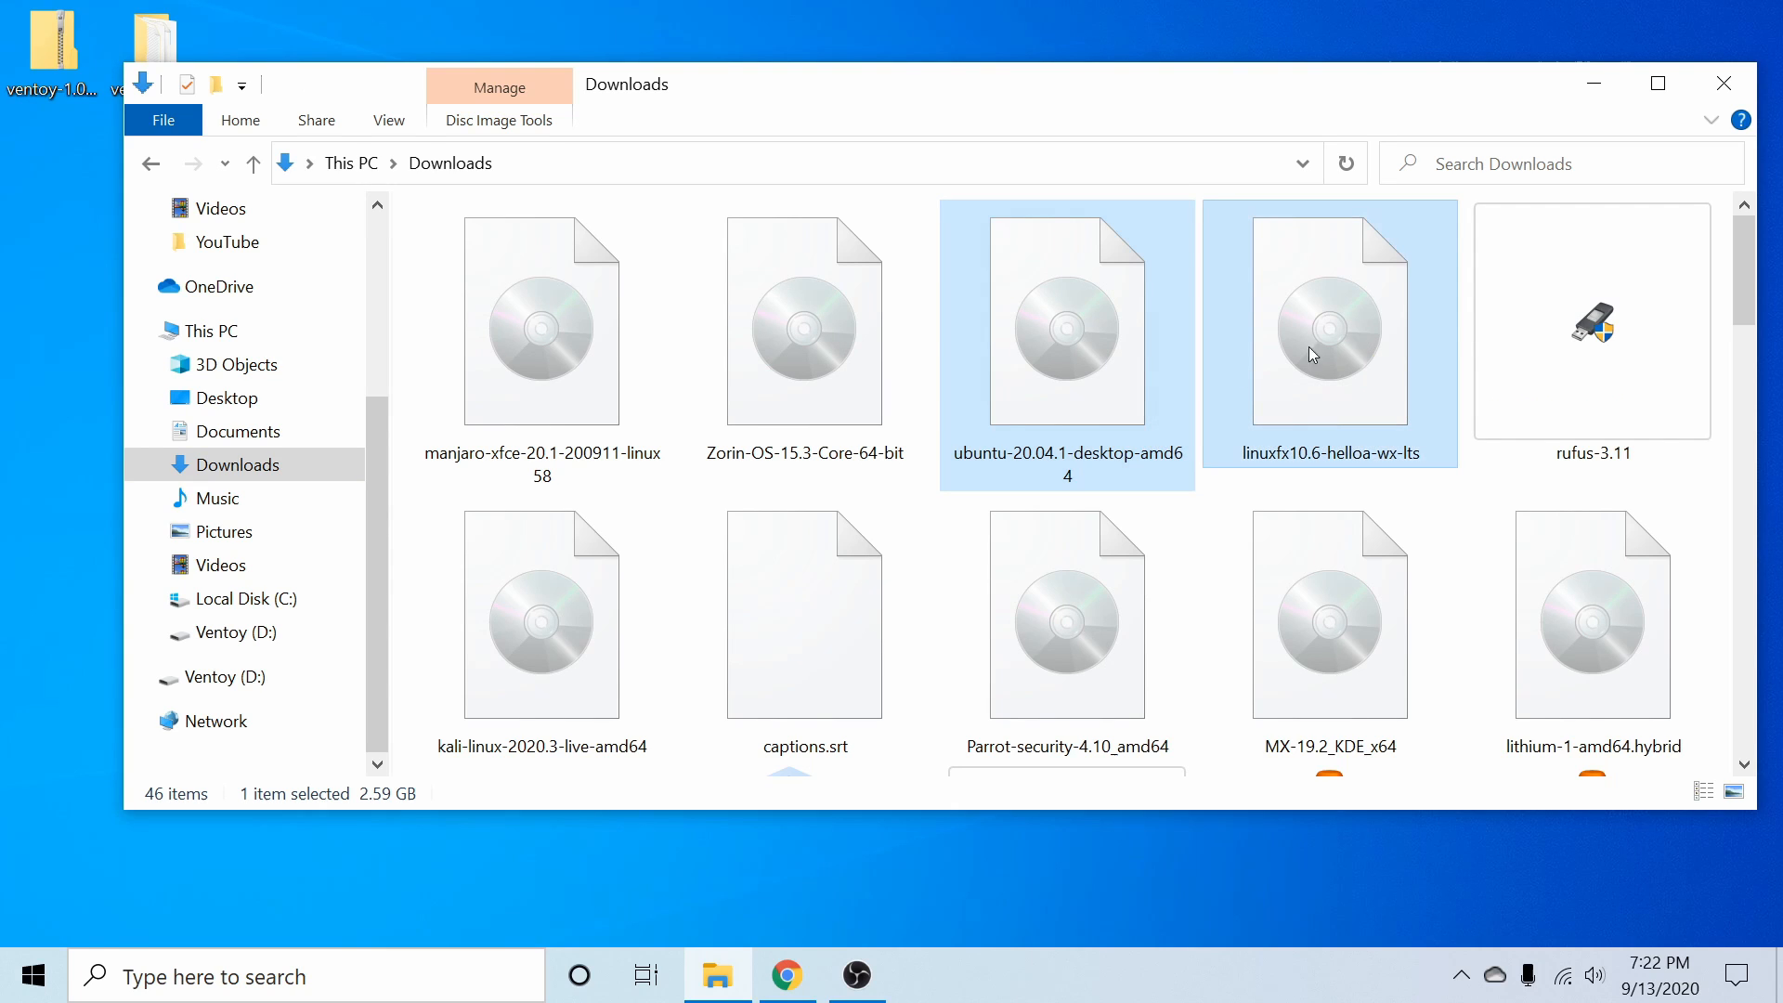
# Add linuxfx and Kali to the Ubuntu ISO selection and drag all three onto Ventoy (D:).
pyautogui.click(542, 614)
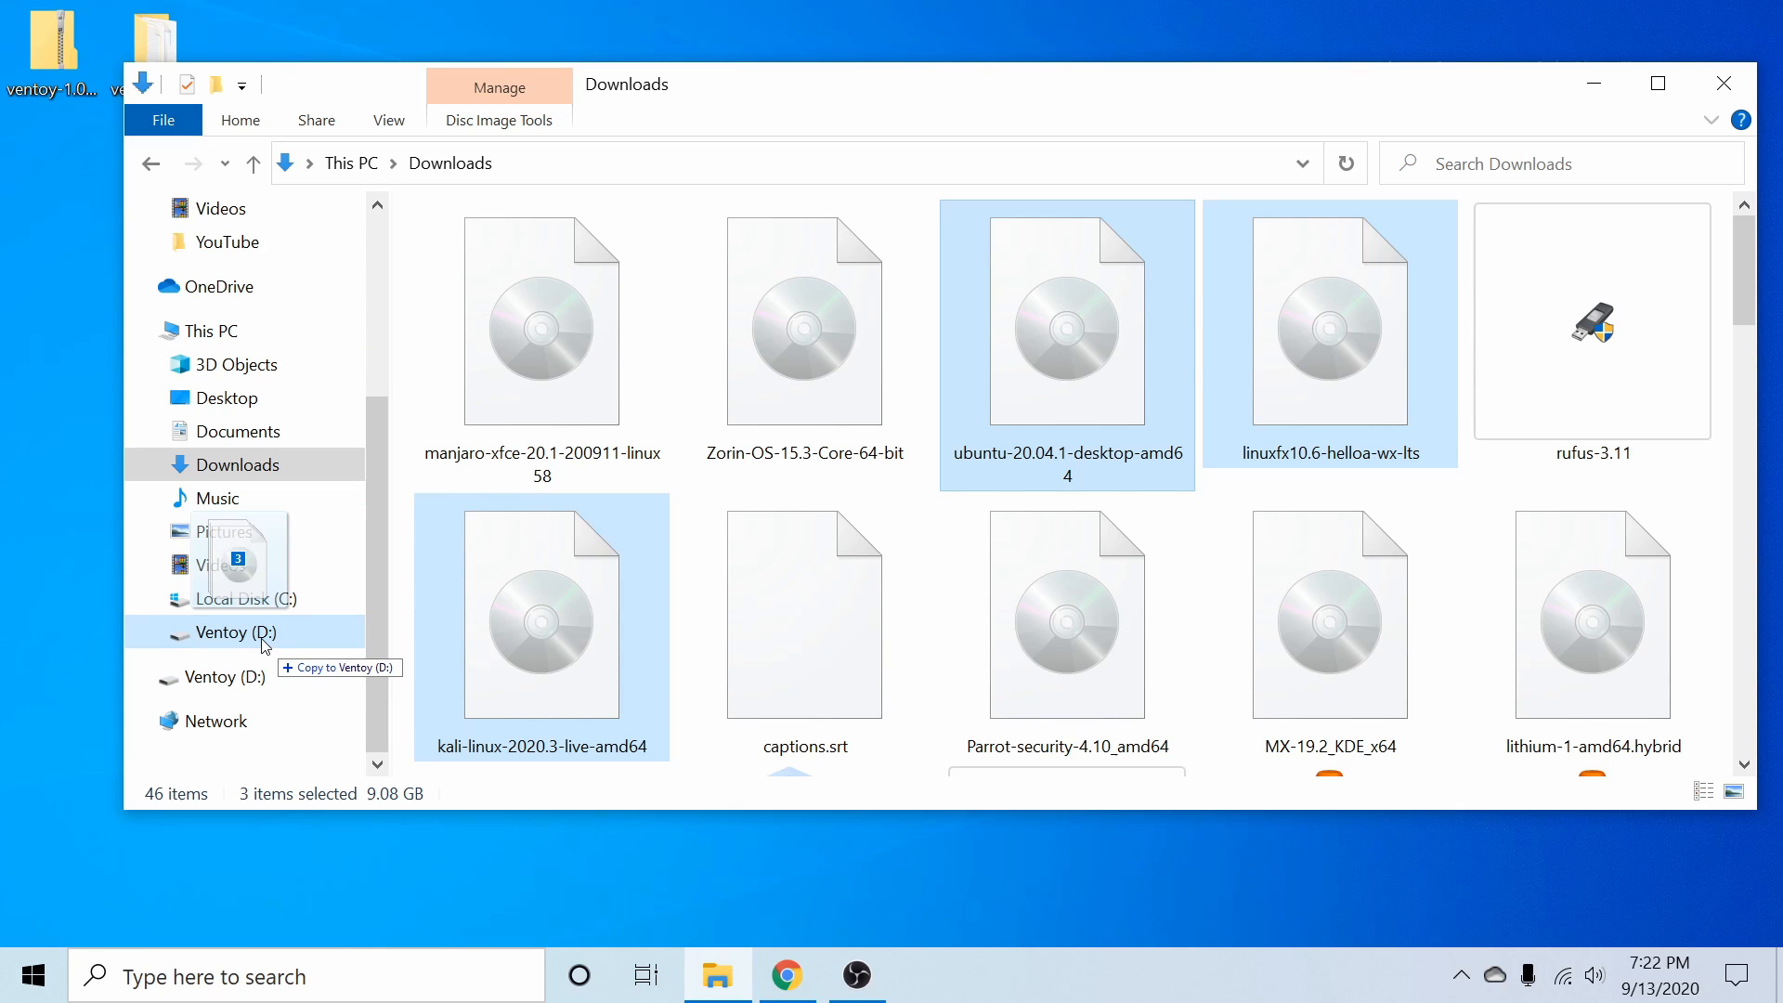
pyautogui.click(237, 633)
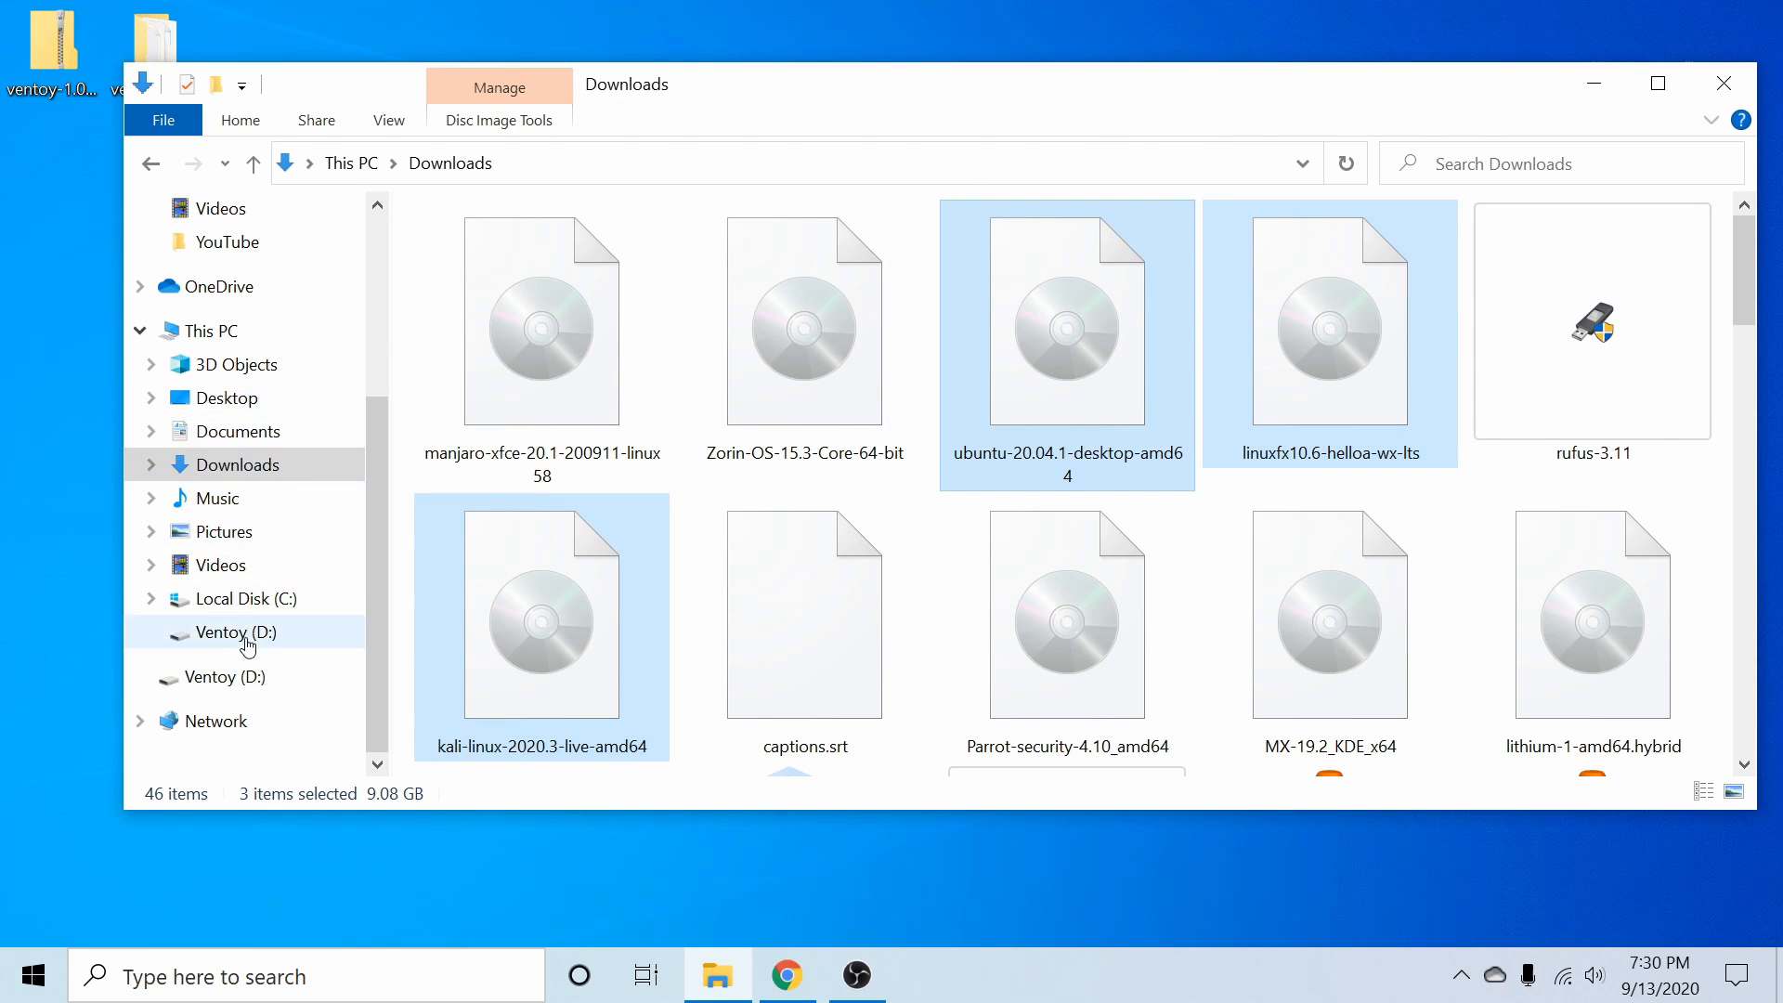
# View Ventoy (D:) to confirm the kali-linux, linuxfx and ubuntu ISOs are there.
pyautogui.click(235, 633)
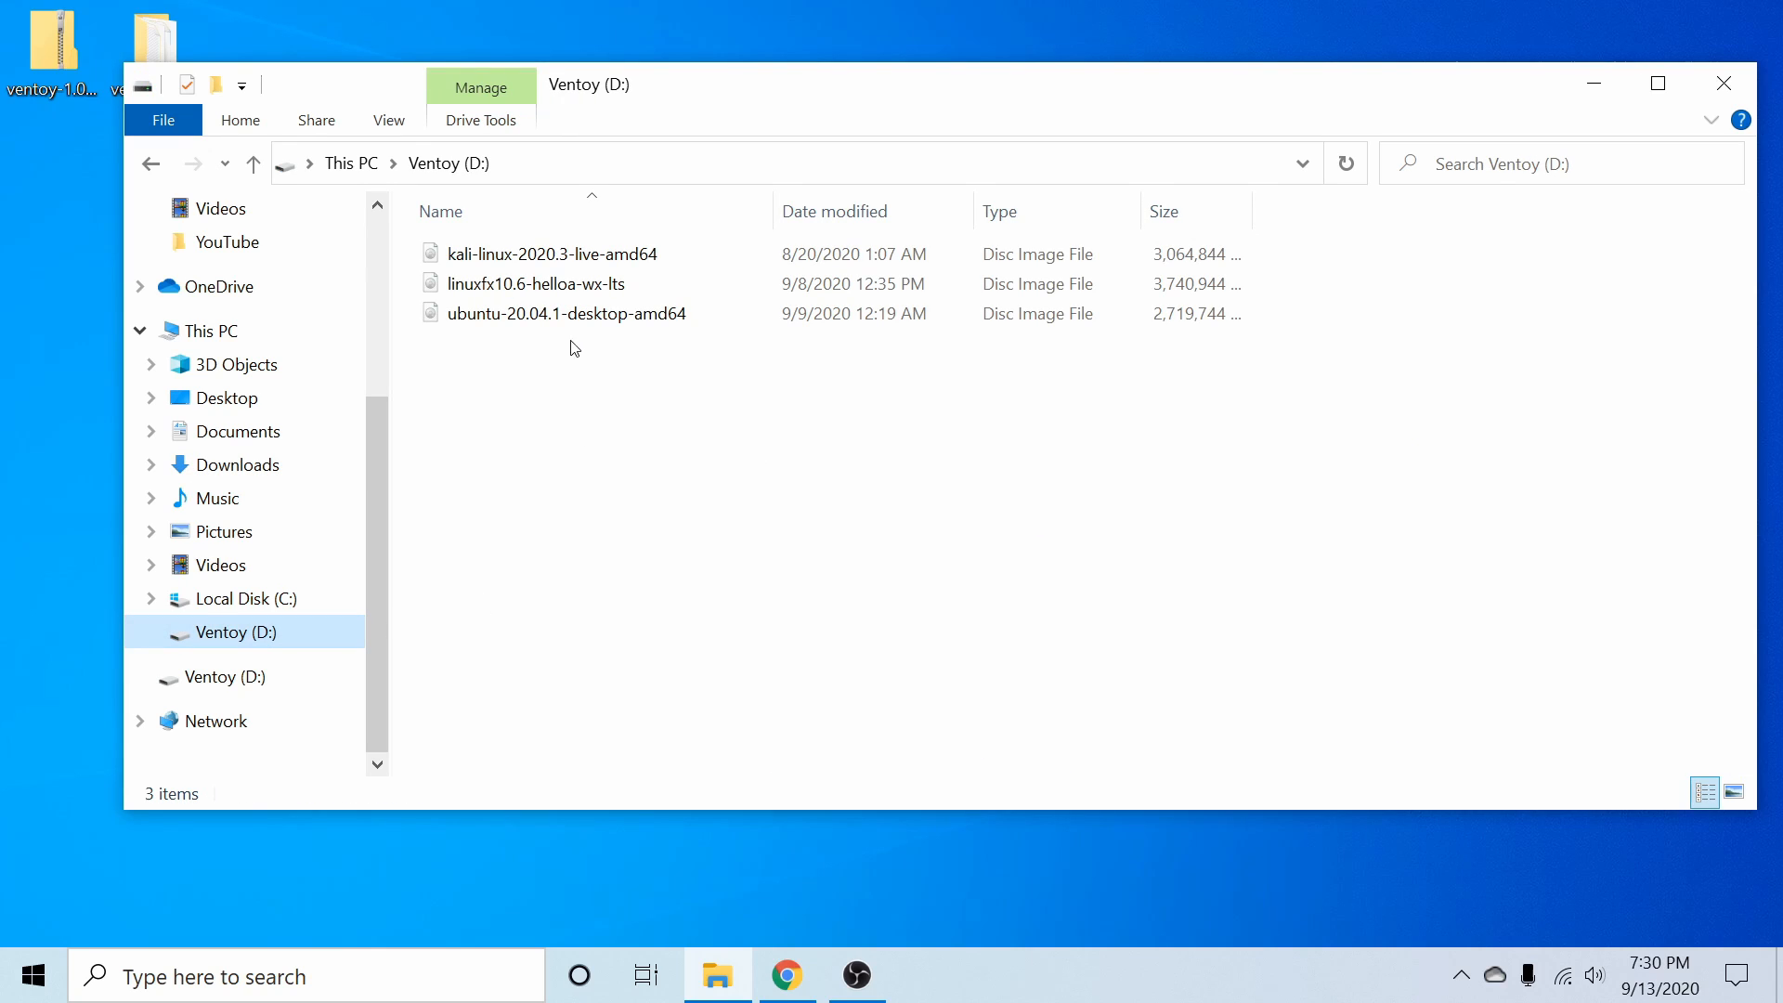
pyautogui.moveTo(592, 383)
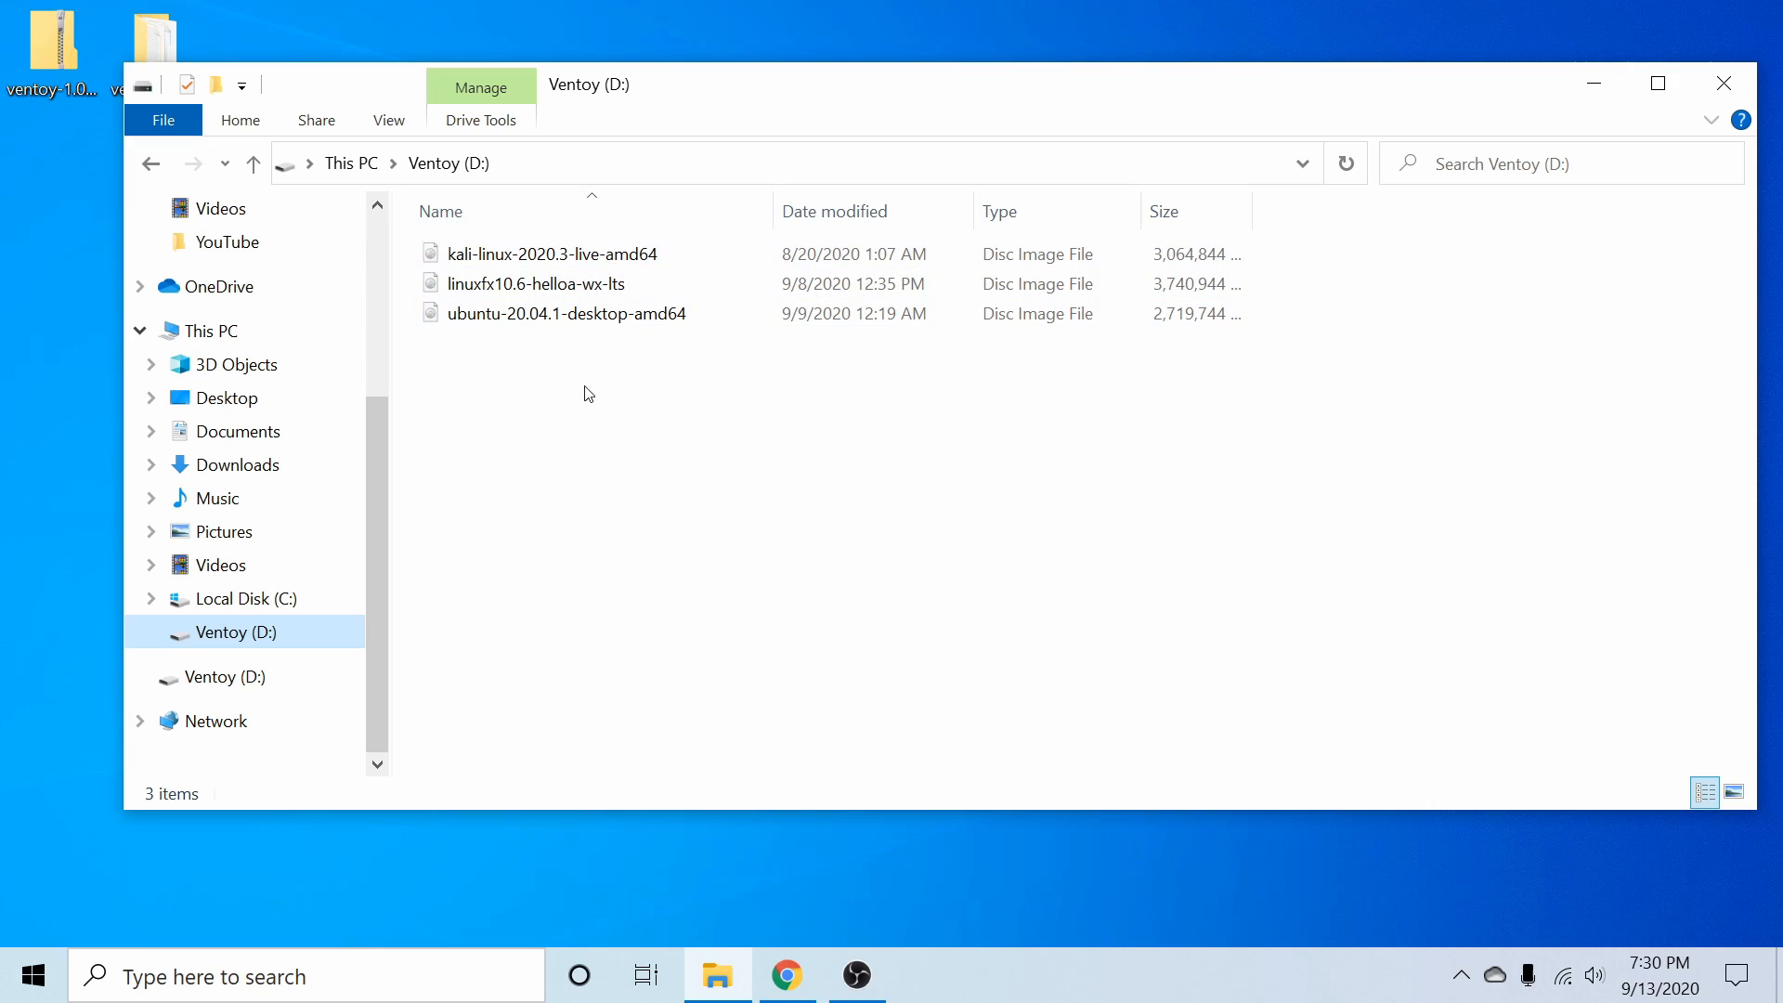
pyautogui.click(536, 283)
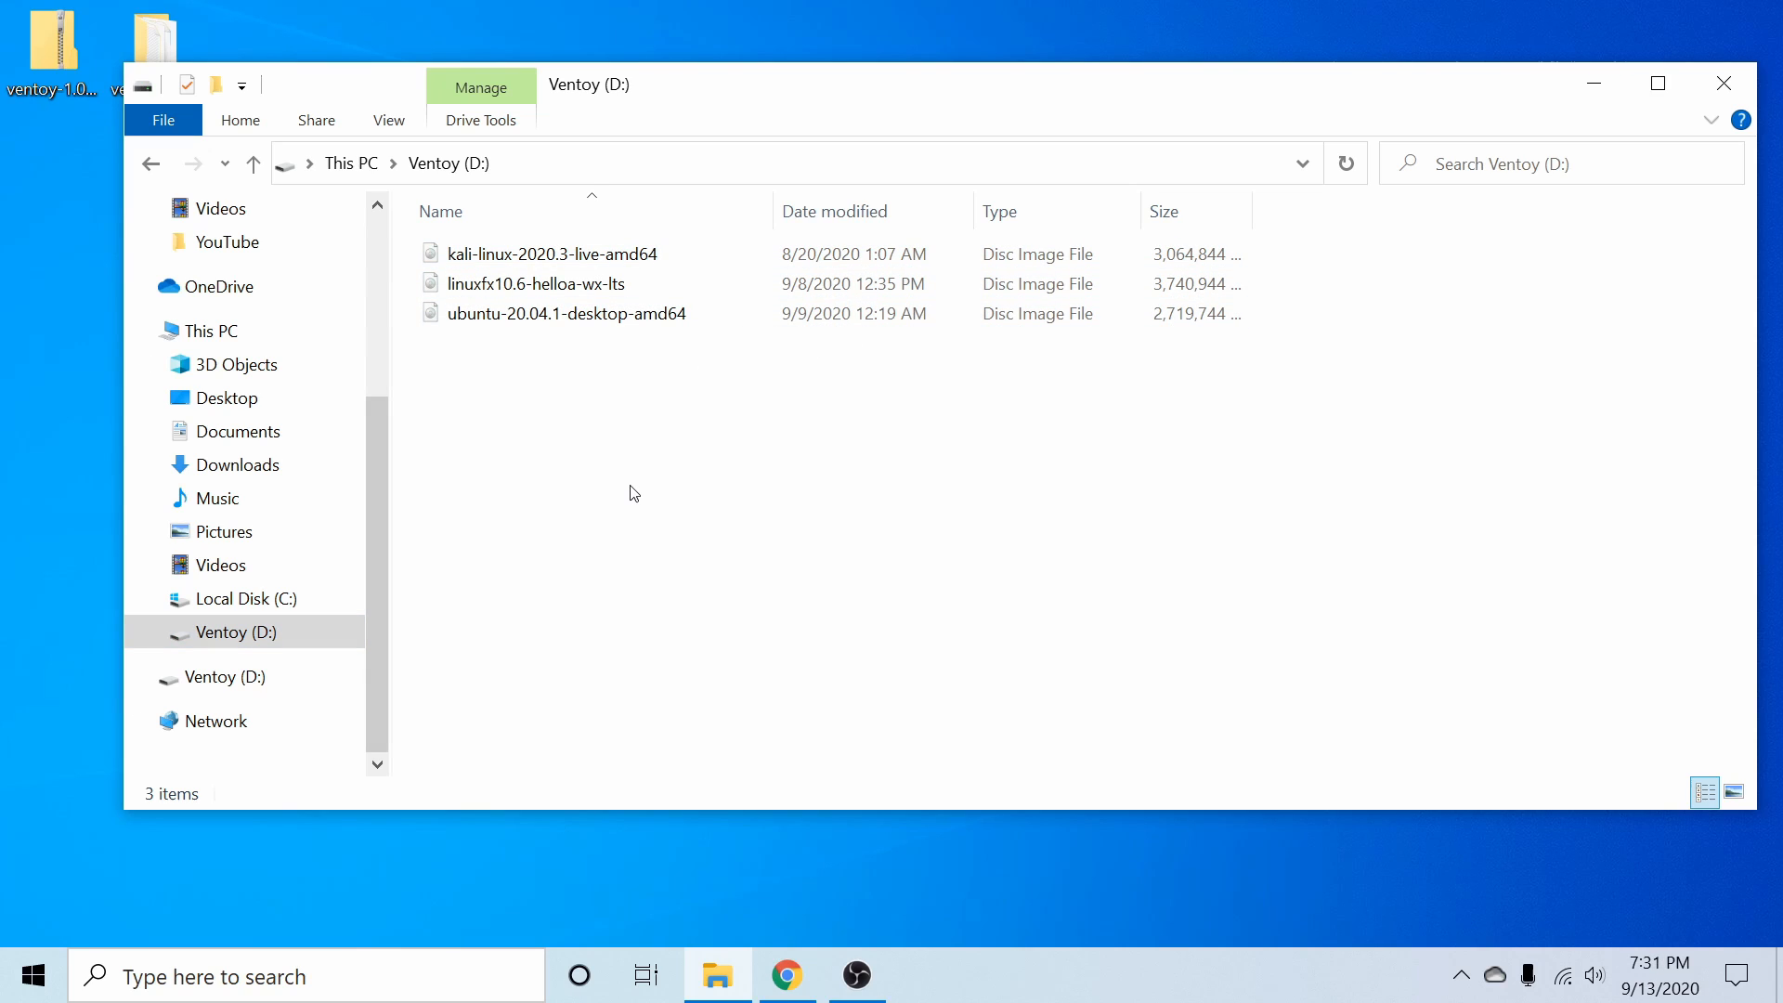
pyautogui.moveTo(223, 677)
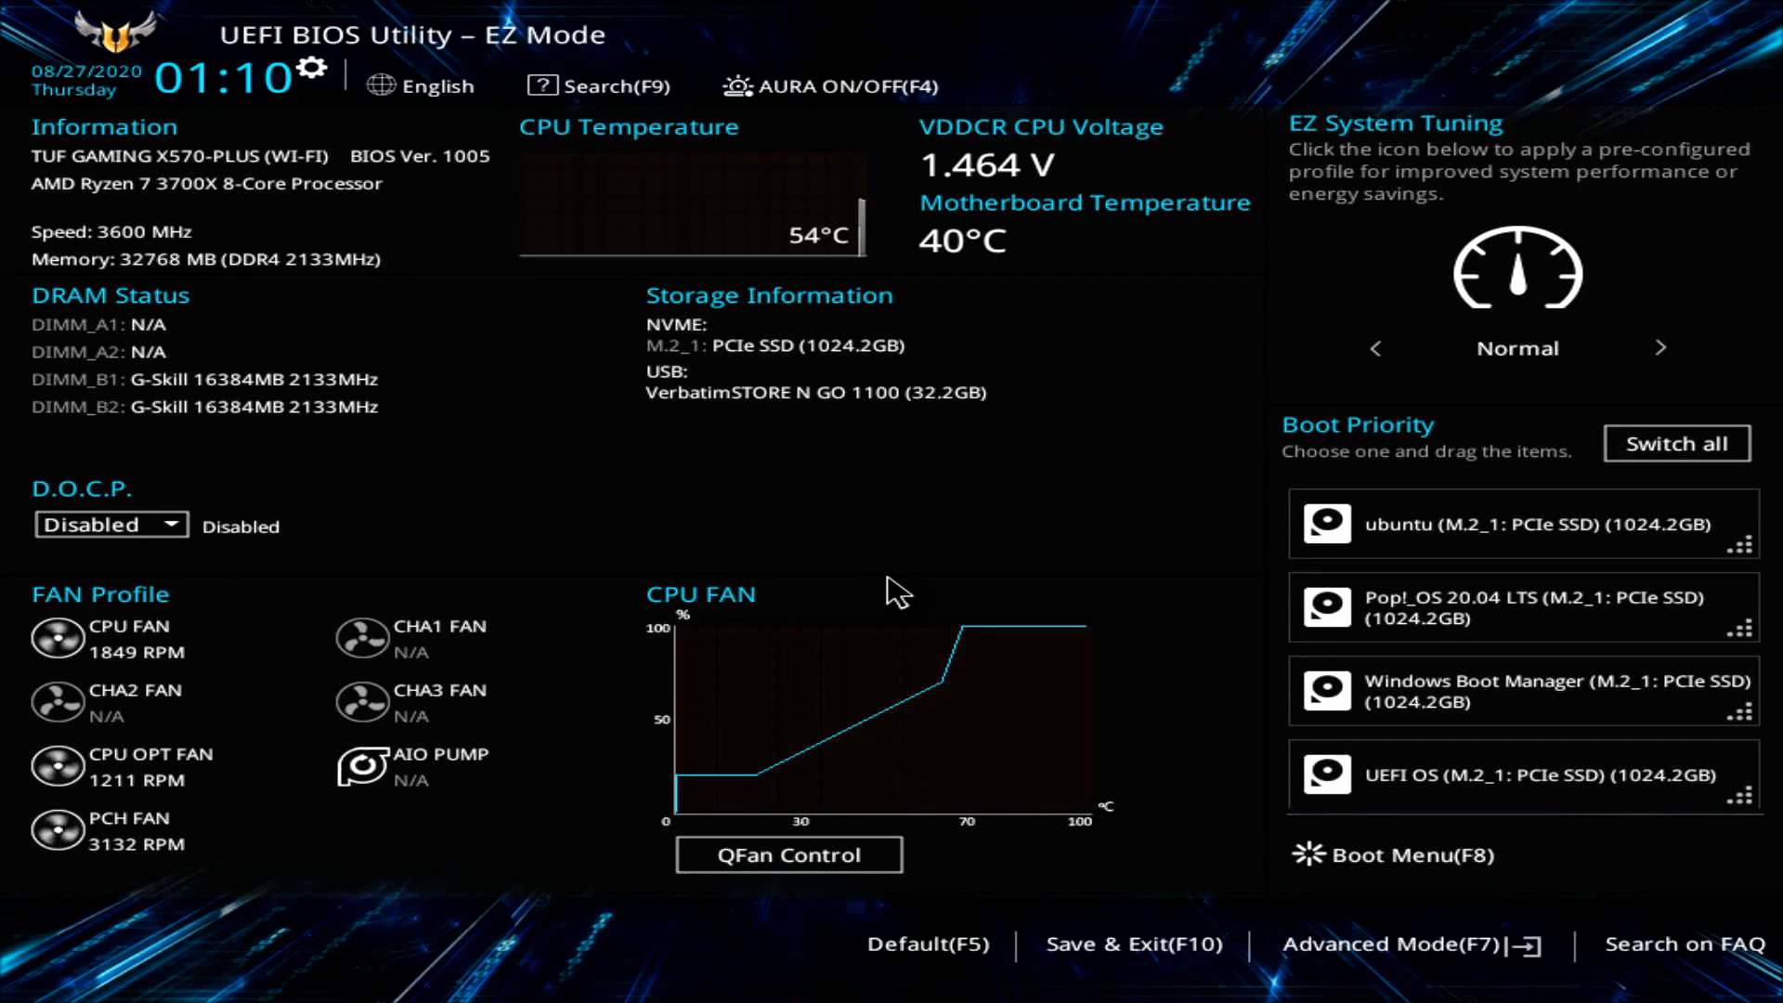
pyautogui.moveTo(1073, 540)
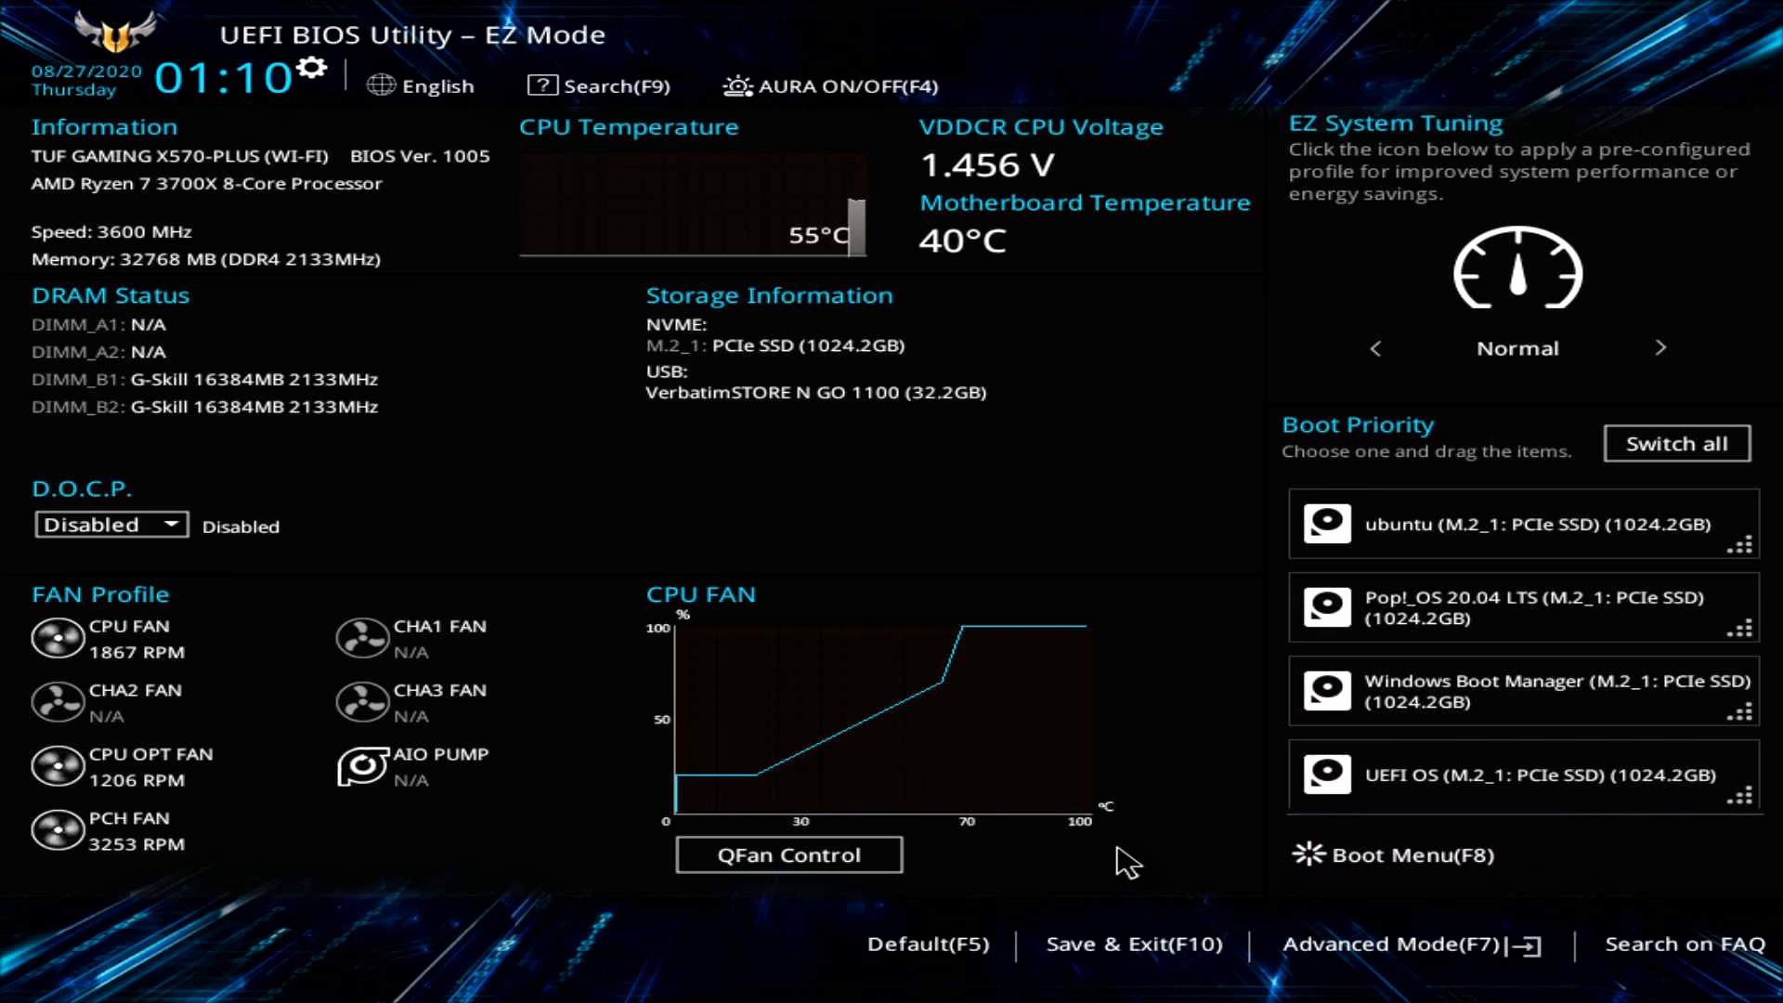
pyautogui.moveTo(1156, 845)
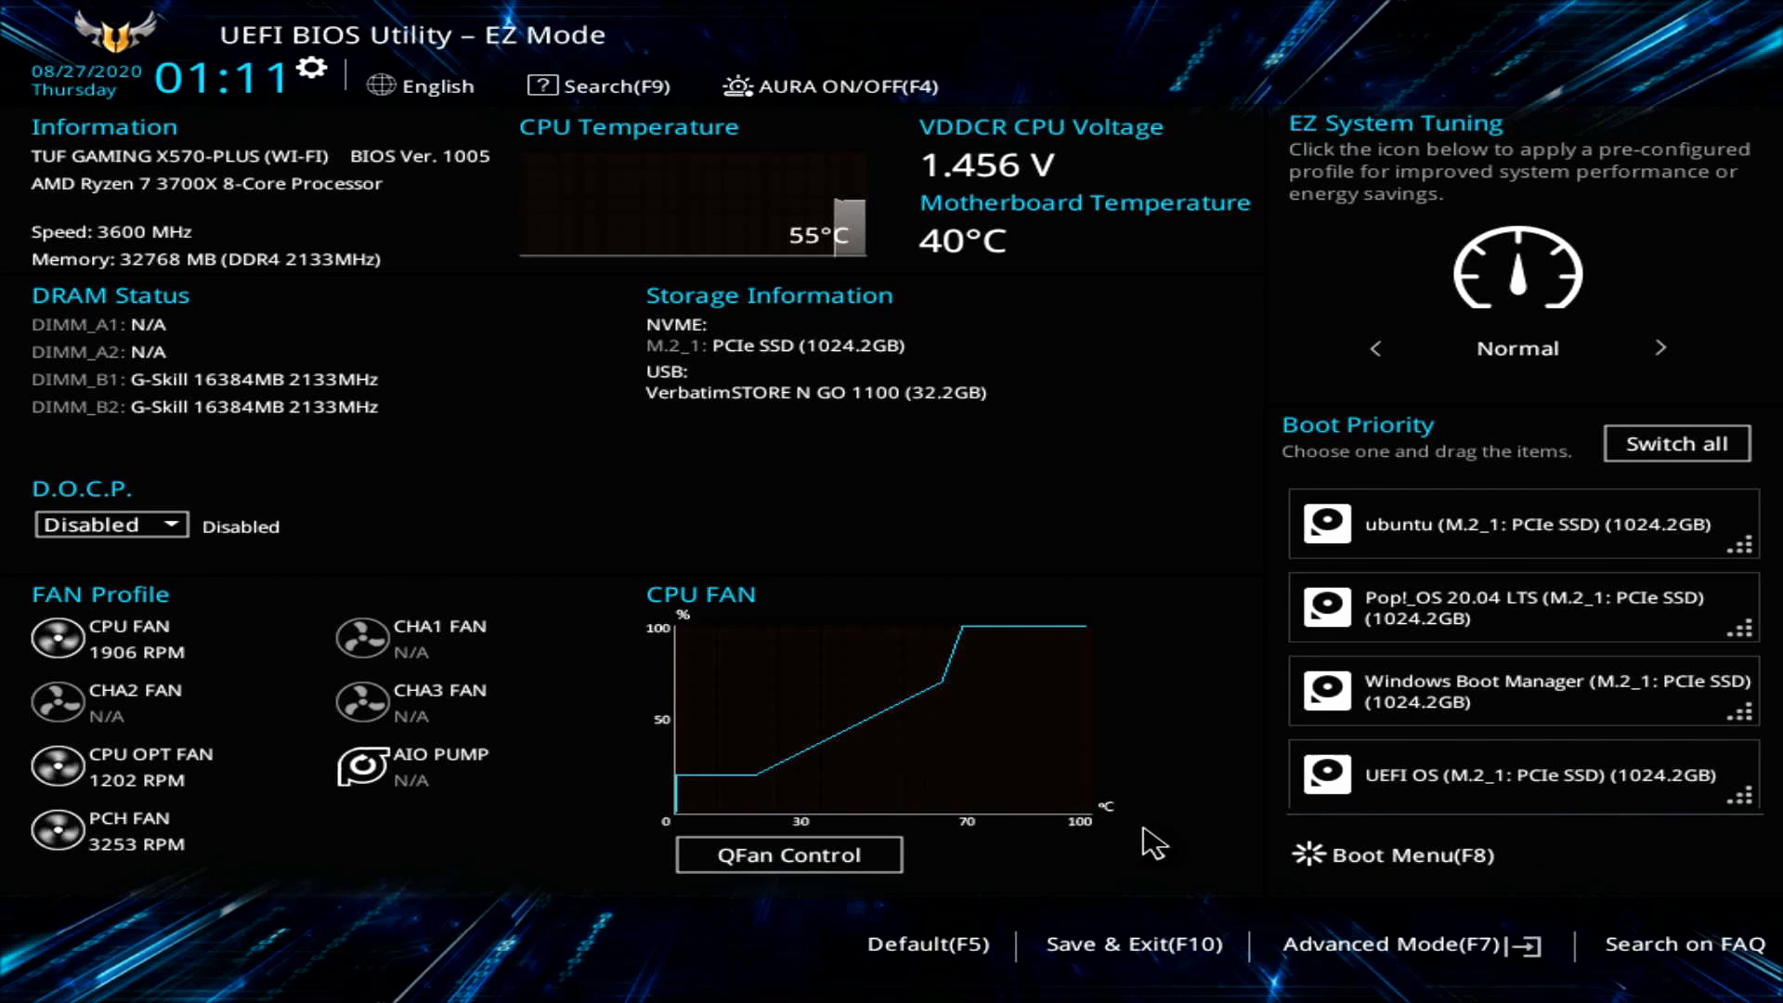
pyautogui.moveTo(1142, 591)
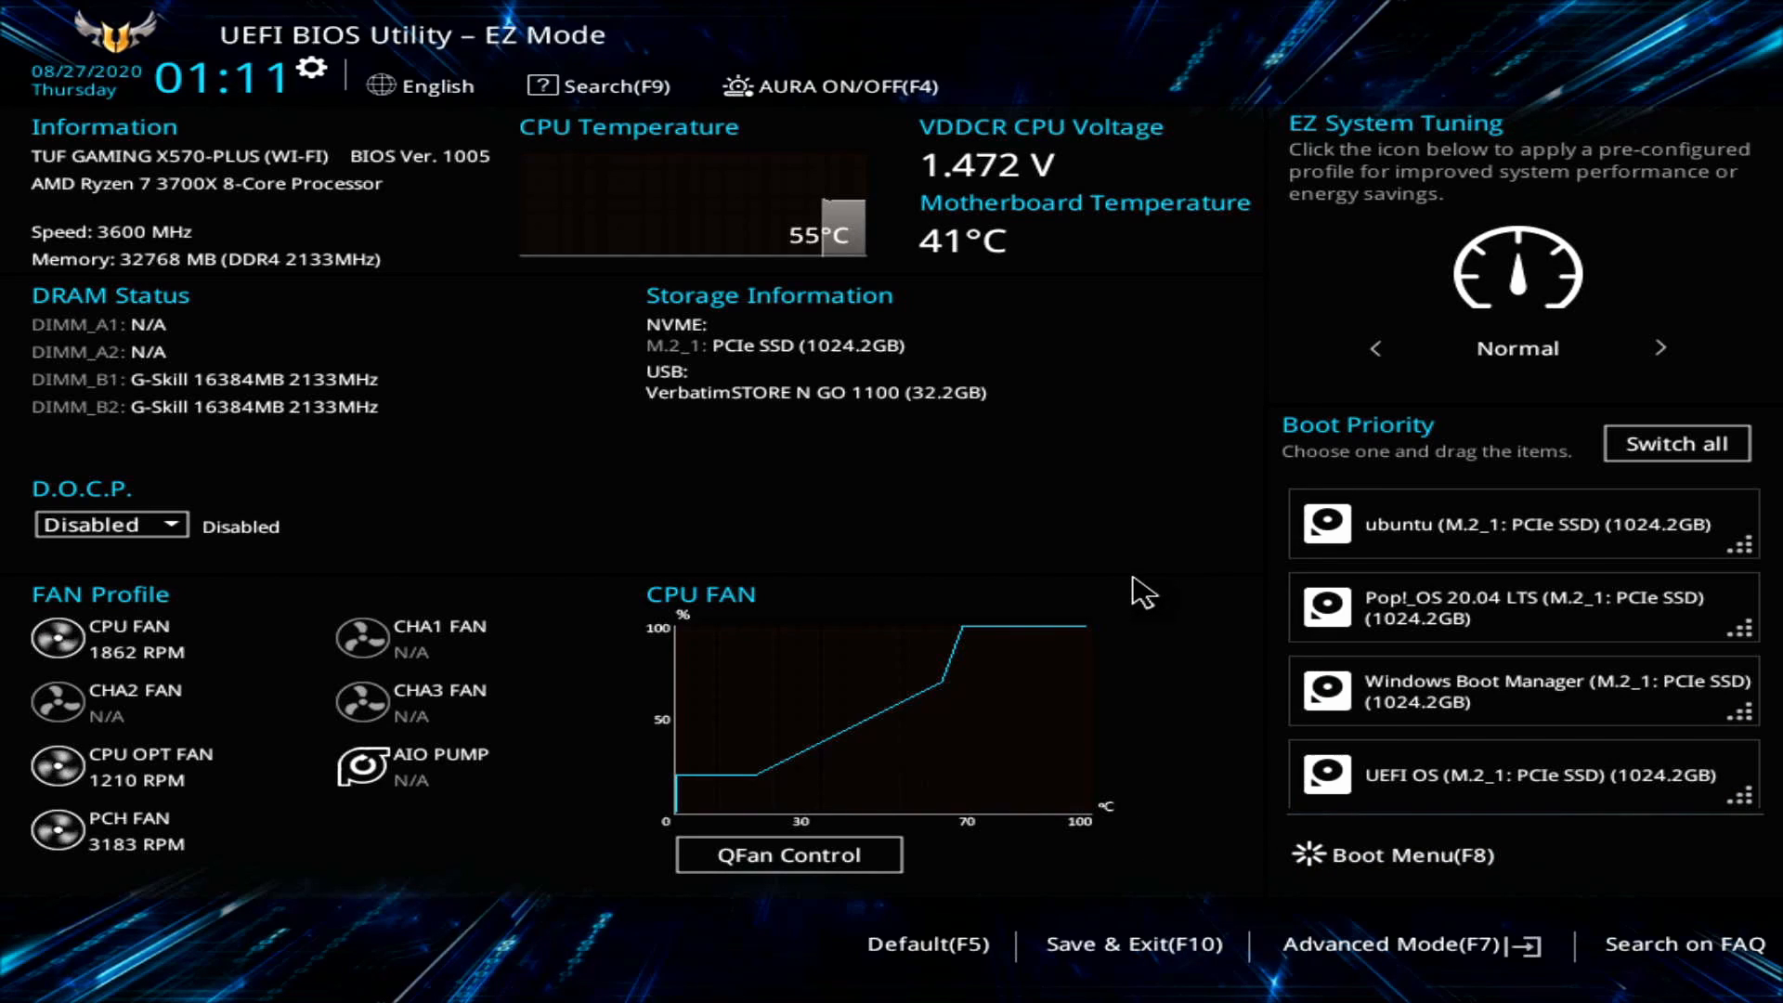
pyautogui.moveTo(1238, 679)
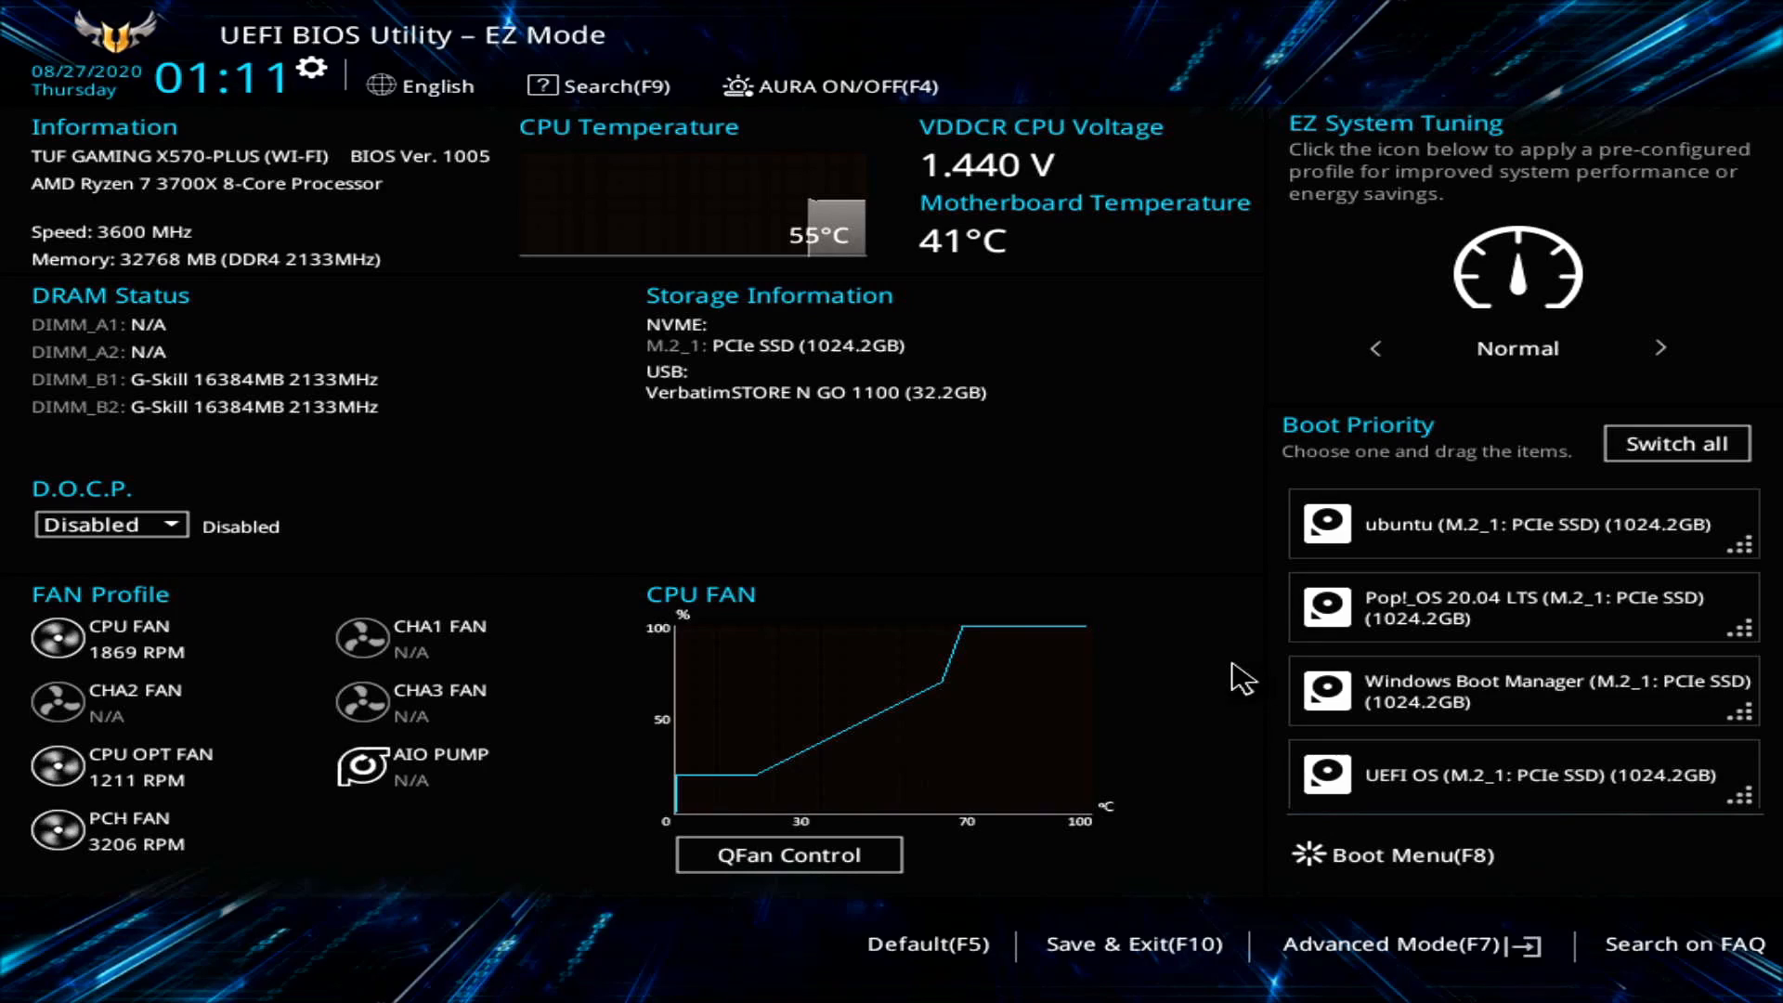
# Open the Boot Menu (F8) from EZ Mode to list boot devices.
pyautogui.click(1390, 856)
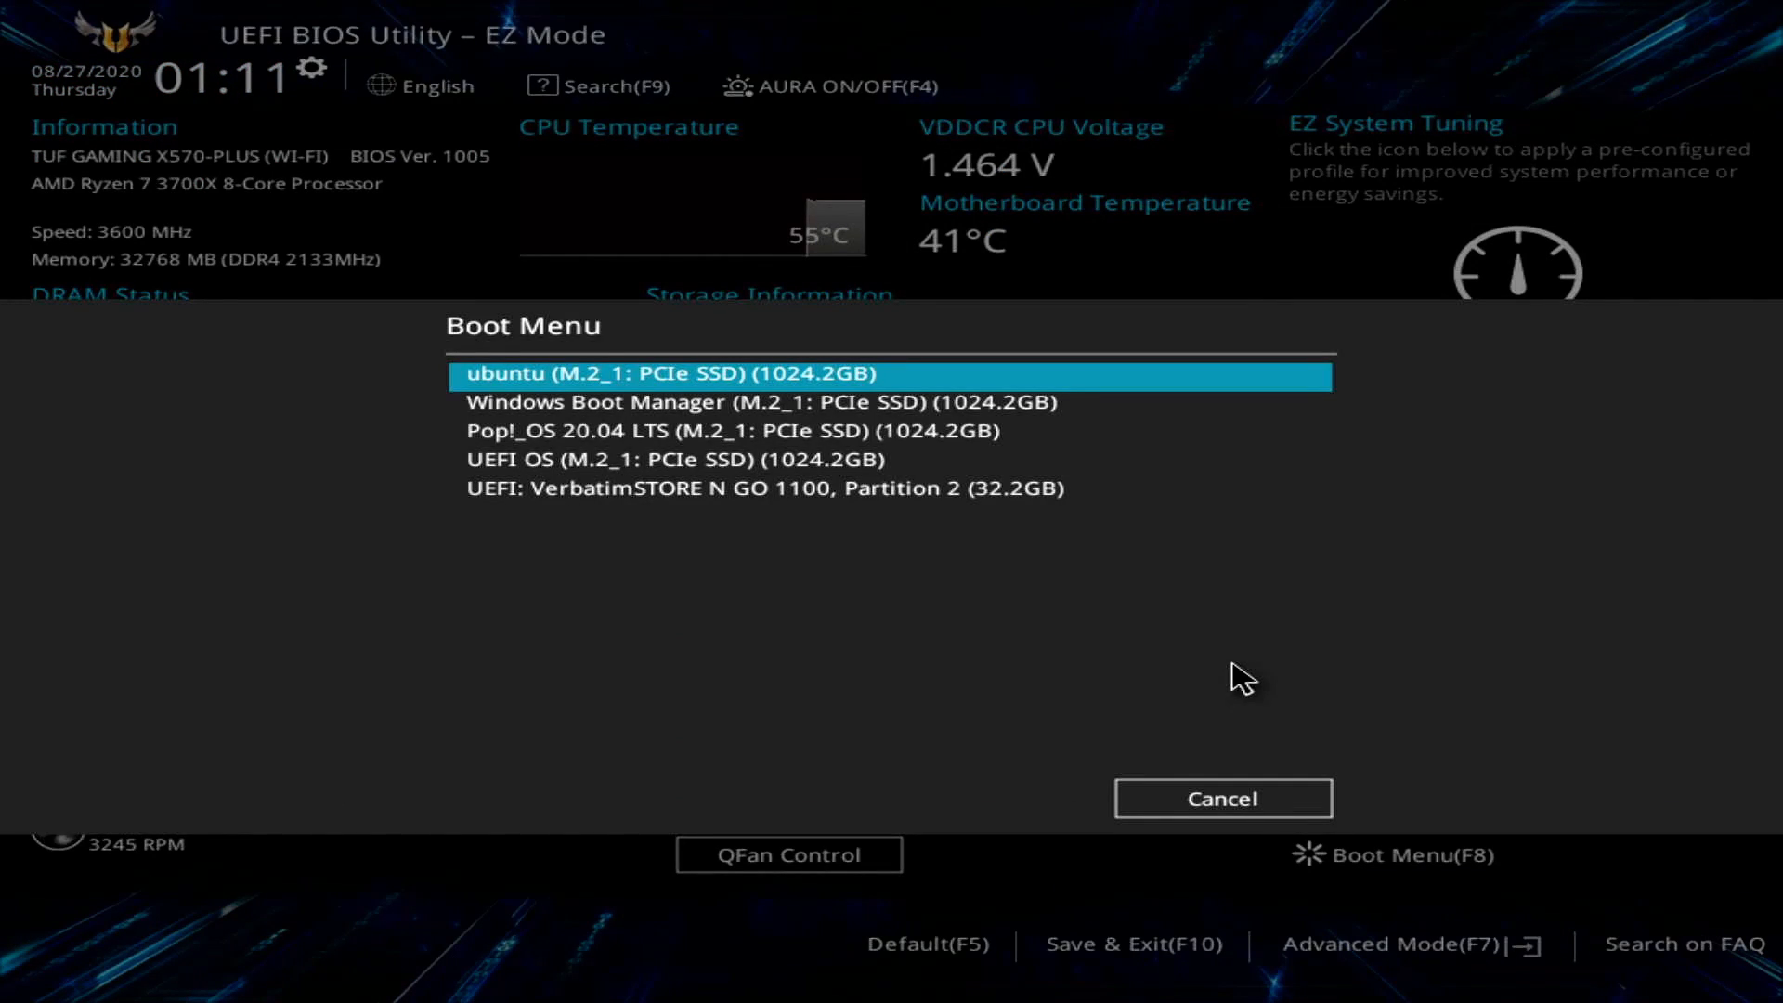
pyautogui.moveTo(1256, 695)
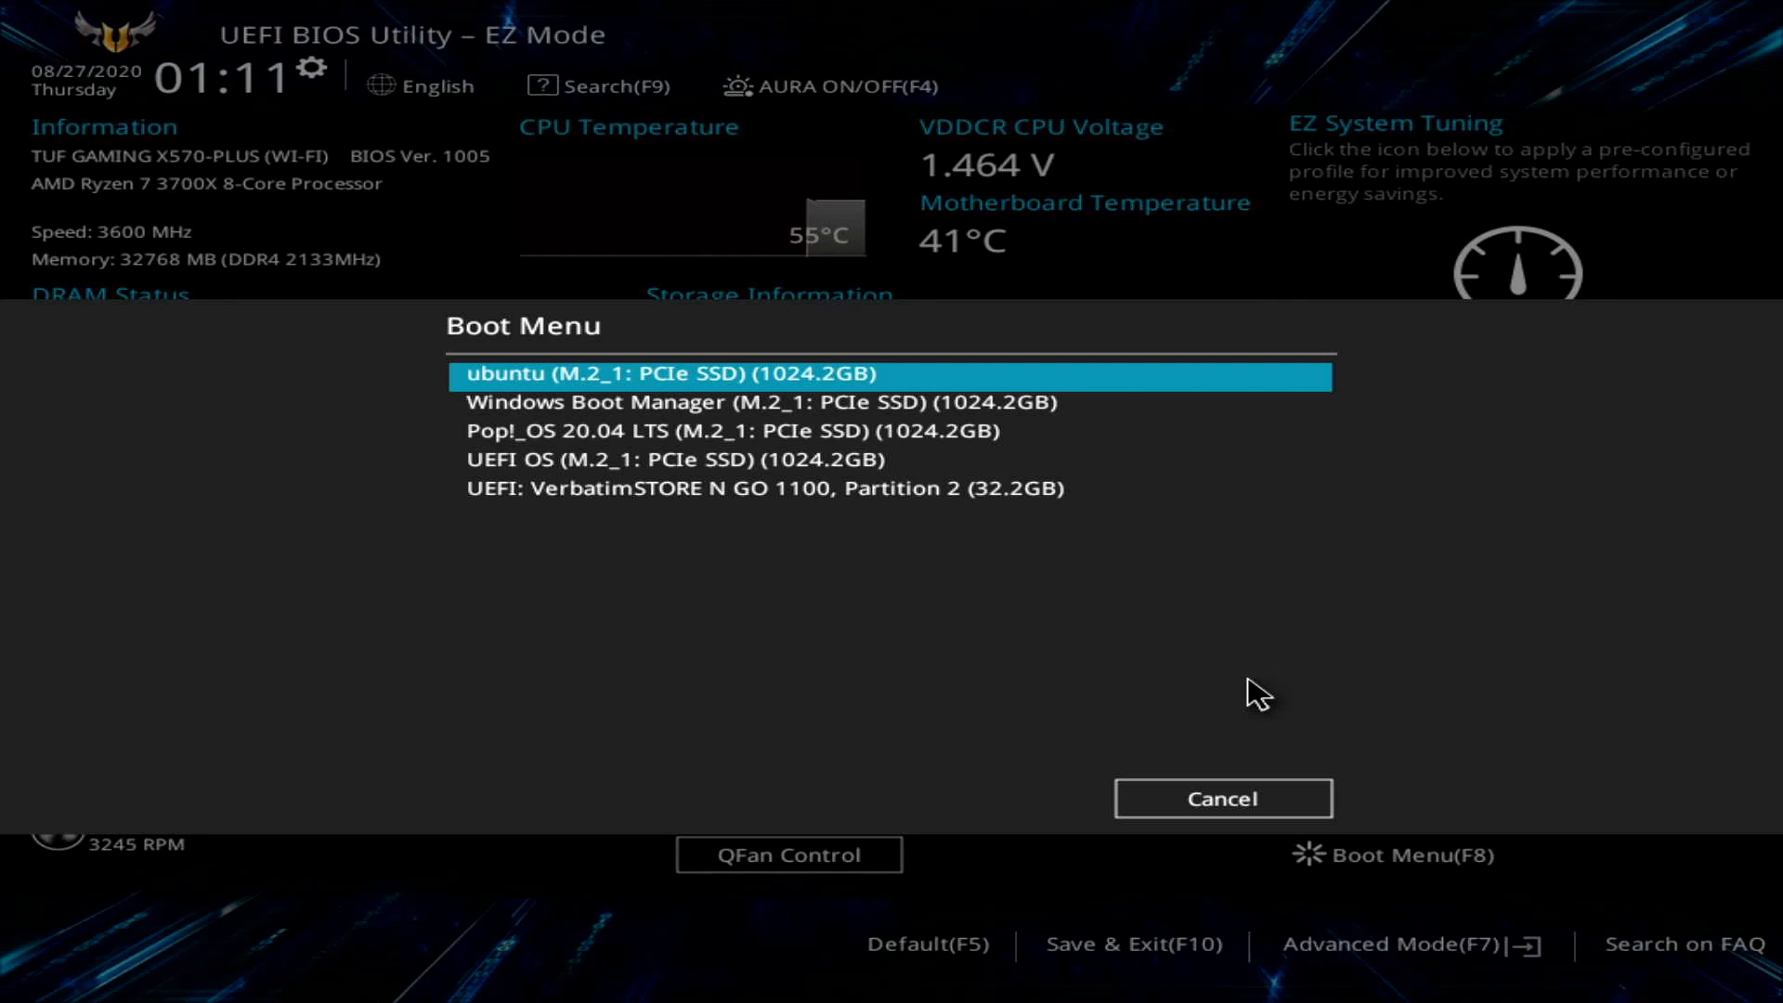
pyautogui.moveTo(938, 599)
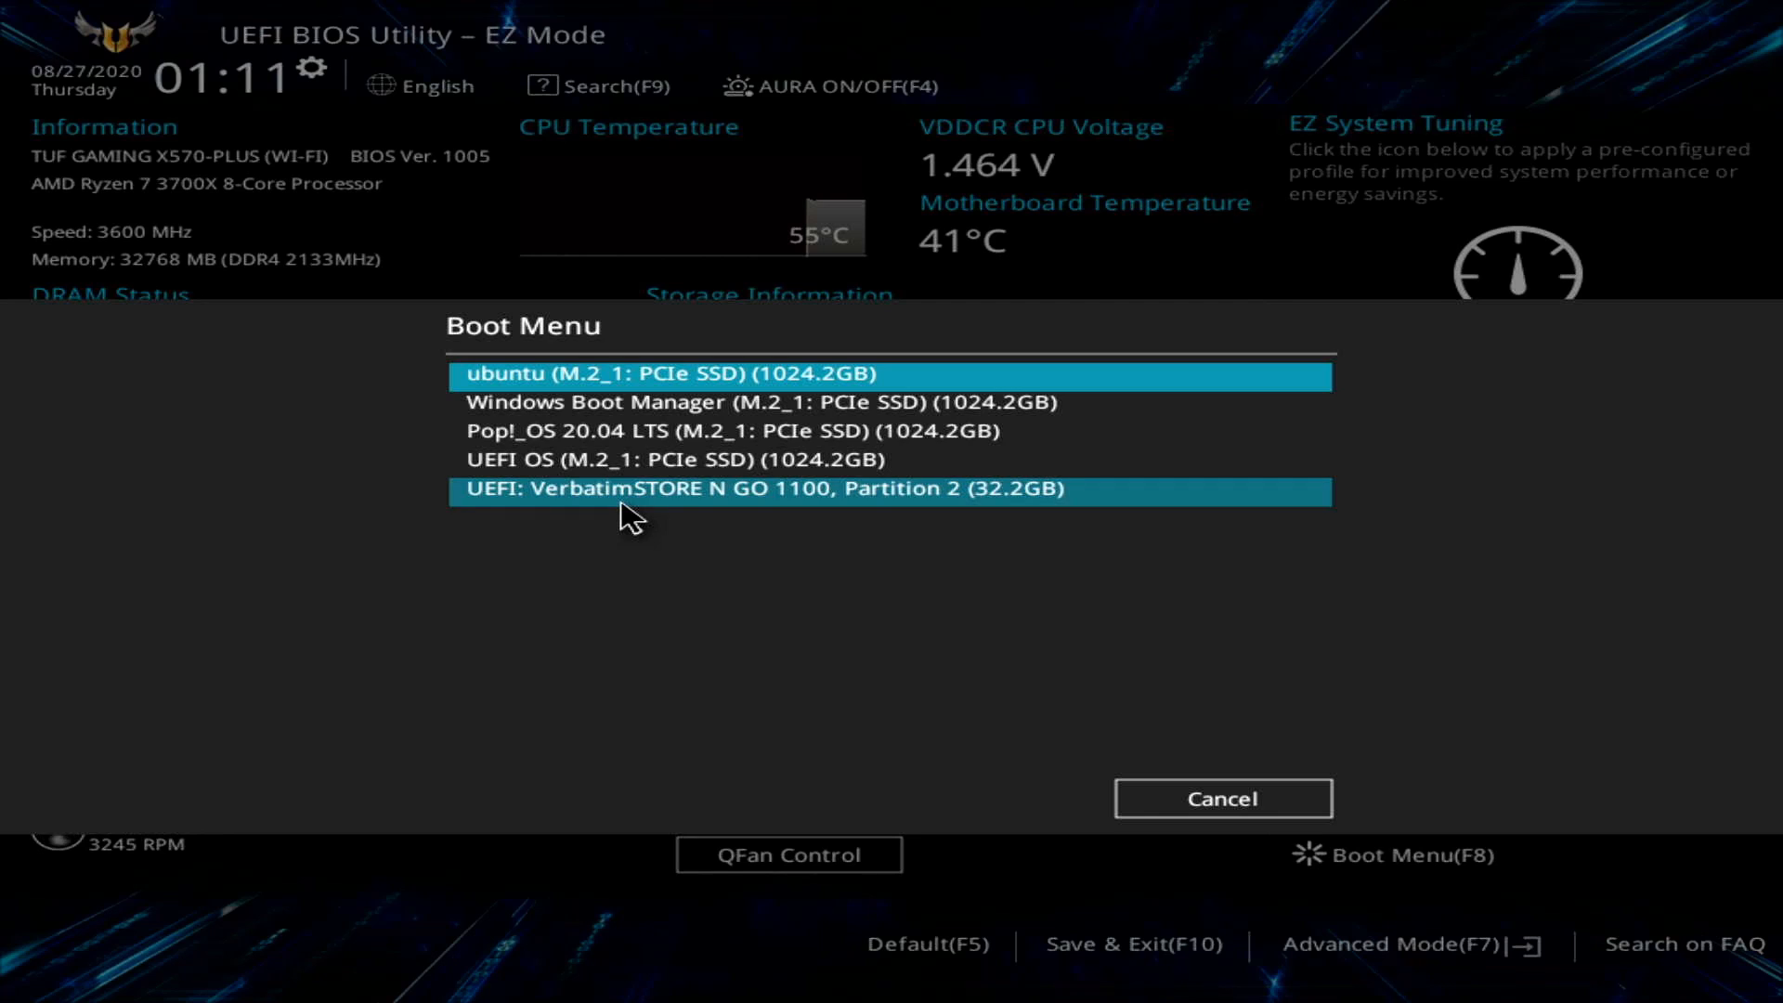
pyautogui.moveTo(776, 510)
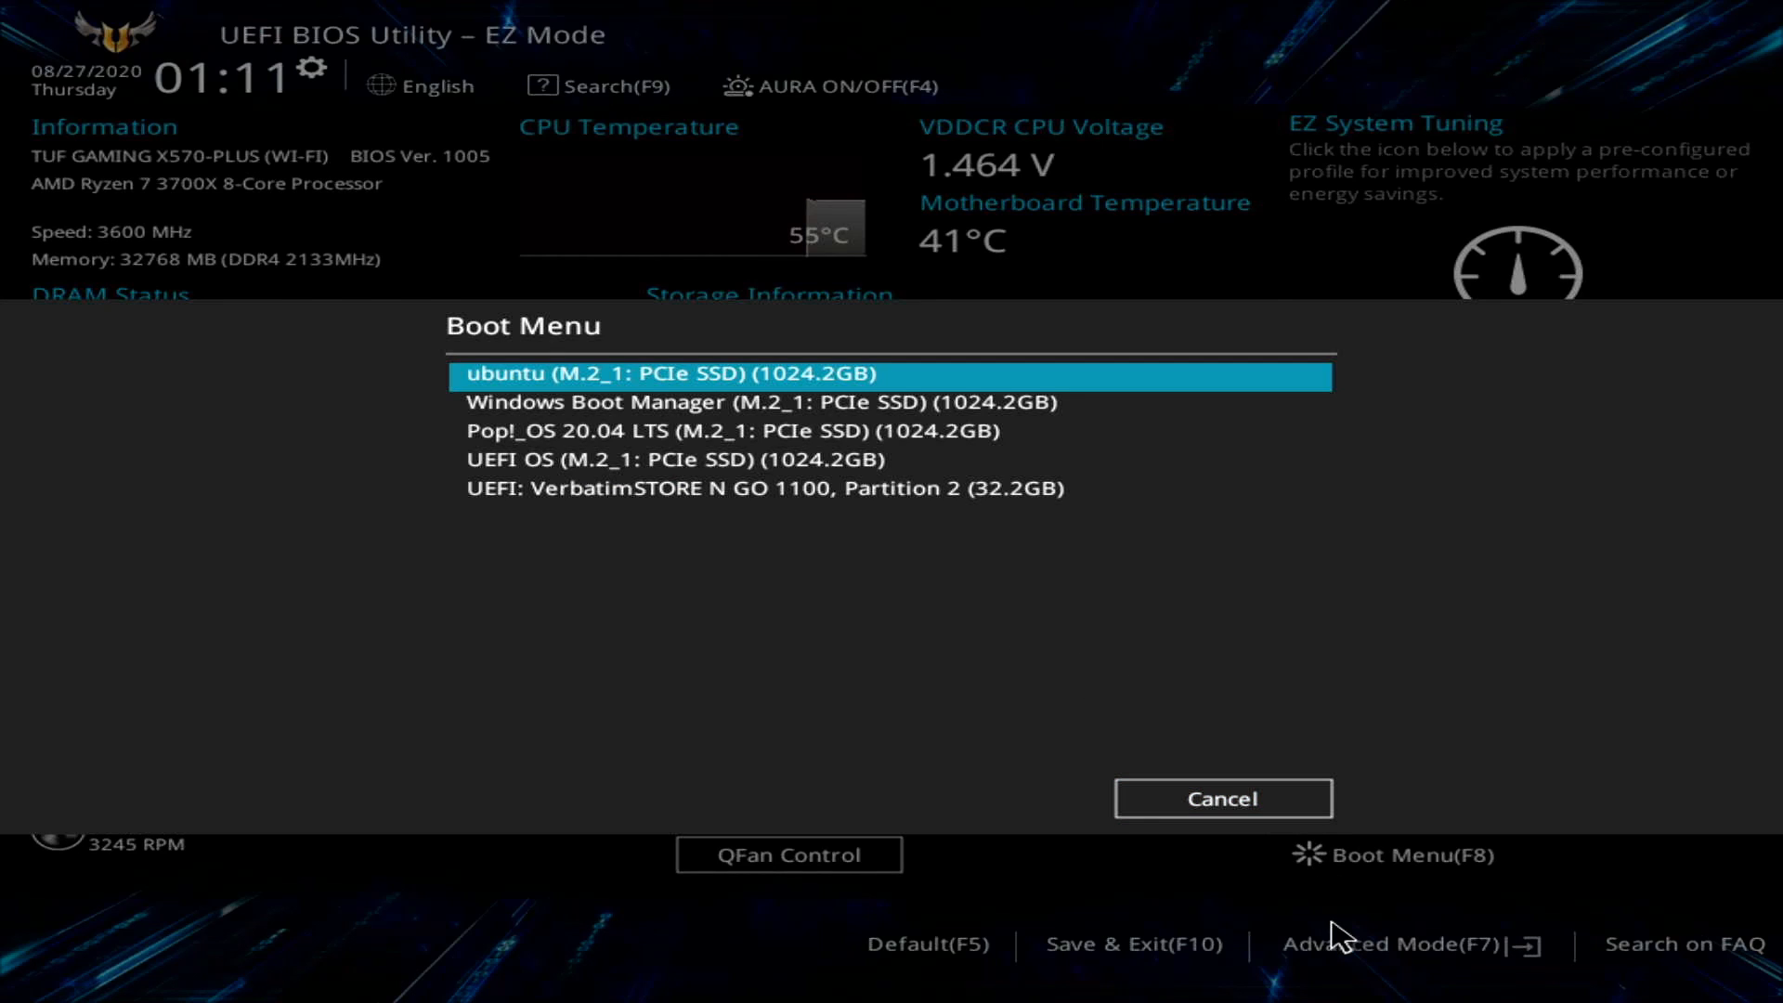
pyautogui.moveTo(1280, 881)
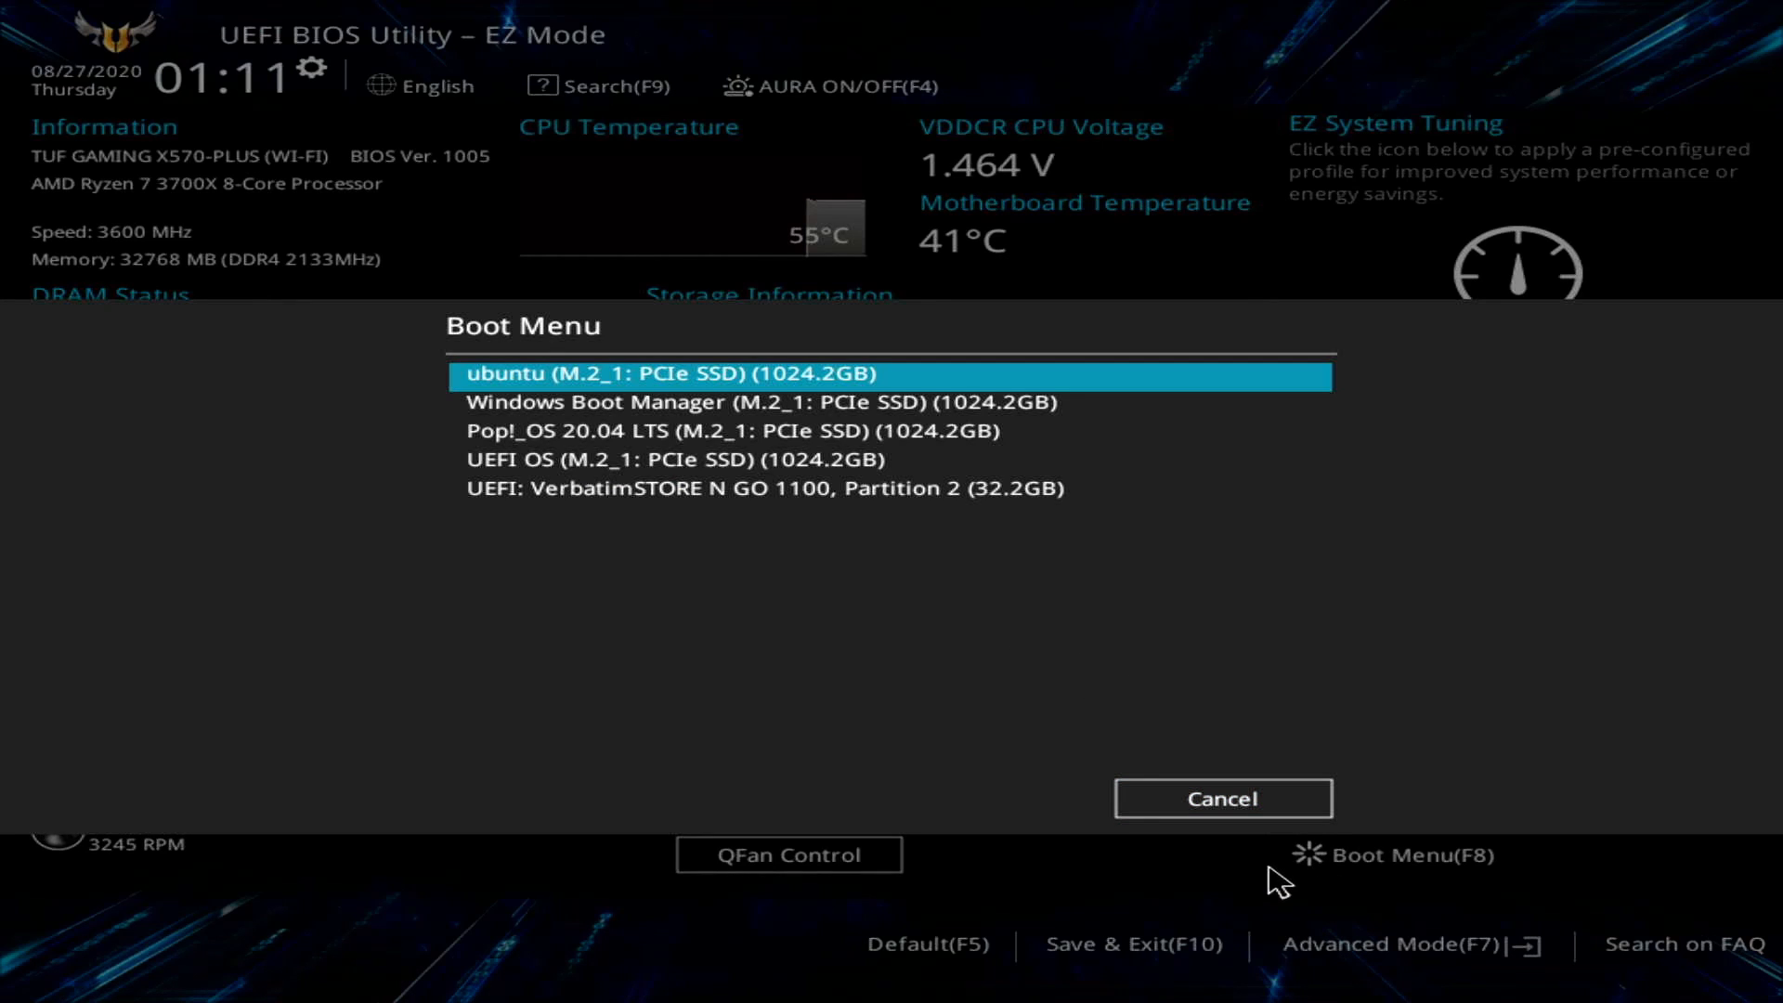
pyautogui.moveTo(1360, 693)
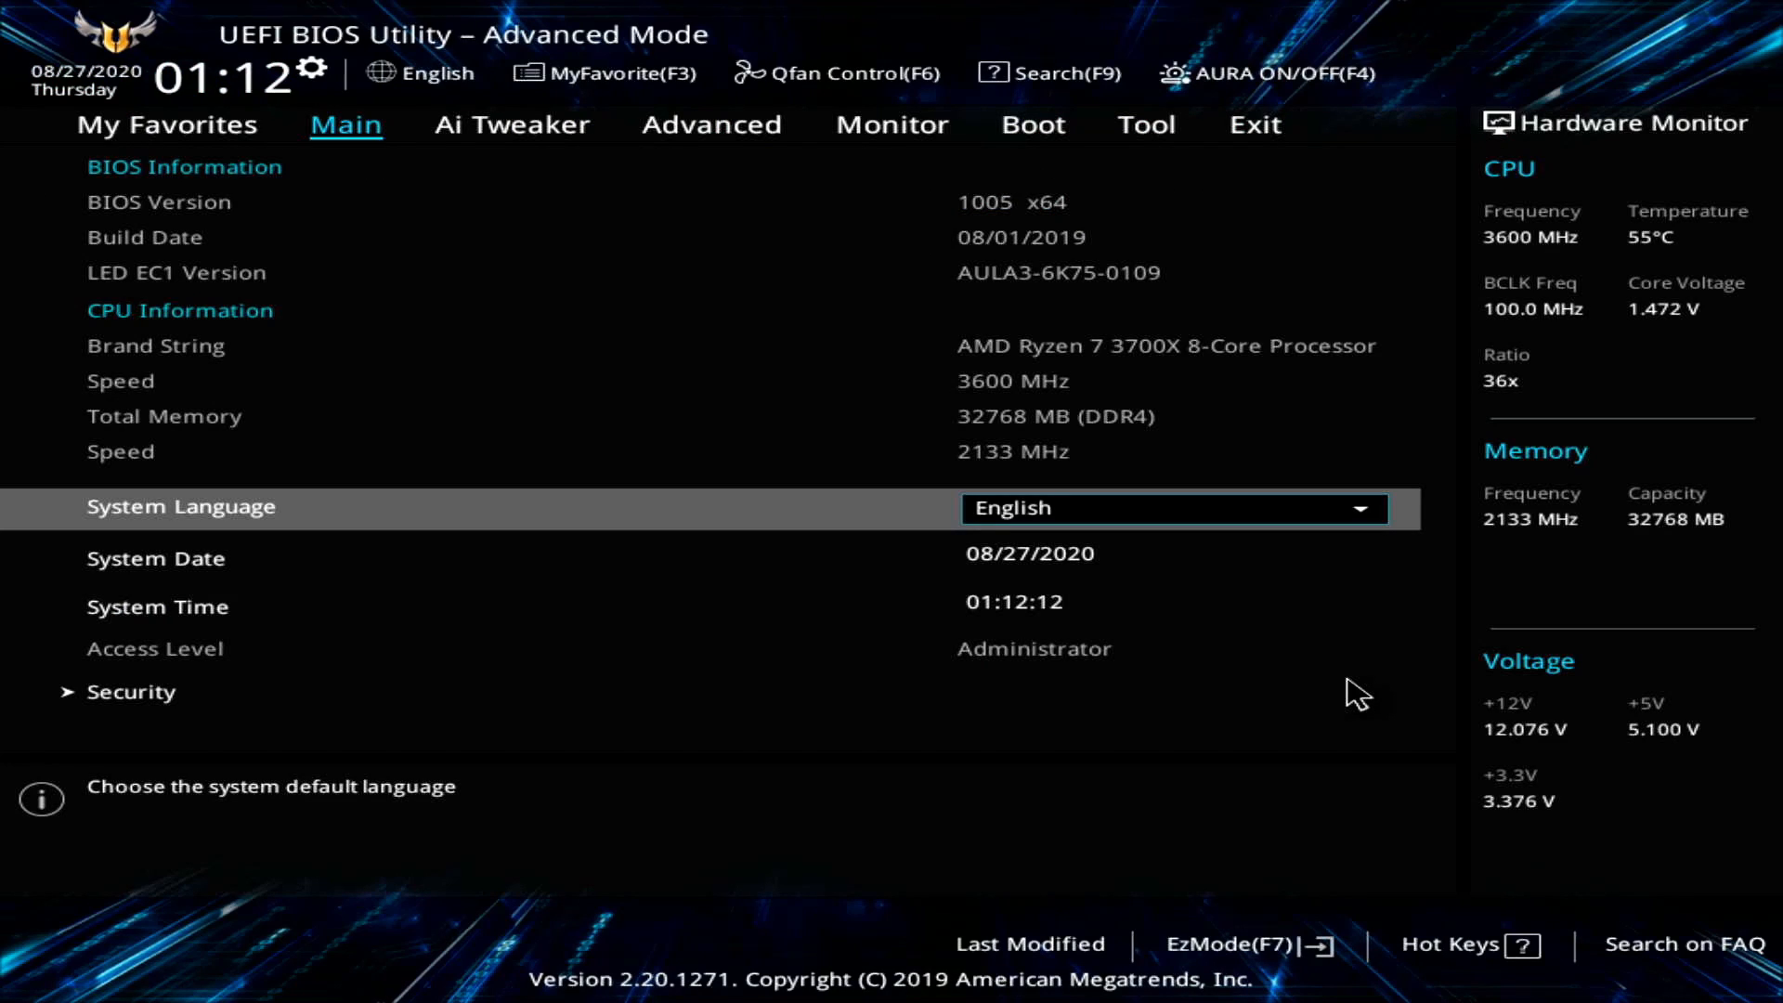
# Go to the Boot tab and open the choices for Boot Option #1.
pyautogui.click(711, 125)
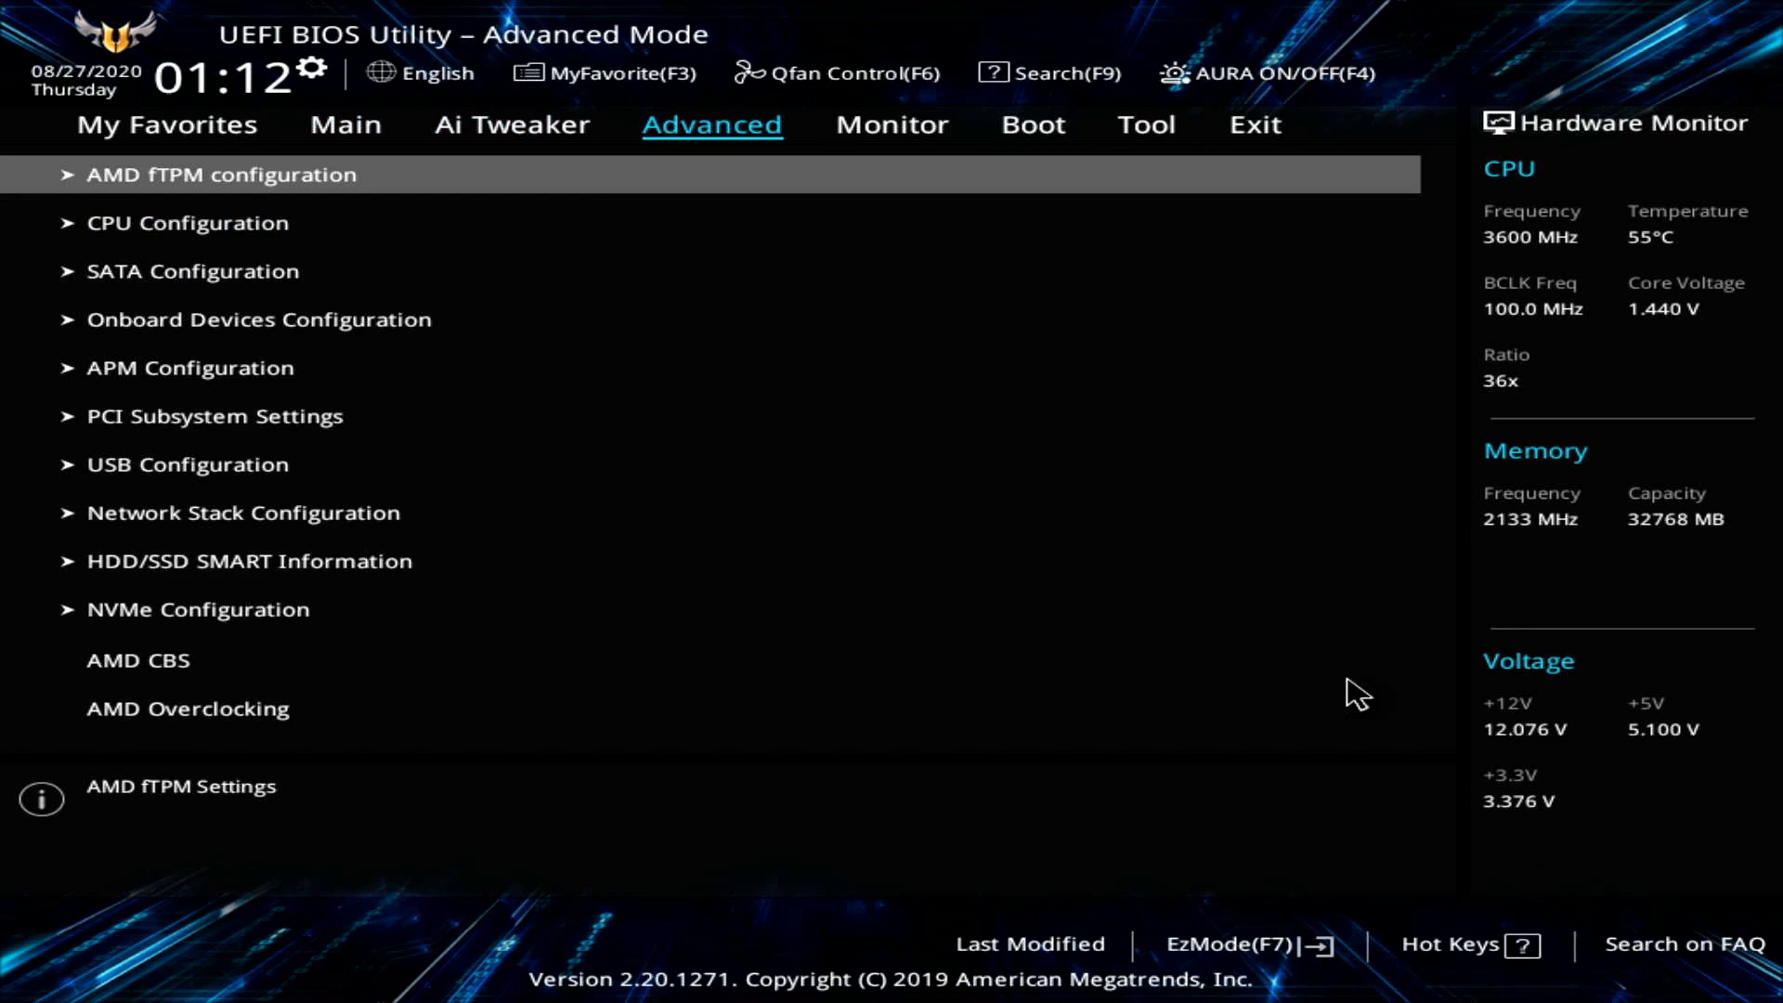
pyautogui.click(1031, 126)
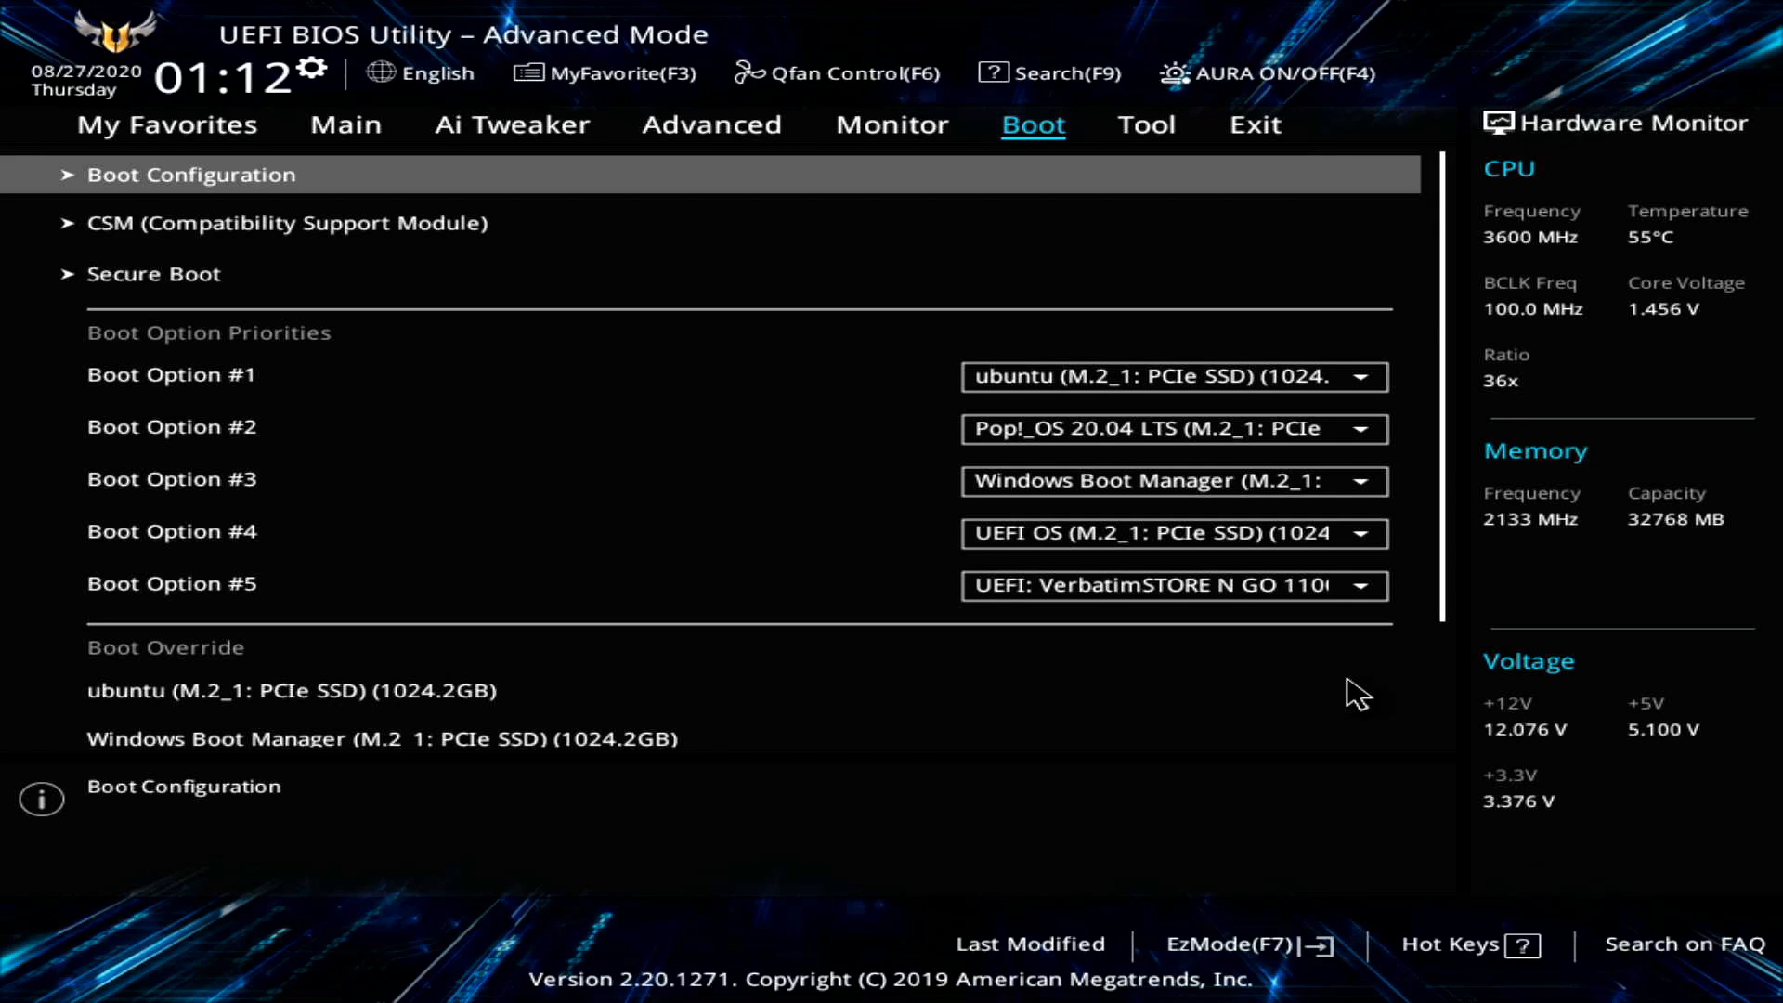
pyautogui.click(153, 273)
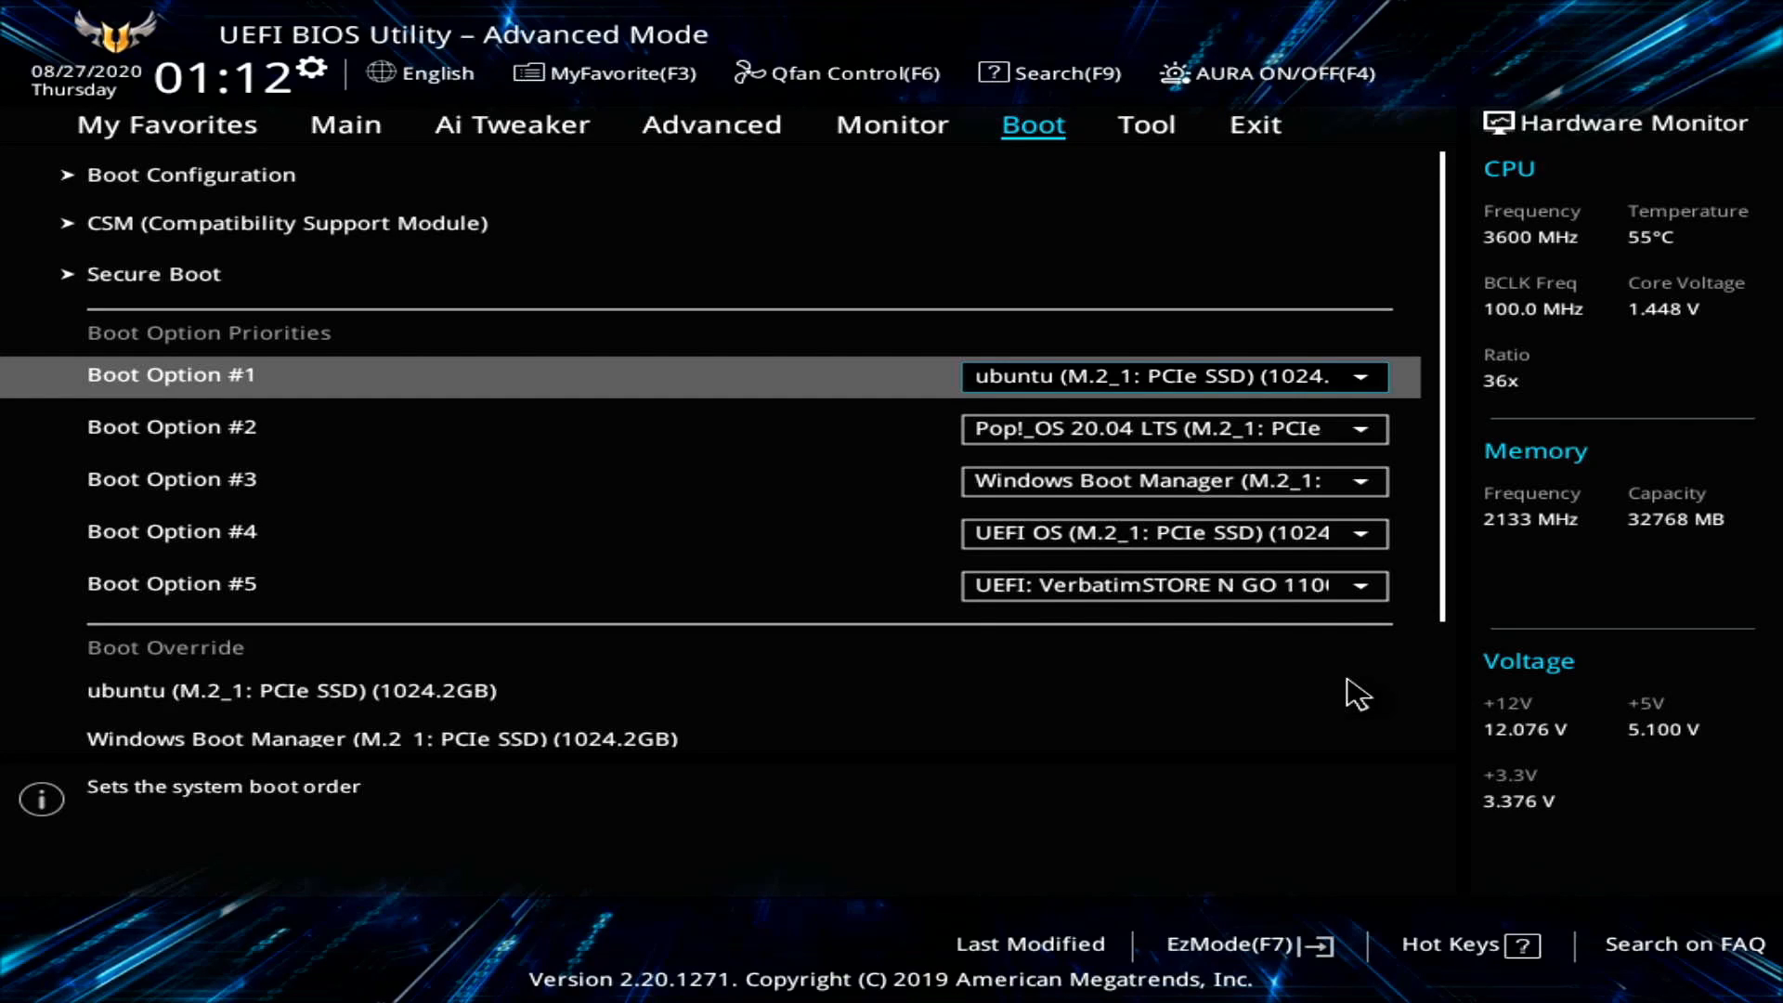
pyautogui.click(1363, 376)
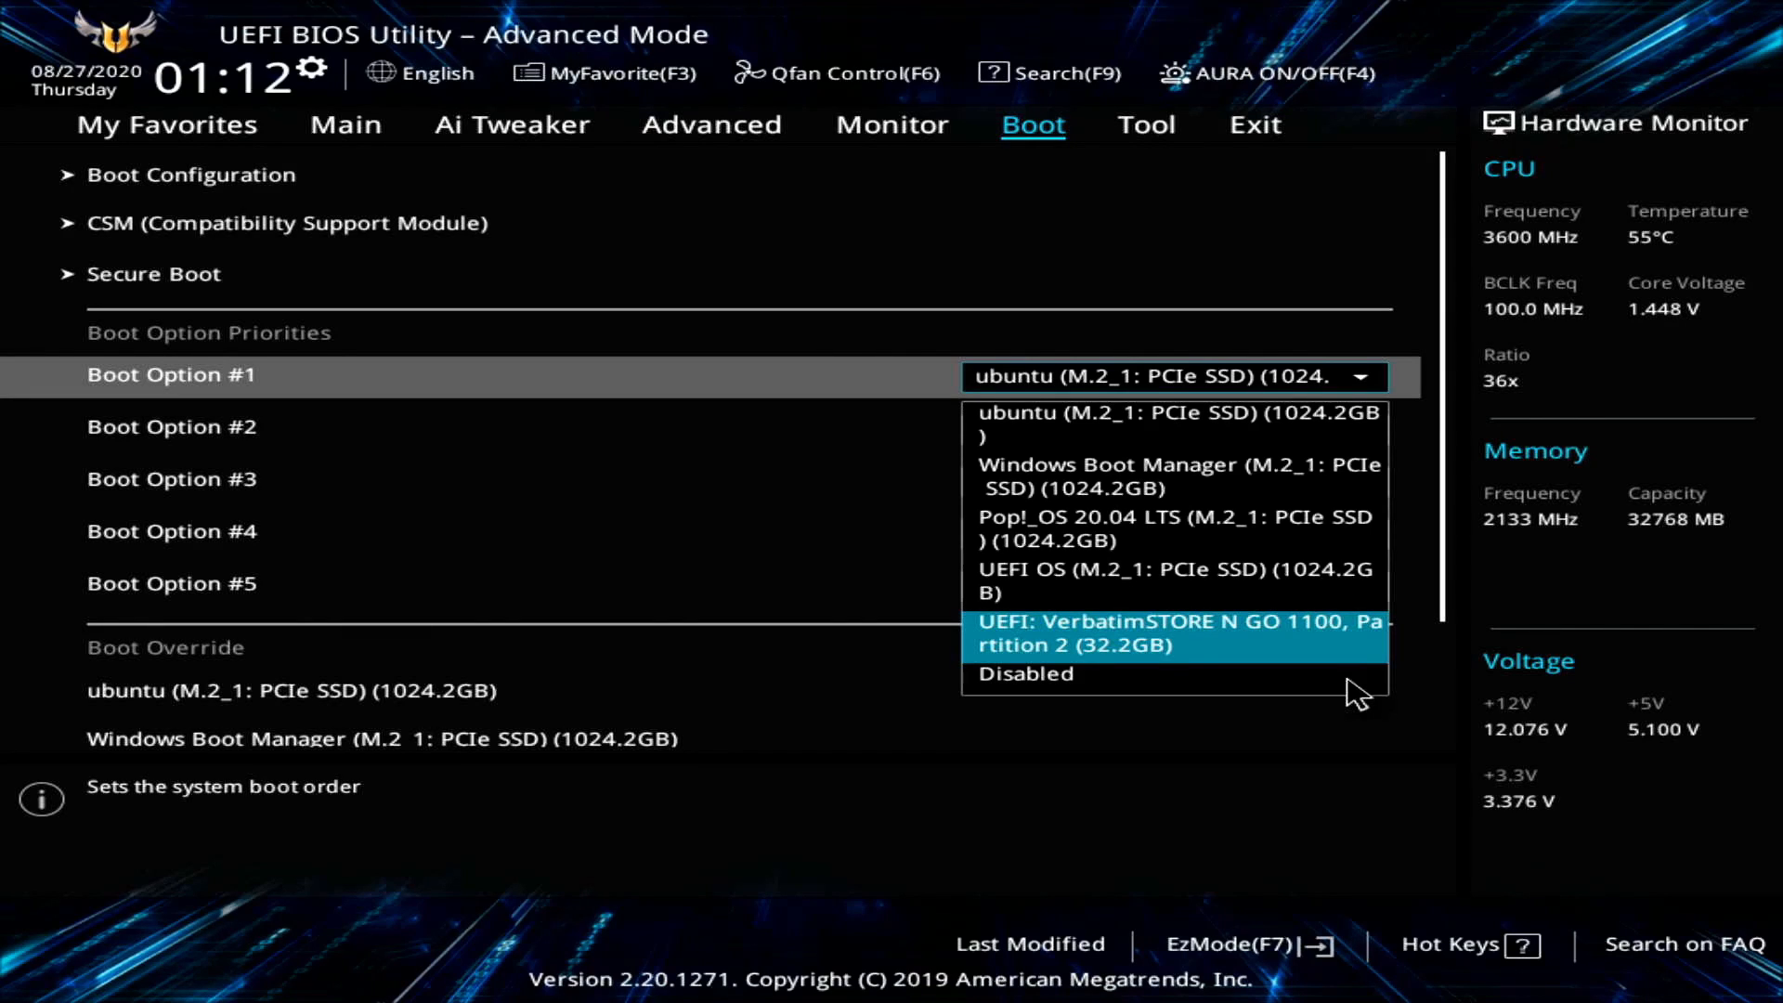
# Set Boot Option #1 to UEFI: Verbatim STORE N GO 1100, then show the Exit page.
pyautogui.click(1175, 634)
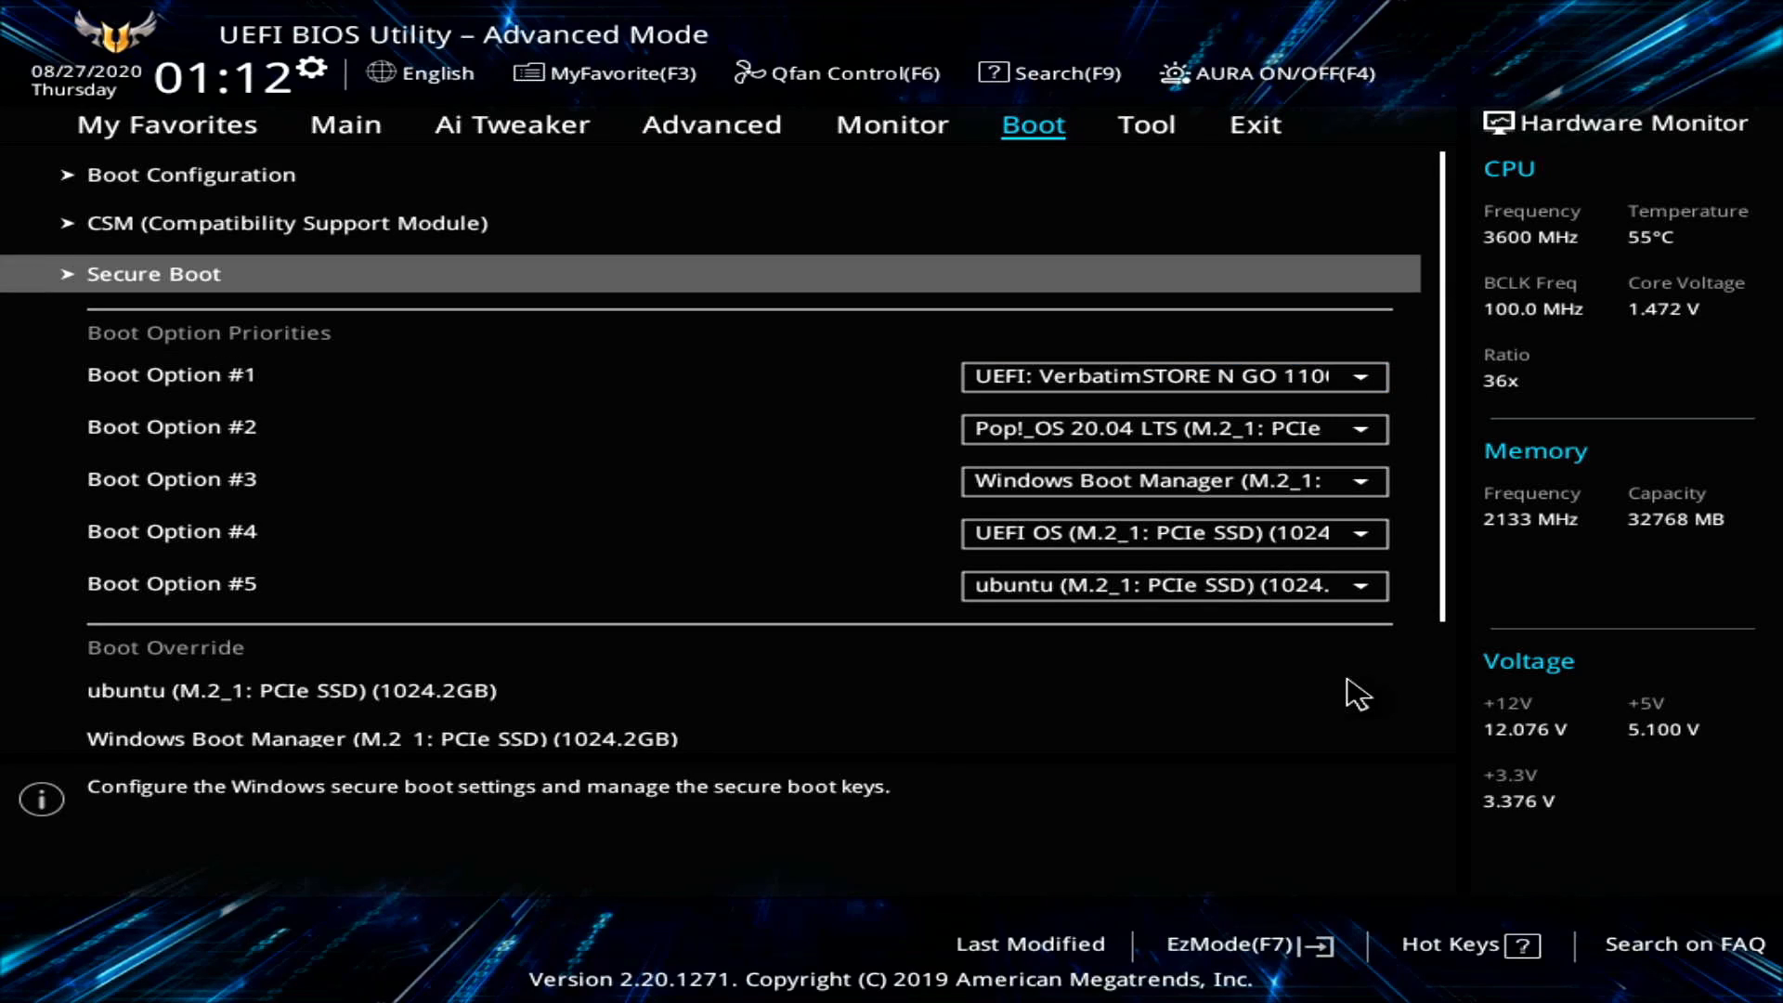
pyautogui.click(288, 222)
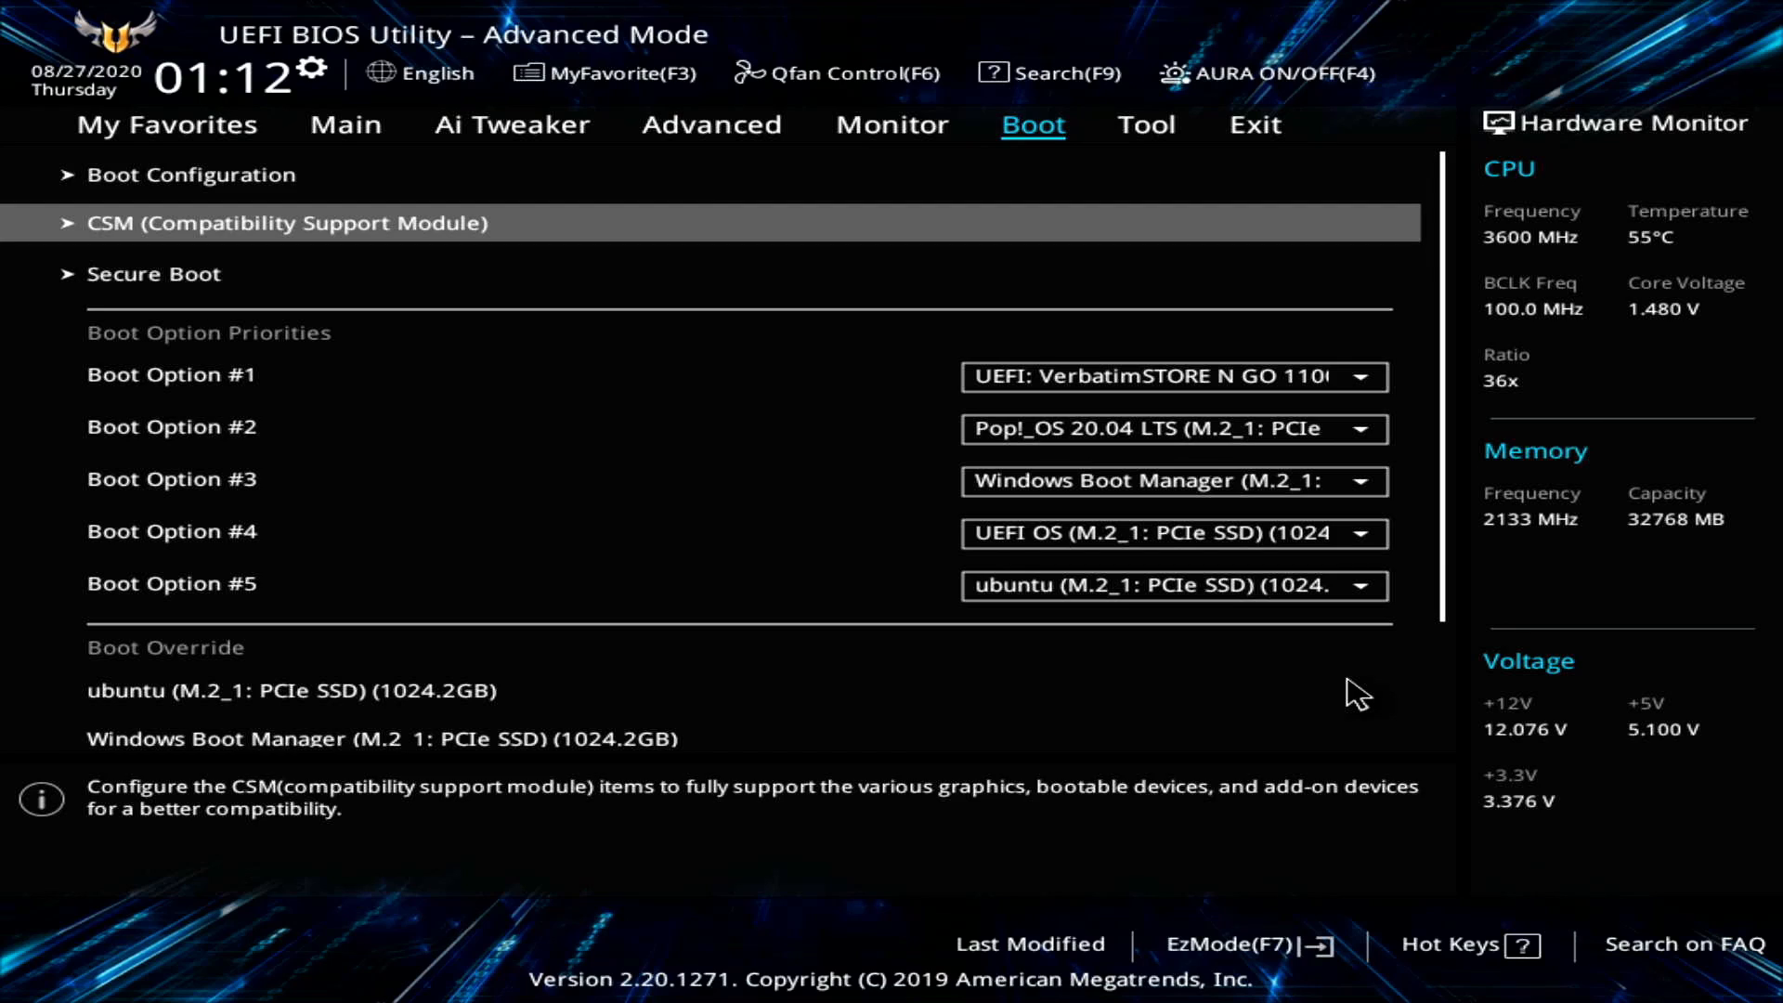
pyautogui.click(1253, 126)
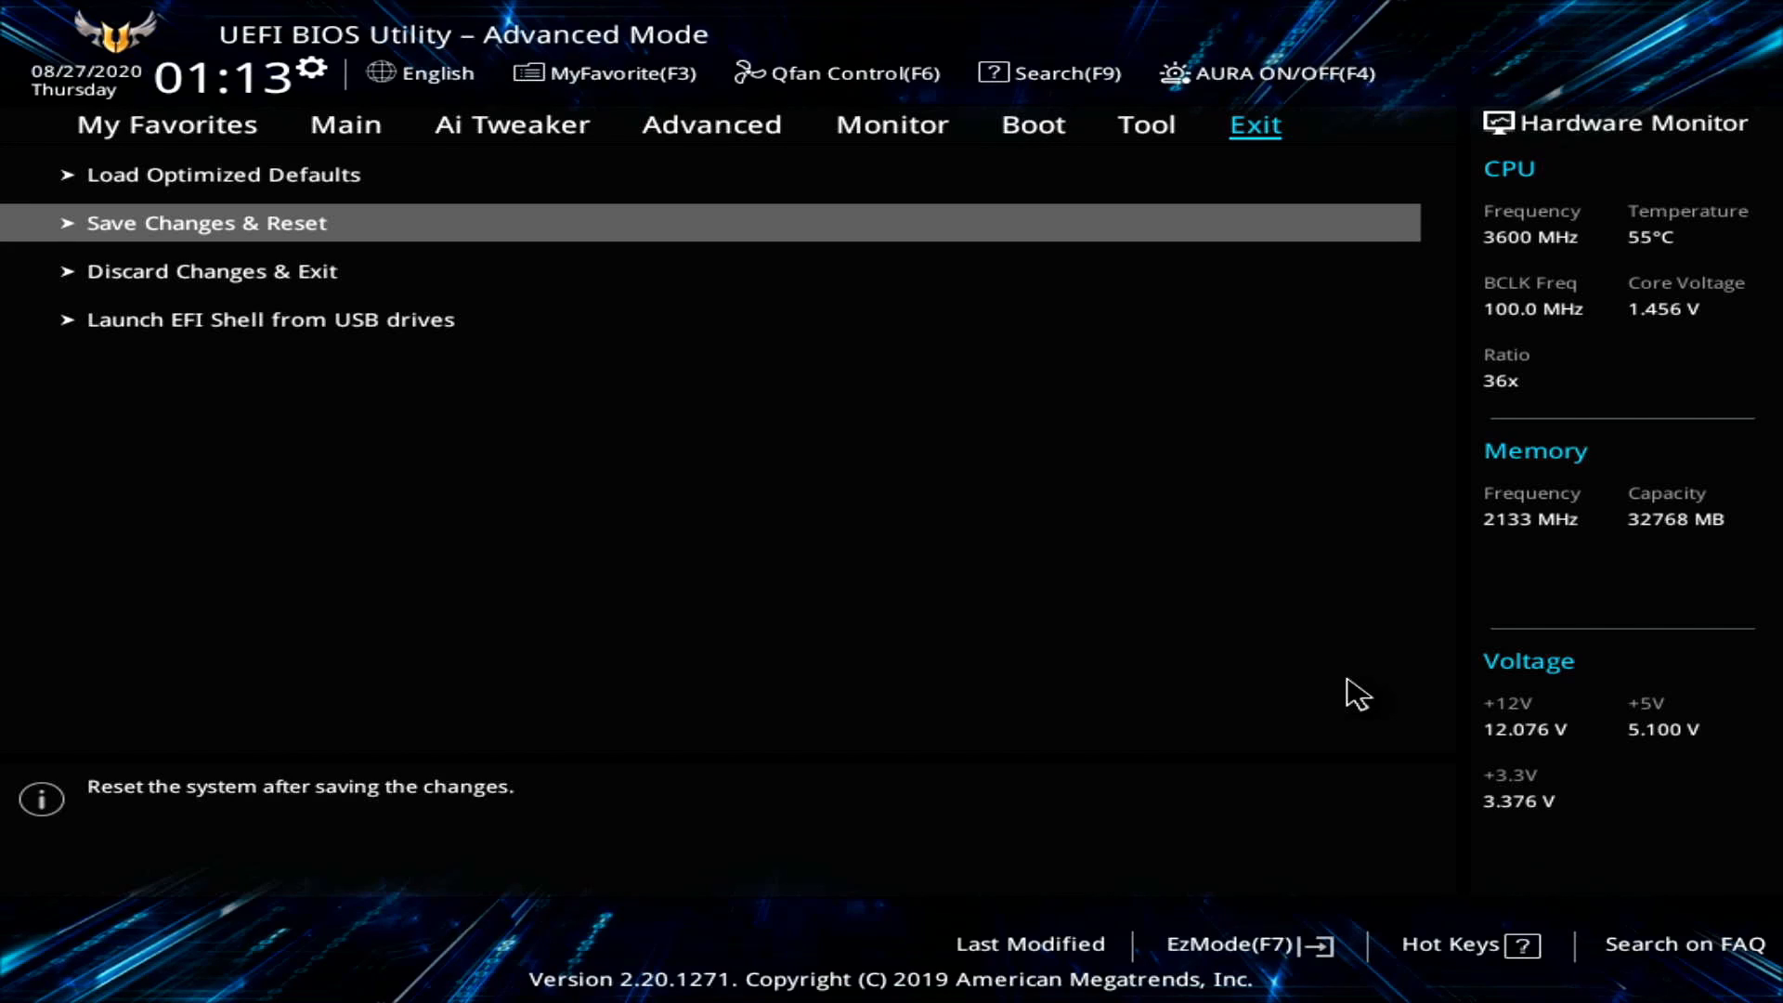
# Choose Save Changes & Reset and confirm with Ok.
pyautogui.click(206, 222)
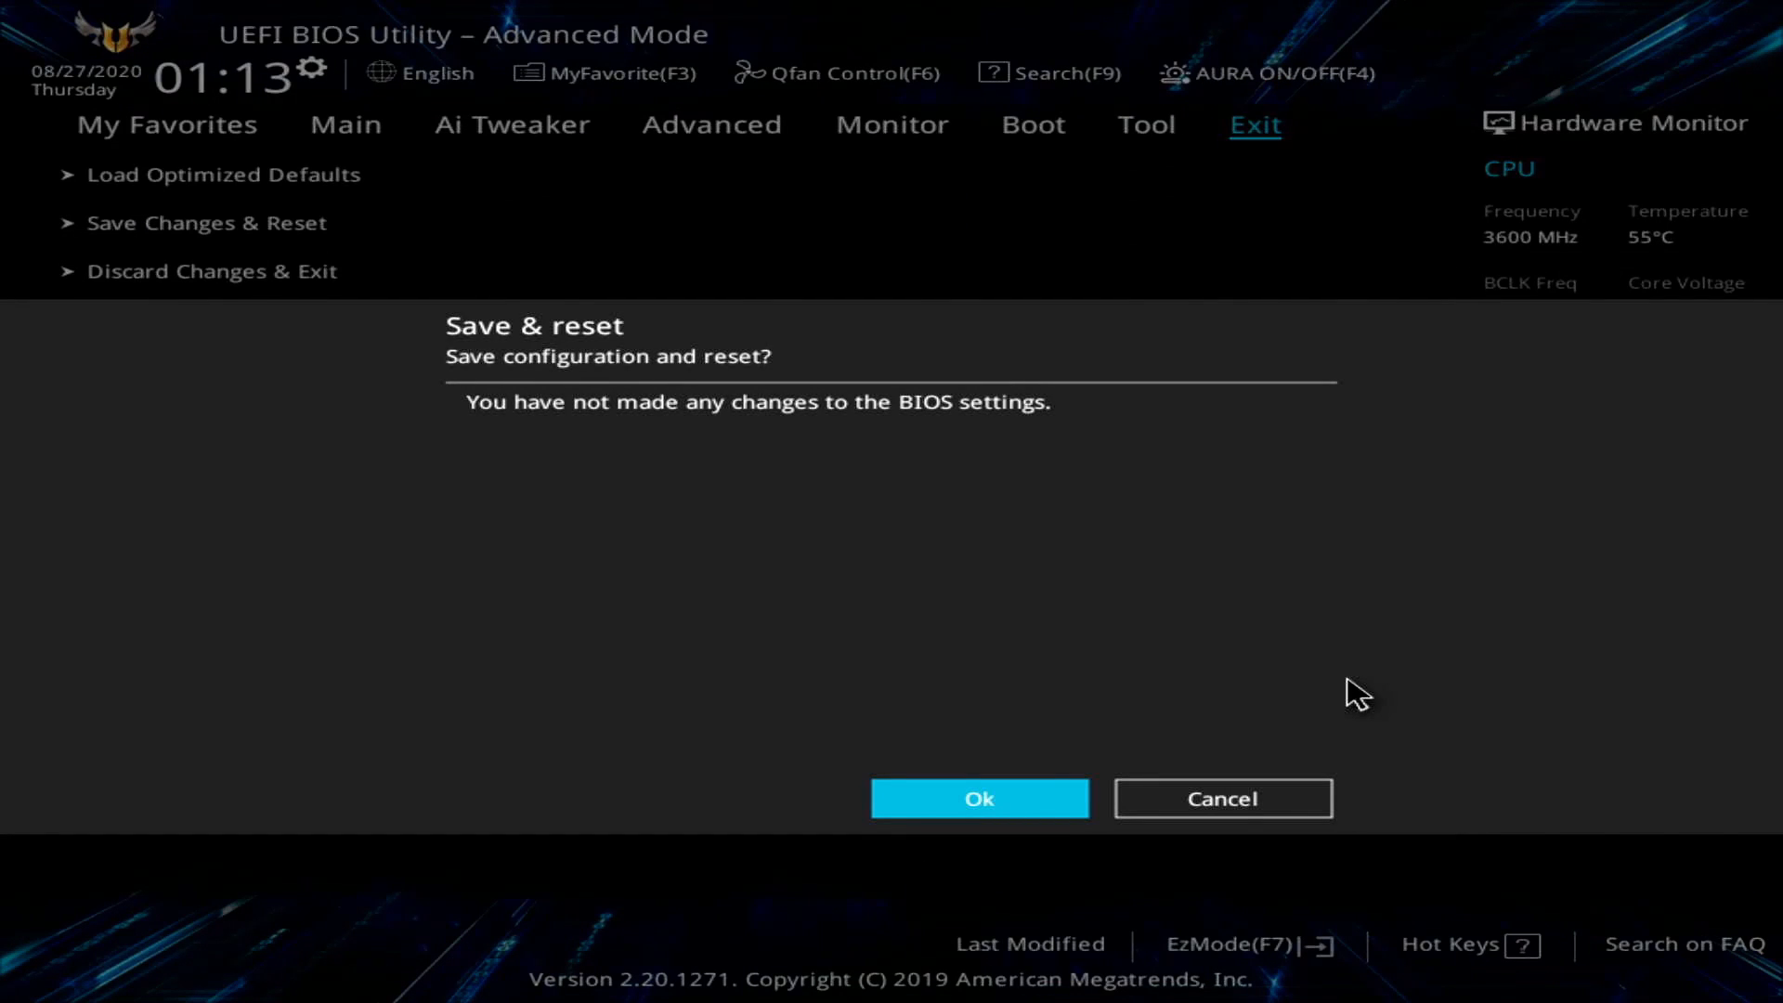
pyautogui.click(978, 797)
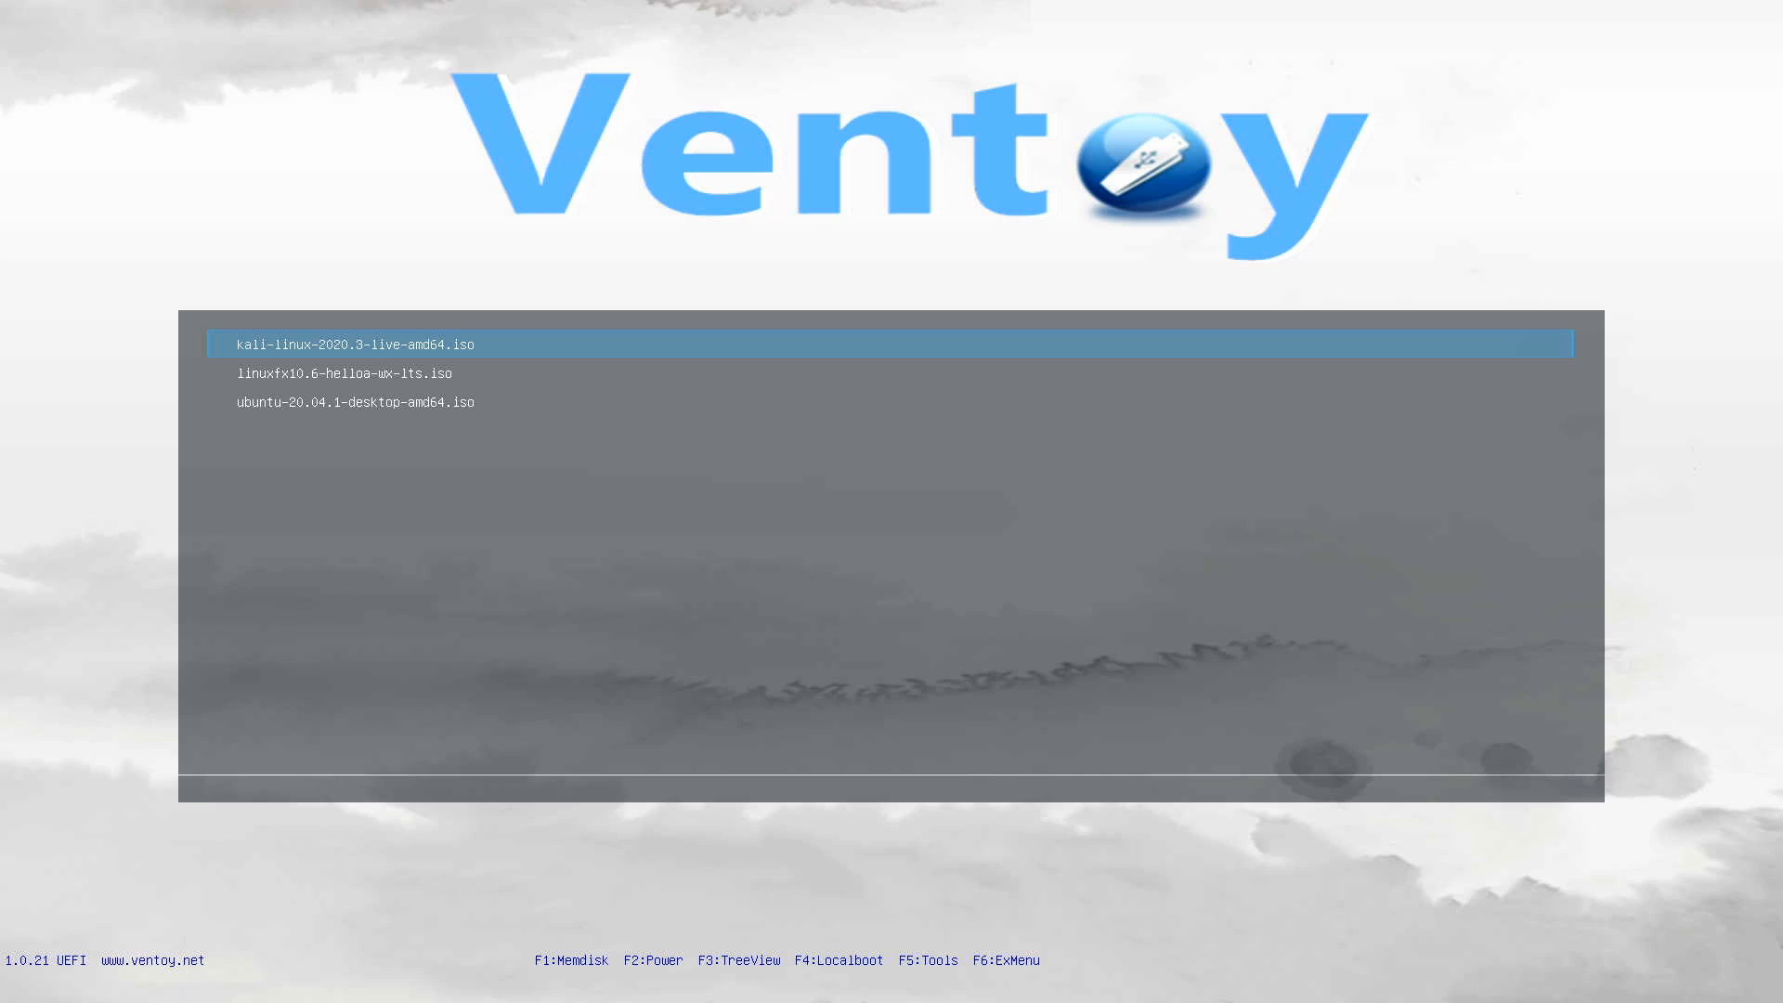
# Boot ubuntu-20.04.1-desktop-amd64.iso from the Ventoy menu.
pyautogui.press('Down')
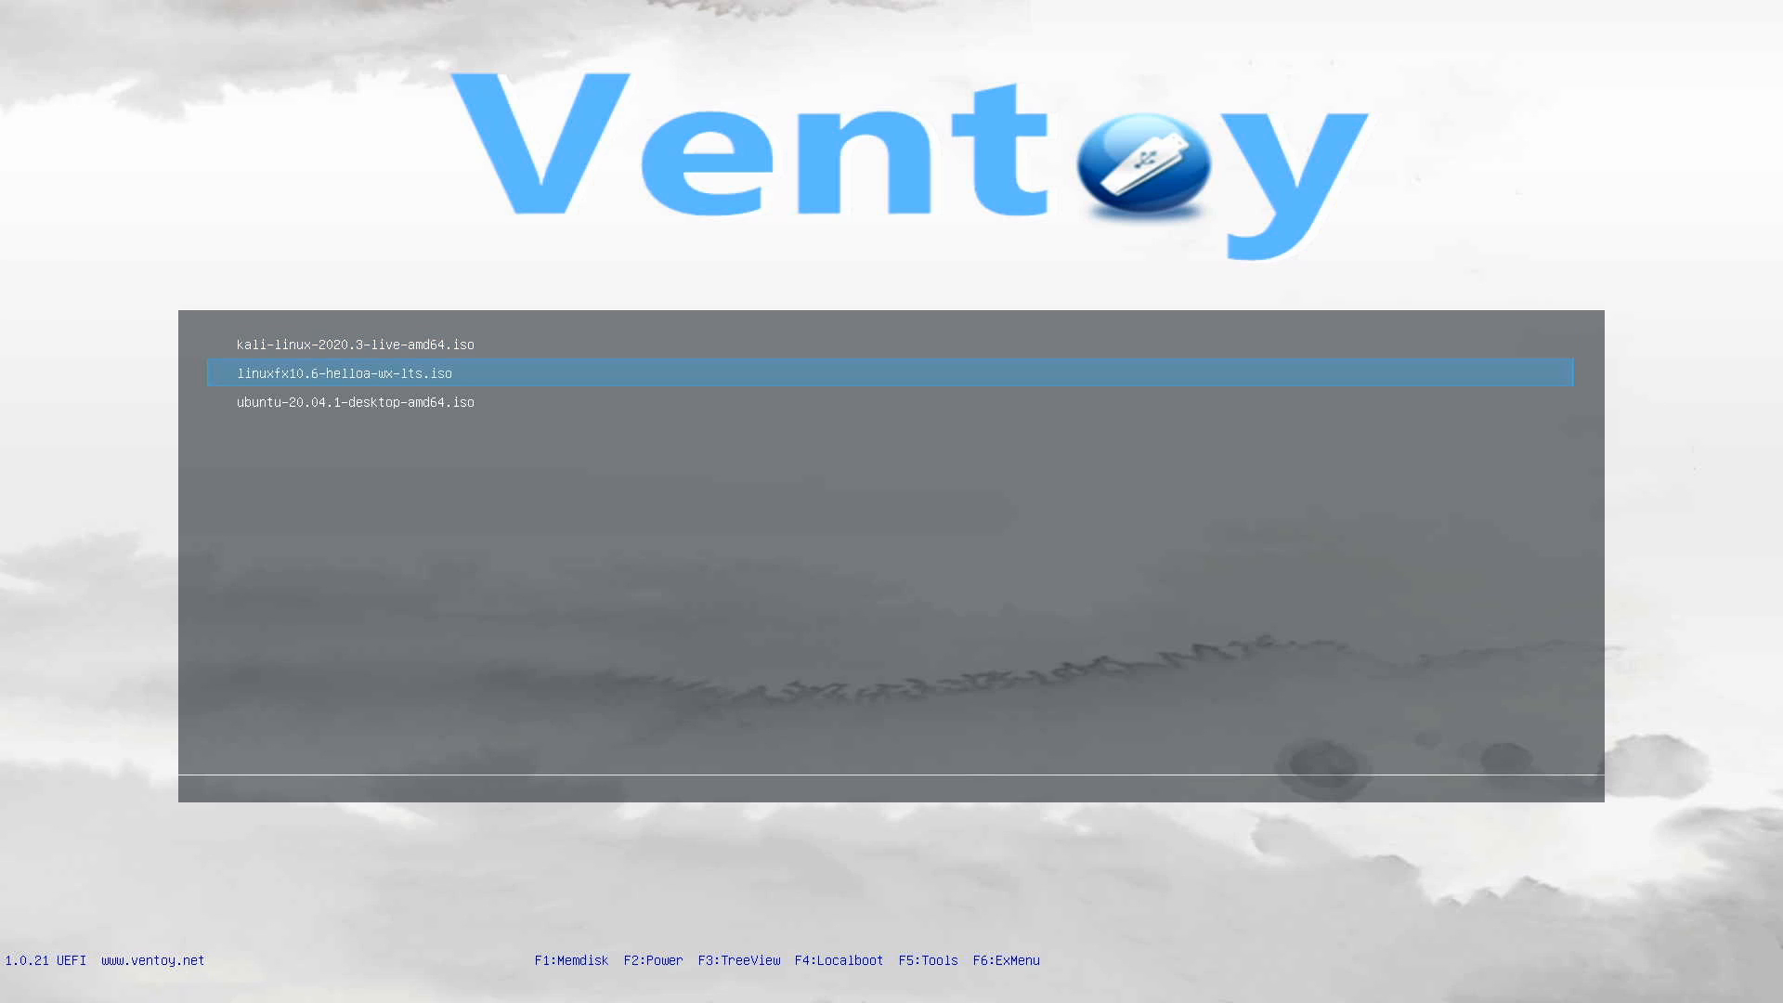
pyautogui.press('Down')
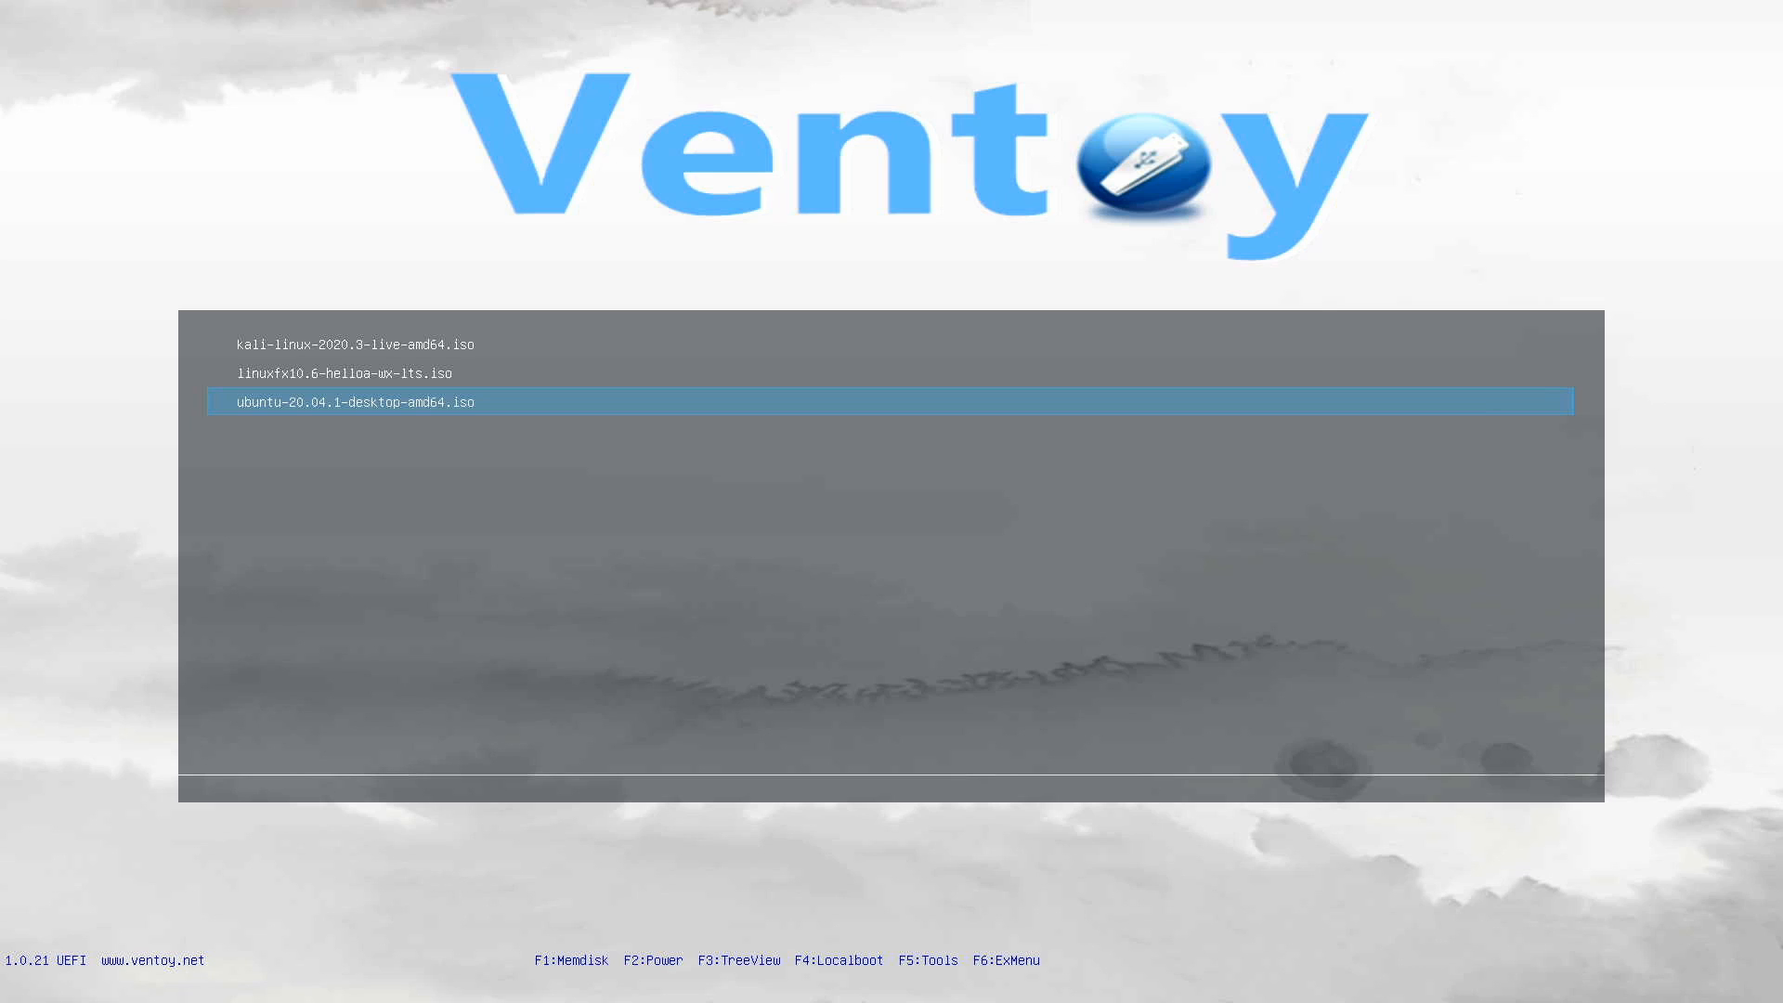
pyautogui.press('enter')
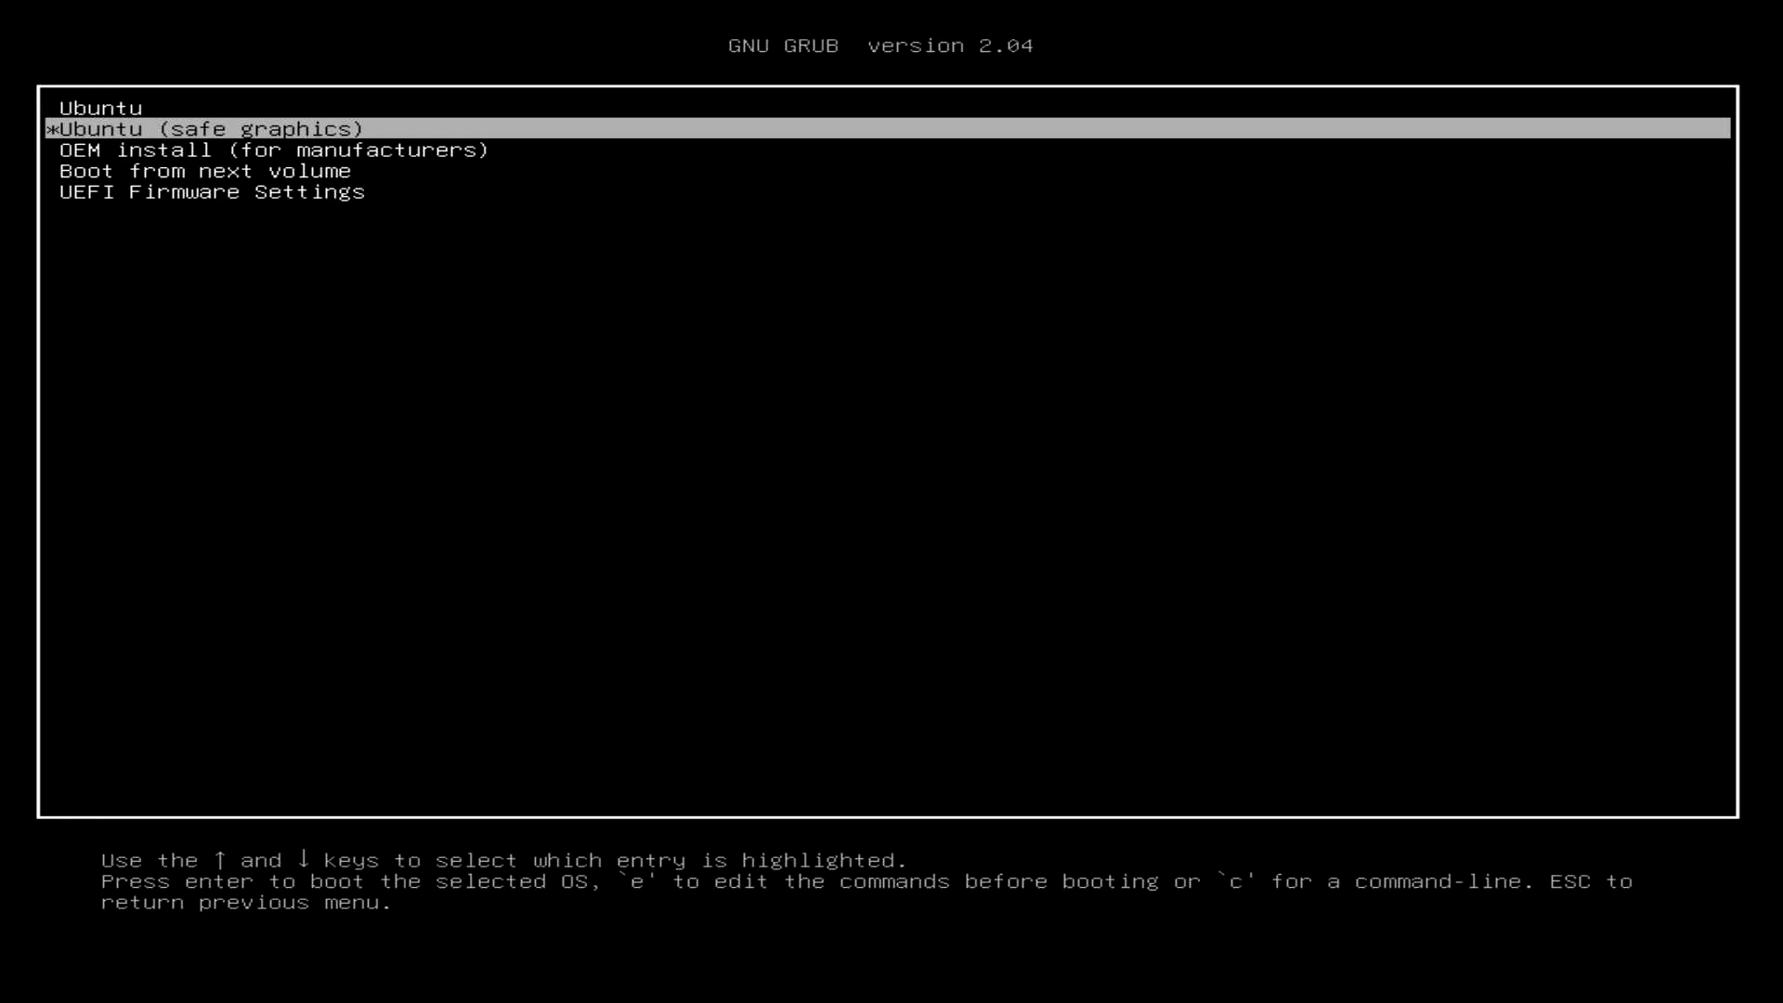
# Boot the Ubuntu (safe graphics) GRUB entry to reach the installer Welcome screen.
pyautogui.press('Up')
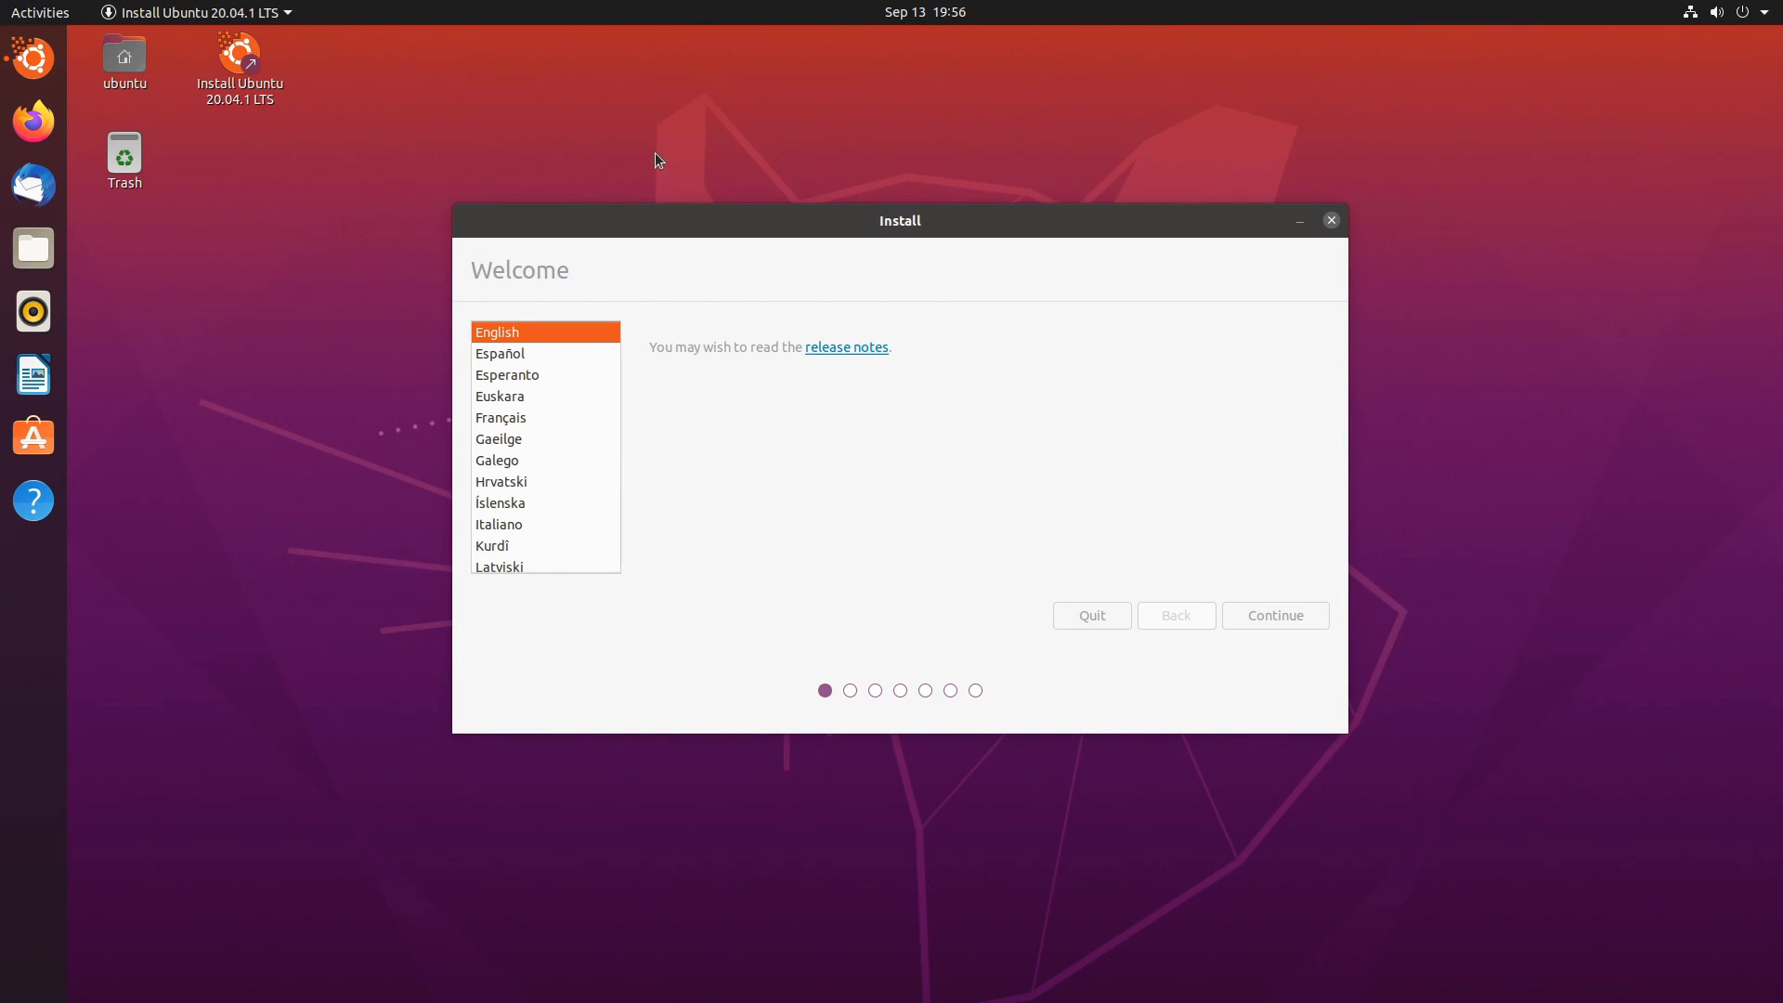
pyautogui.moveTo(589, 254)
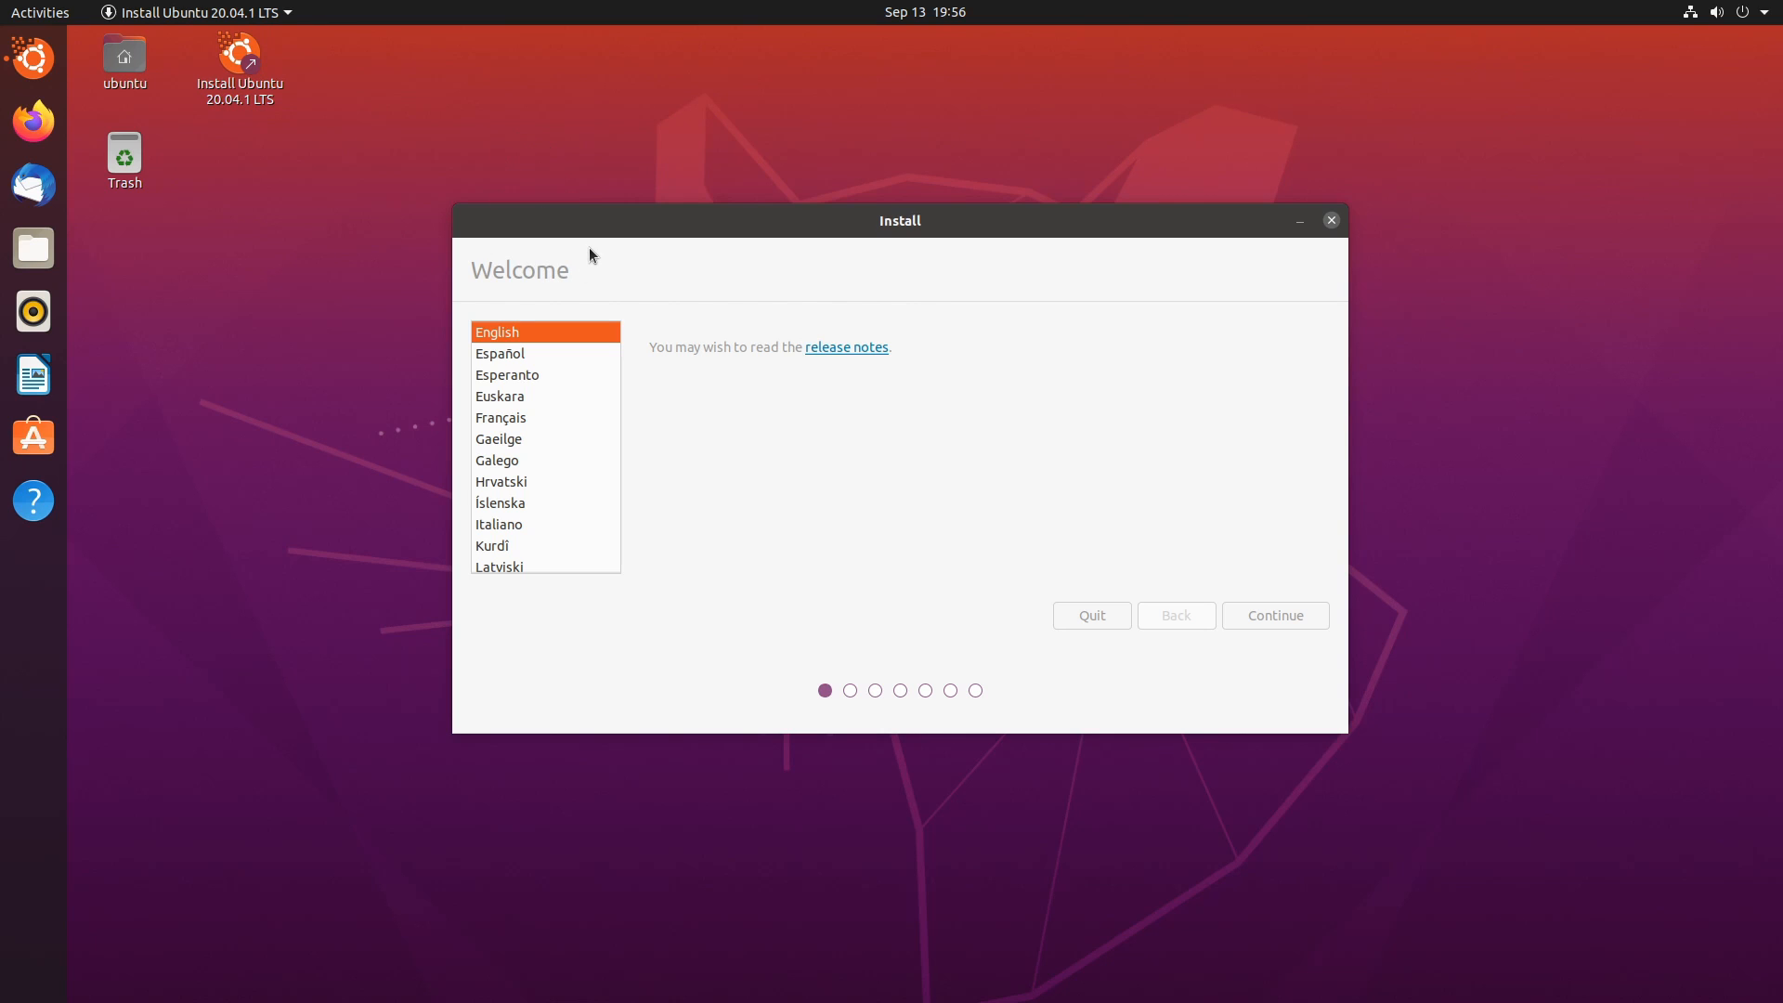
pyautogui.moveTo(702, 223)
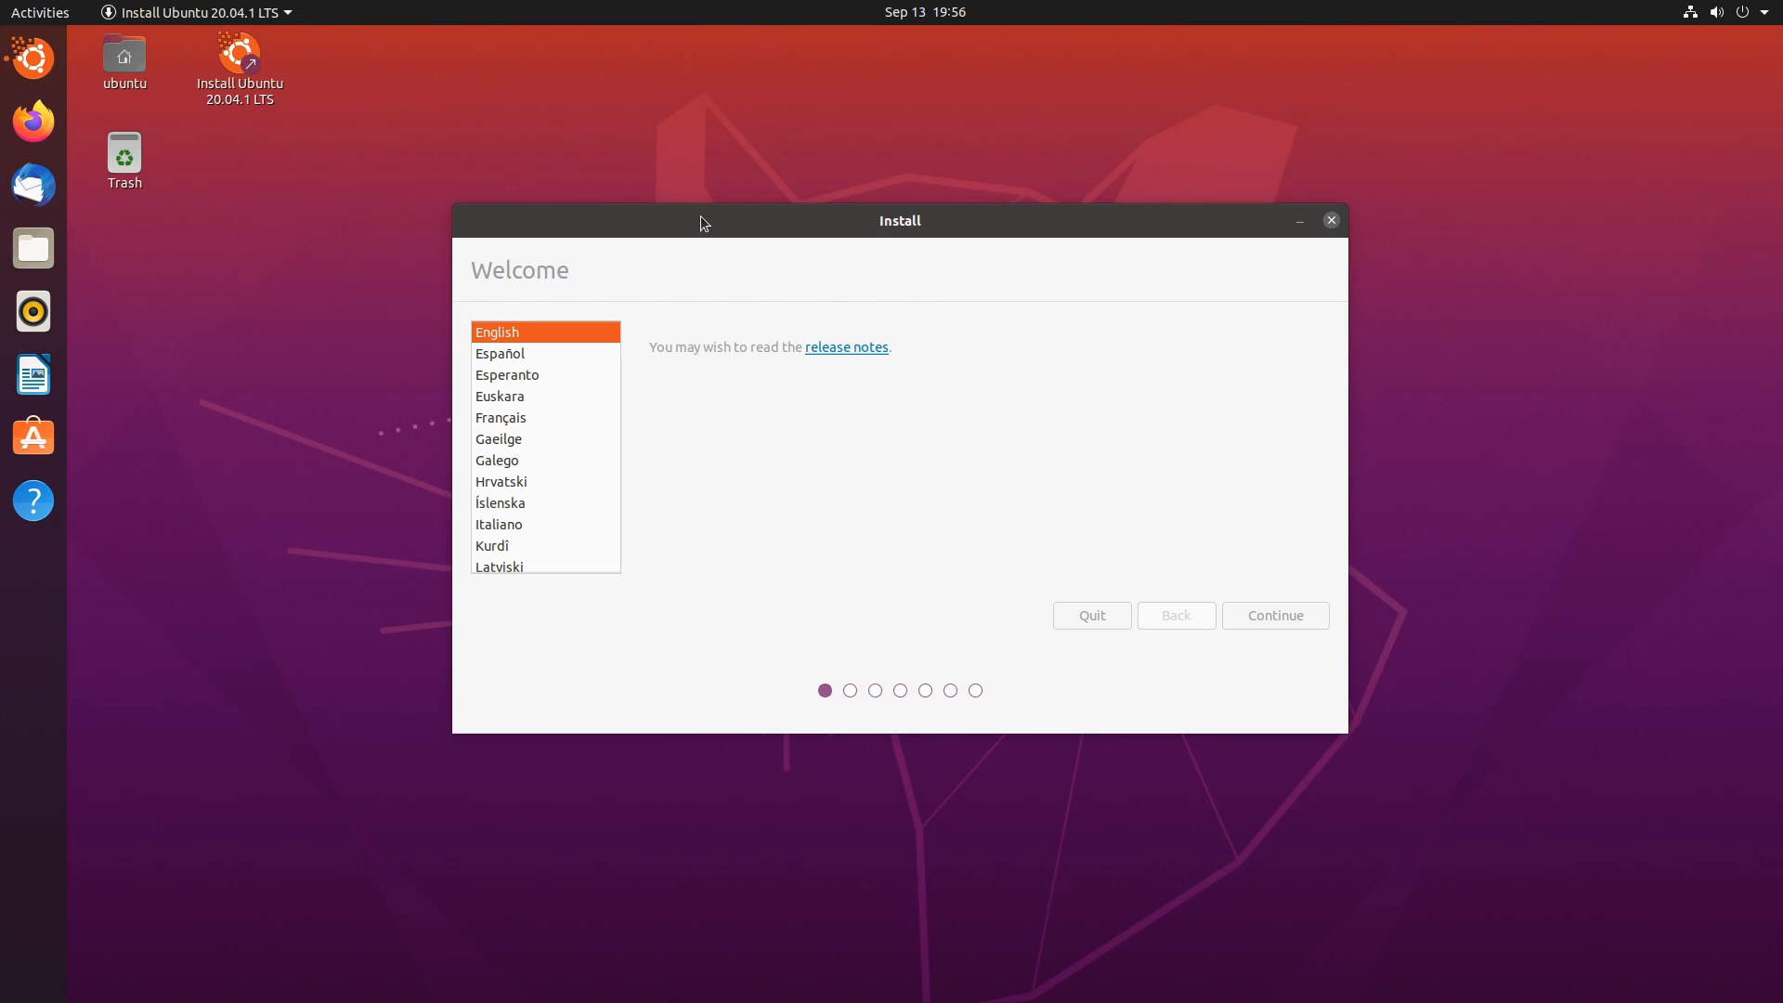